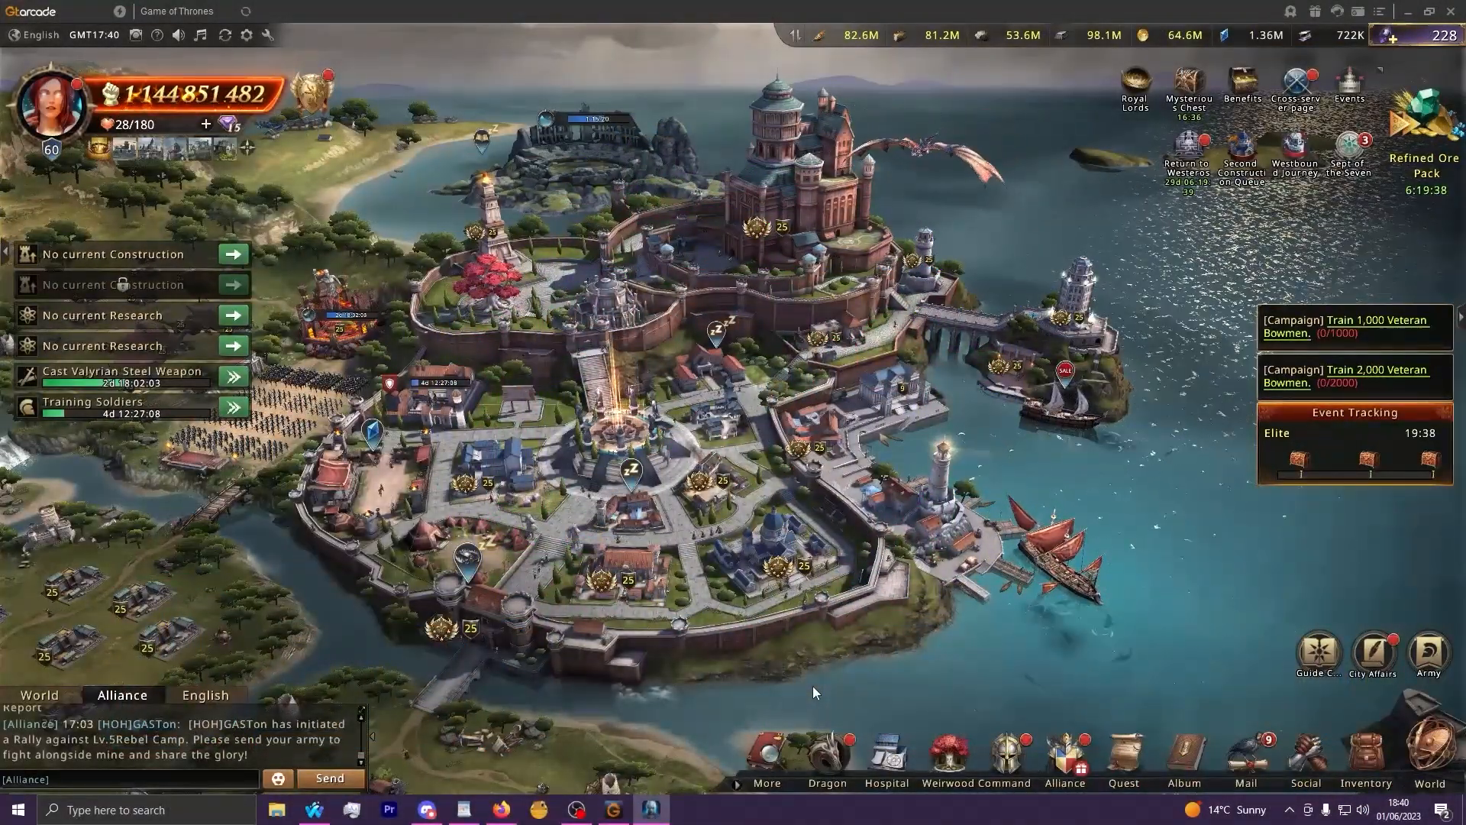
pyautogui.moveTo(1102, 679)
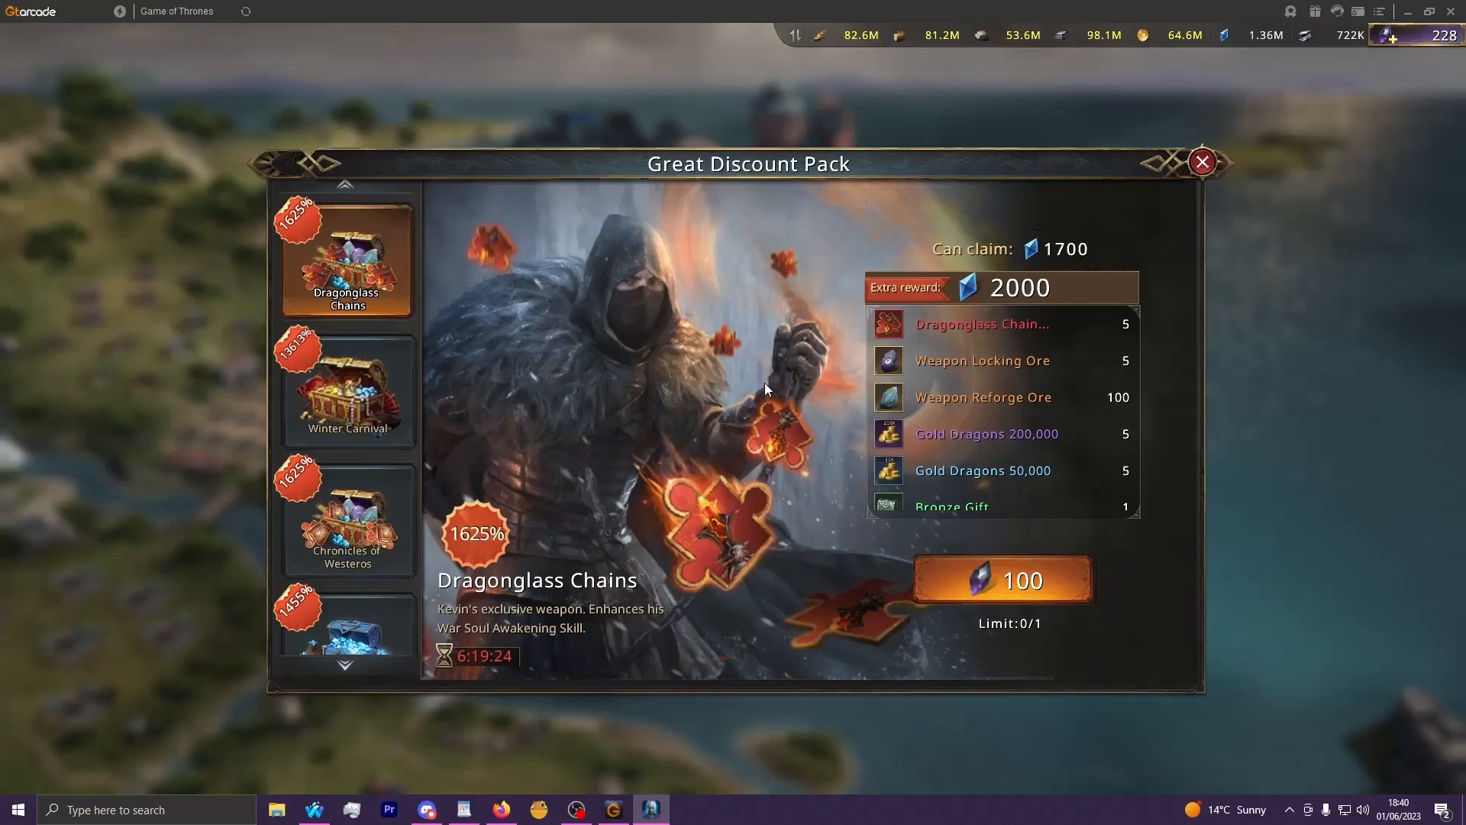
pyautogui.moveTo(794, 304)
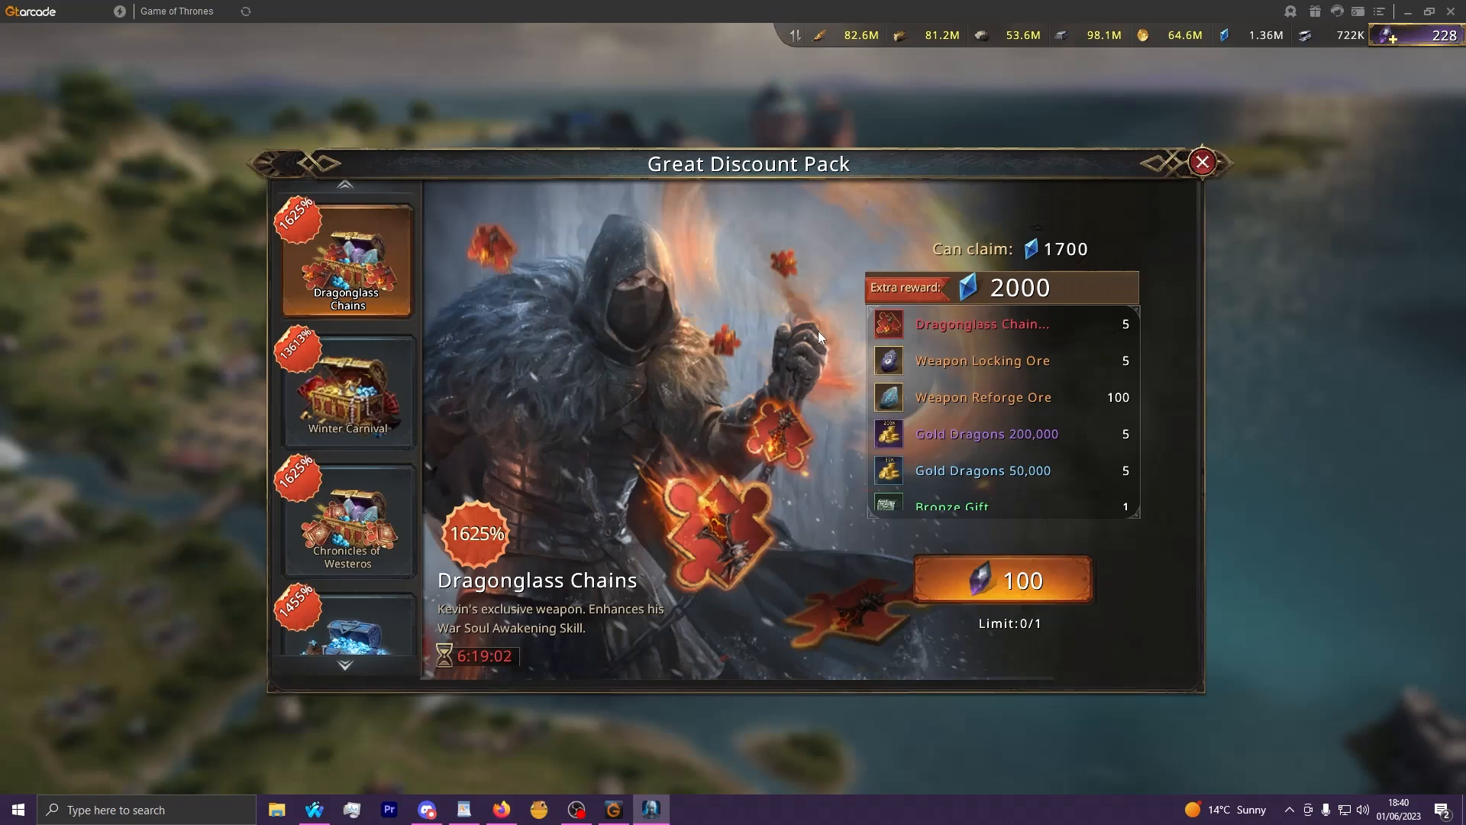
pyautogui.moveTo(576, 662)
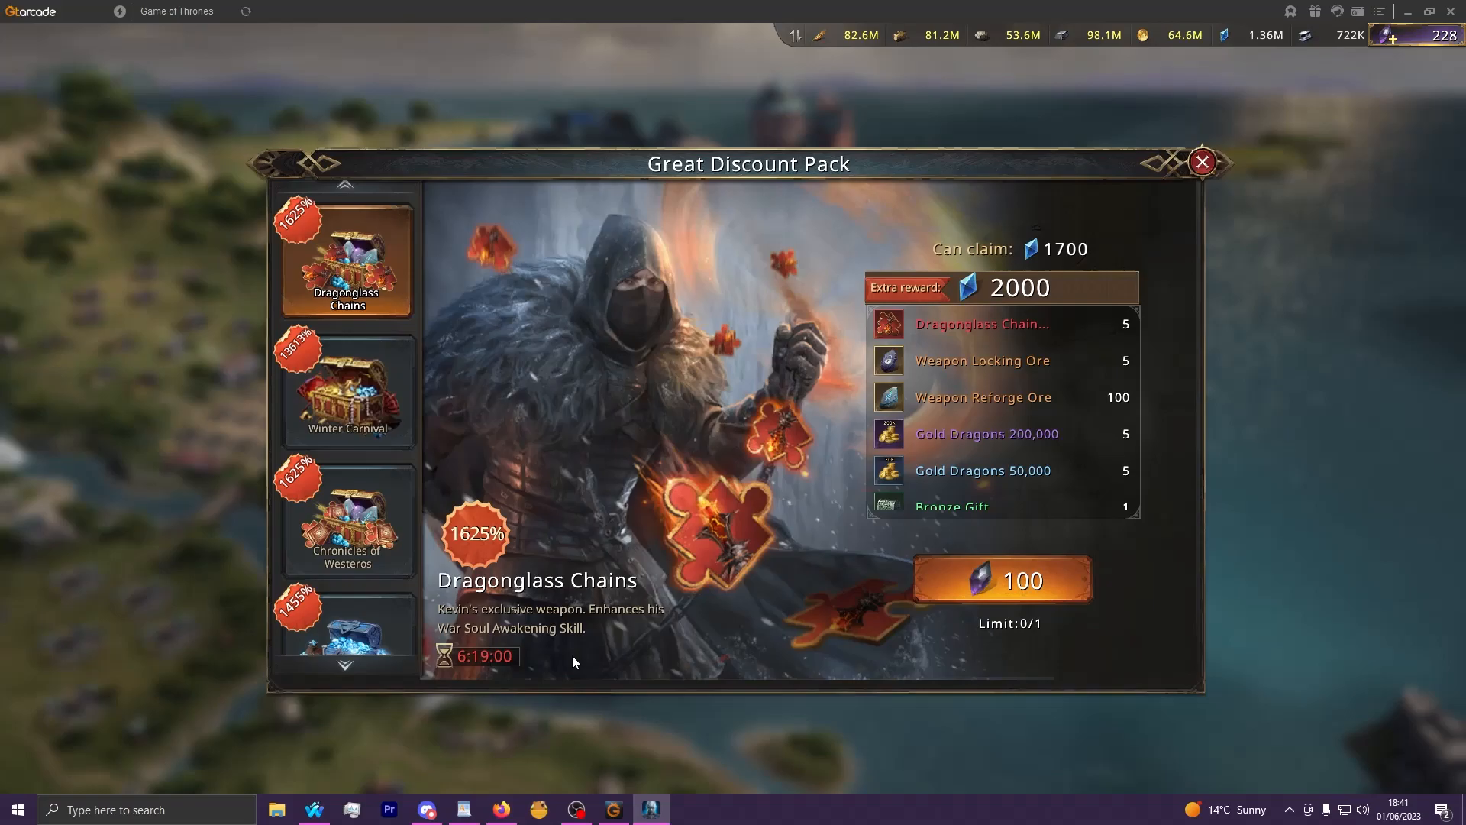
# Switch to Discord's #kevin-weapon channel, skim its shield-per-second posts and return to the top.
pyautogui.click(426, 810)
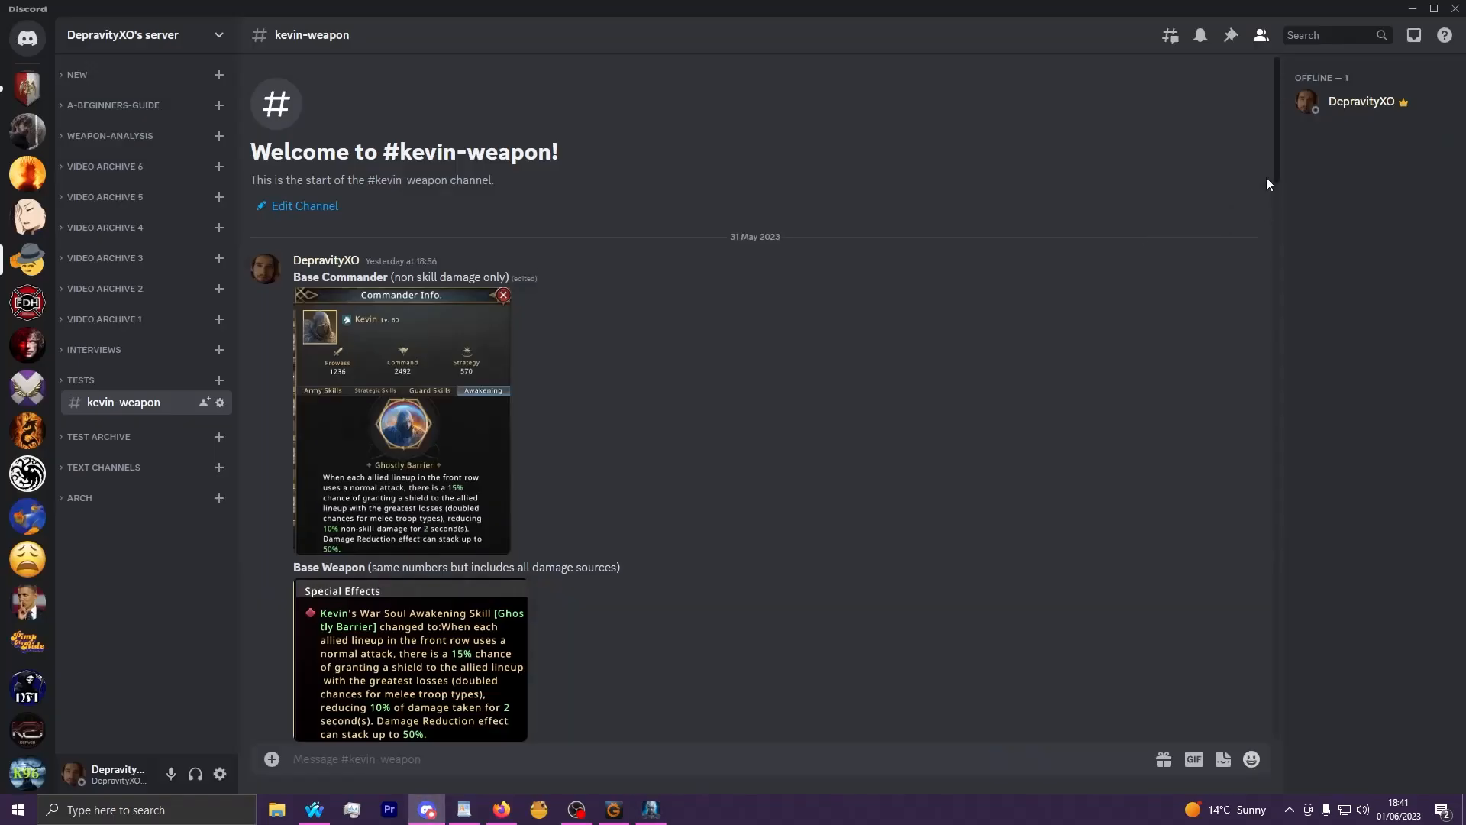
pyautogui.scroll(-3)
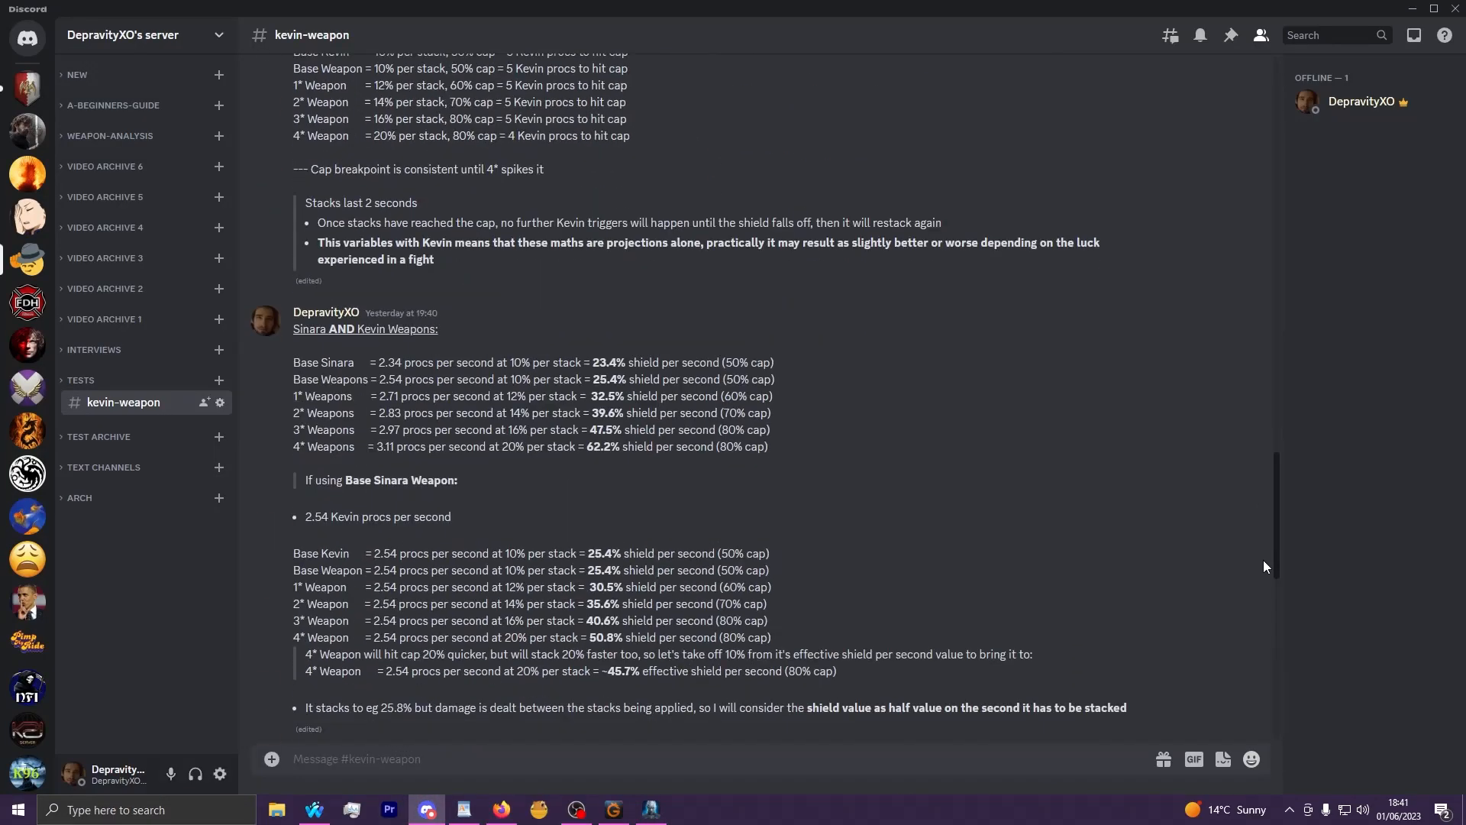
pyautogui.scroll(3)
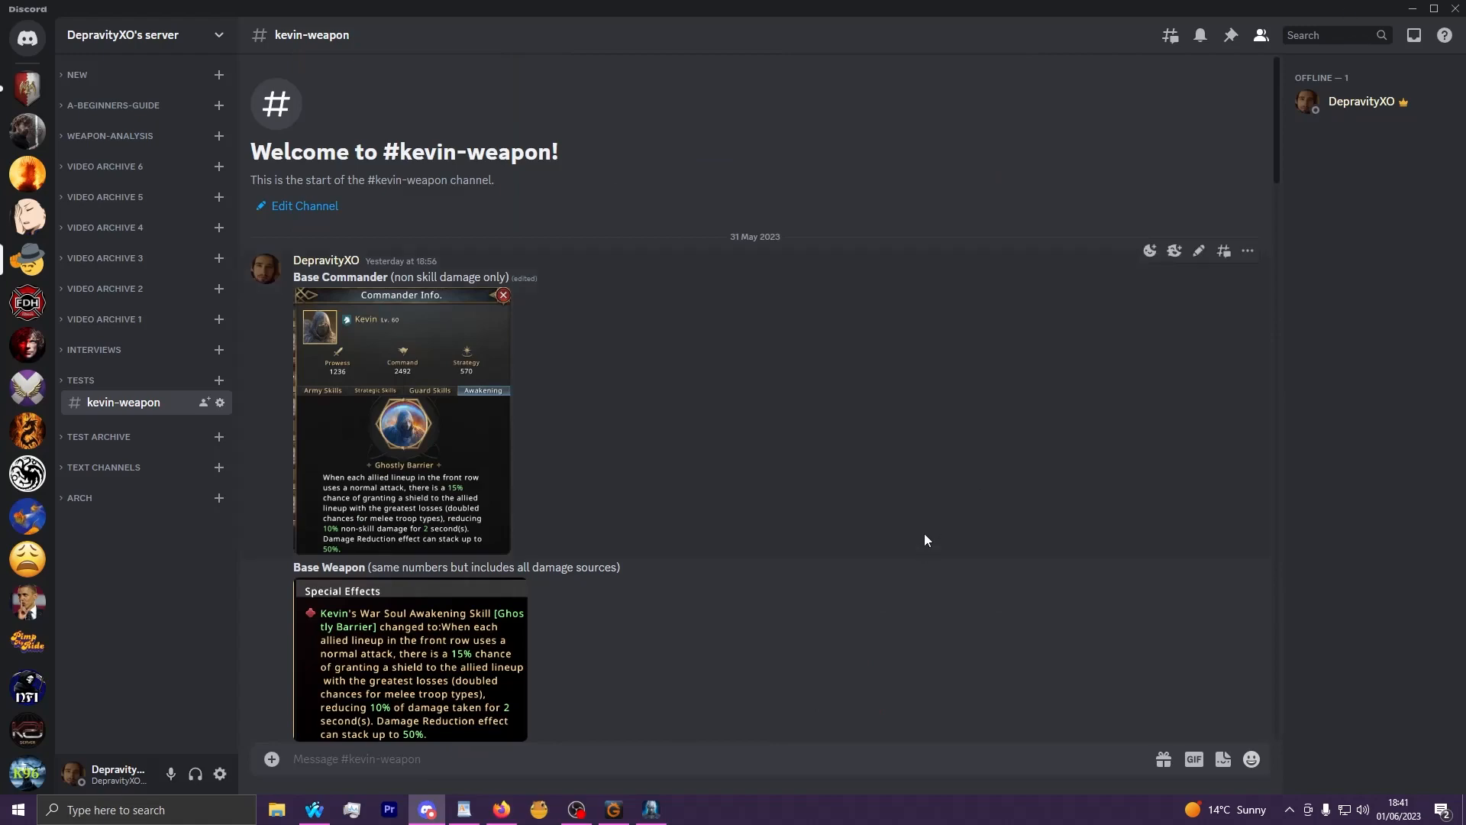
pyautogui.moveTo(799, 635)
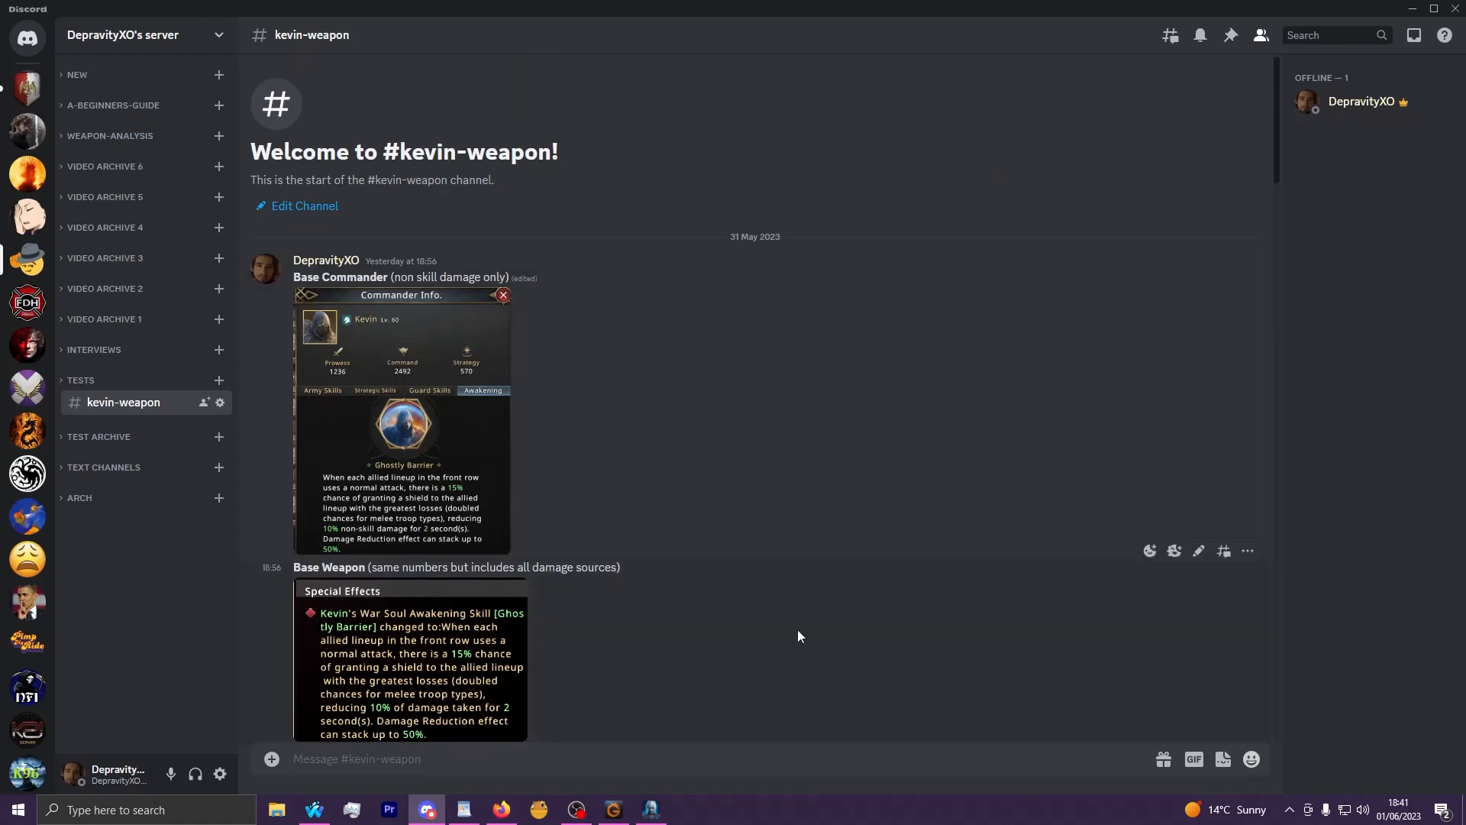
pyautogui.moveTo(719, 788)
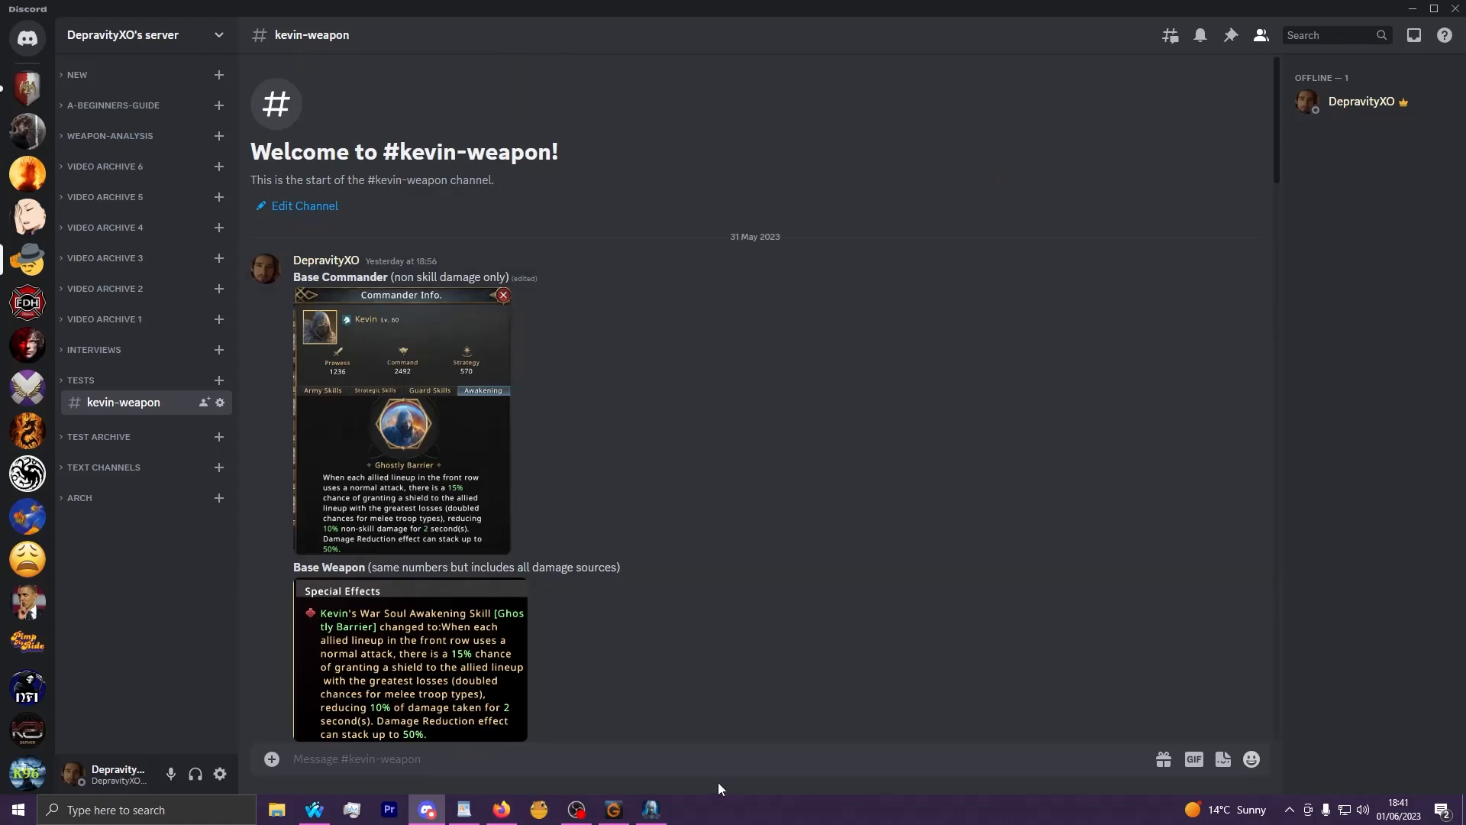
# Switch back to the game and scroll the Great Discount Pack list to Dragonglass Chains.
pyautogui.click(651, 809)
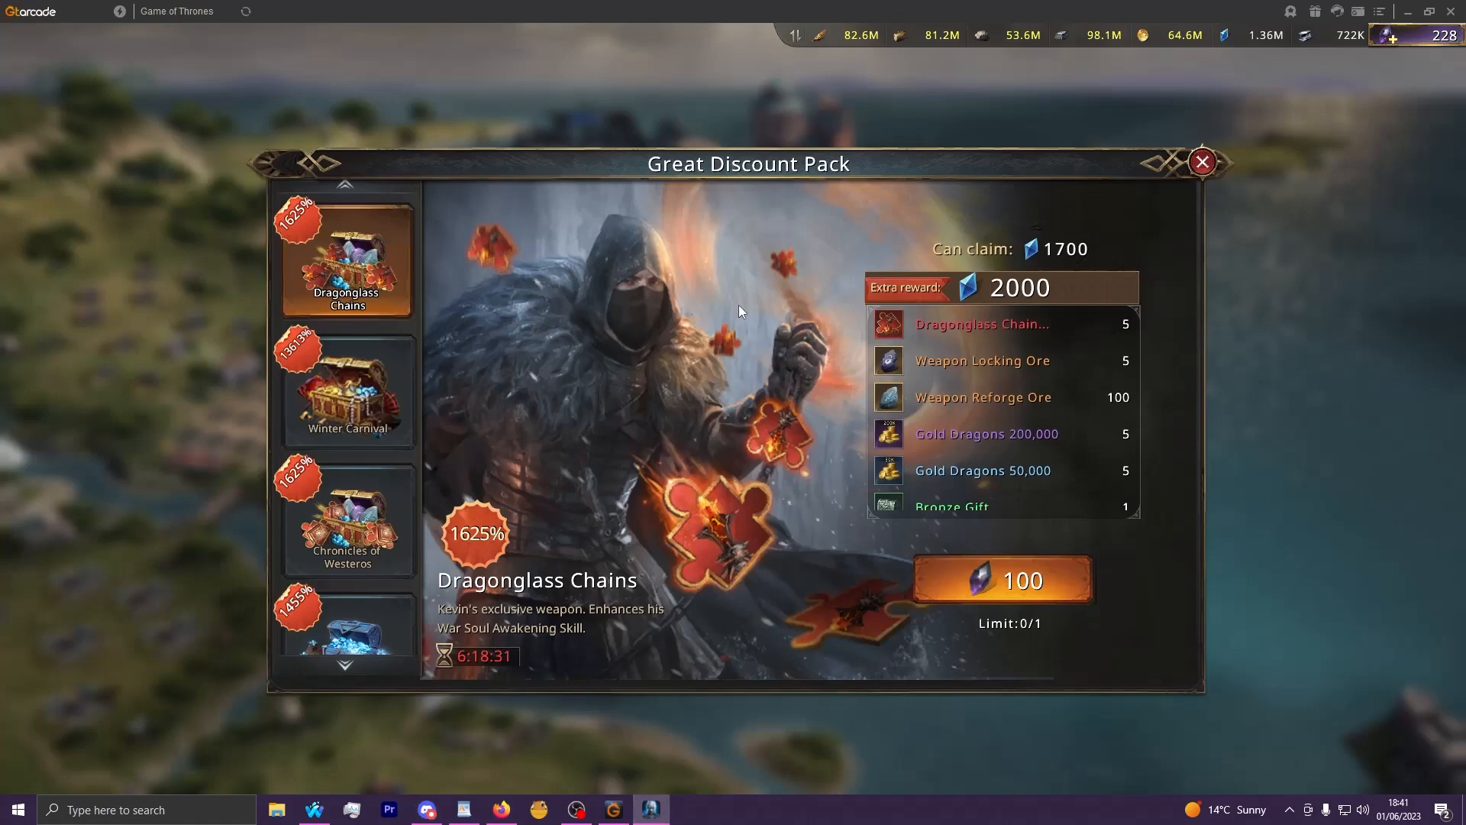
pyautogui.moveTo(752, 239)
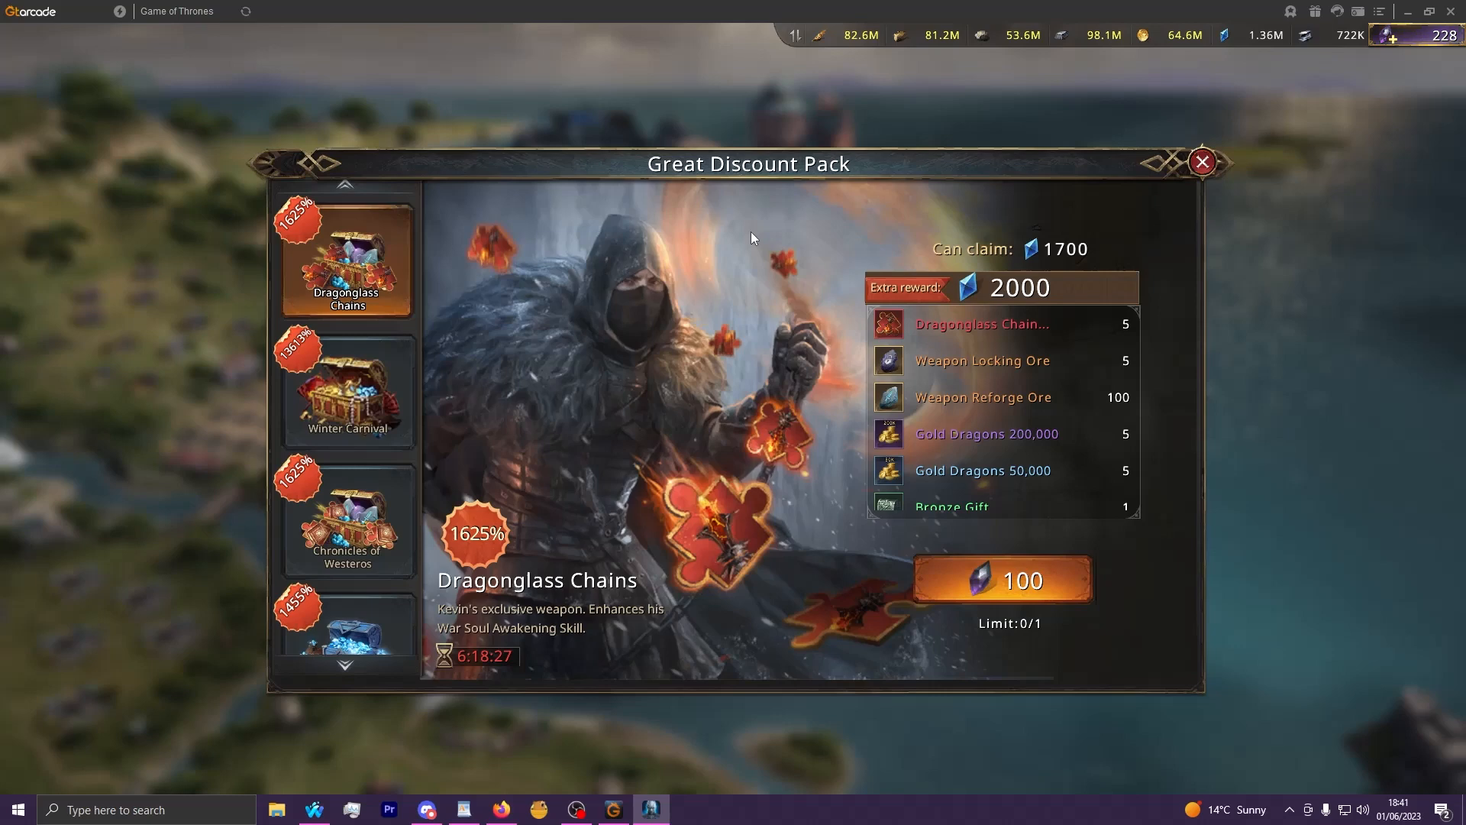
pyautogui.moveTo(758, 208)
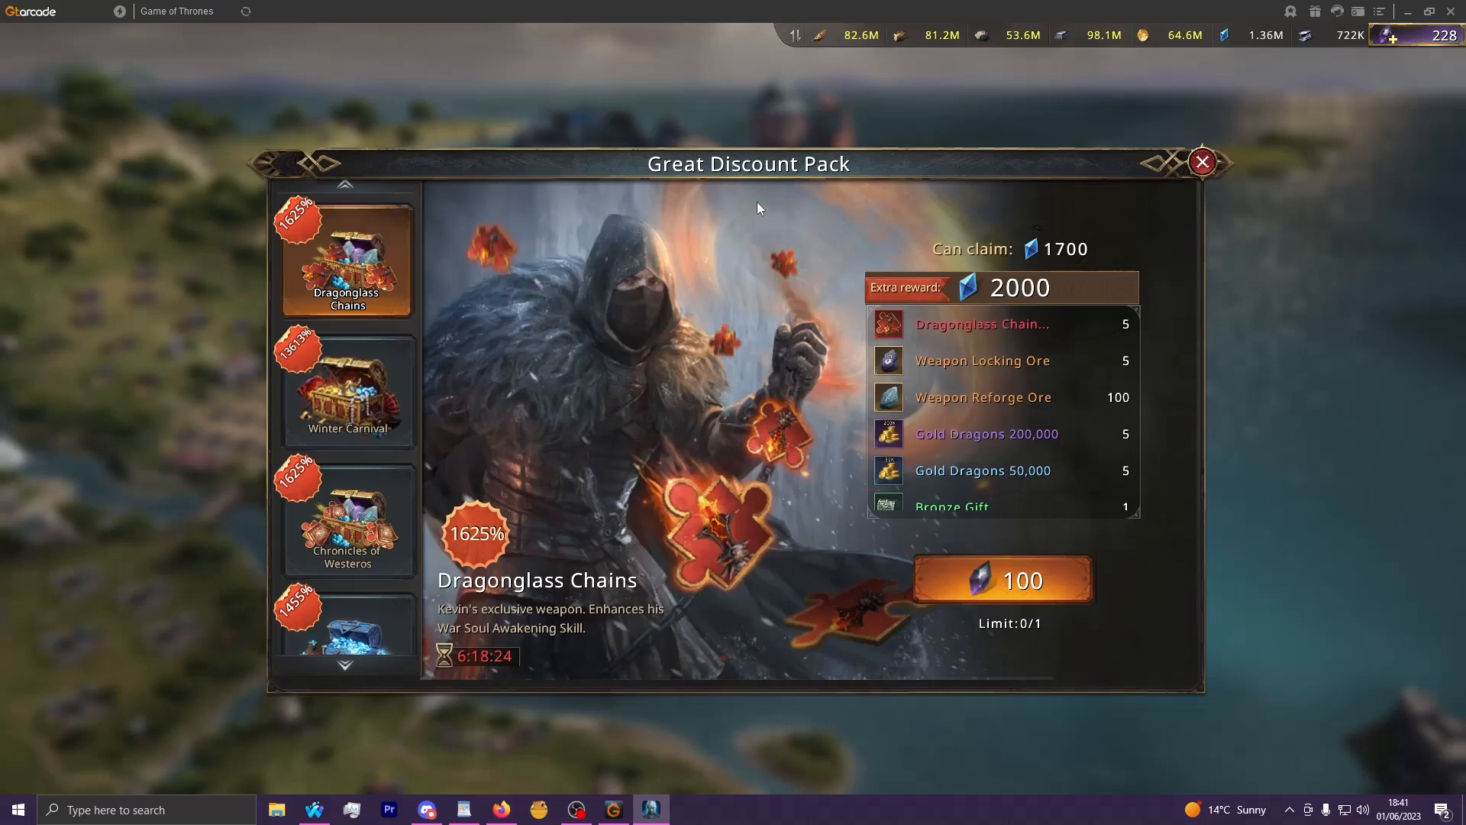
pyautogui.moveTo(752, 207)
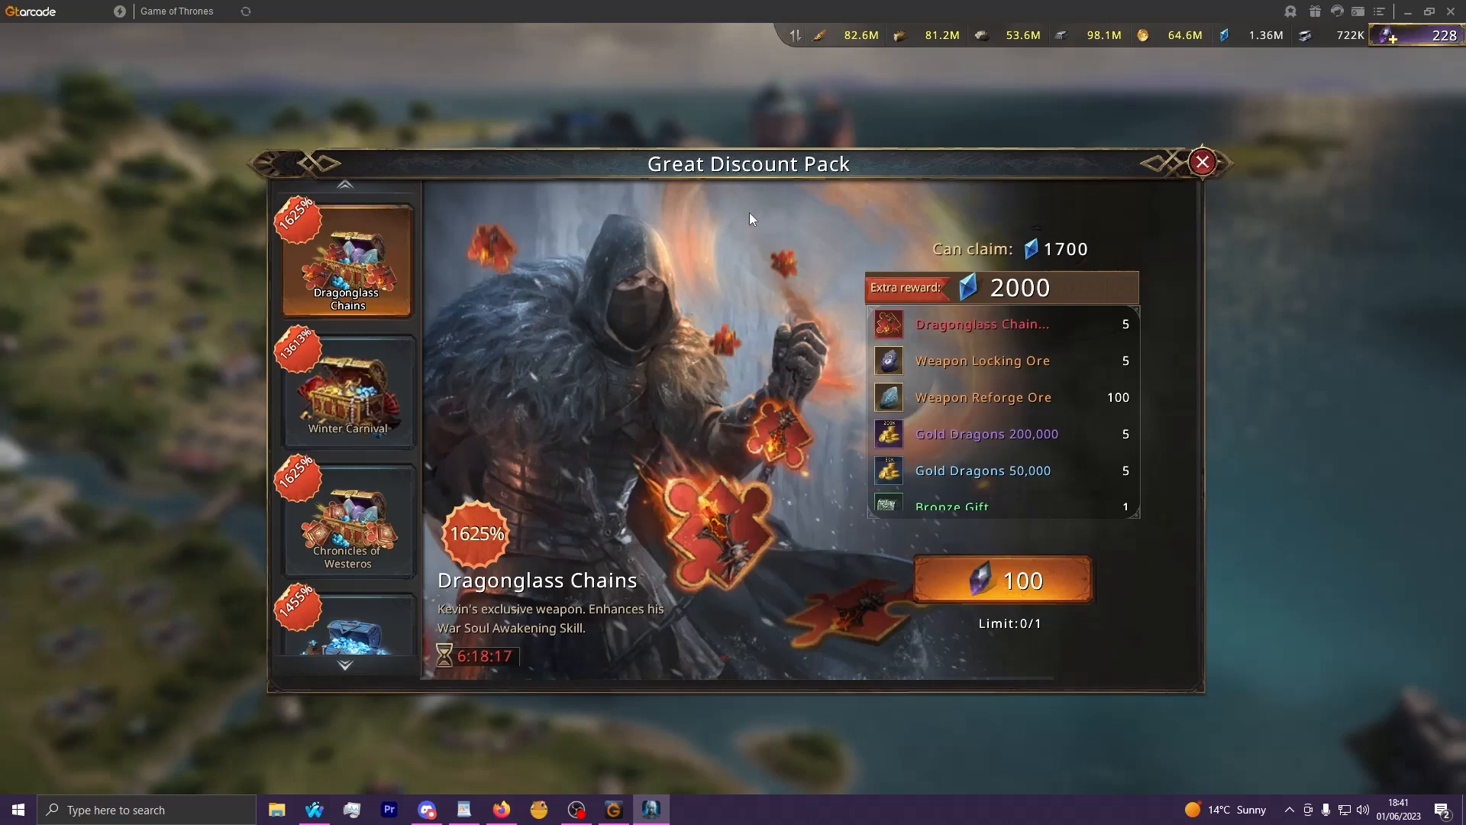
pyautogui.moveTo(721, 260)
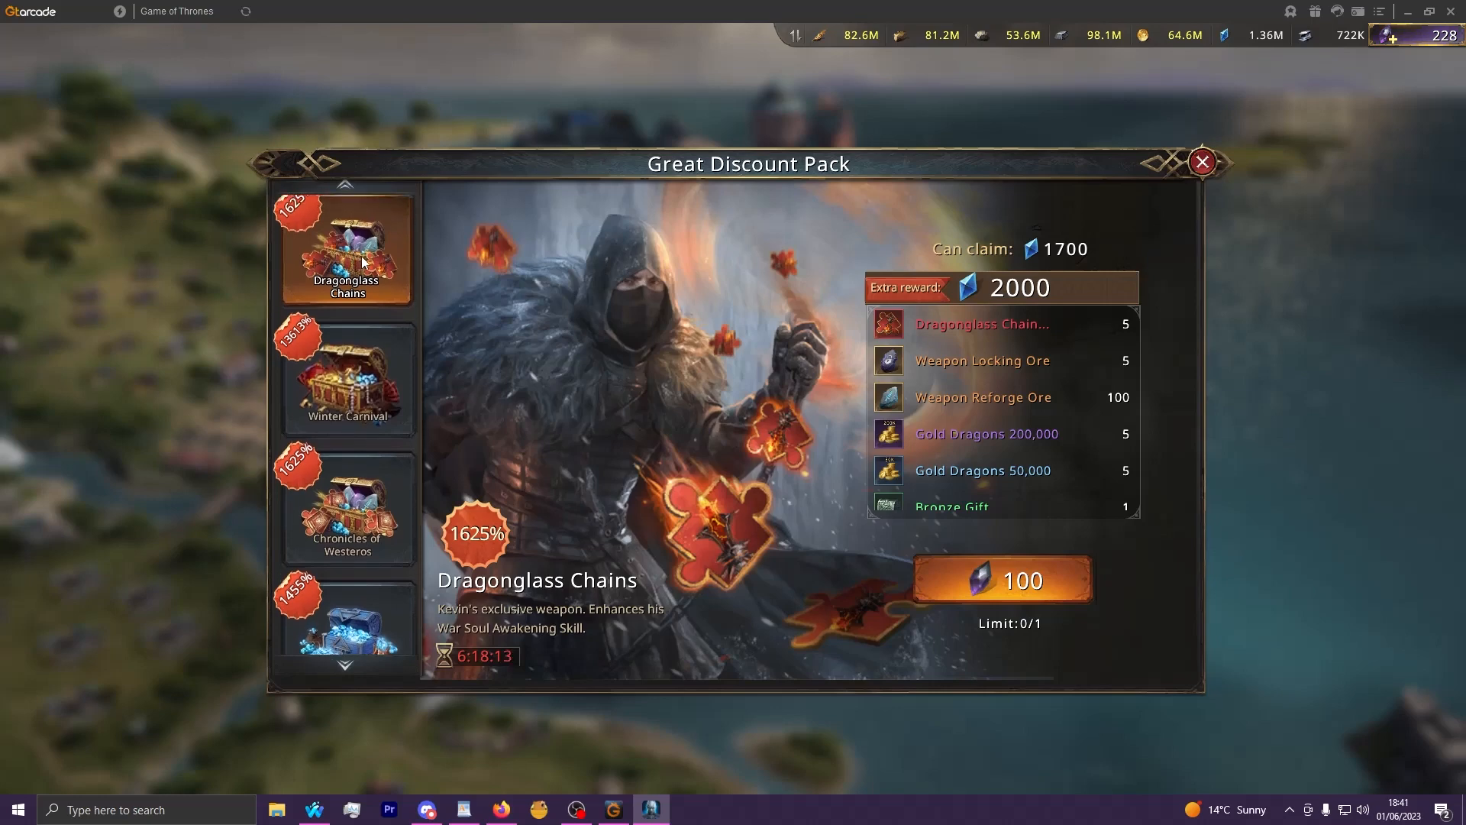
pyautogui.scroll(-3)
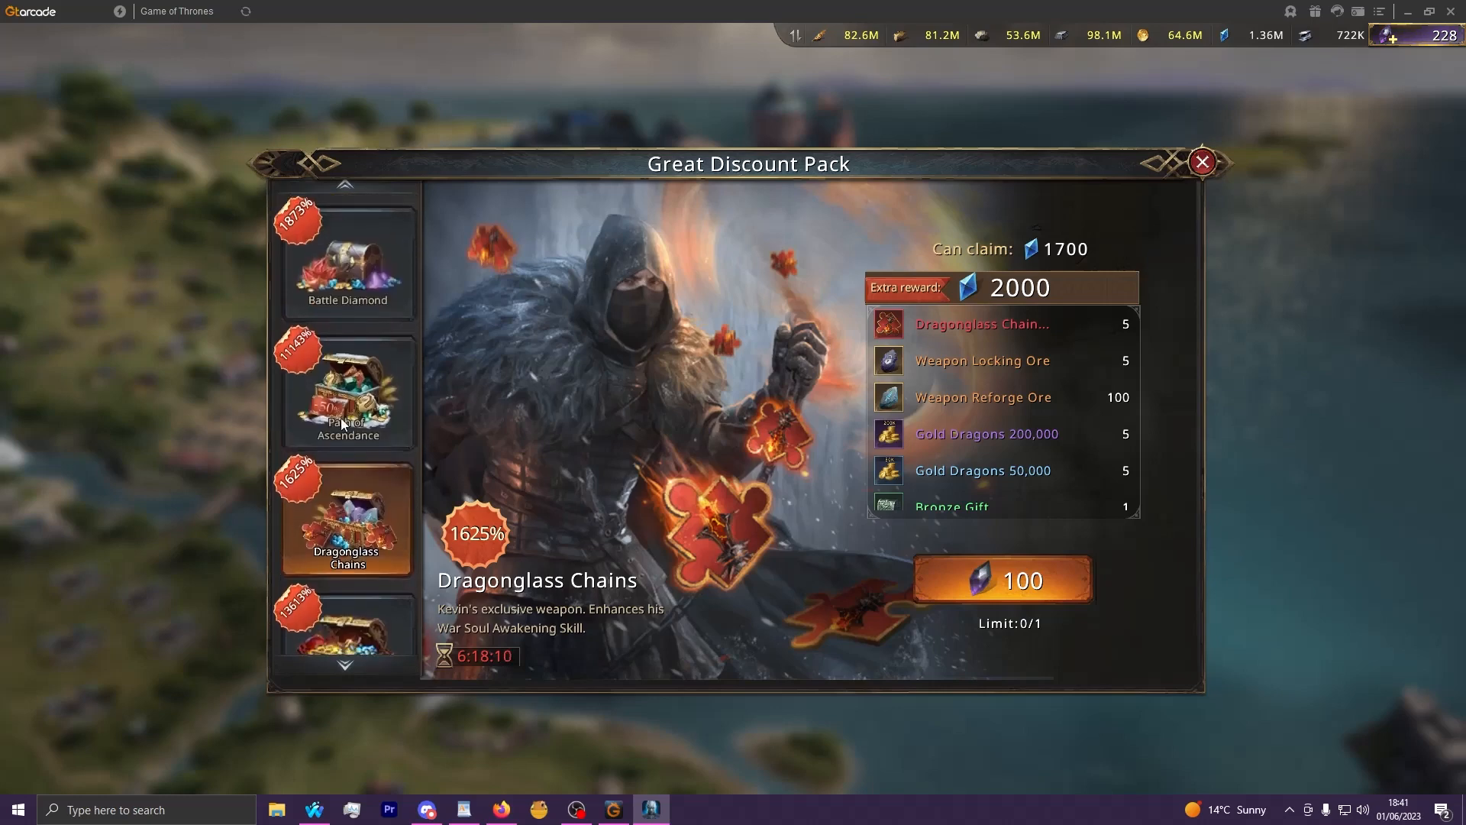
pyautogui.moveTo(379, 439)
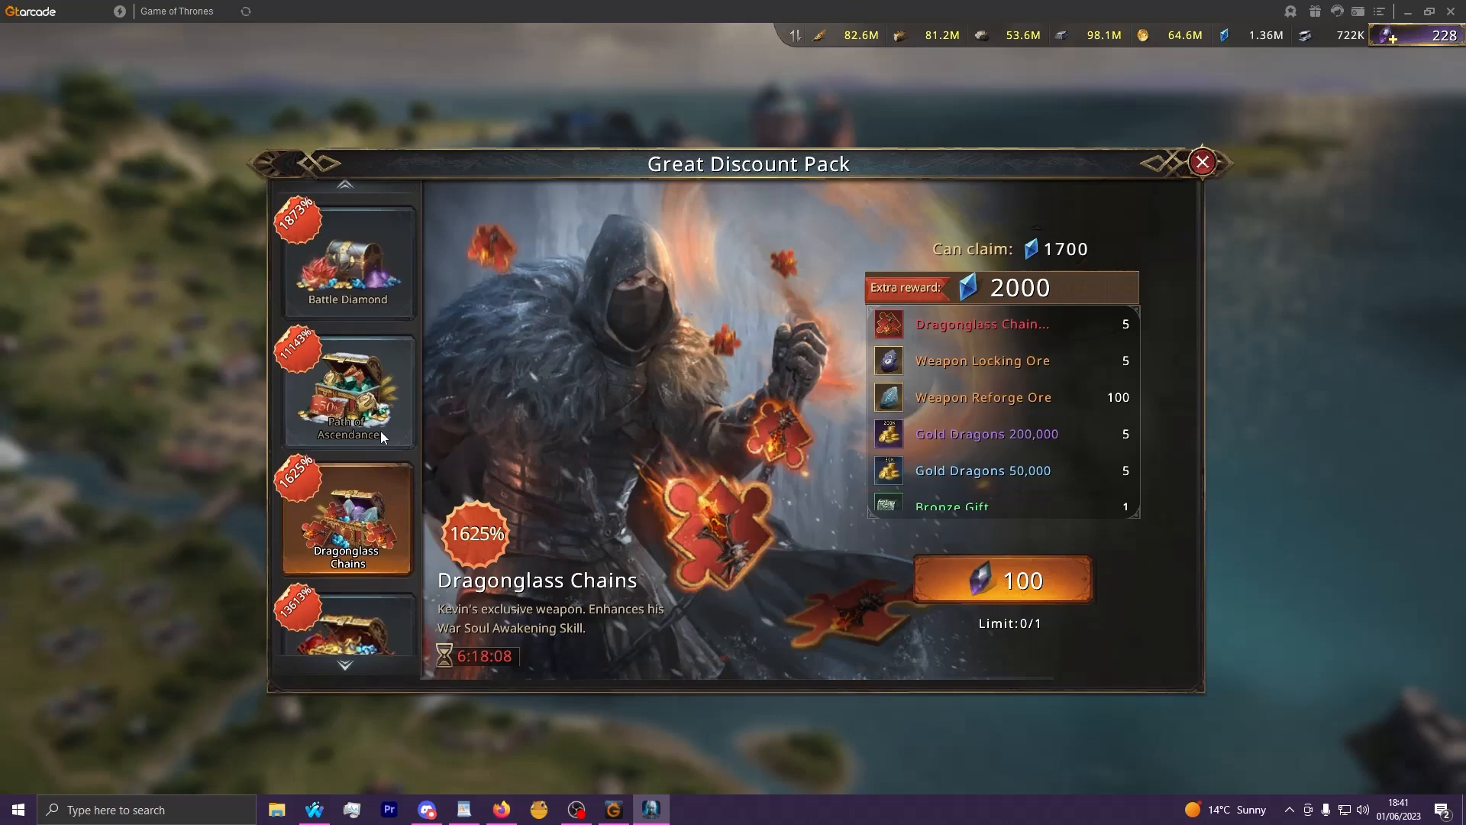
pyautogui.moveTo(795, 457)
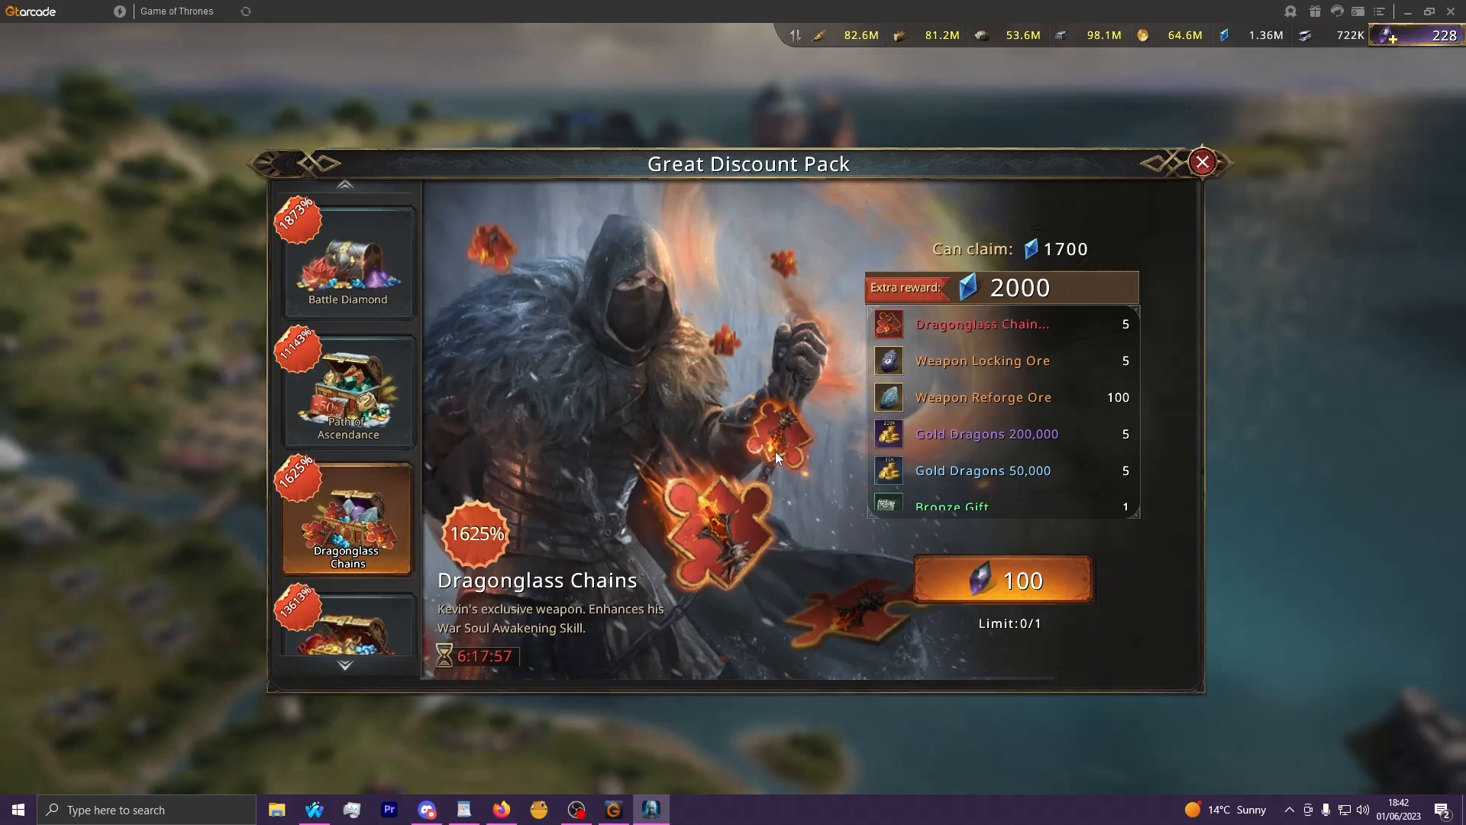
pyautogui.moveTo(782, 472)
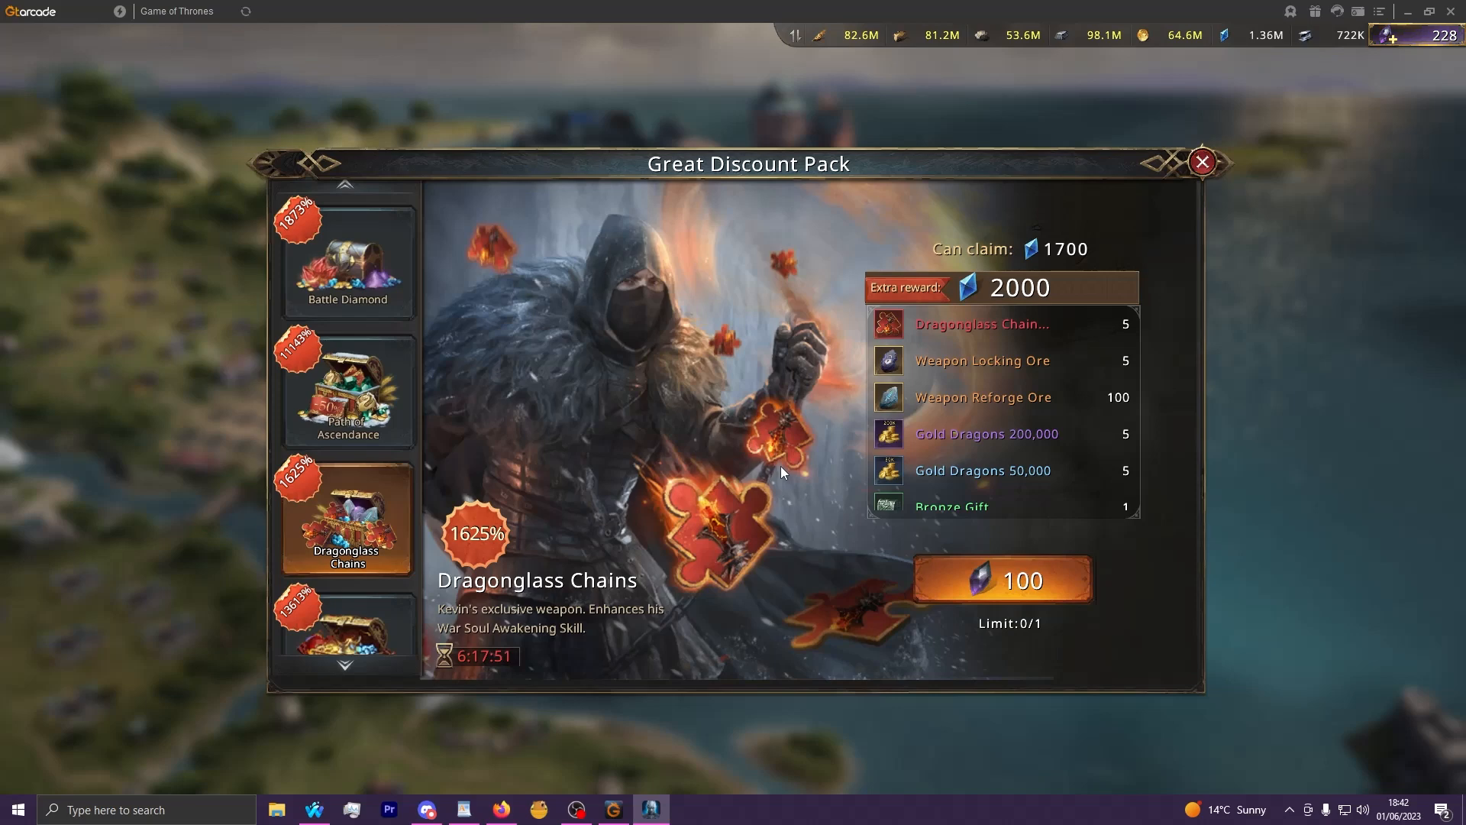
pyautogui.moveTo(788, 484)
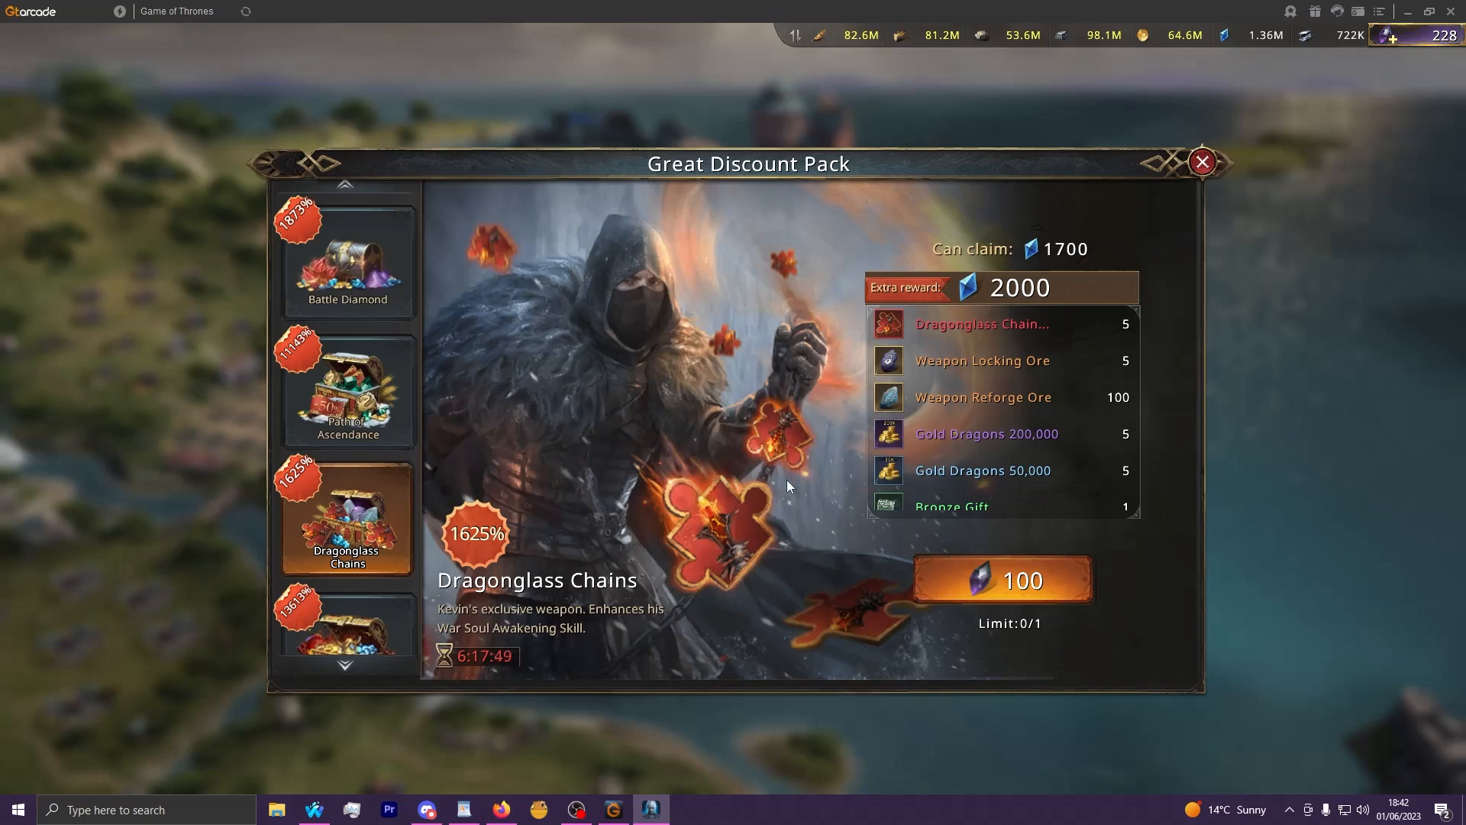
pyautogui.moveTo(788, 365)
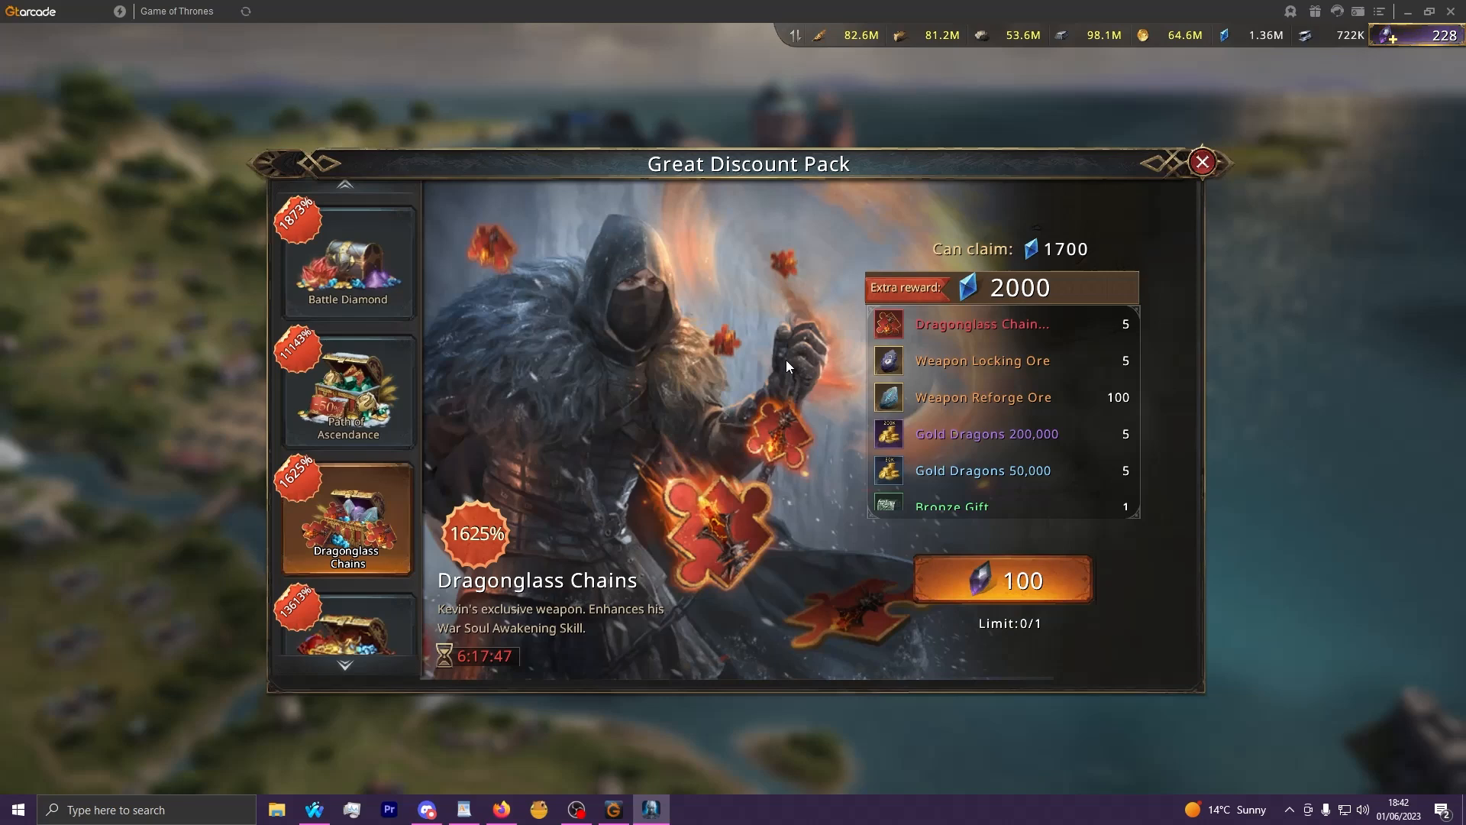
pyautogui.moveTo(791, 379)
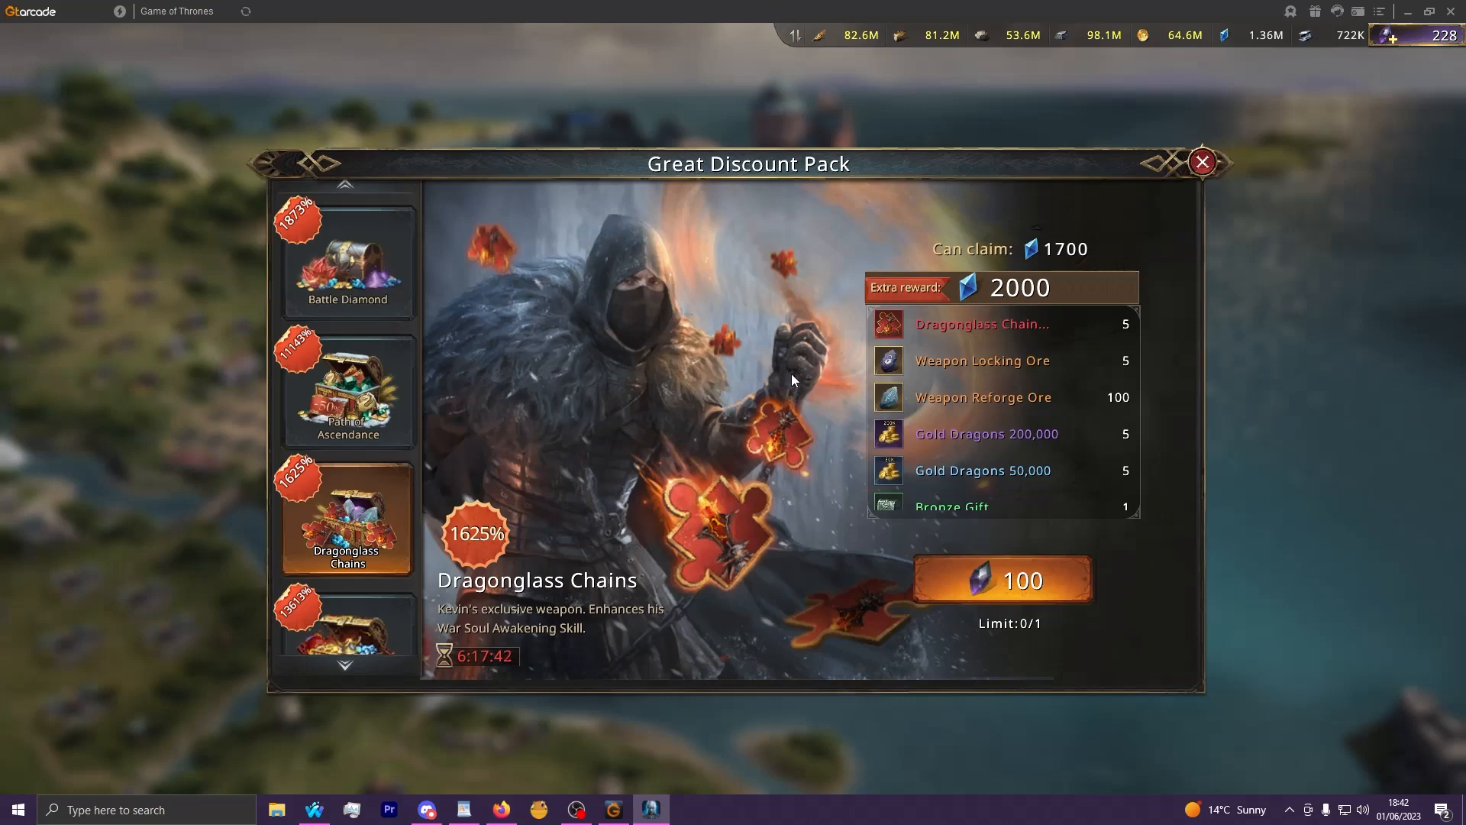
# Return to #kevin-weapon and scroll down to the 1* Weapon post.
pyautogui.click(427, 810)
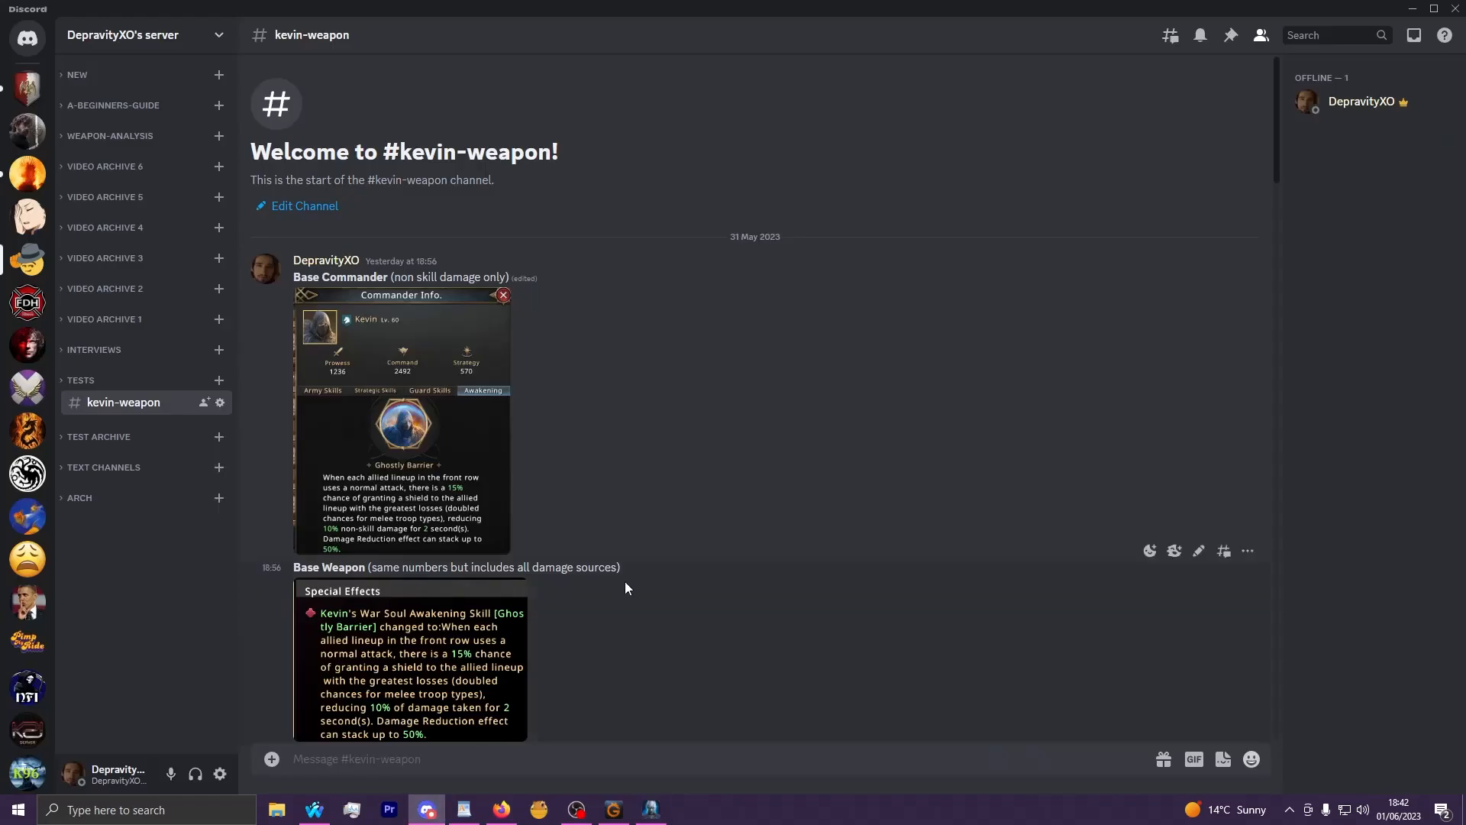
pyautogui.moveTo(631, 576)
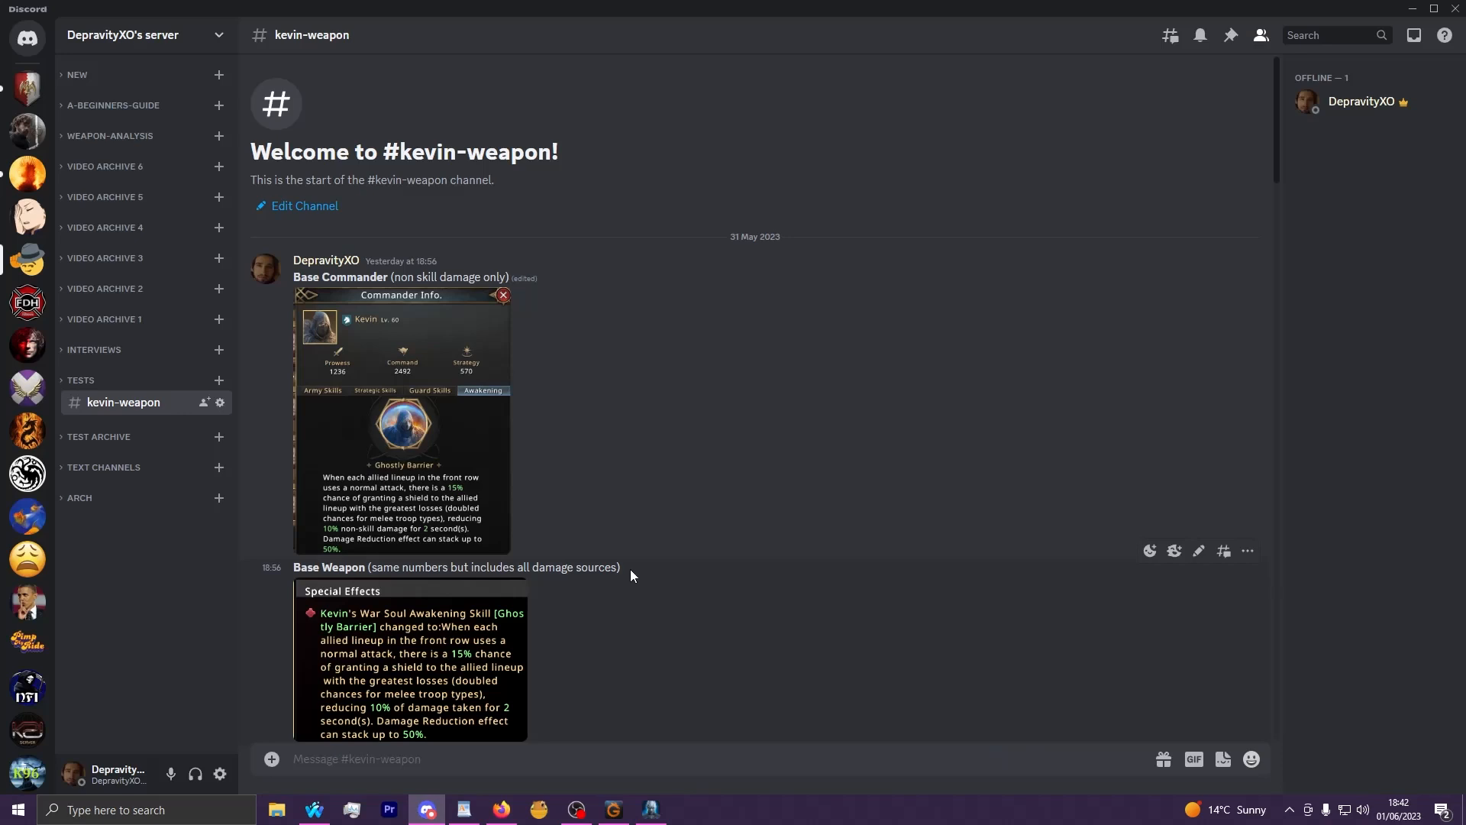
pyautogui.moveTo(683, 397)
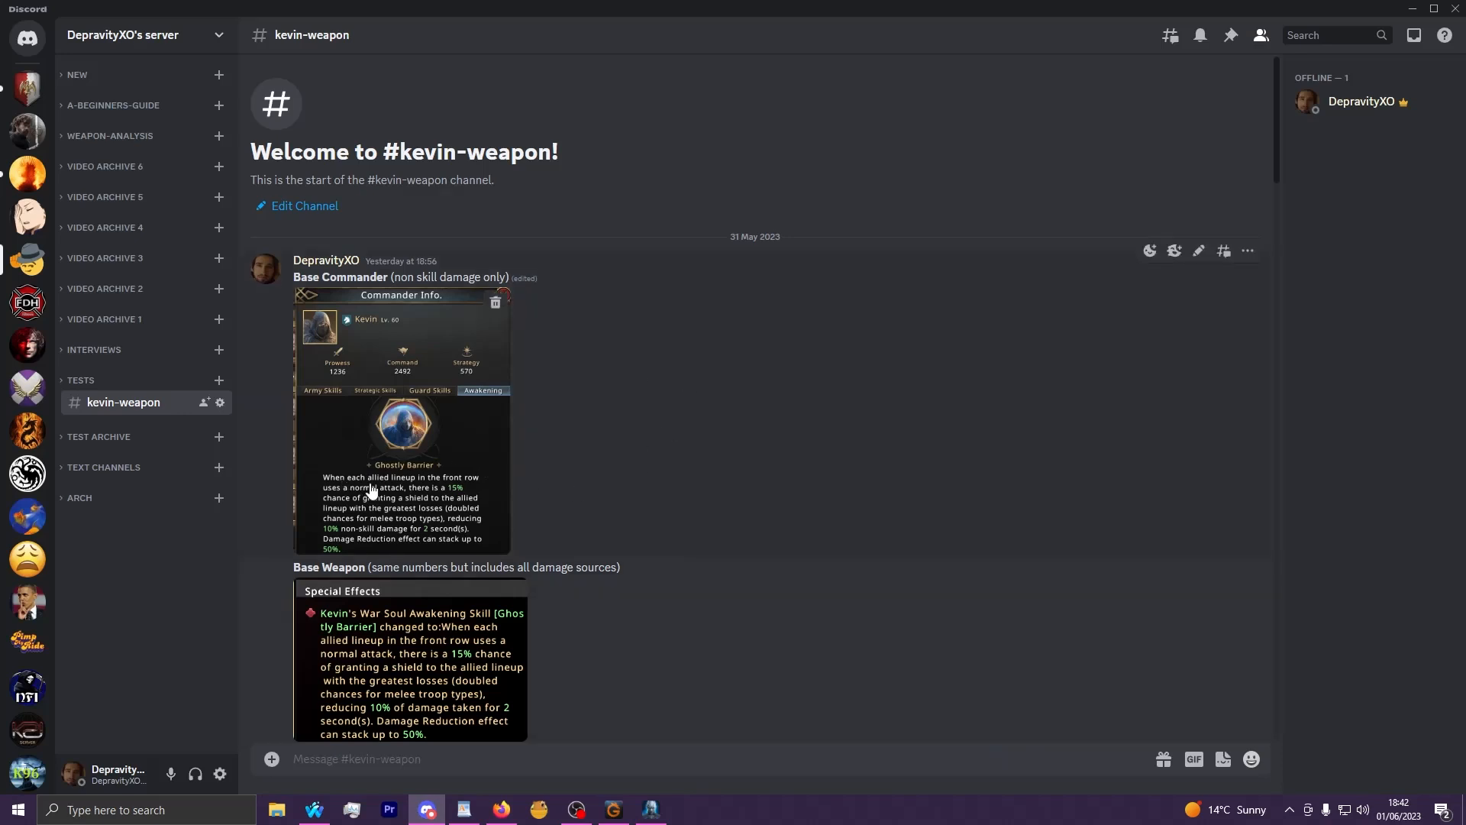
pyautogui.scroll(-3)
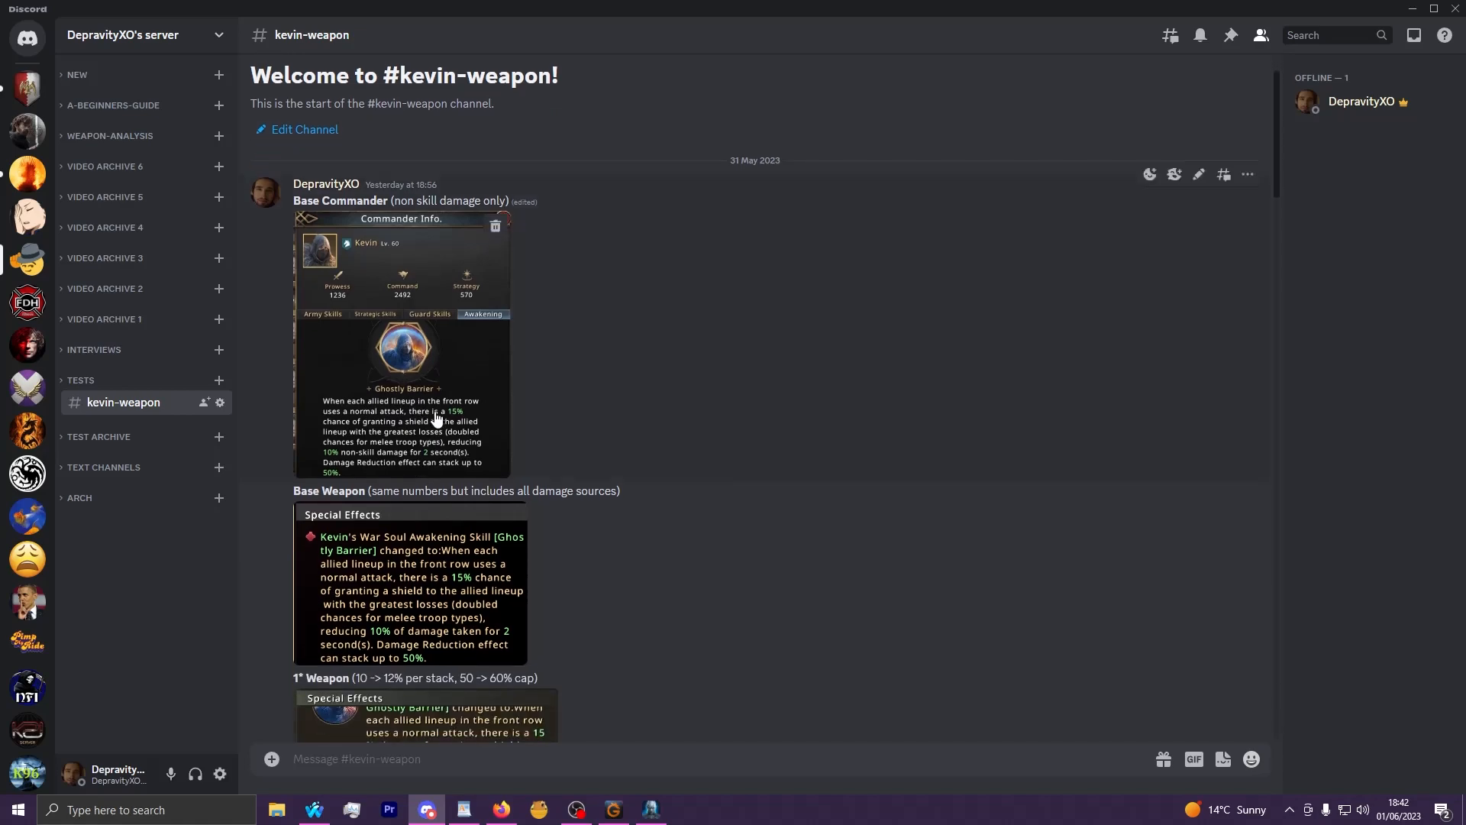
pyautogui.moveTo(382, 431)
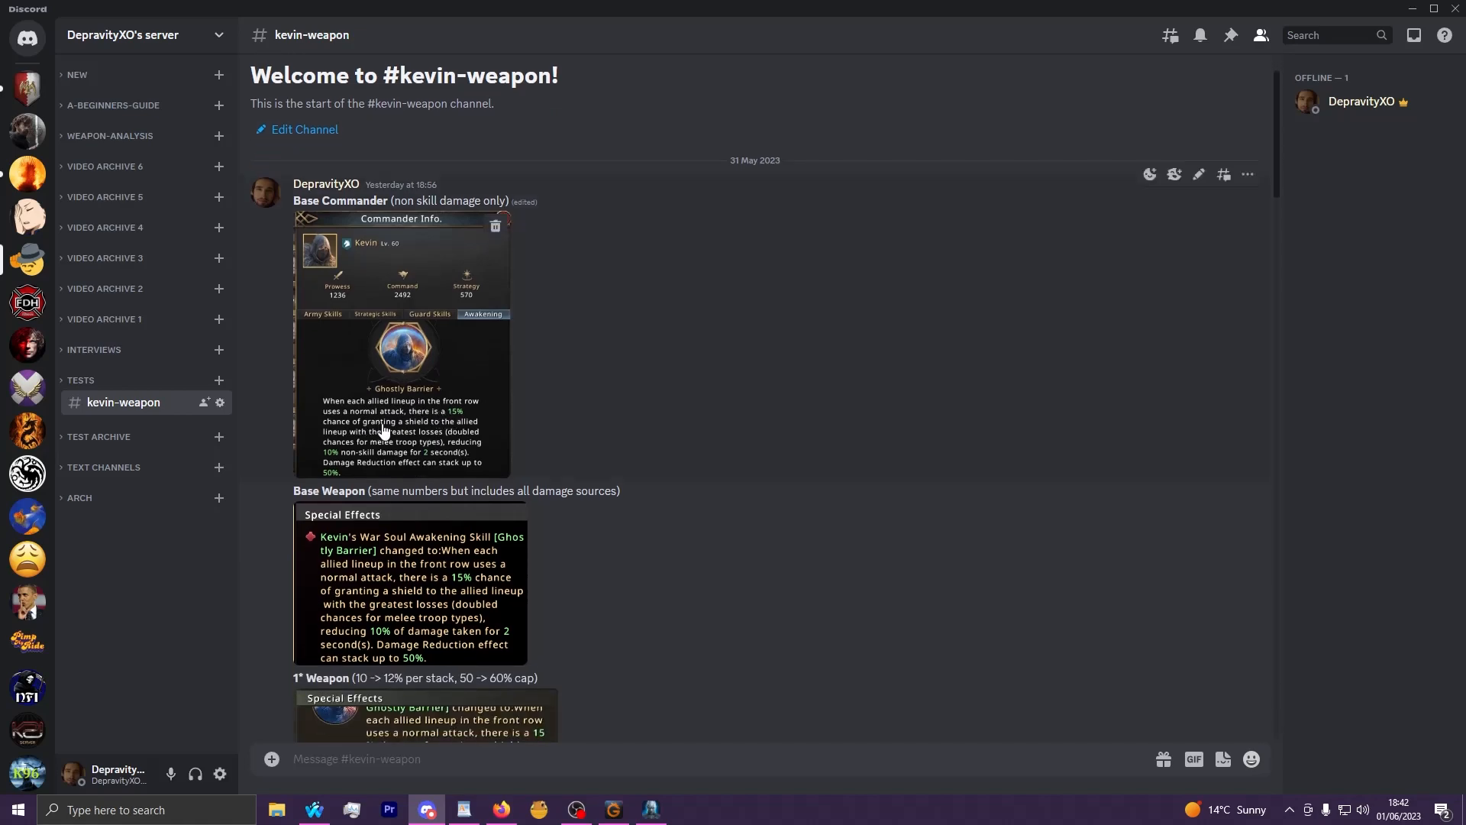
# Enlarge the Base Commander Ghostly Barrier screenshot from the channel.
pyautogui.click(401, 351)
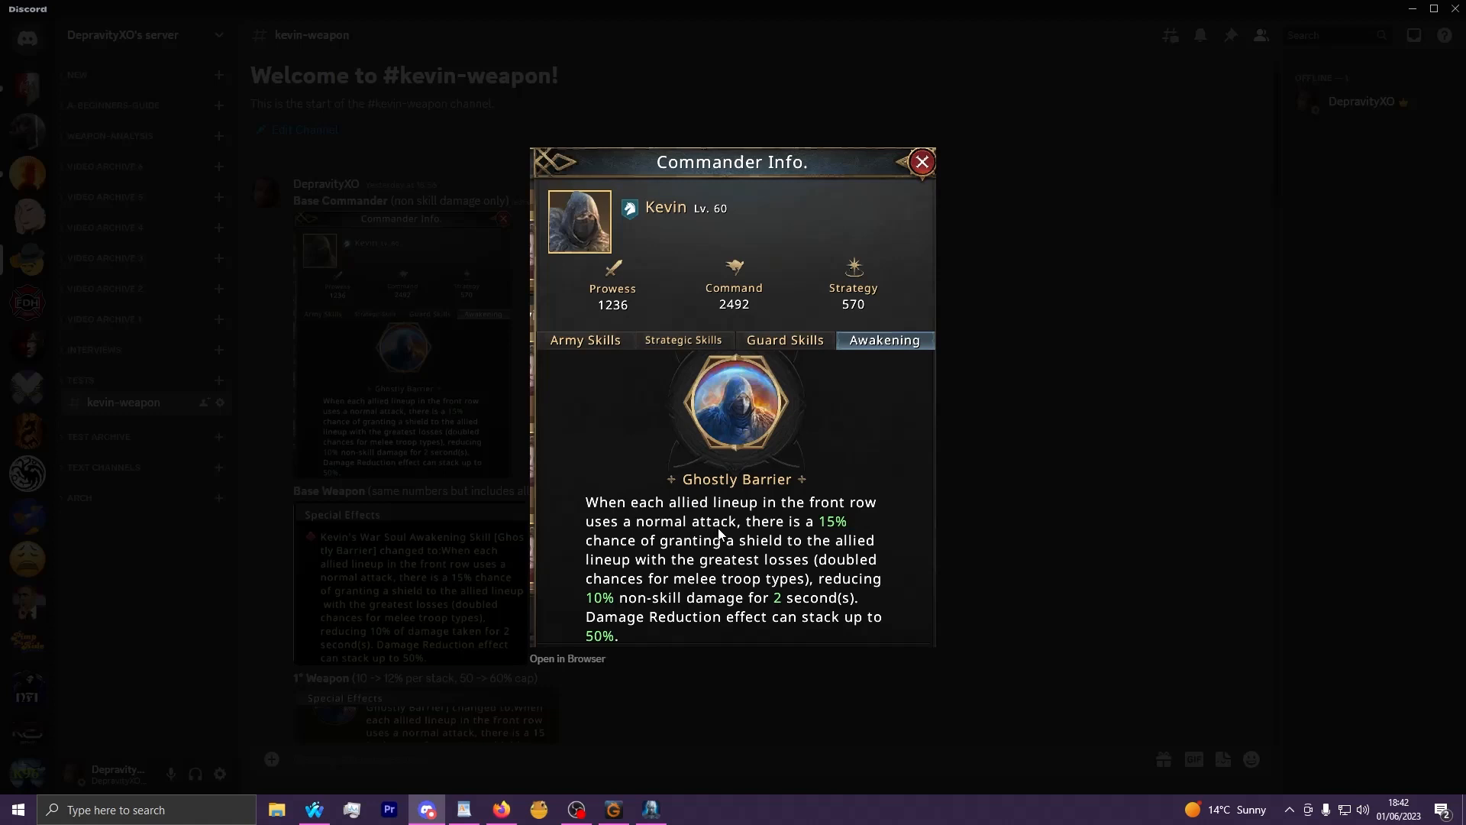
pyautogui.moveTo(799, 569)
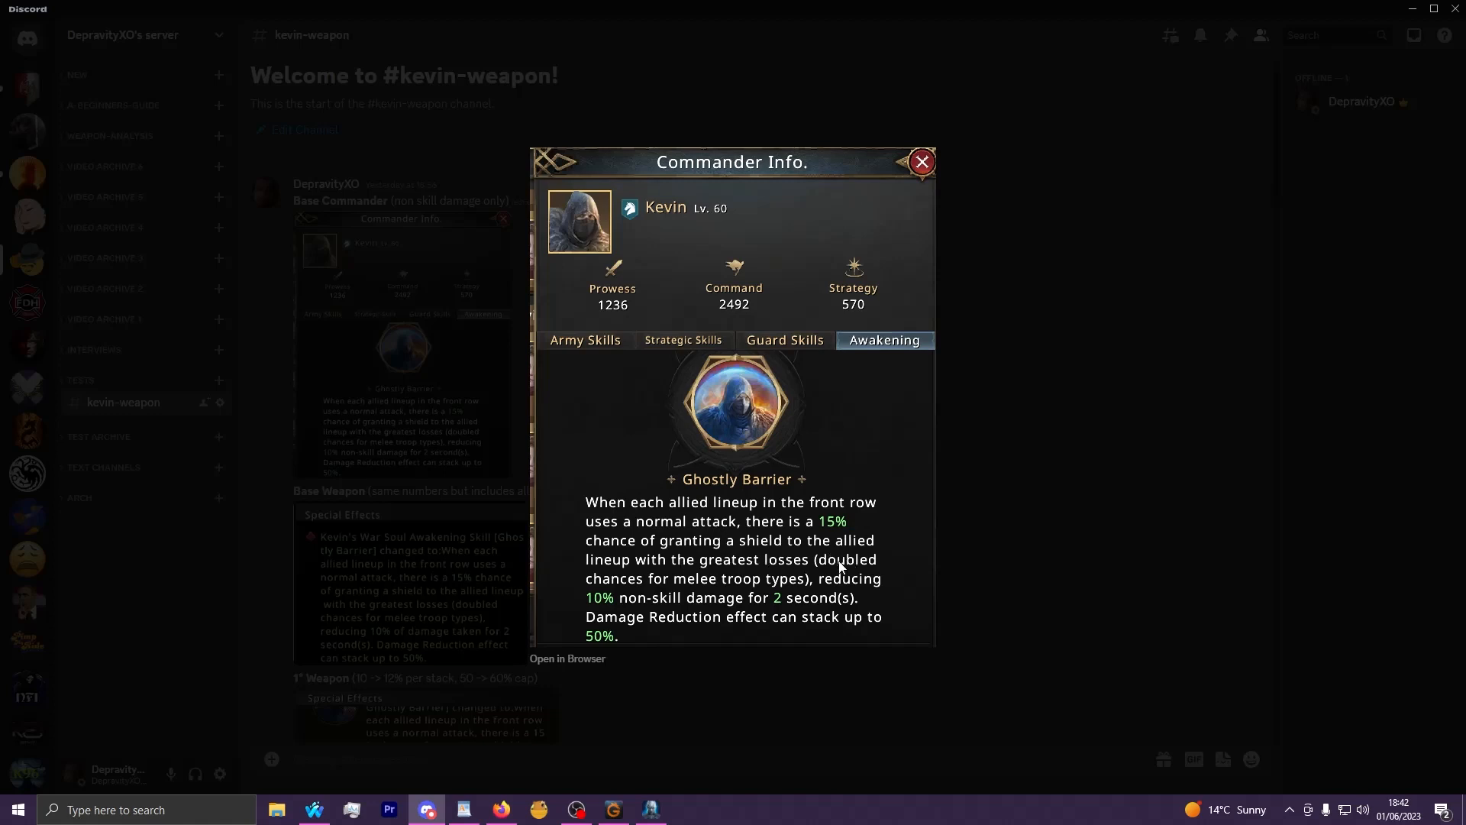
pyautogui.moveTo(823, 524)
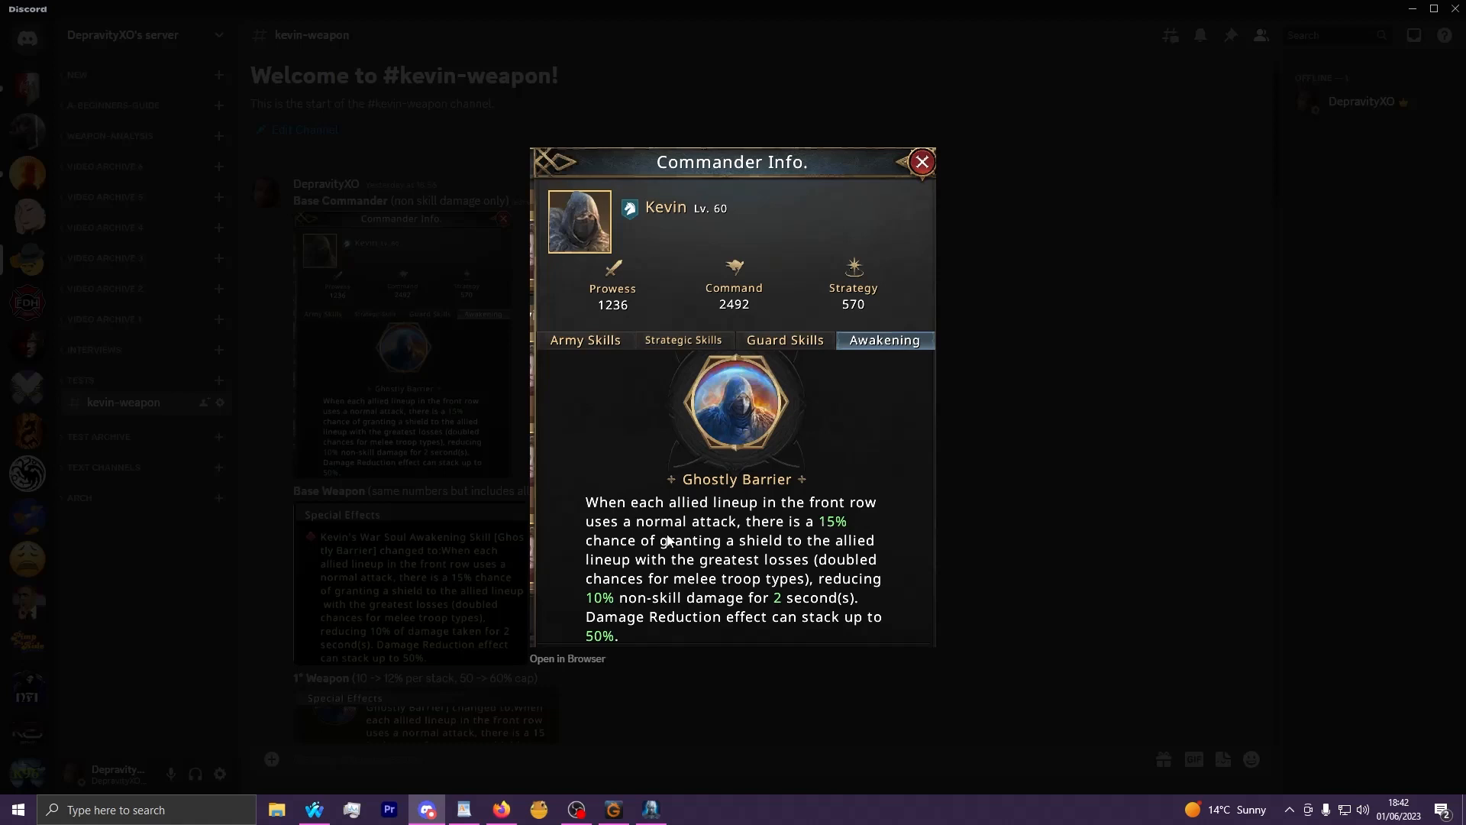
pyautogui.moveTo(703, 552)
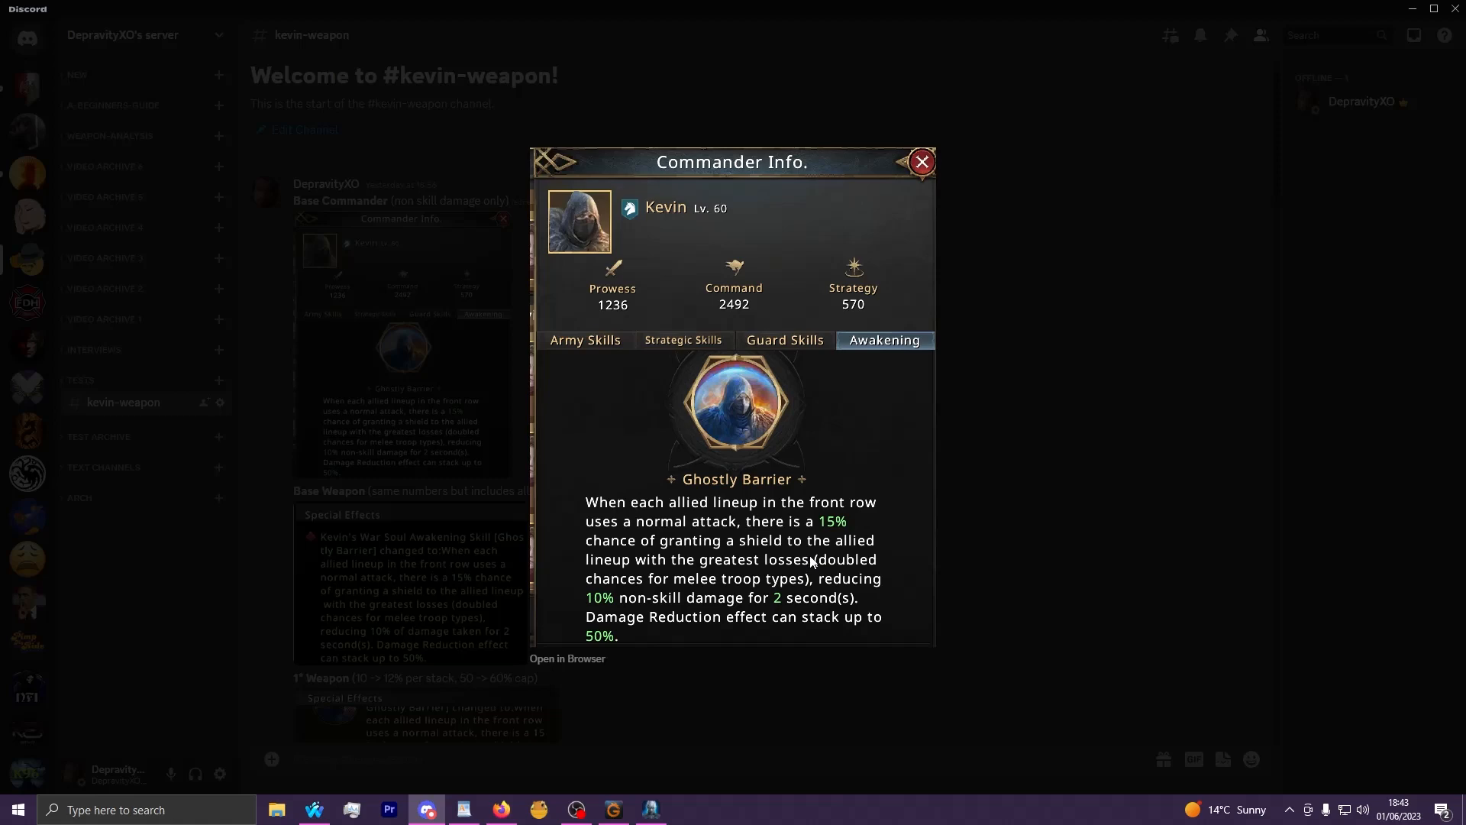
pyautogui.click(921, 160)
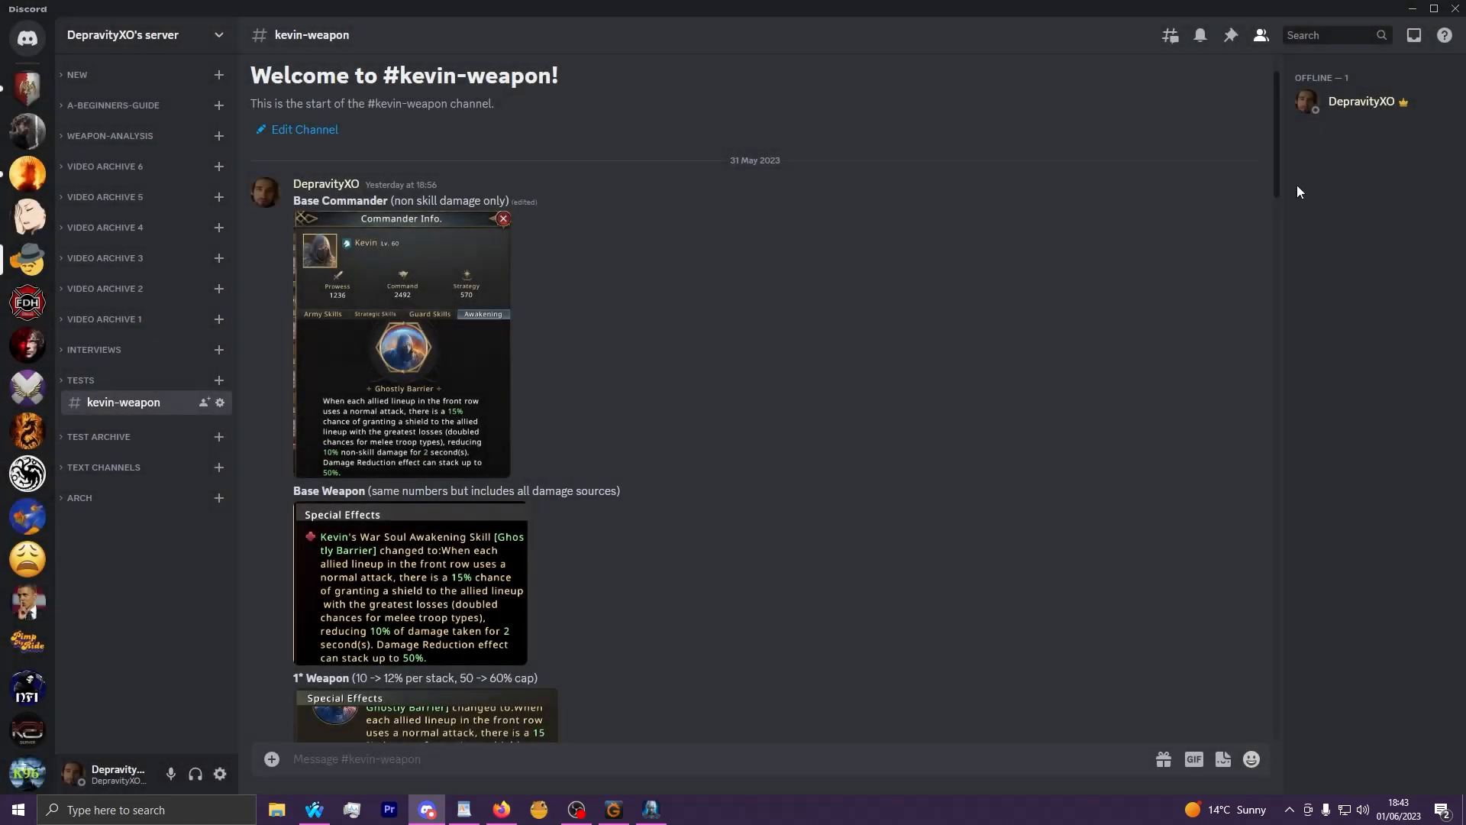
pyautogui.moveTo(467, 439)
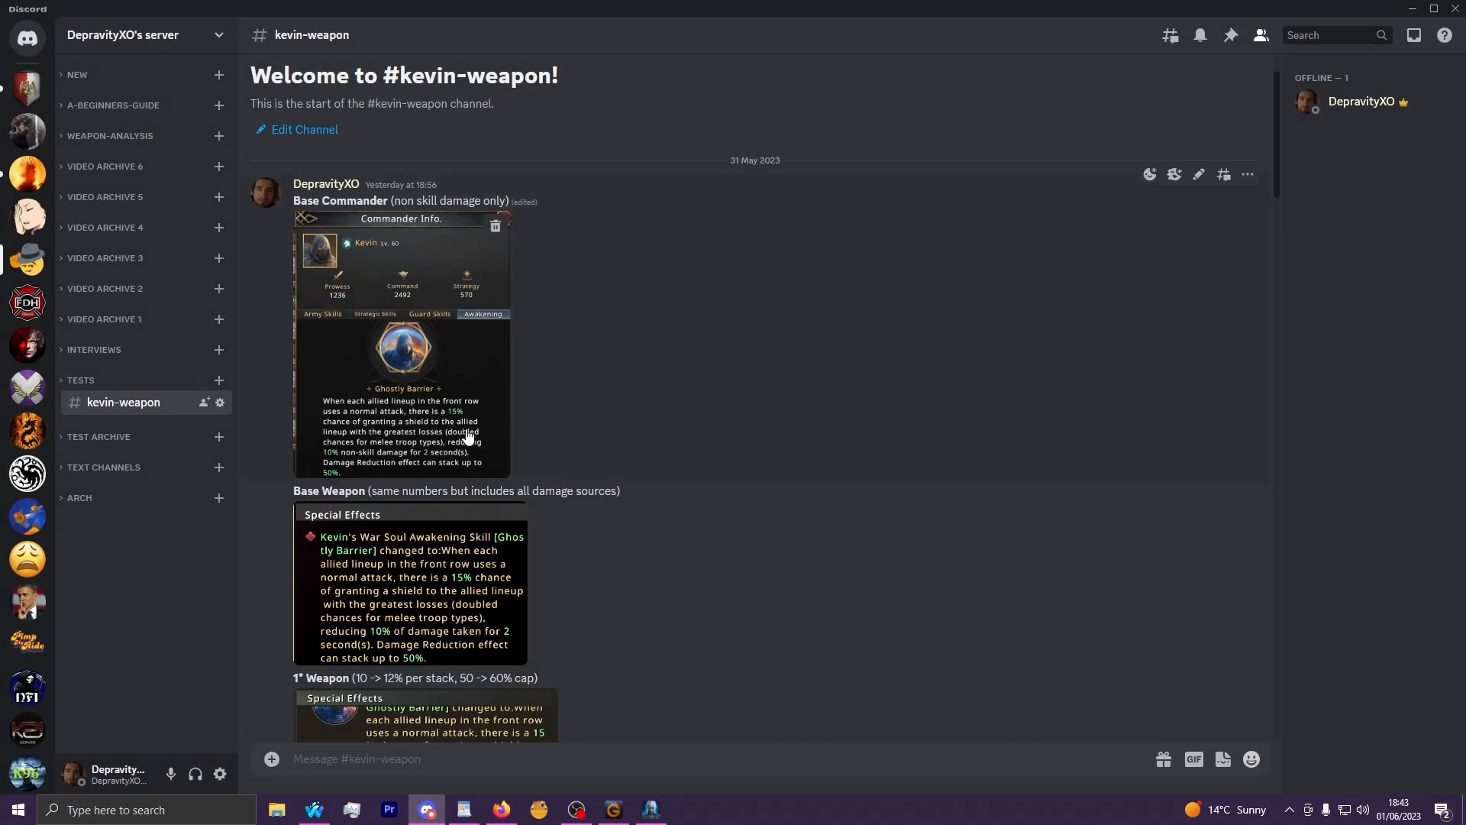
pyautogui.click(402, 347)
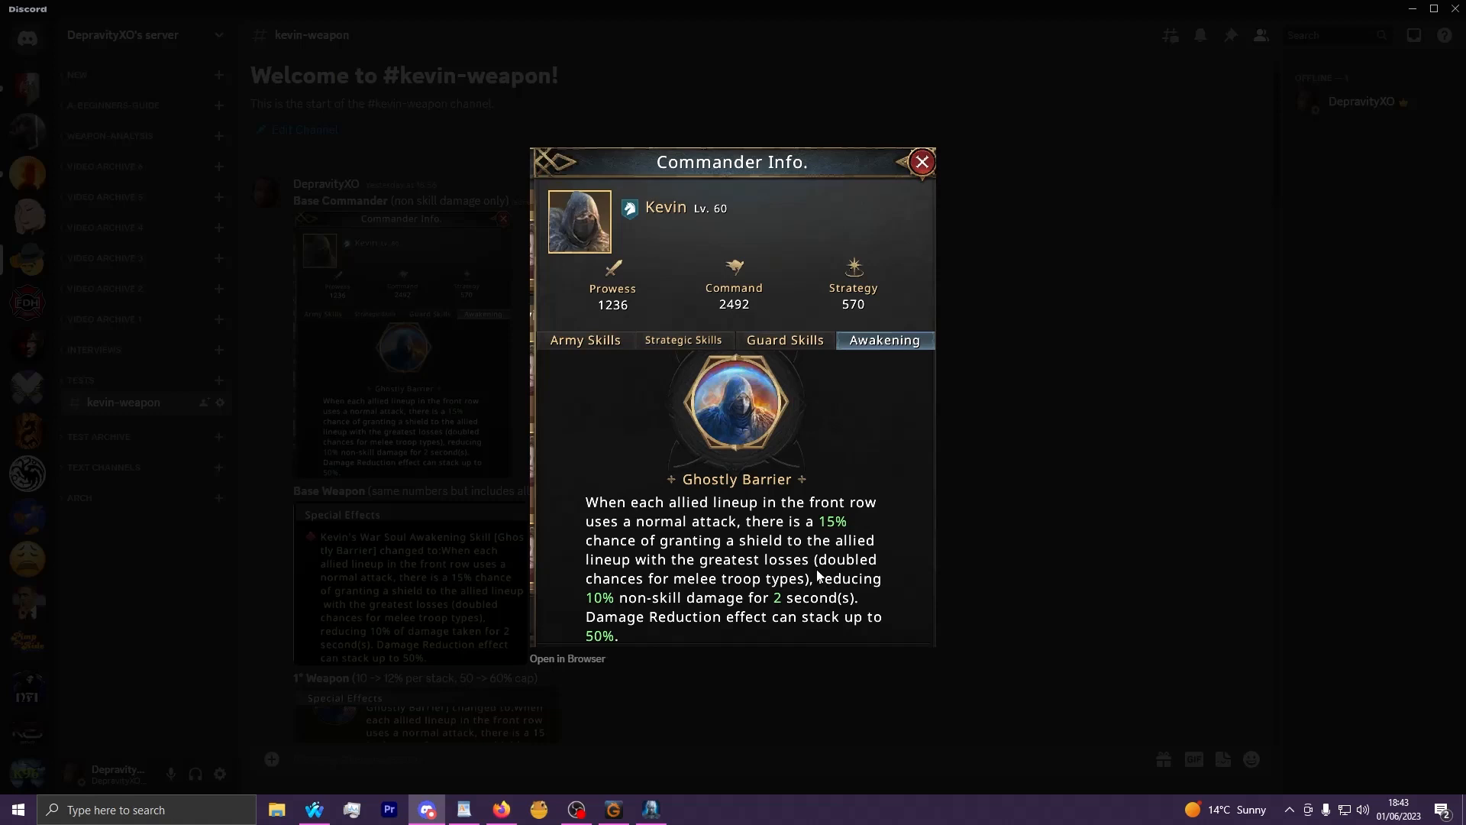
pyautogui.moveTo(570, 611)
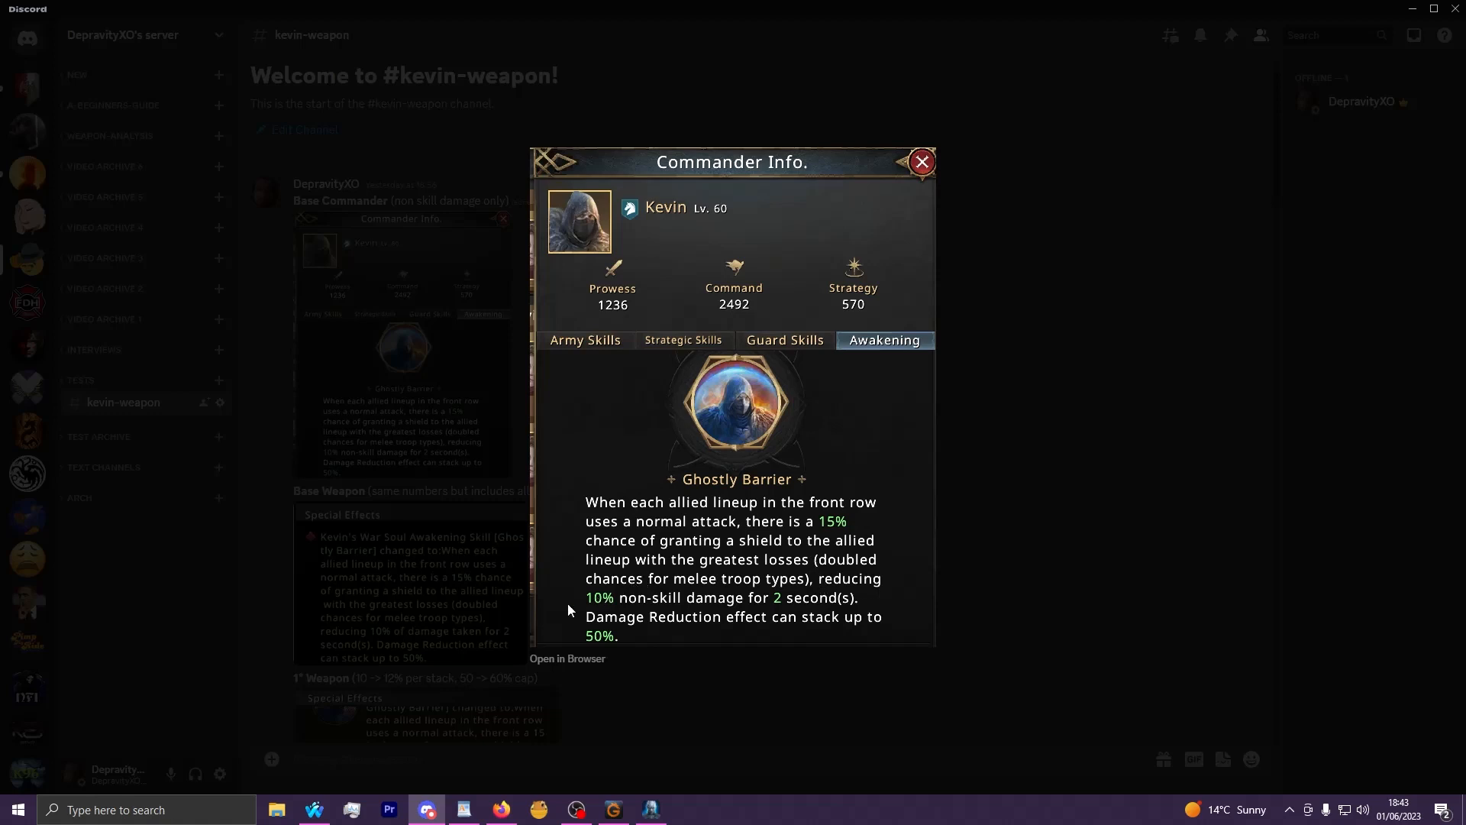
pyautogui.moveTo(736, 619)
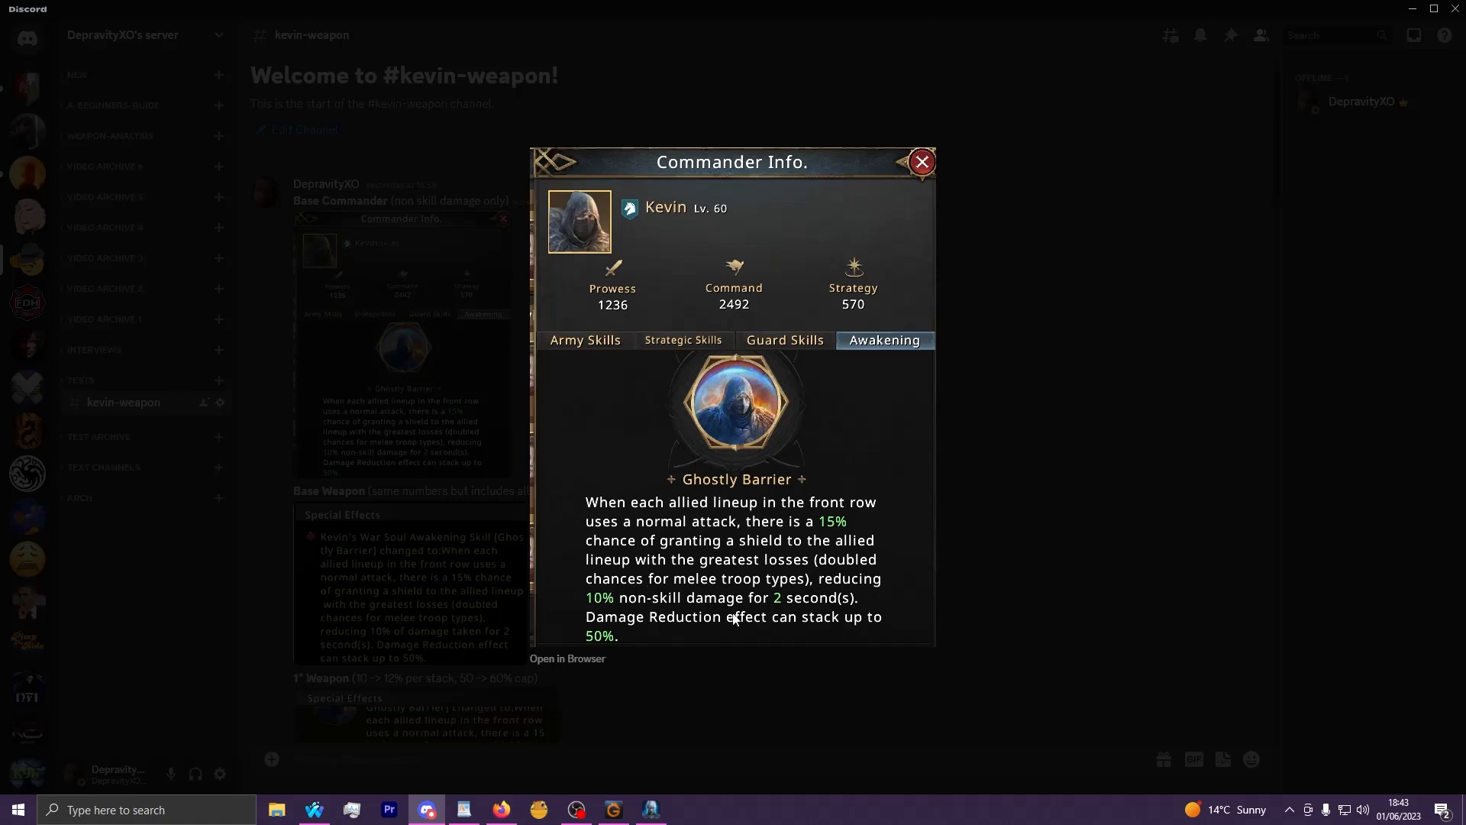
pyautogui.moveTo(388, 501)
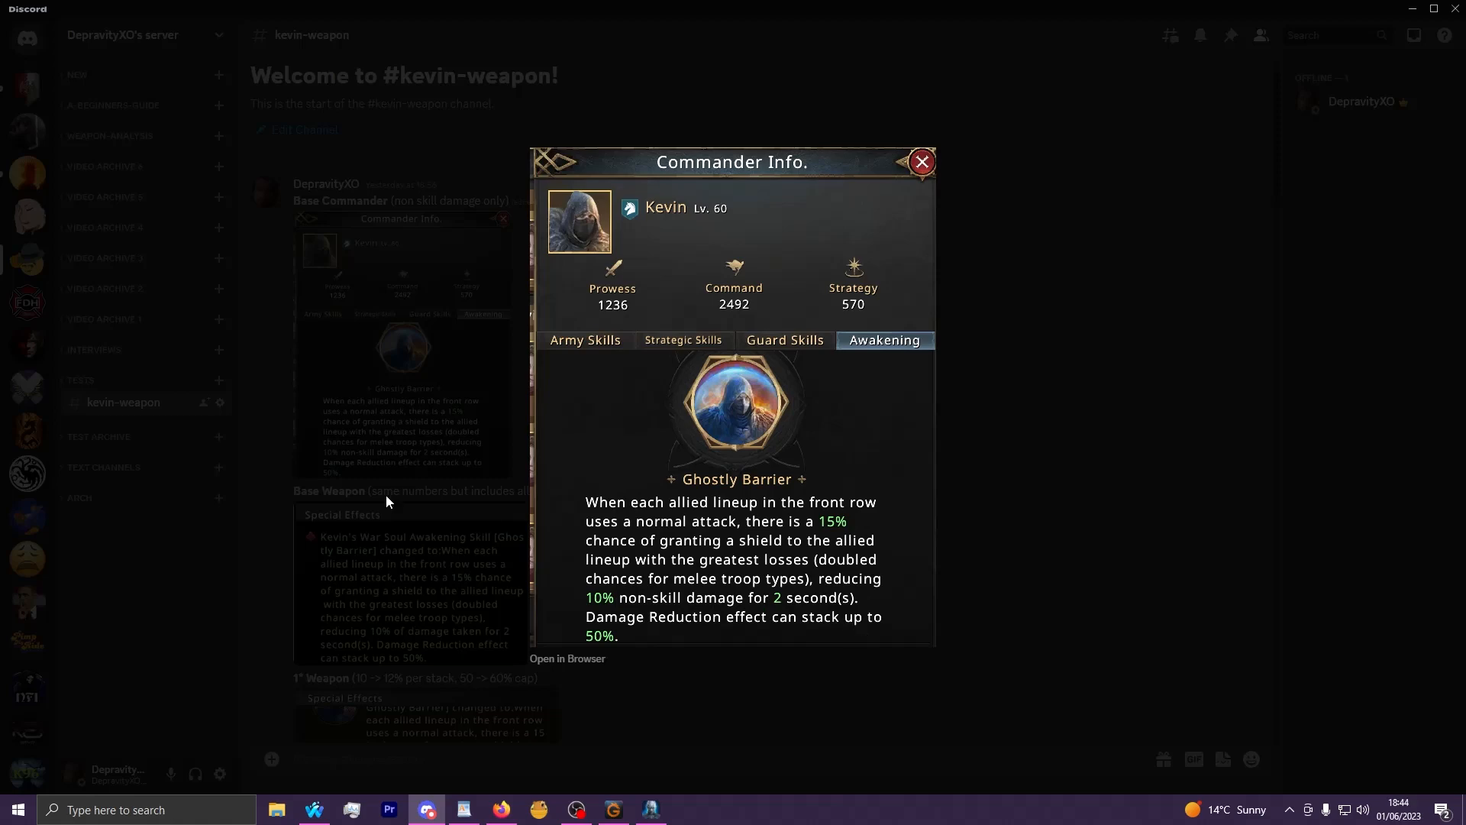
# Close the enlarged screenshot and read down through the 1*–4* Weapon posts.
pyautogui.click(921, 160)
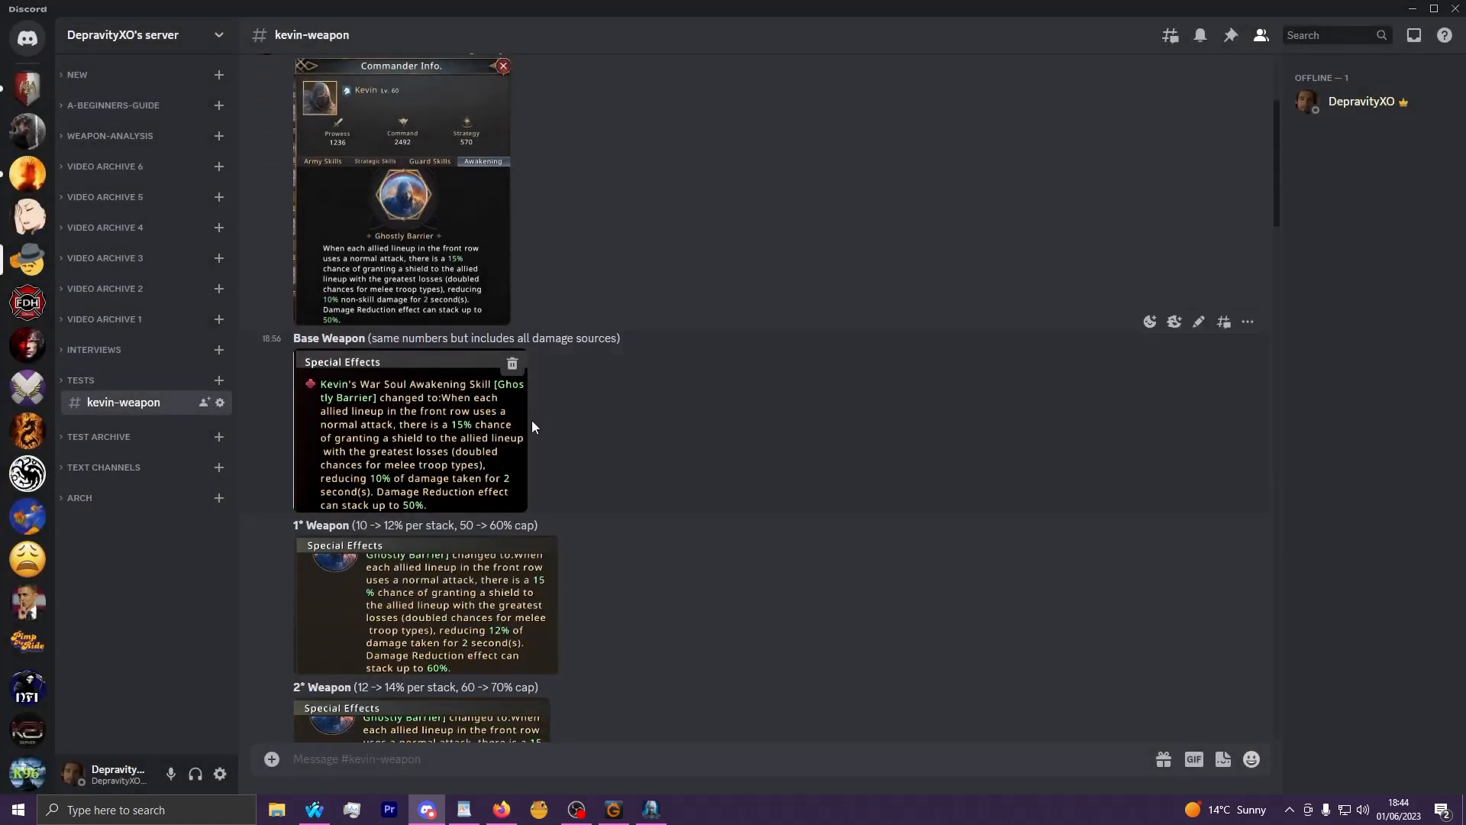
pyautogui.scroll(-3)
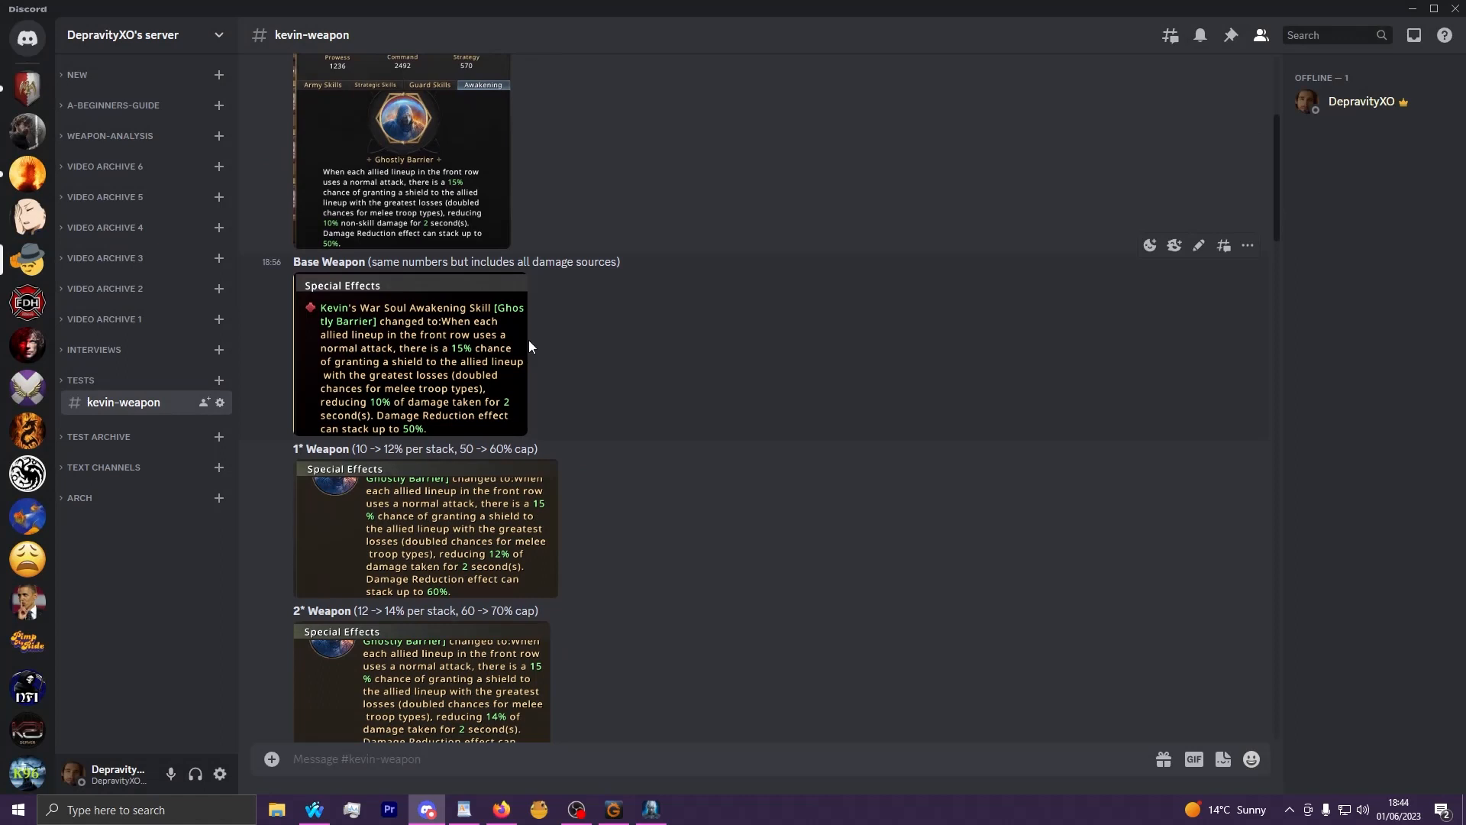
pyautogui.moveTo(295, 266)
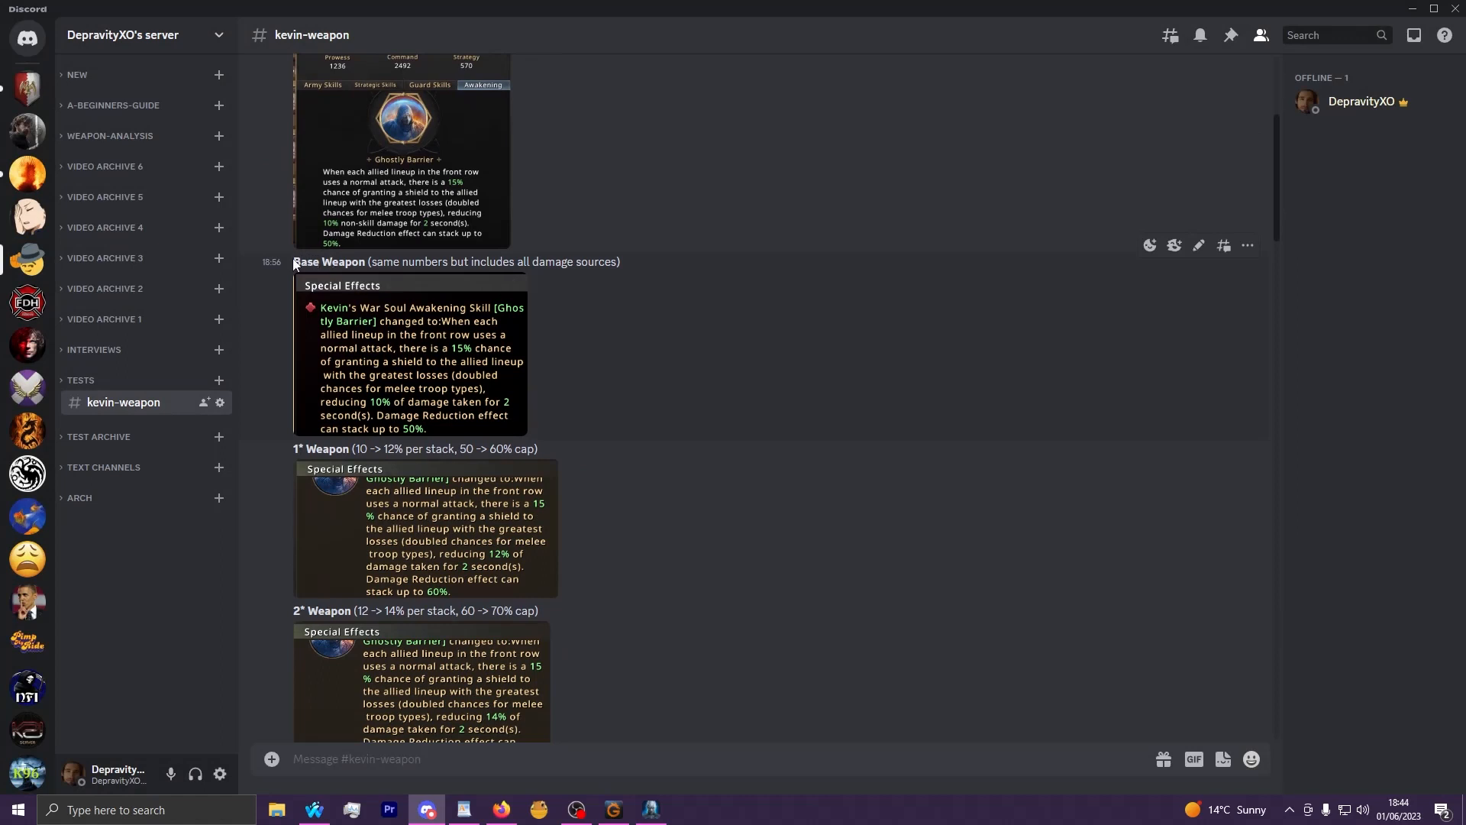
pyautogui.moveTo(469, 423)
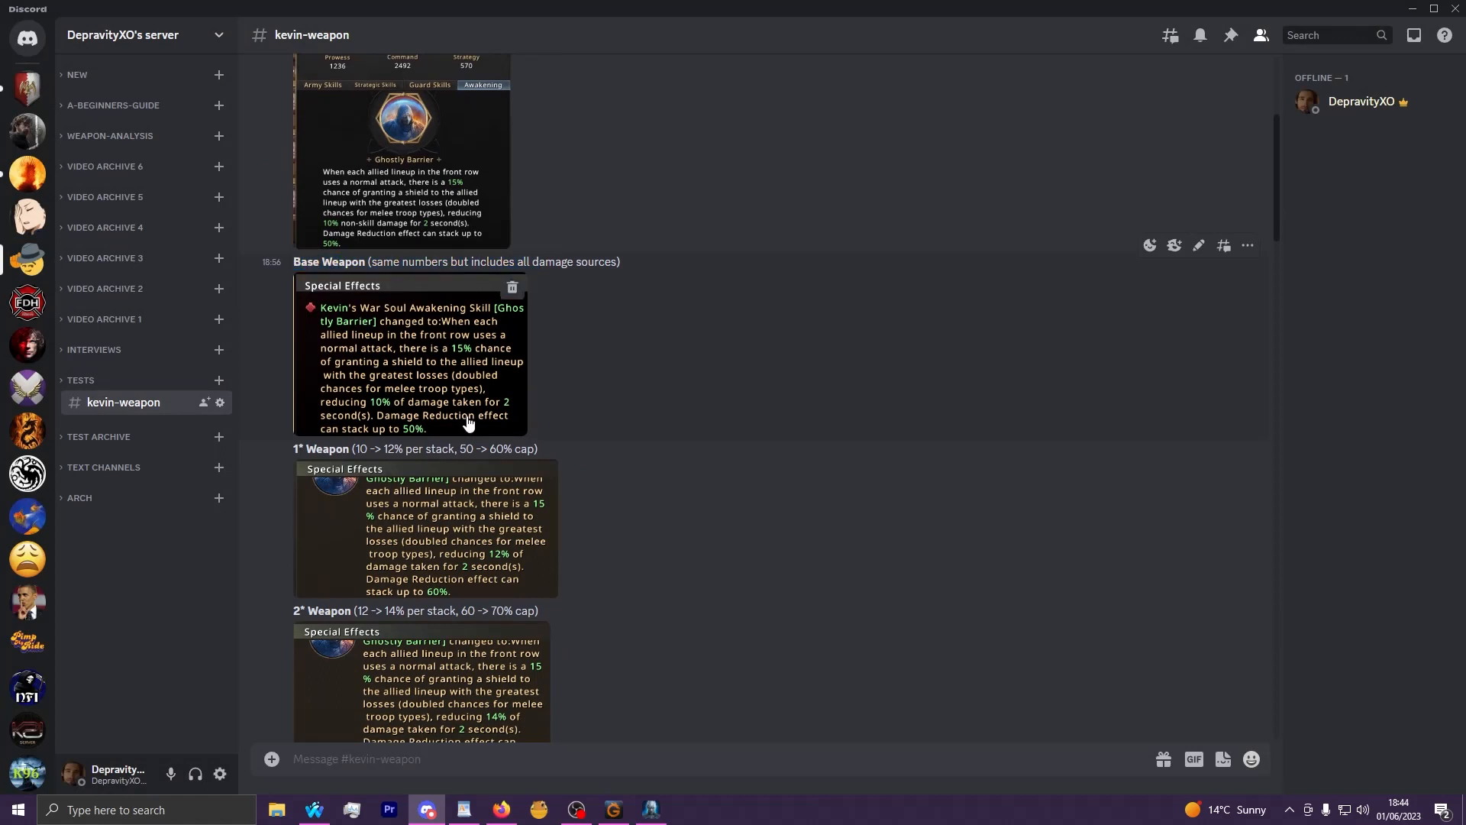
pyautogui.moveTo(382, 229)
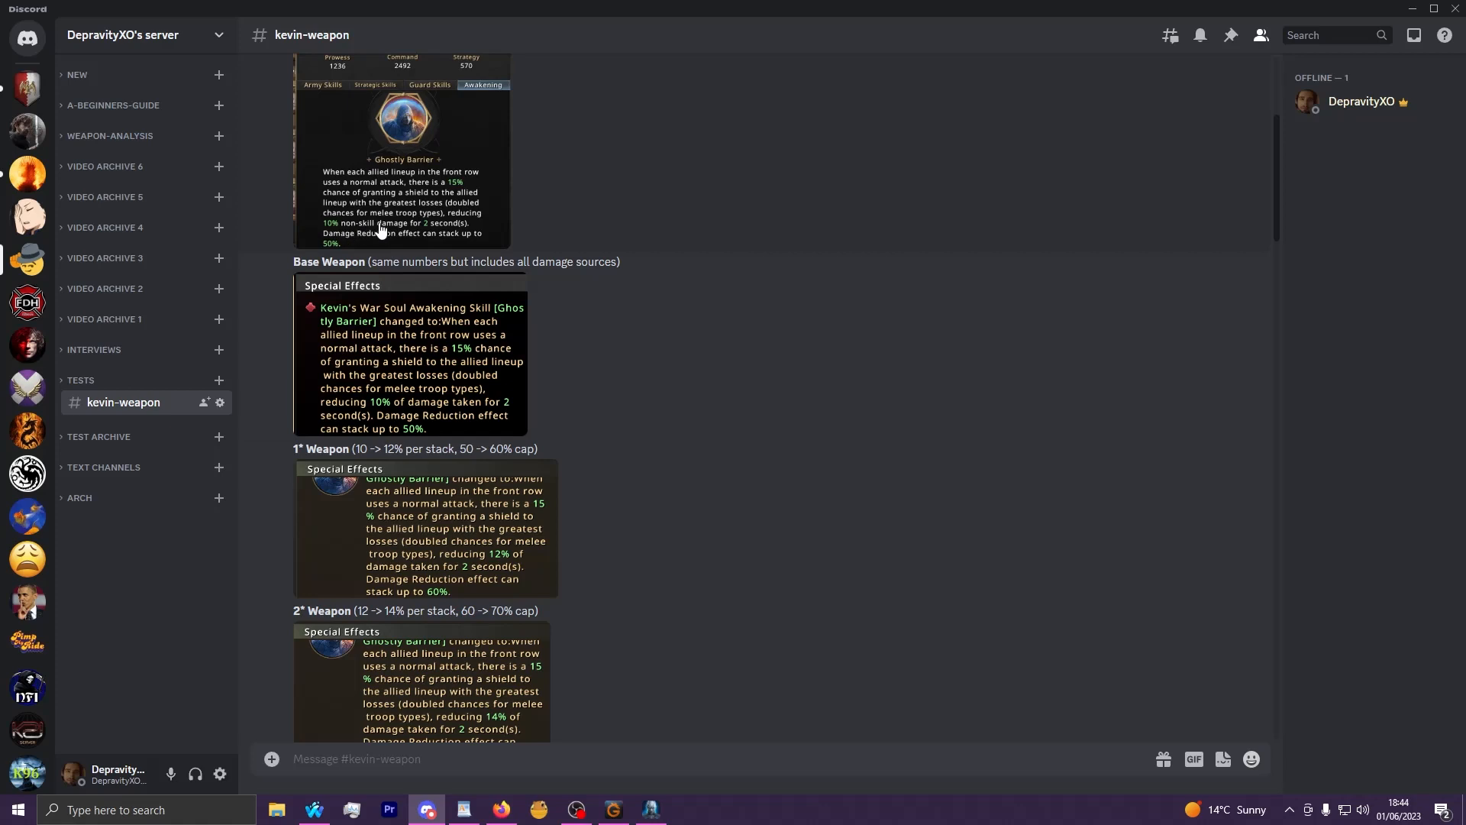
pyautogui.moveTo(404, 407)
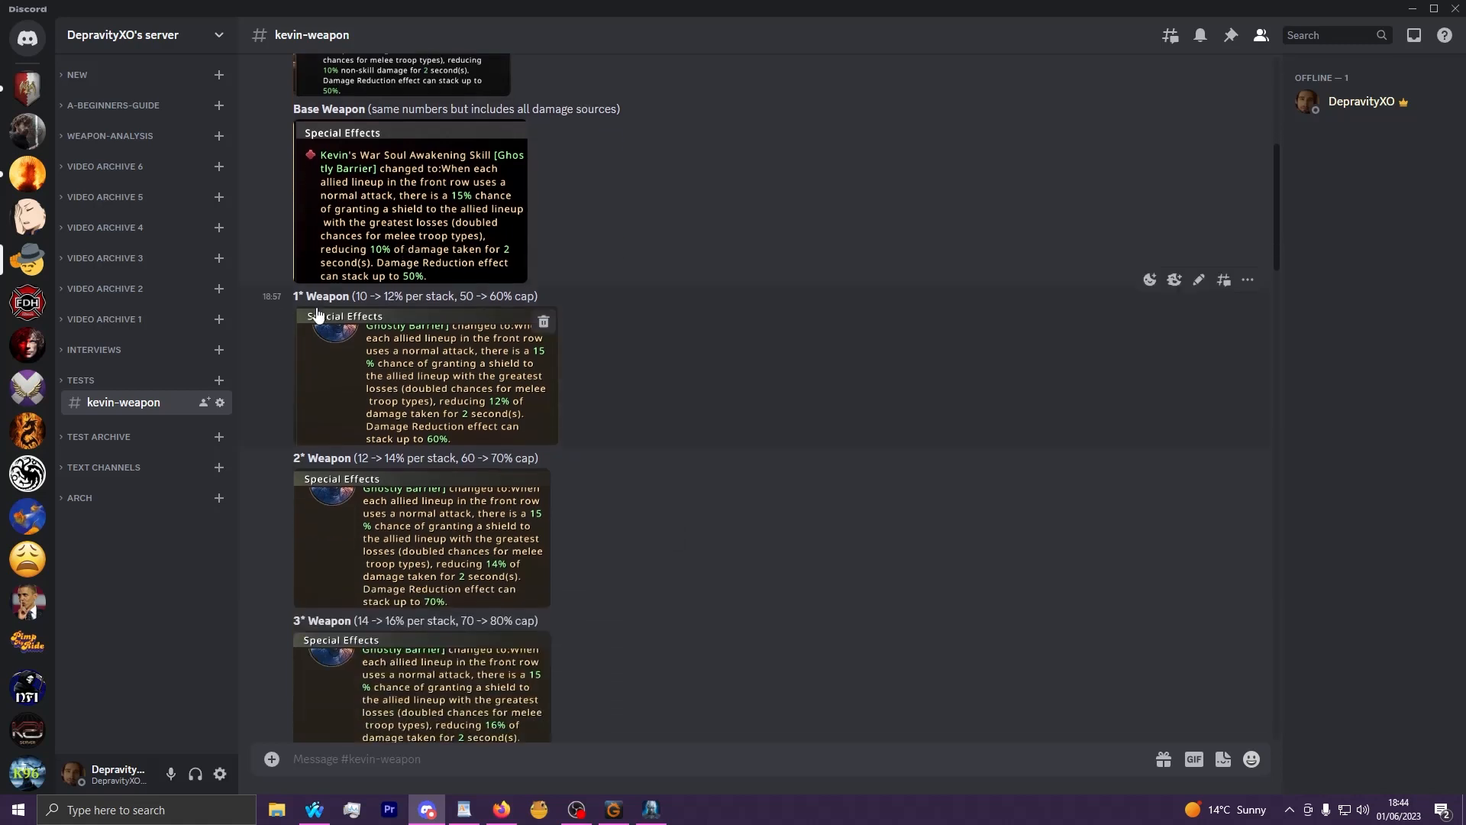
pyautogui.scroll(-3)
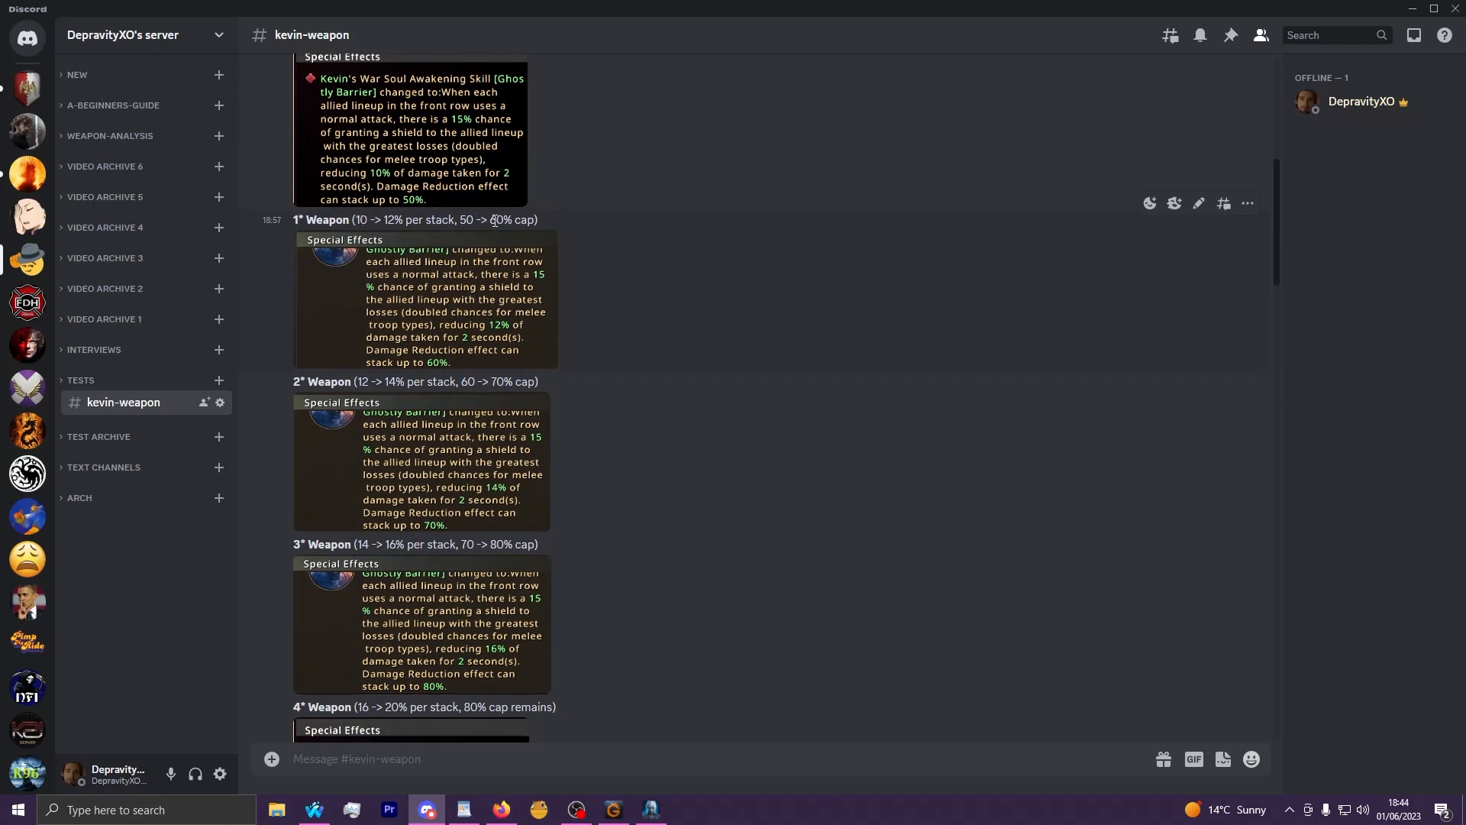
pyautogui.scroll(-3)
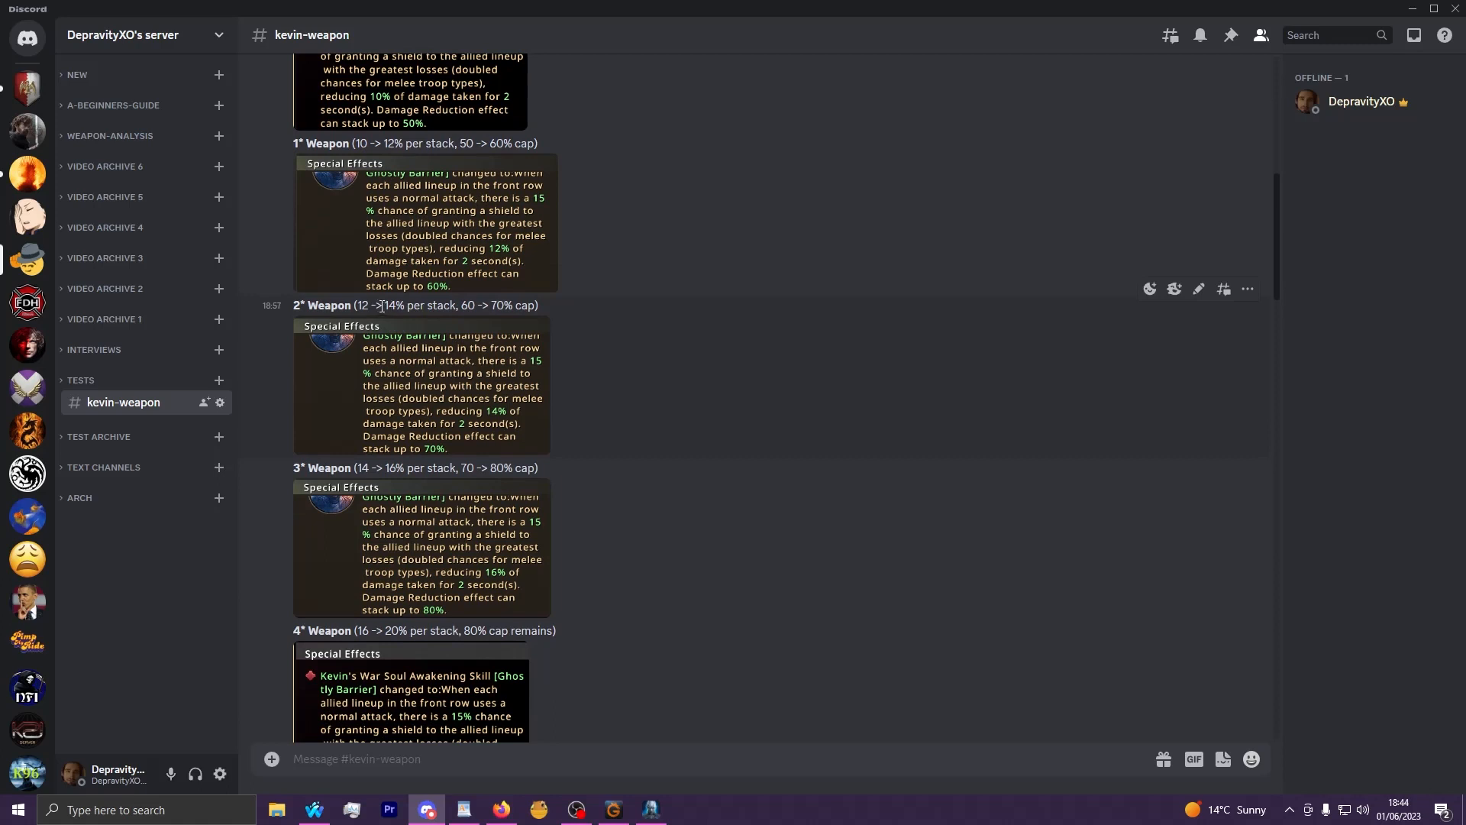
pyautogui.moveTo(488, 307)
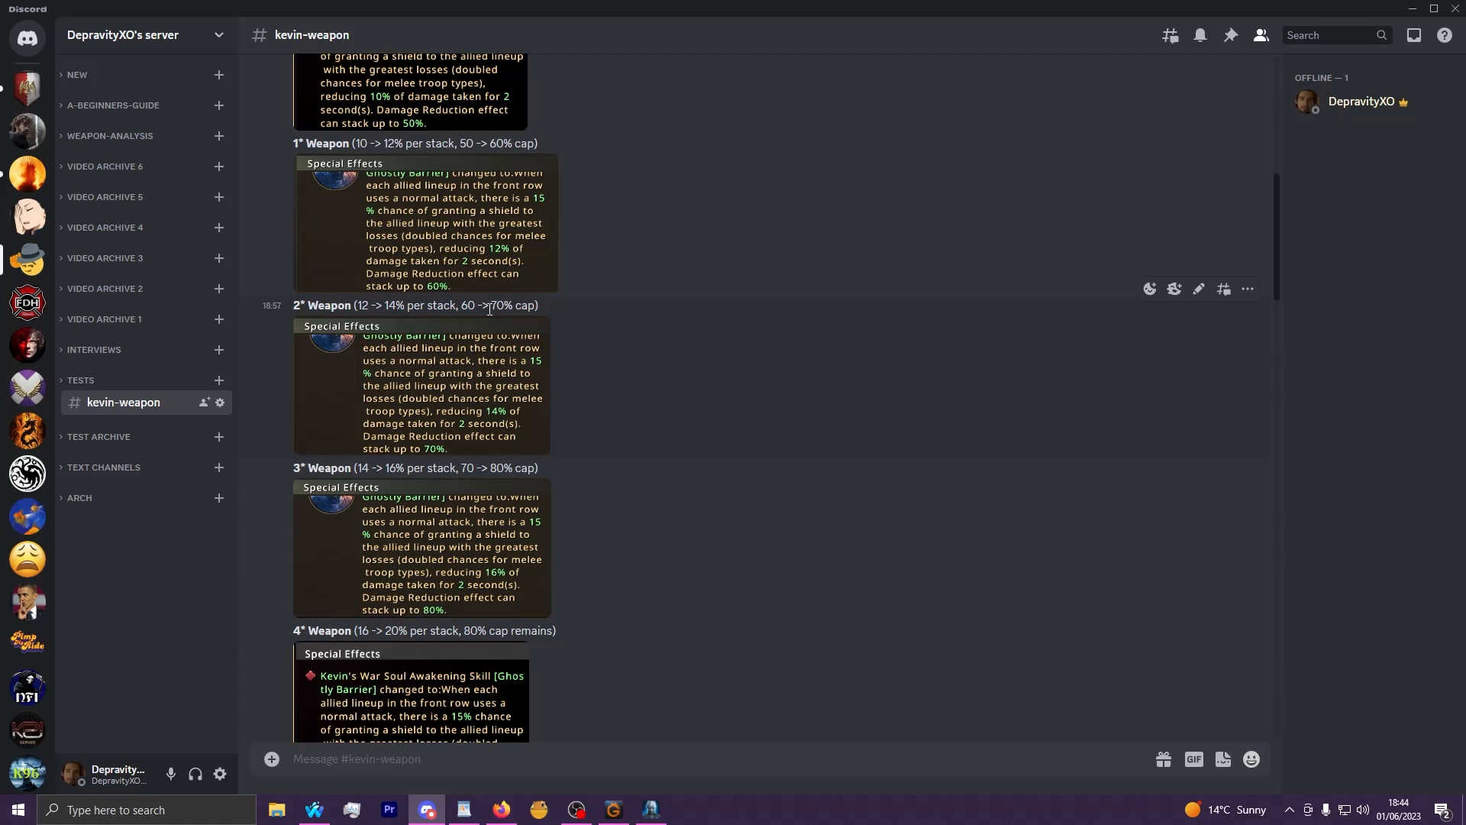
pyautogui.scroll(-3)
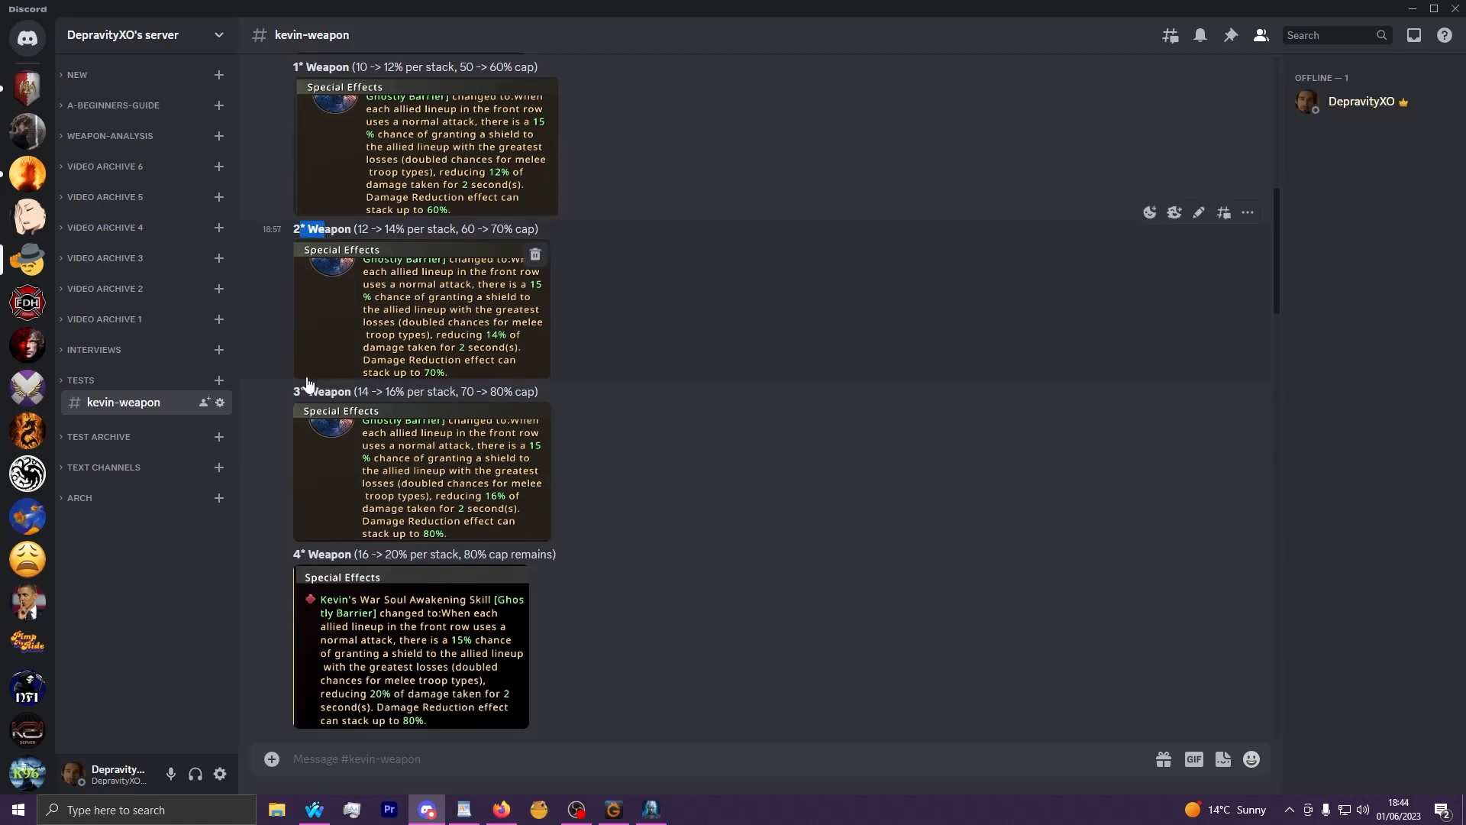
pyautogui.scroll(-3)
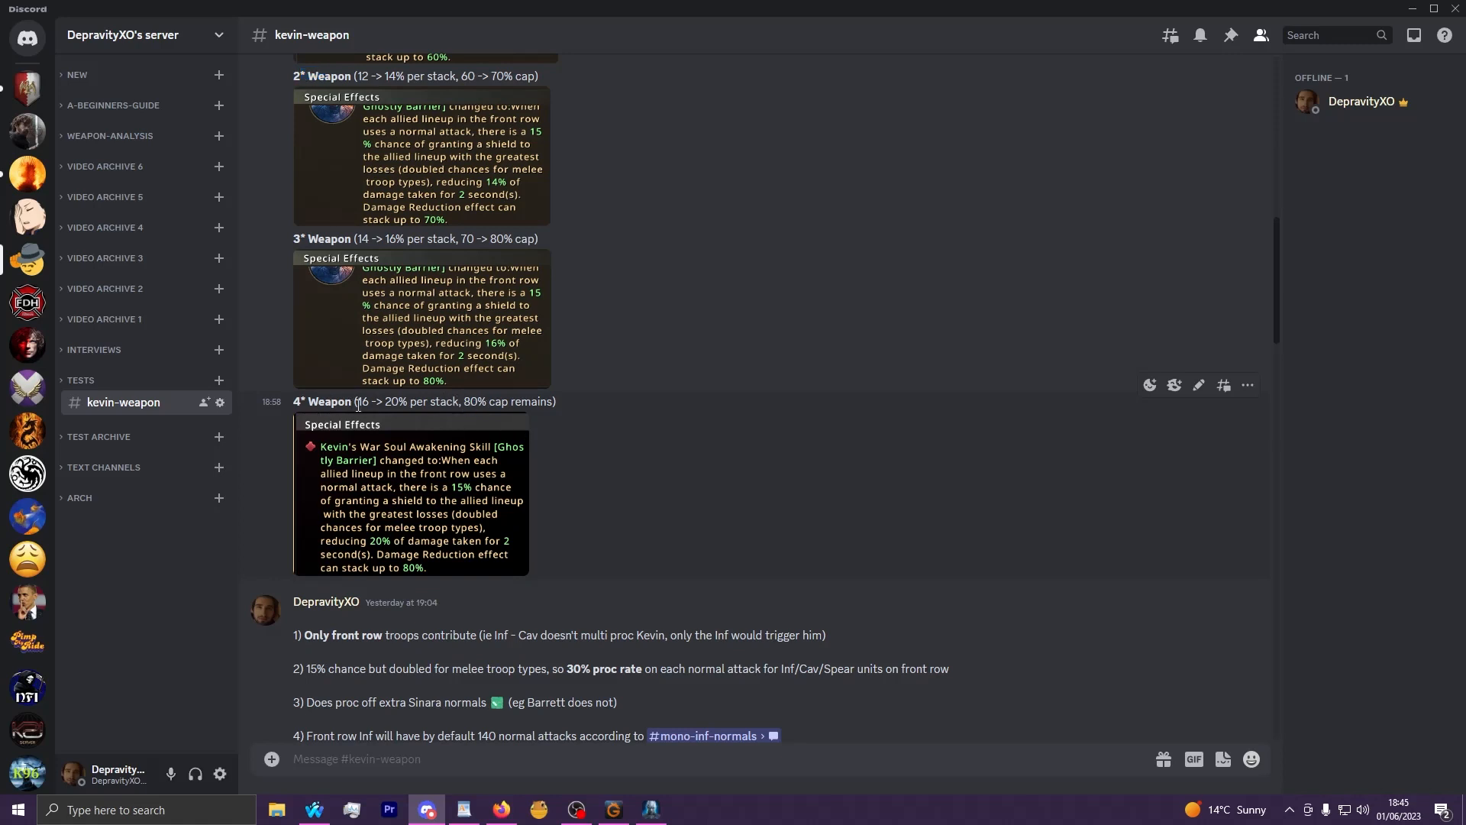
pyautogui.moveTo(456, 393)
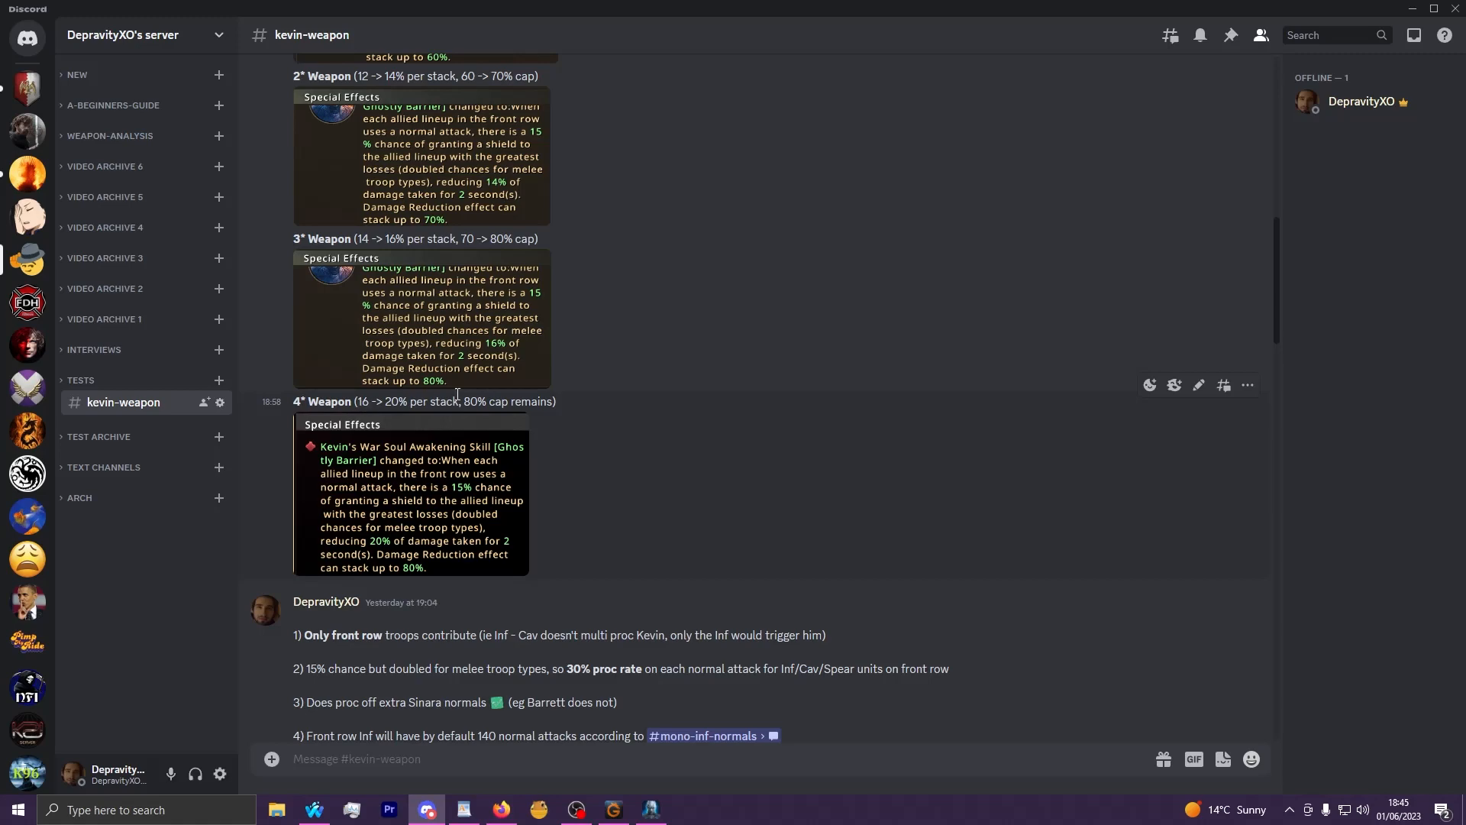
# Highlight the 4* Weapon's 80% cap value and review the nearby Kevin proc-per-second calculations.
pyautogui.doubleClick(472, 401)
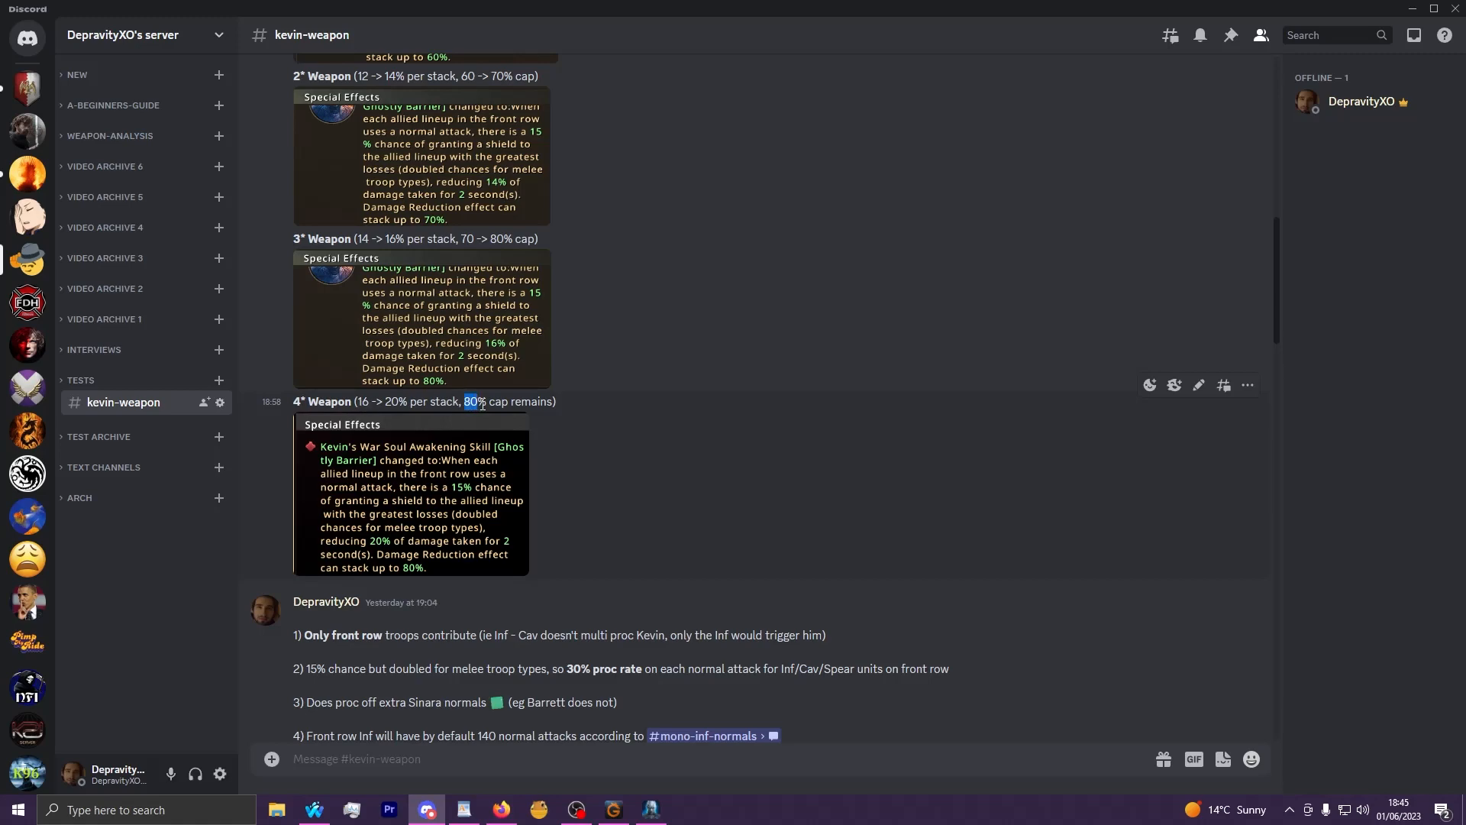
pyautogui.scroll(3)
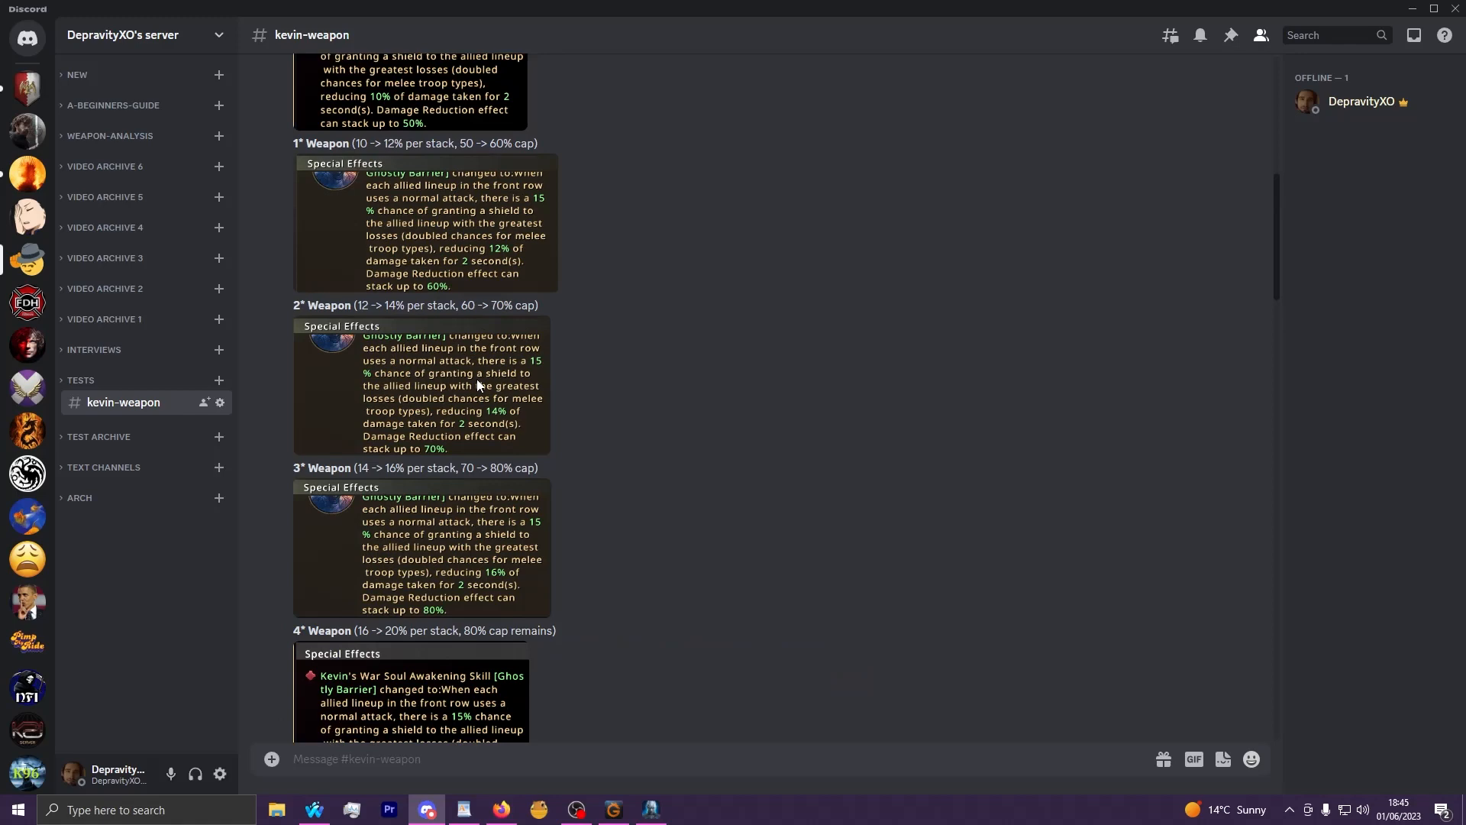
pyautogui.scroll(3)
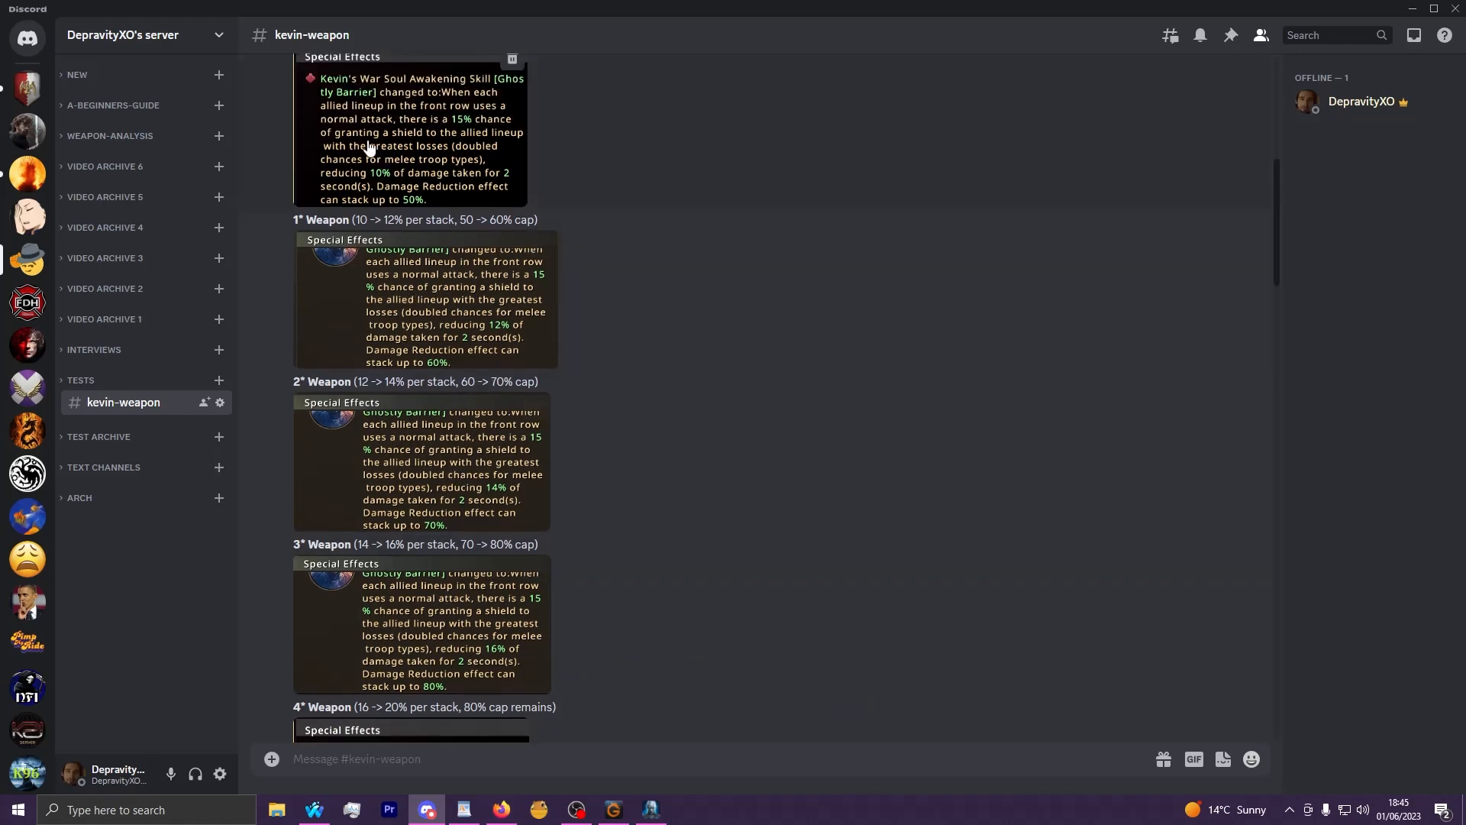
pyautogui.scroll(-3)
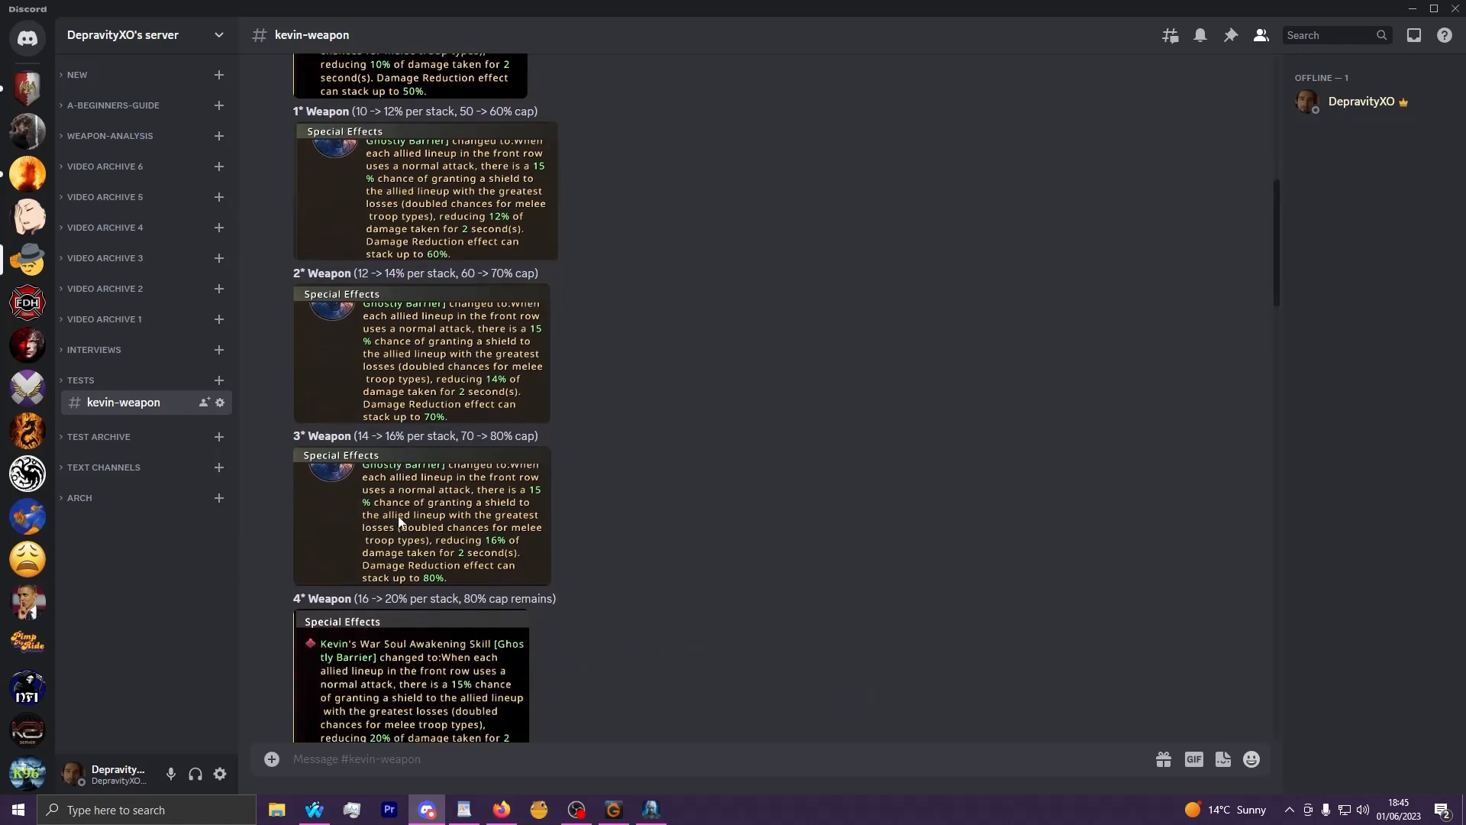
pyautogui.scroll(-3)
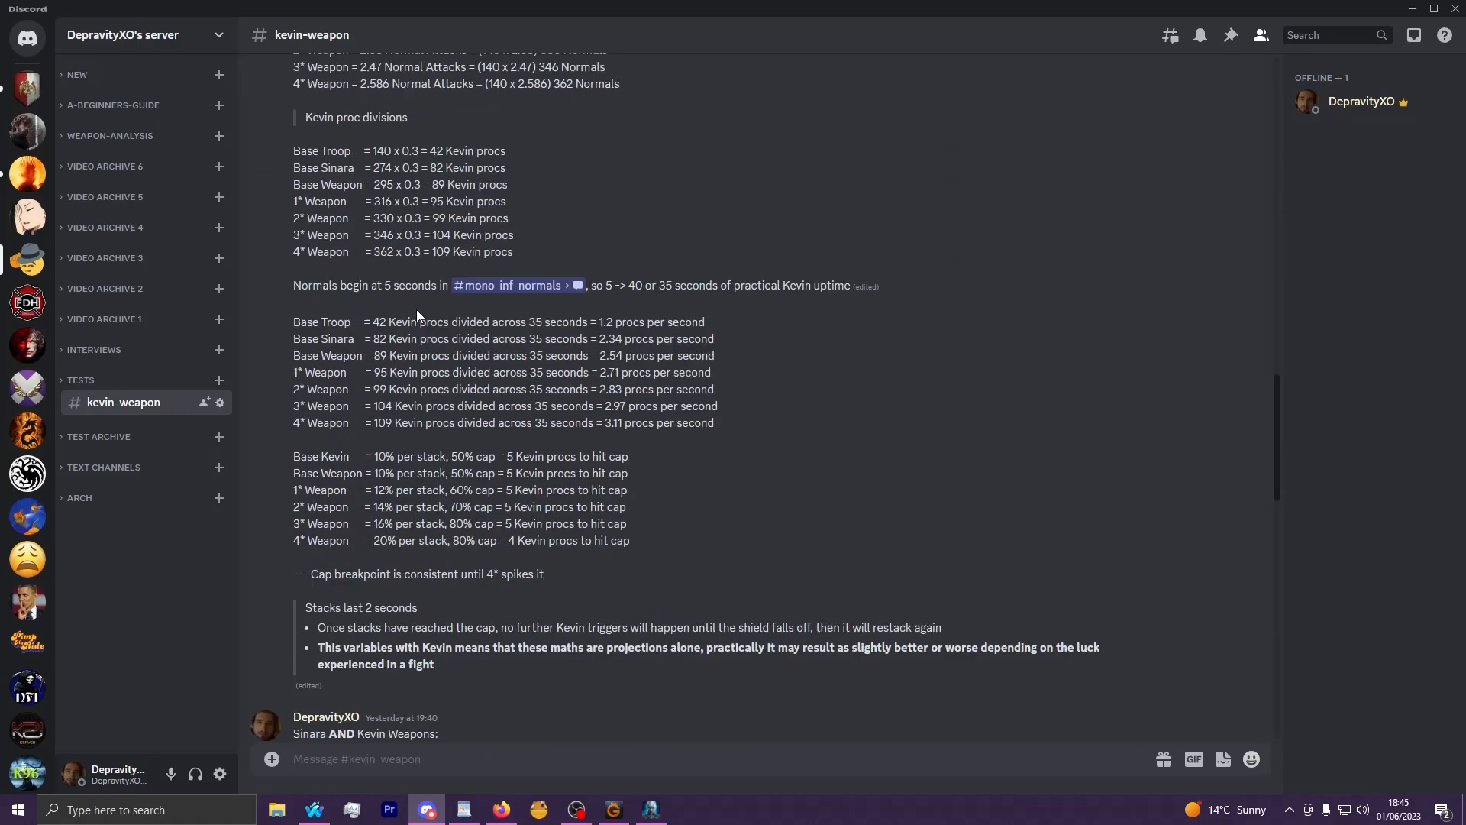
pyautogui.scroll(3)
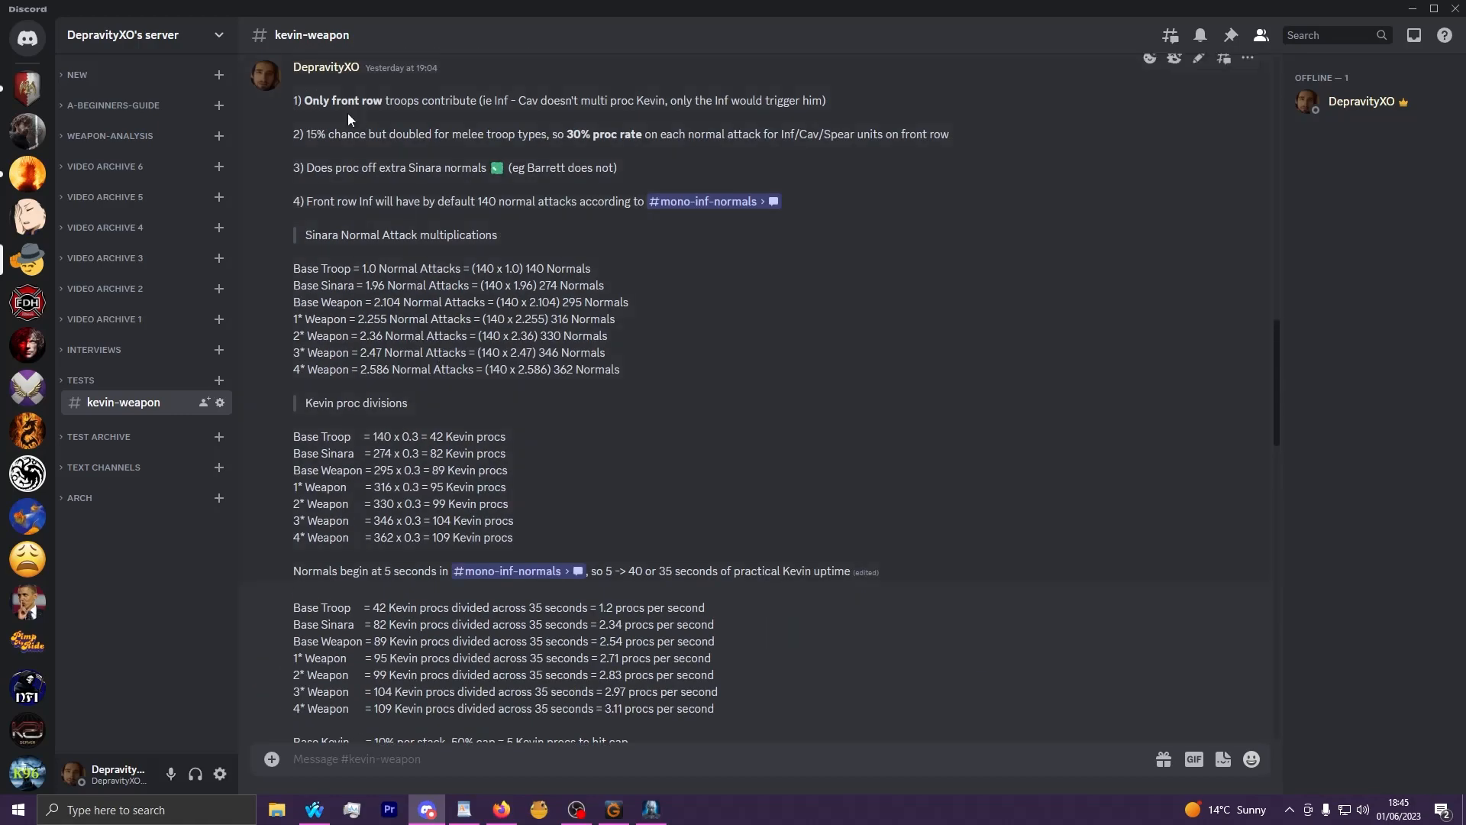
pyautogui.moveTo(390, 106)
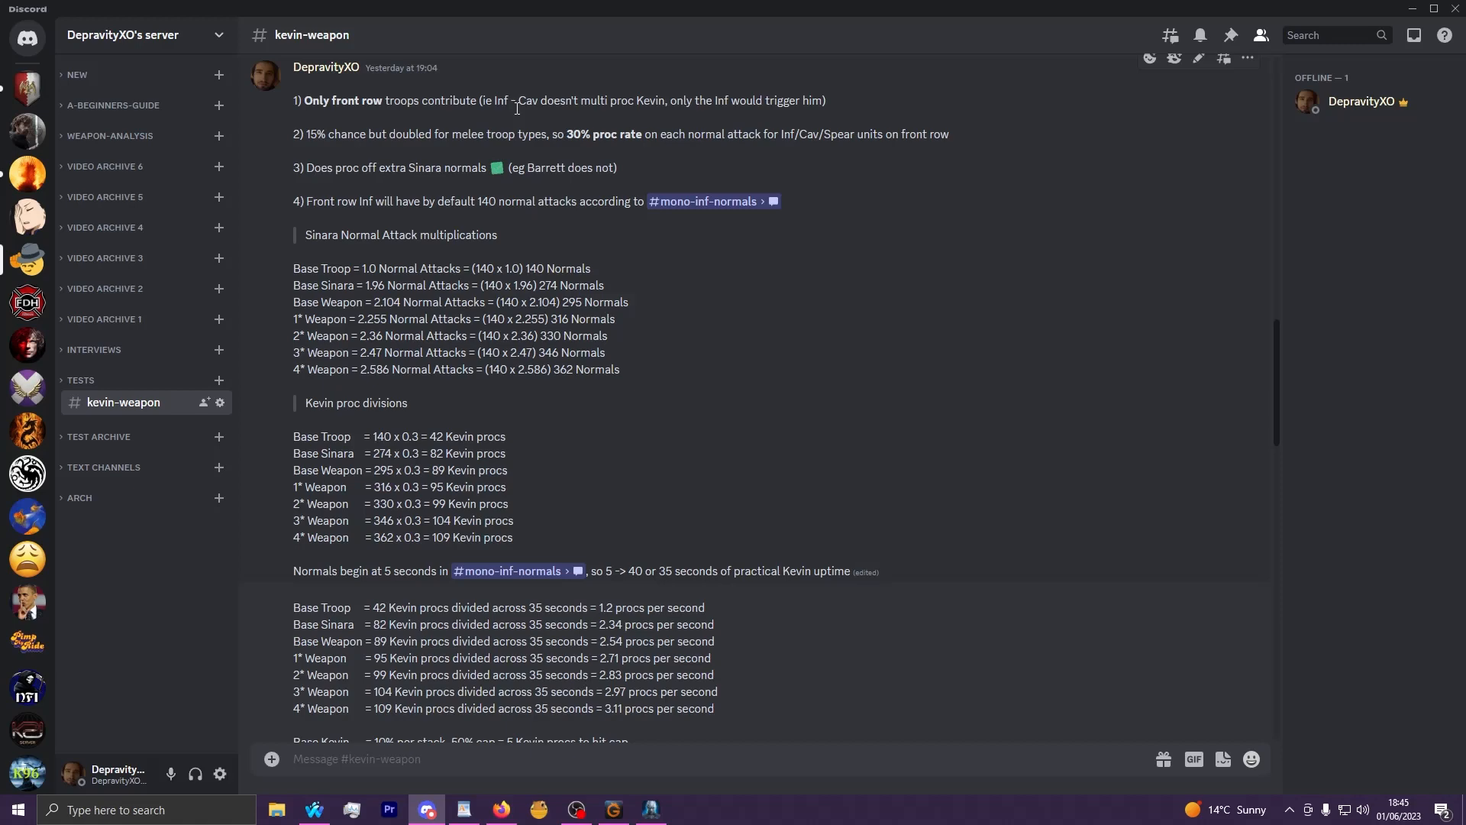
pyautogui.moveTo(573, 135)
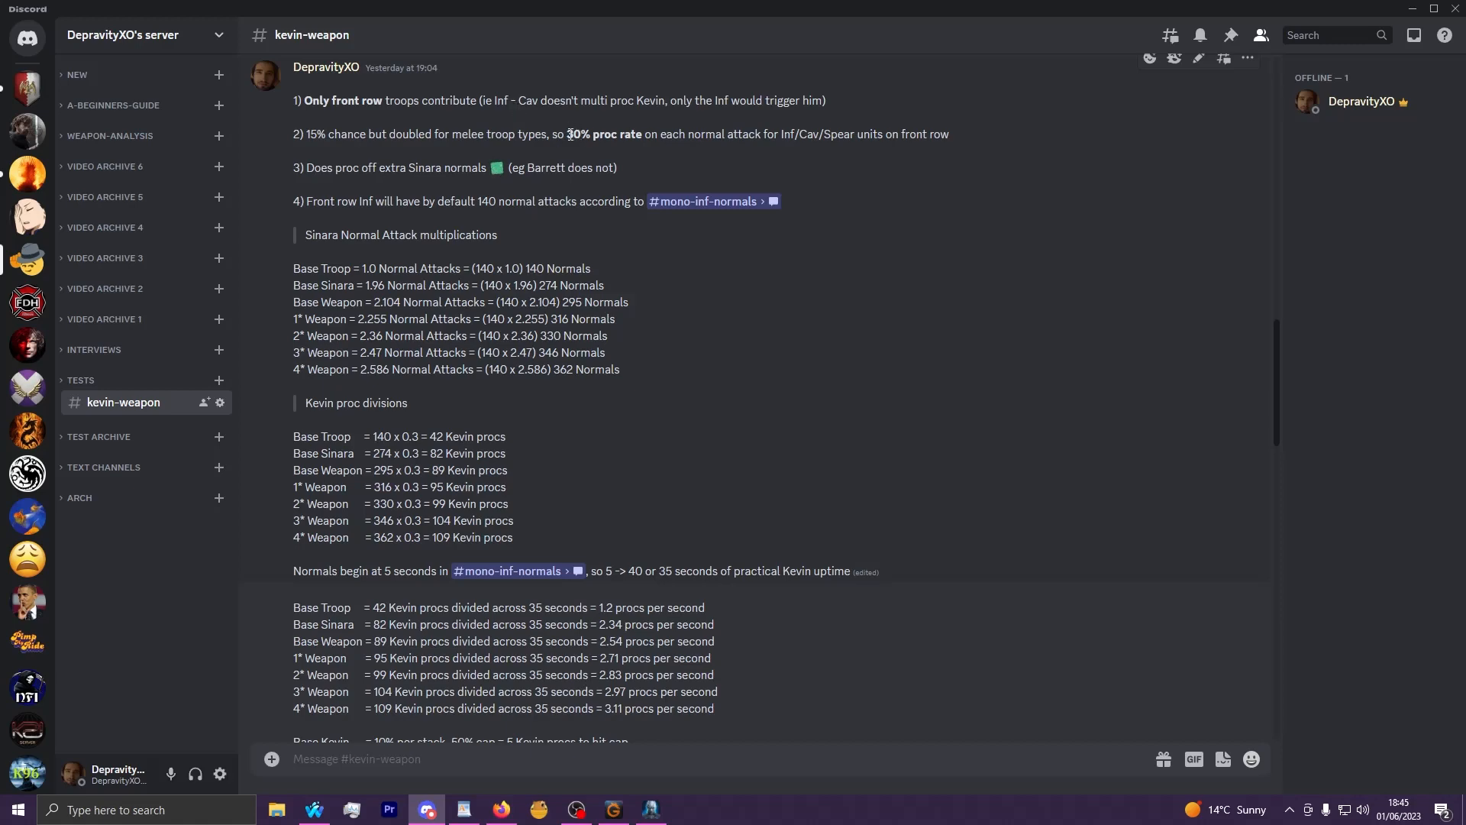
pyautogui.scroll(3)
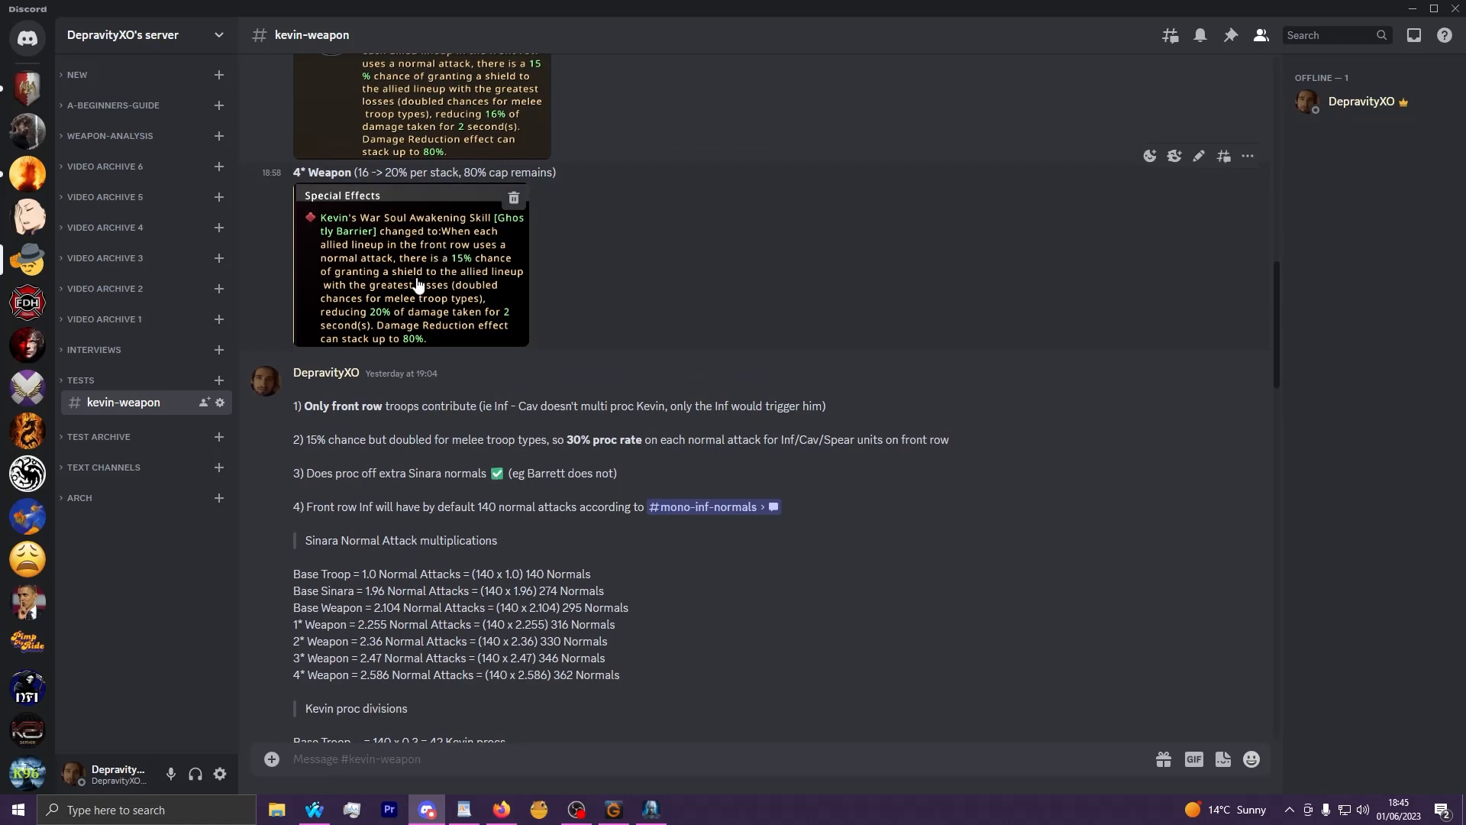
pyautogui.moveTo(617, 367)
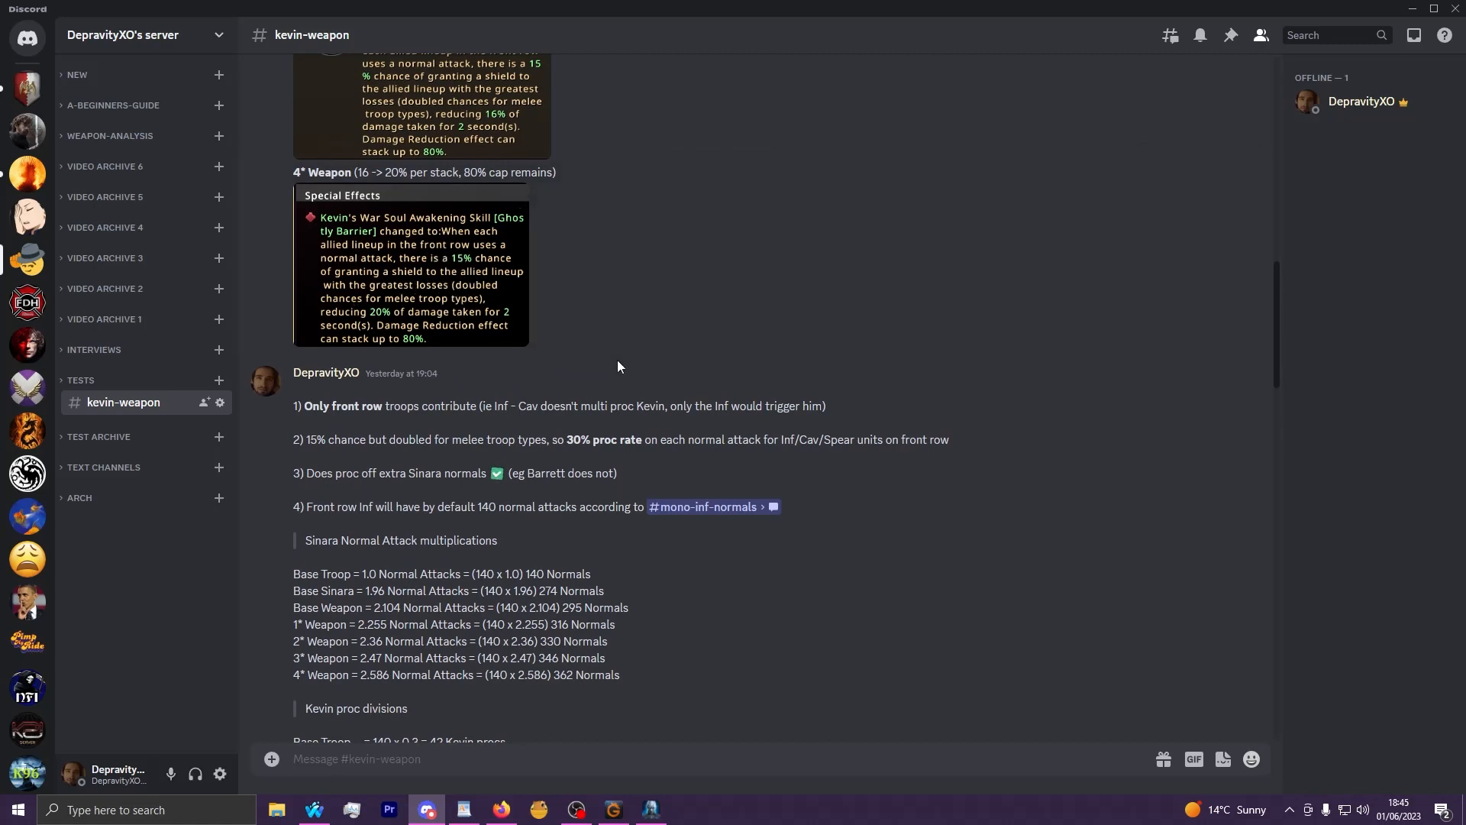
pyautogui.scroll(-3)
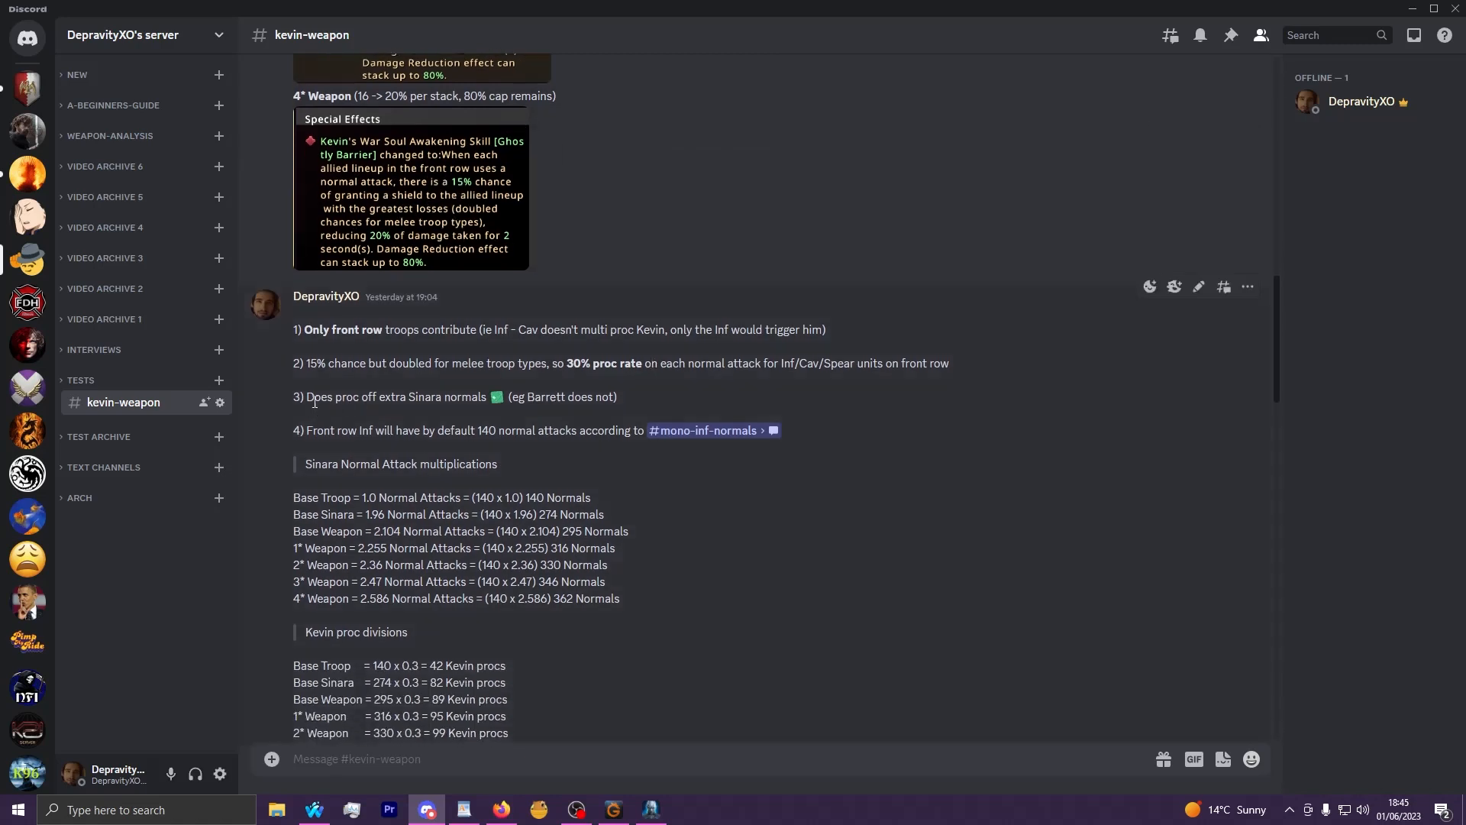
pyautogui.scroll(-3)
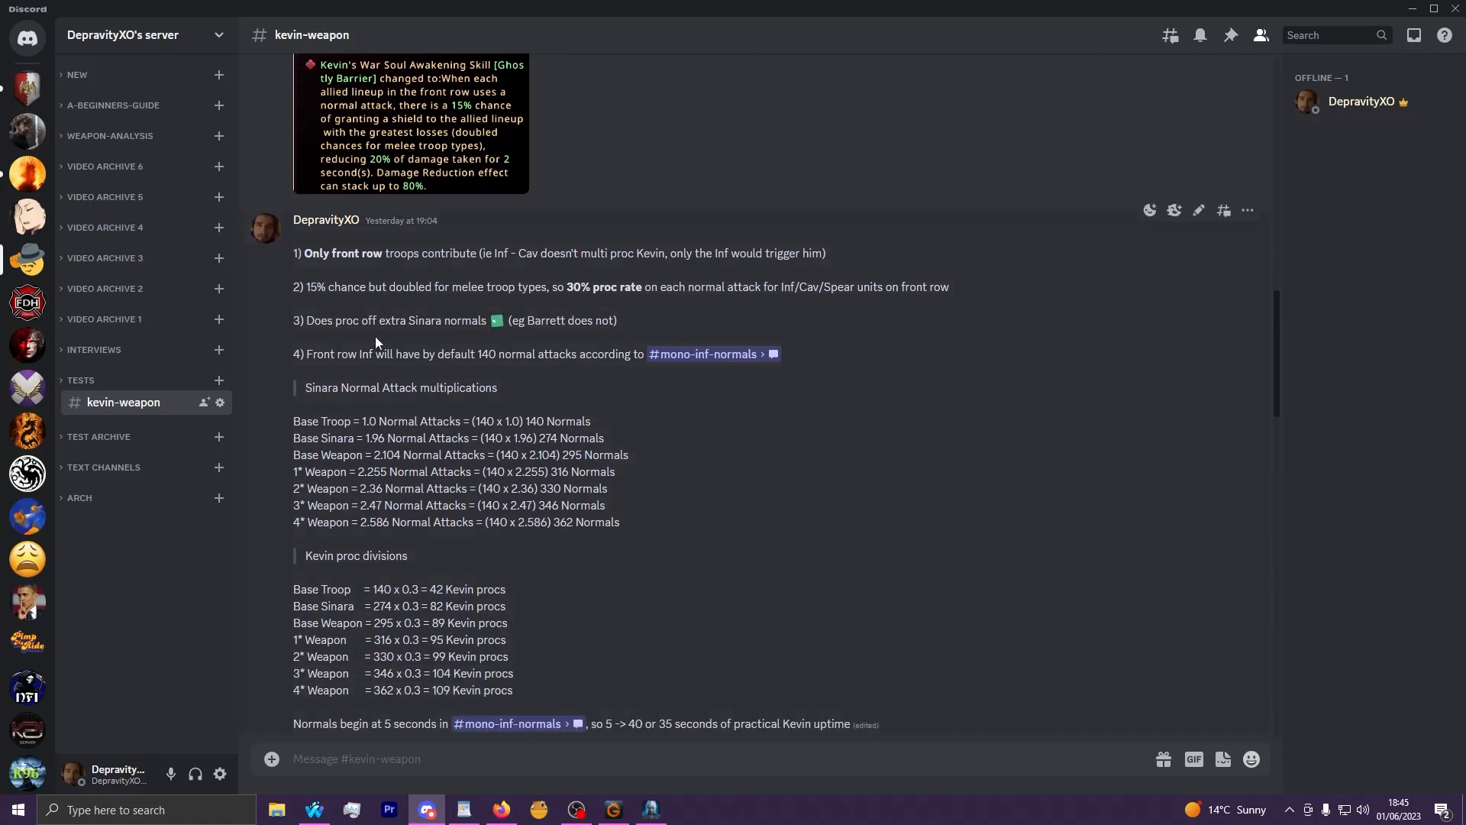
pyautogui.moveTo(530, 377)
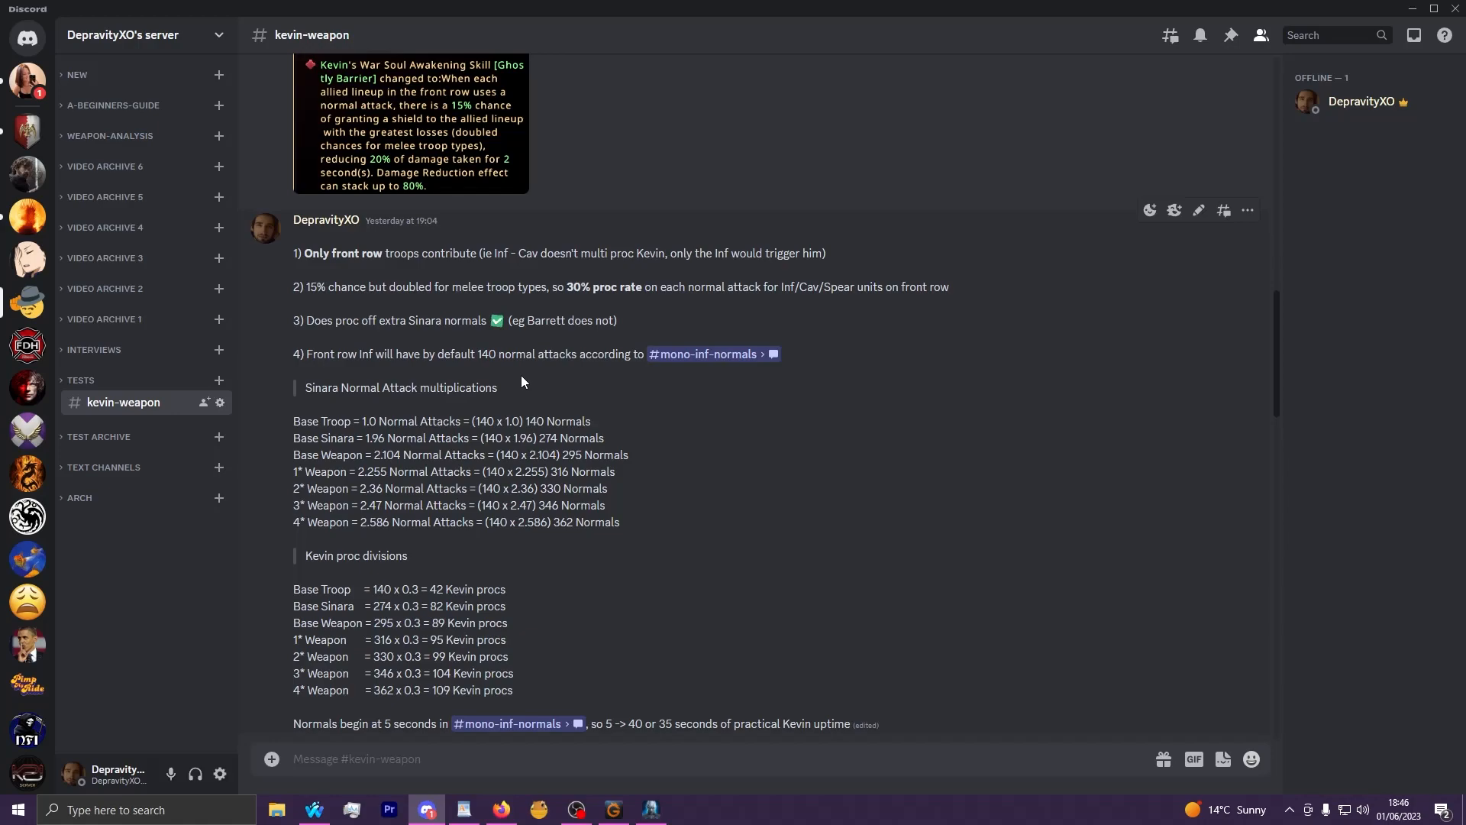
pyautogui.scroll(-3)
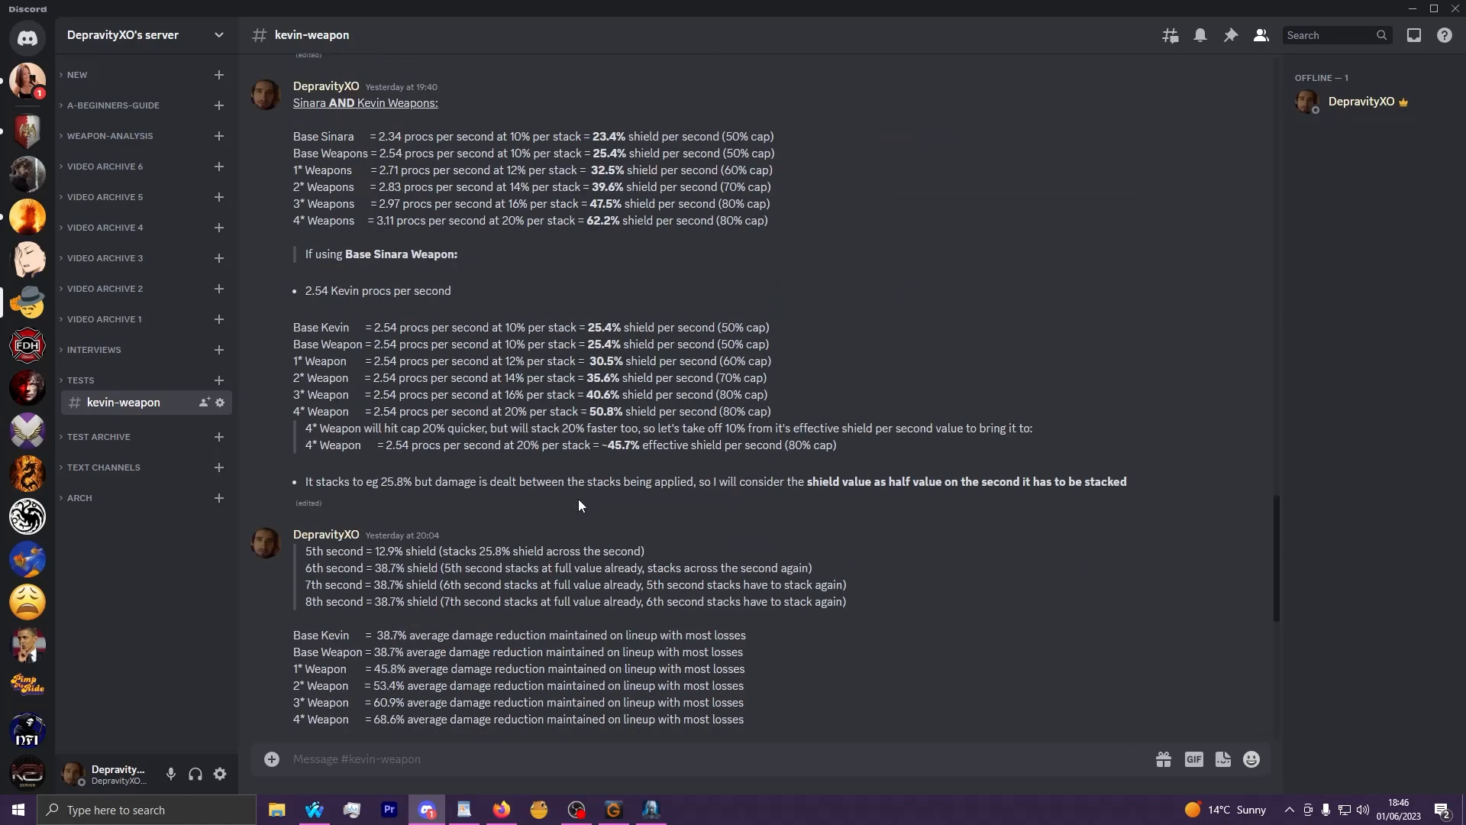
pyautogui.scroll(3)
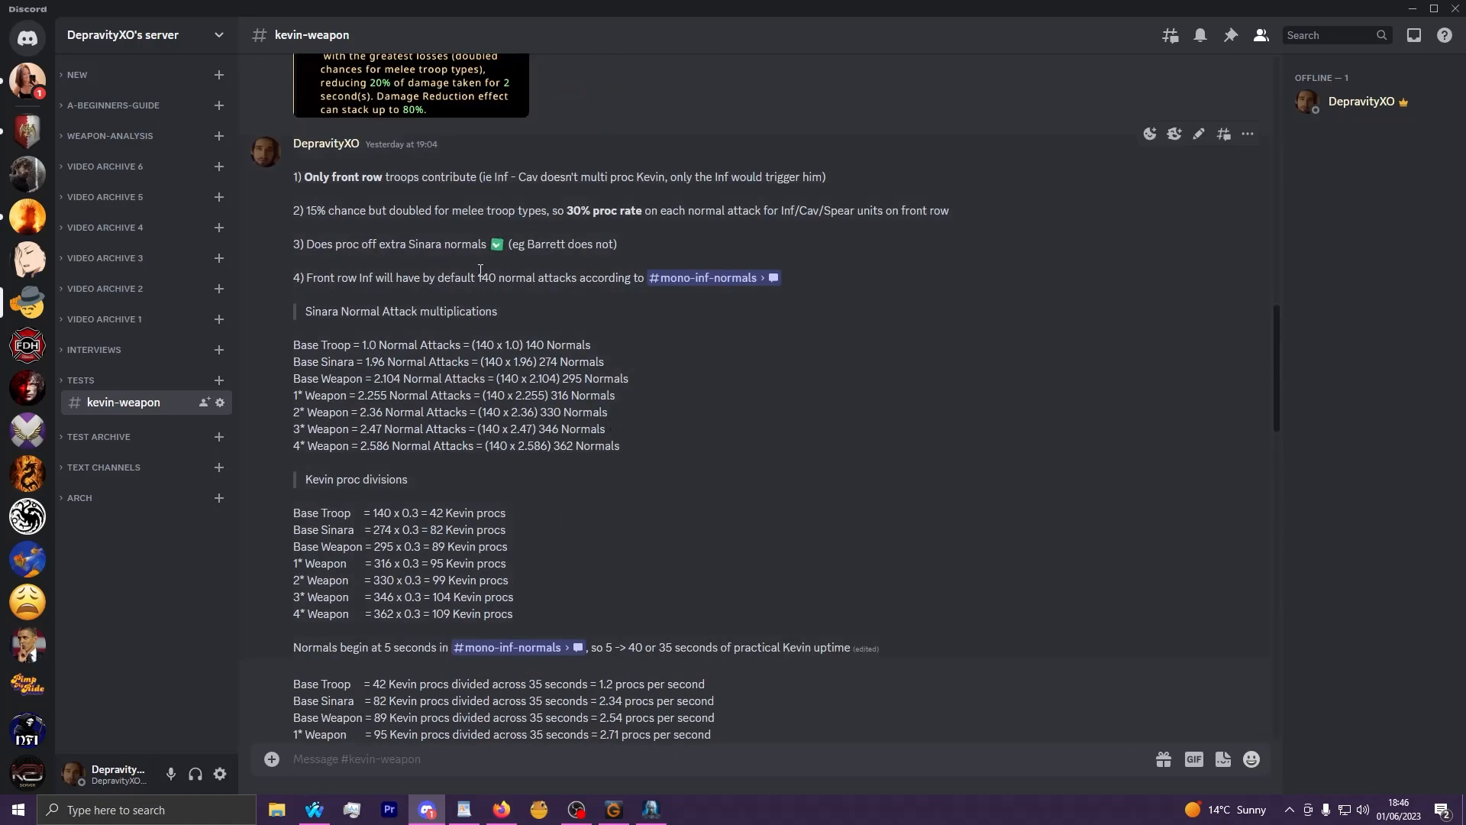
pyautogui.doubleClick(486, 278)
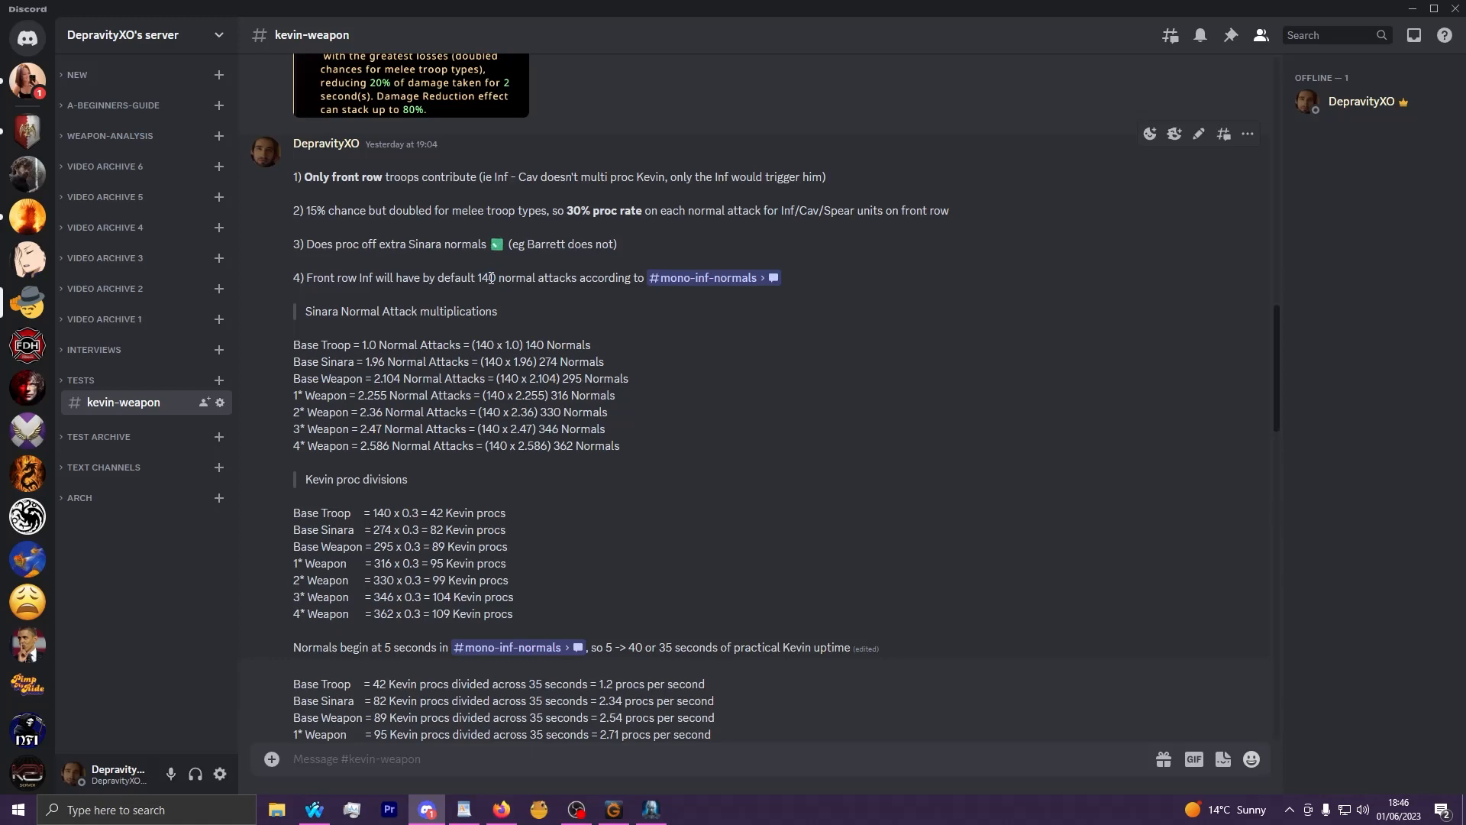
pyautogui.scroll(-3)
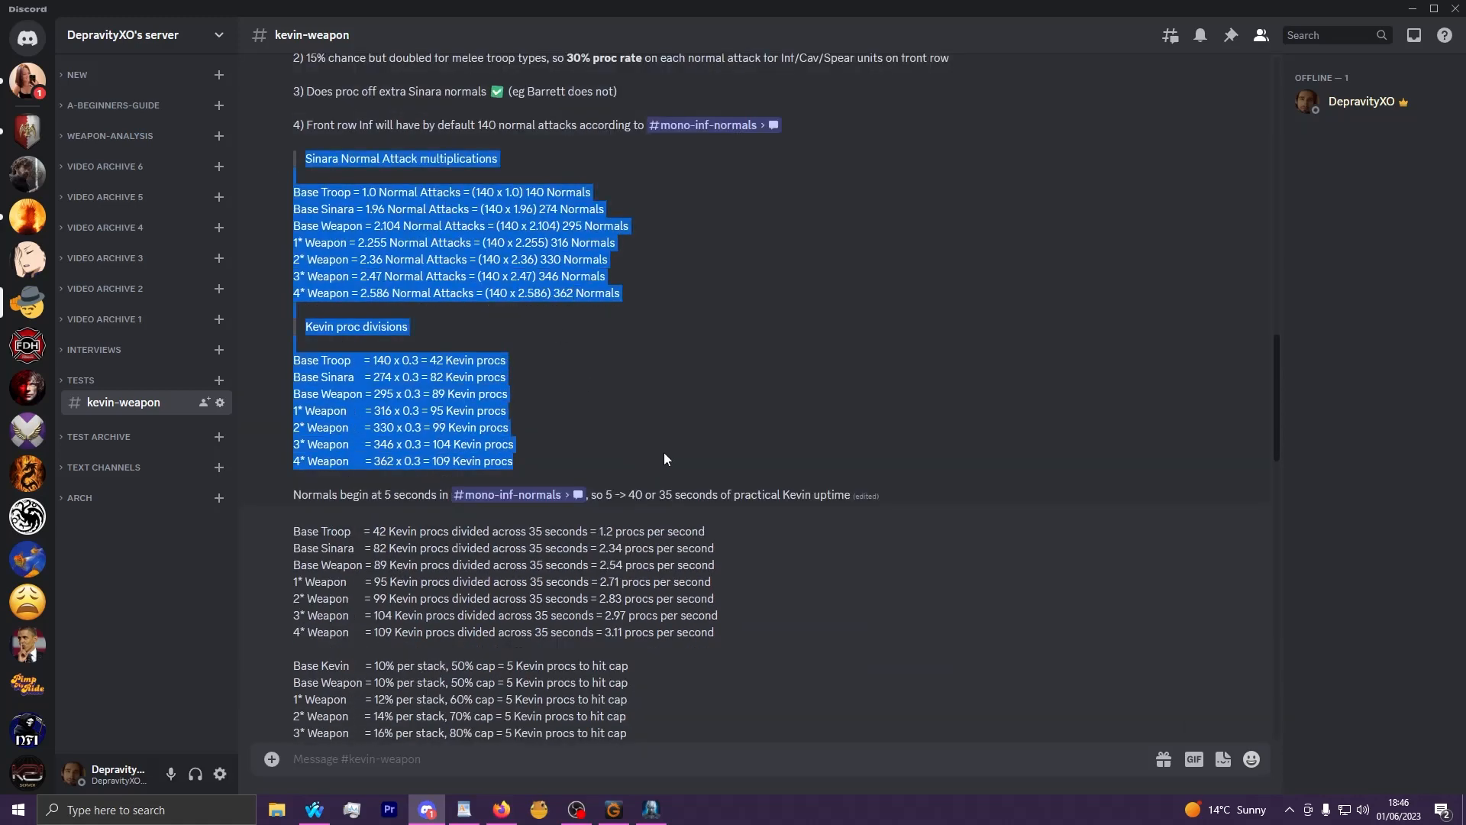
pyautogui.scroll(-3)
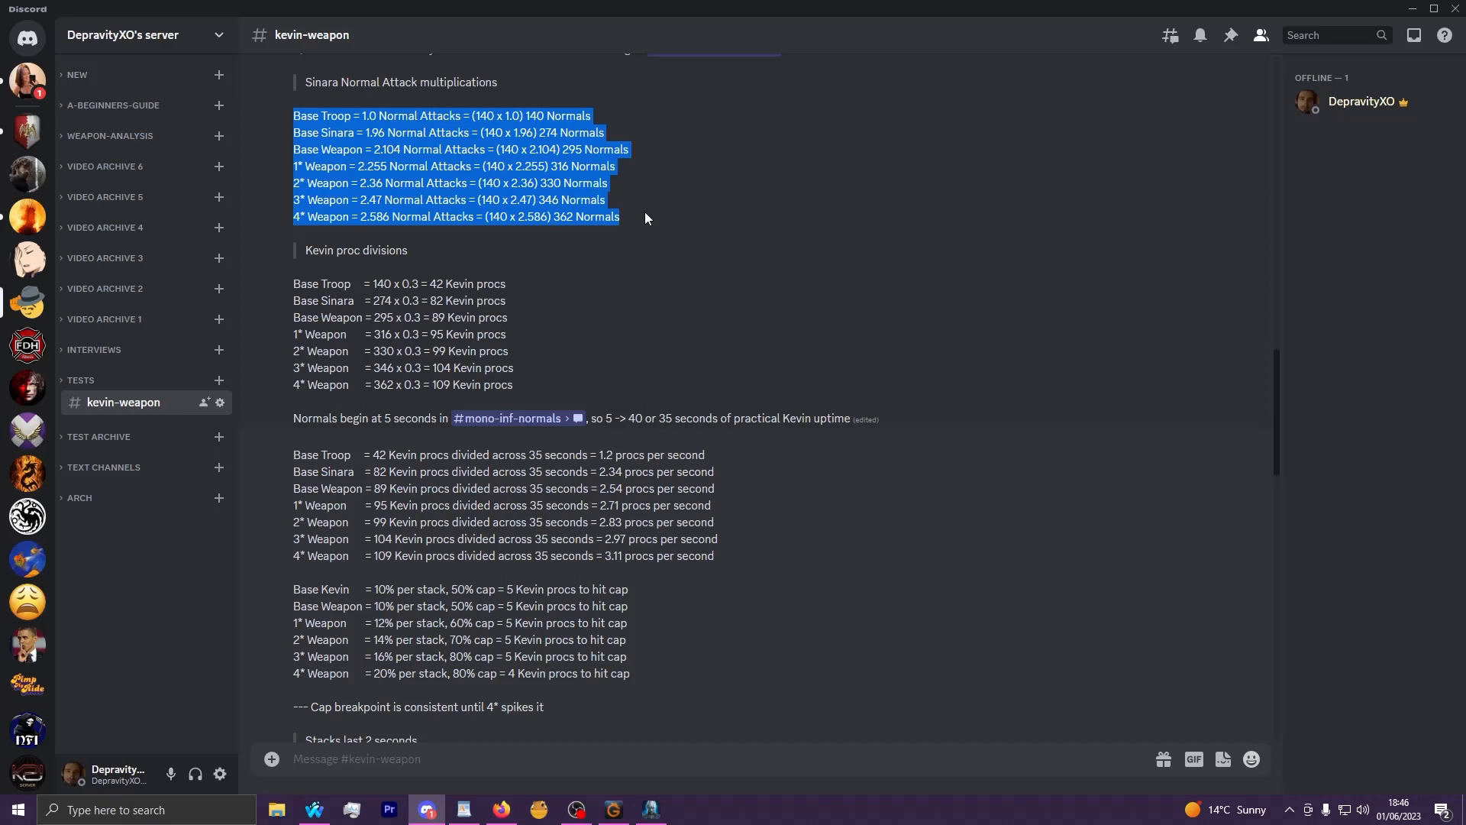
pyautogui.click(645, 219)
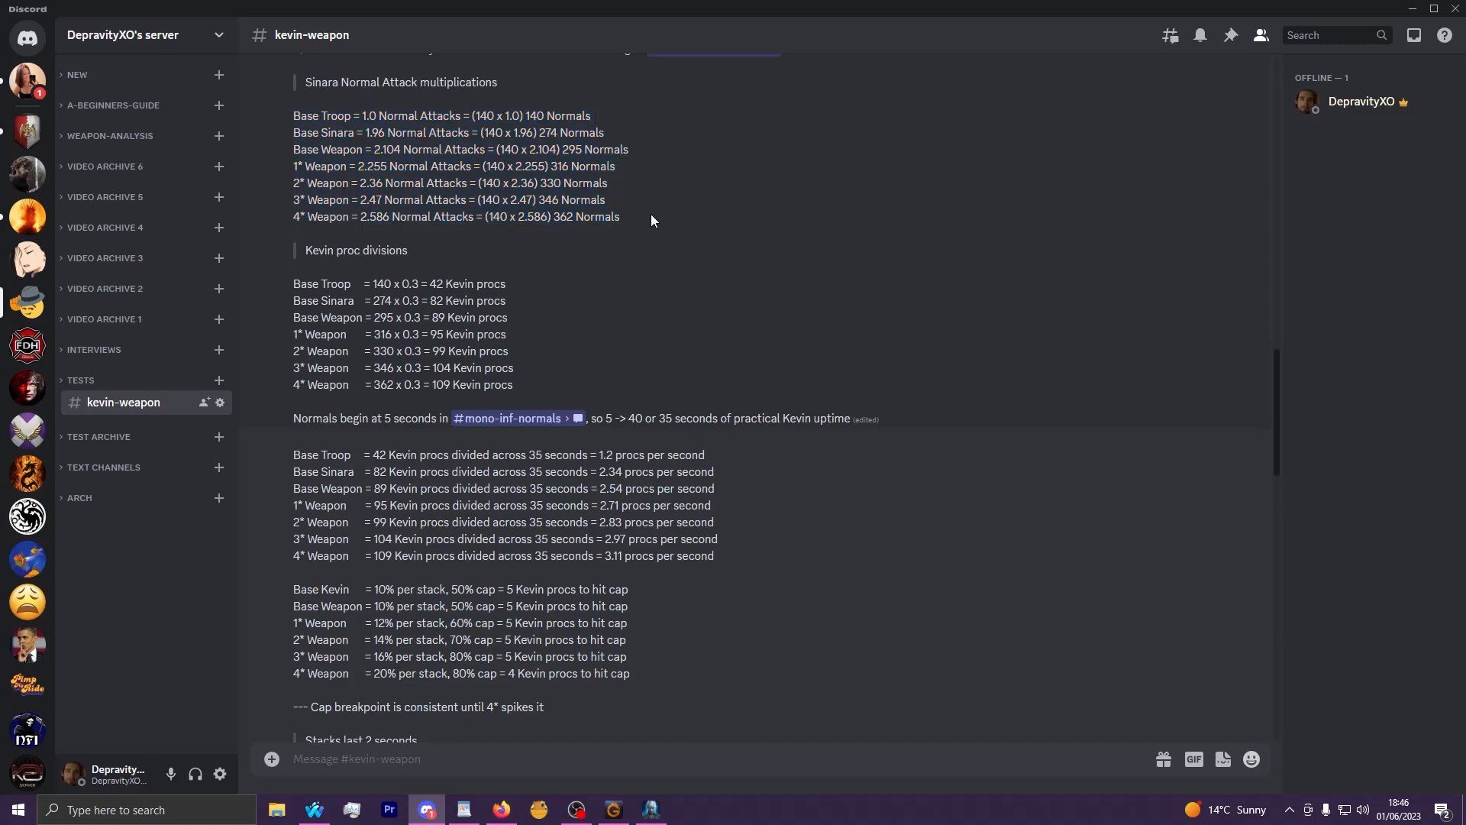
pyautogui.moveTo(285, 113)
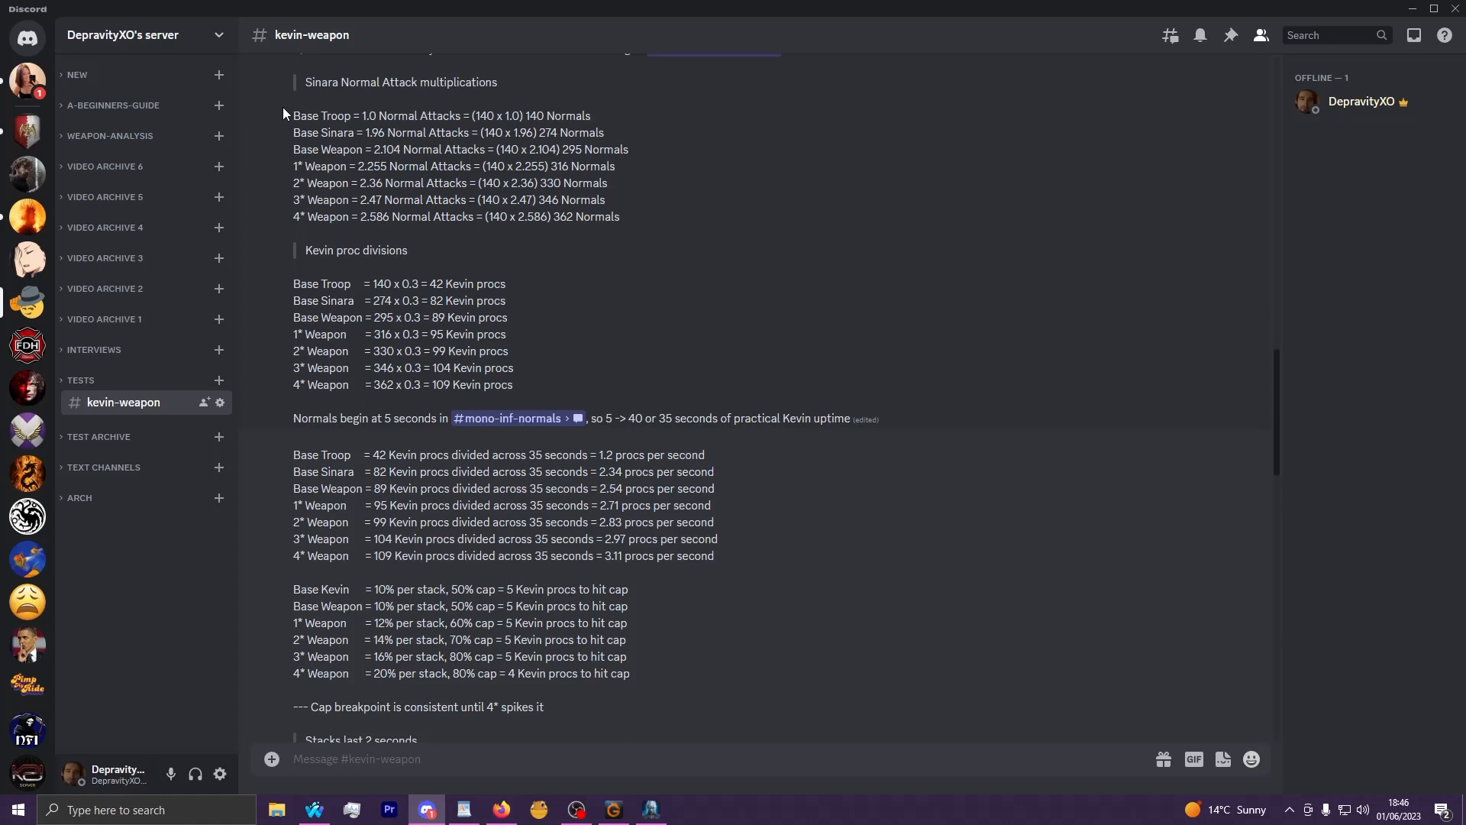
pyautogui.moveTo(662, 222)
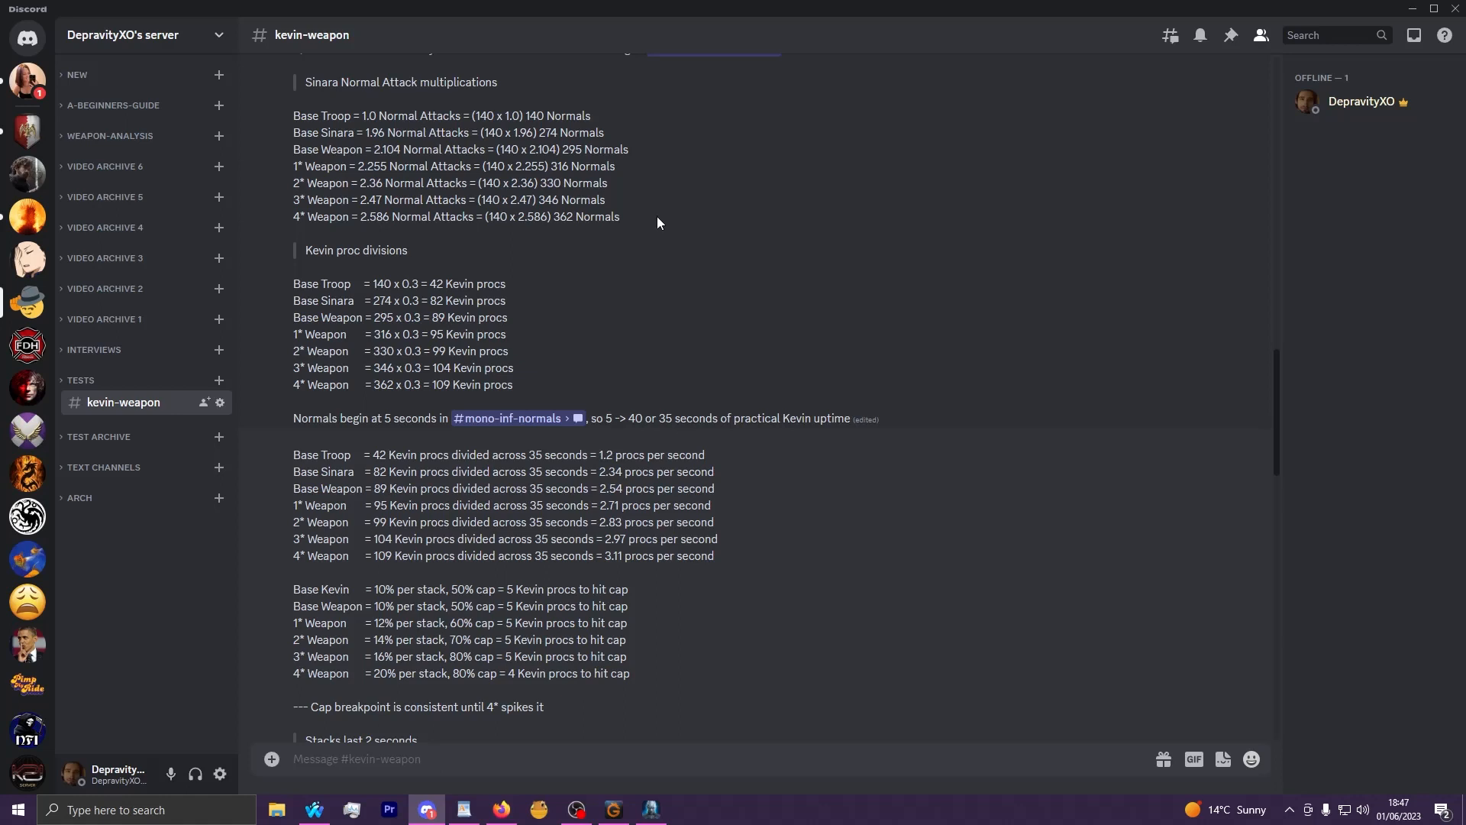
pyautogui.moveTo(373, 221)
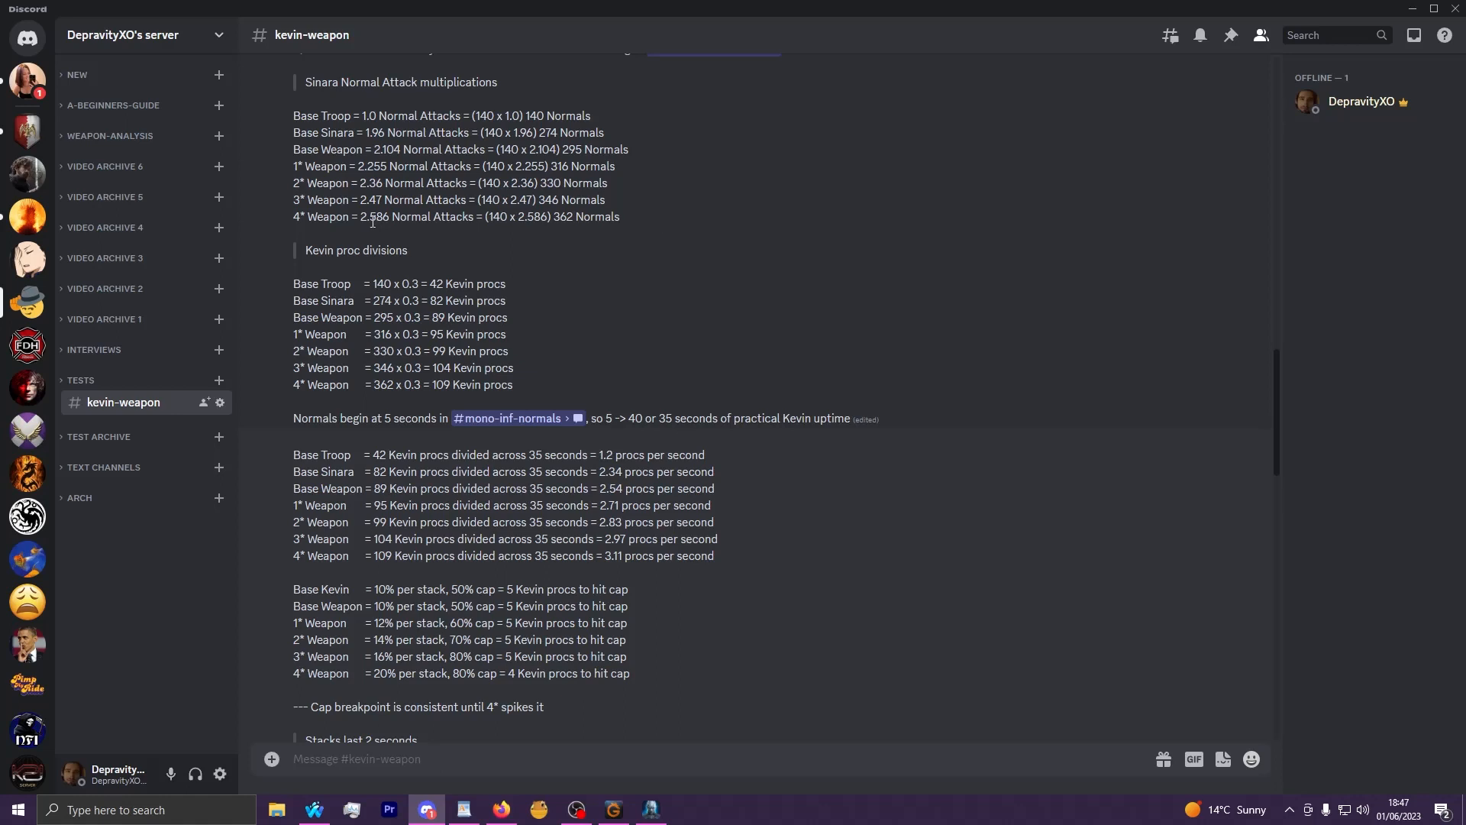
pyautogui.moveTo(656, 309)
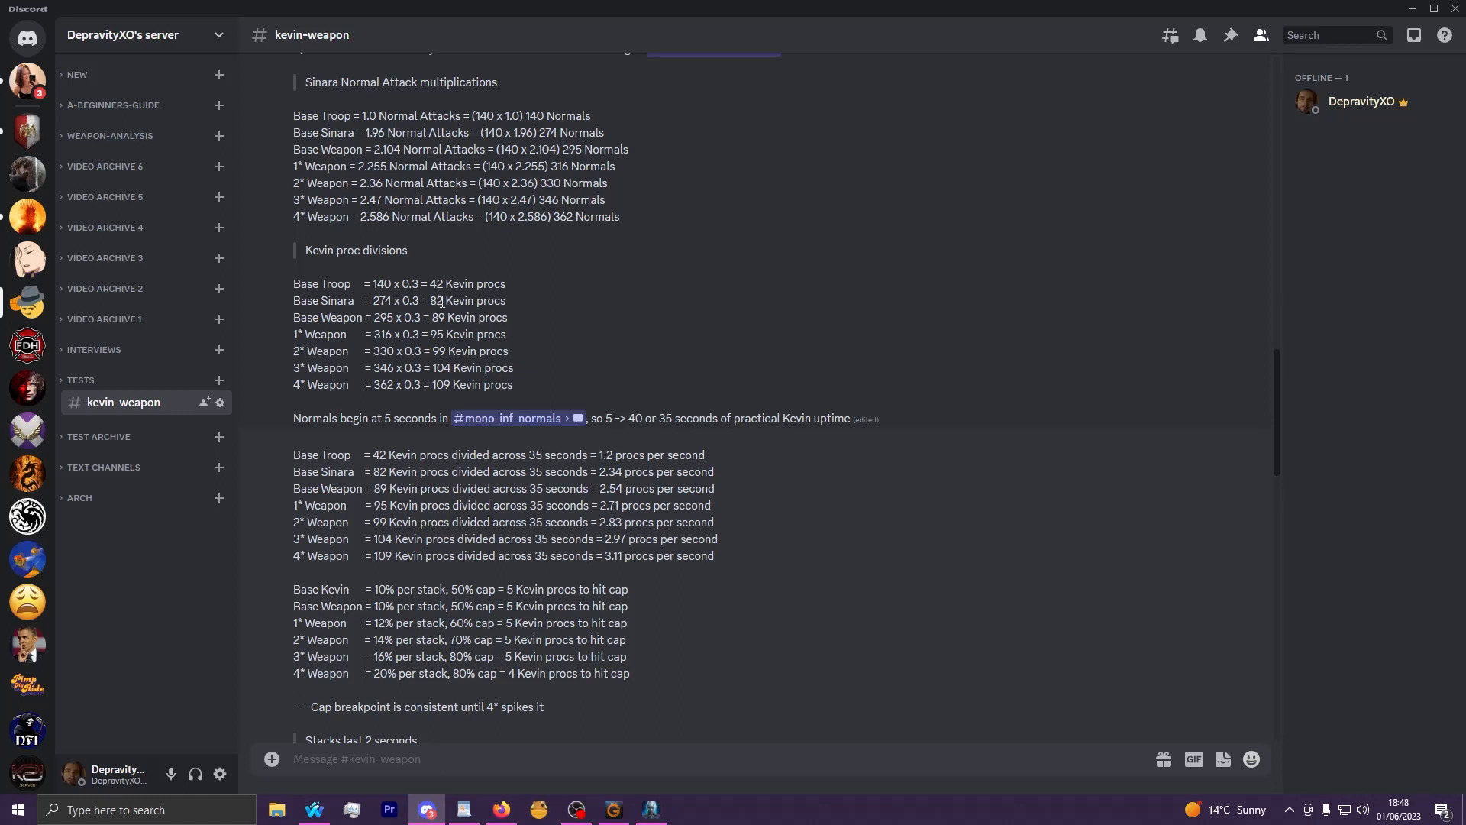
pyautogui.doubleClick(409, 301)
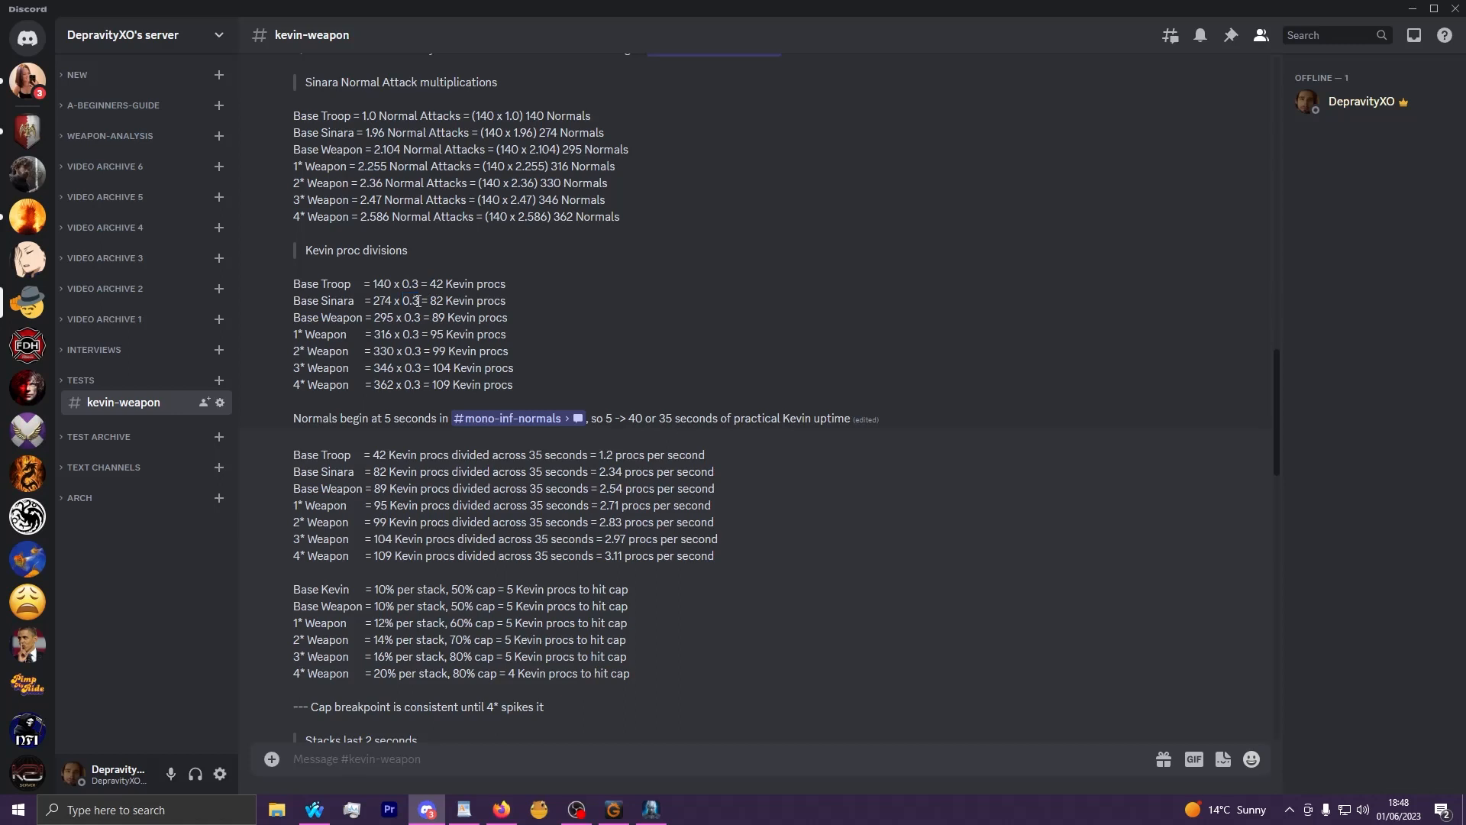
pyautogui.moveTo(392, 483)
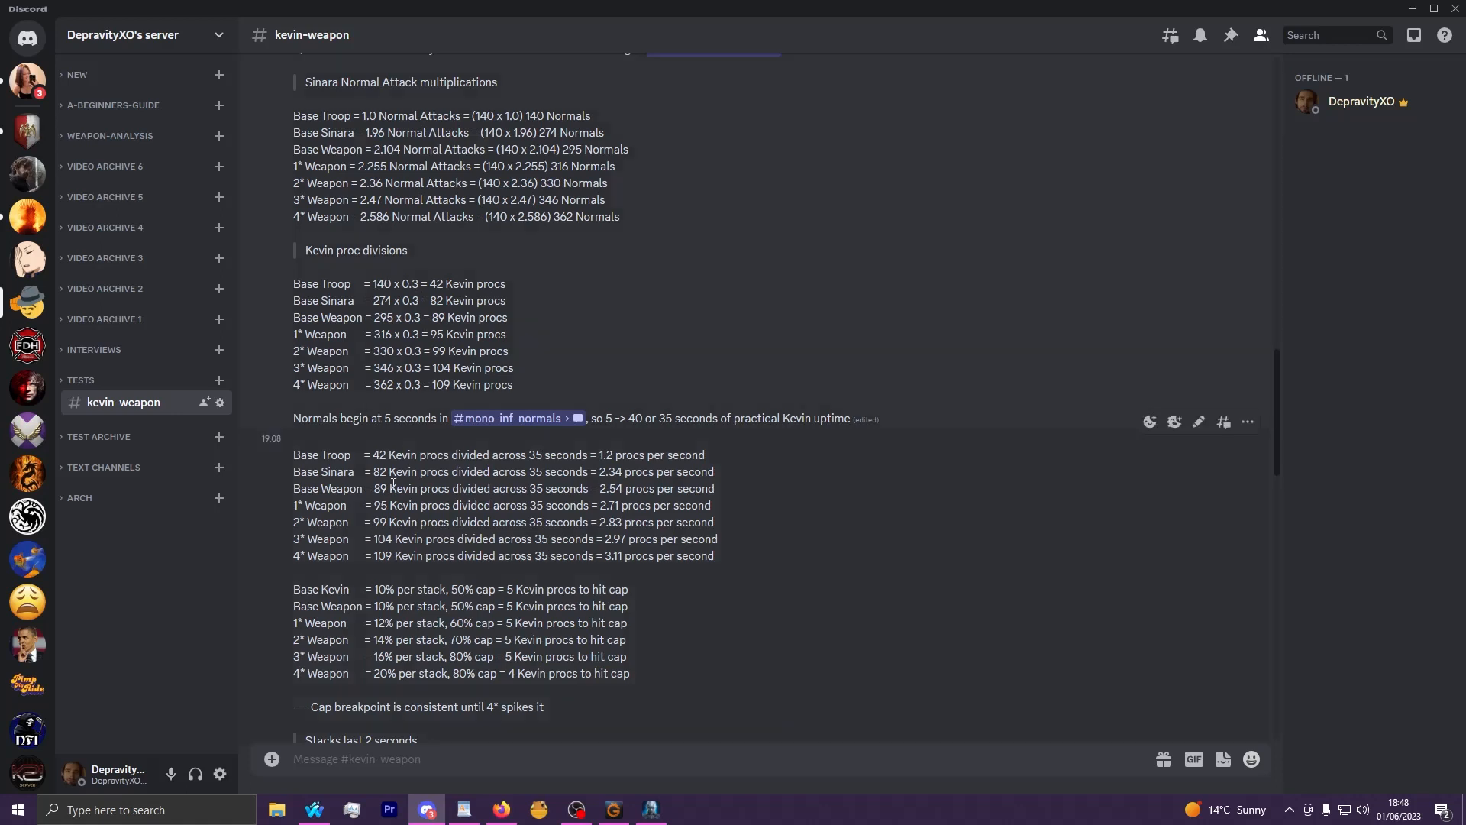
pyautogui.moveTo(295, 455)
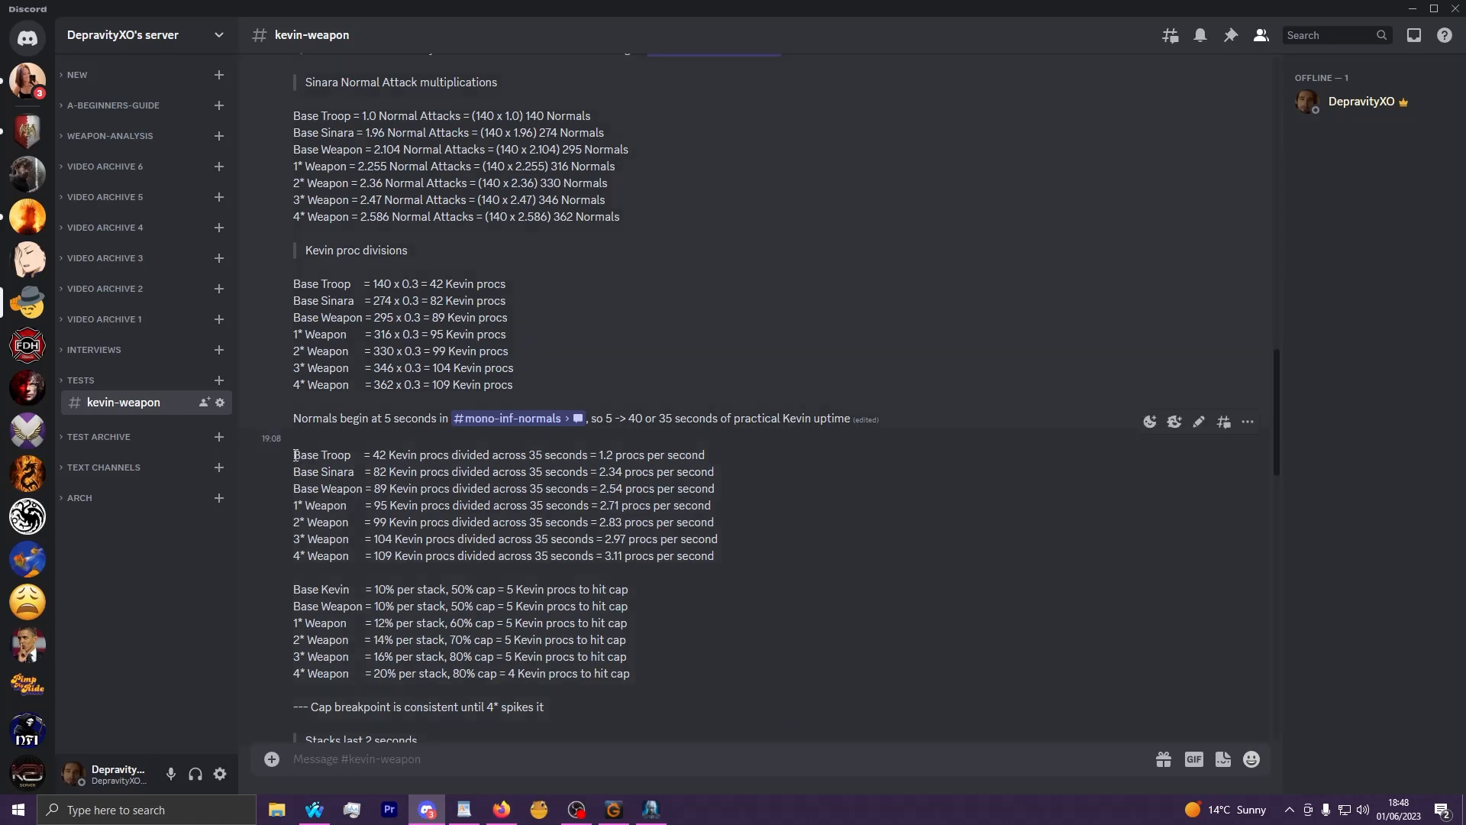
pyautogui.moveTo(758, 564)
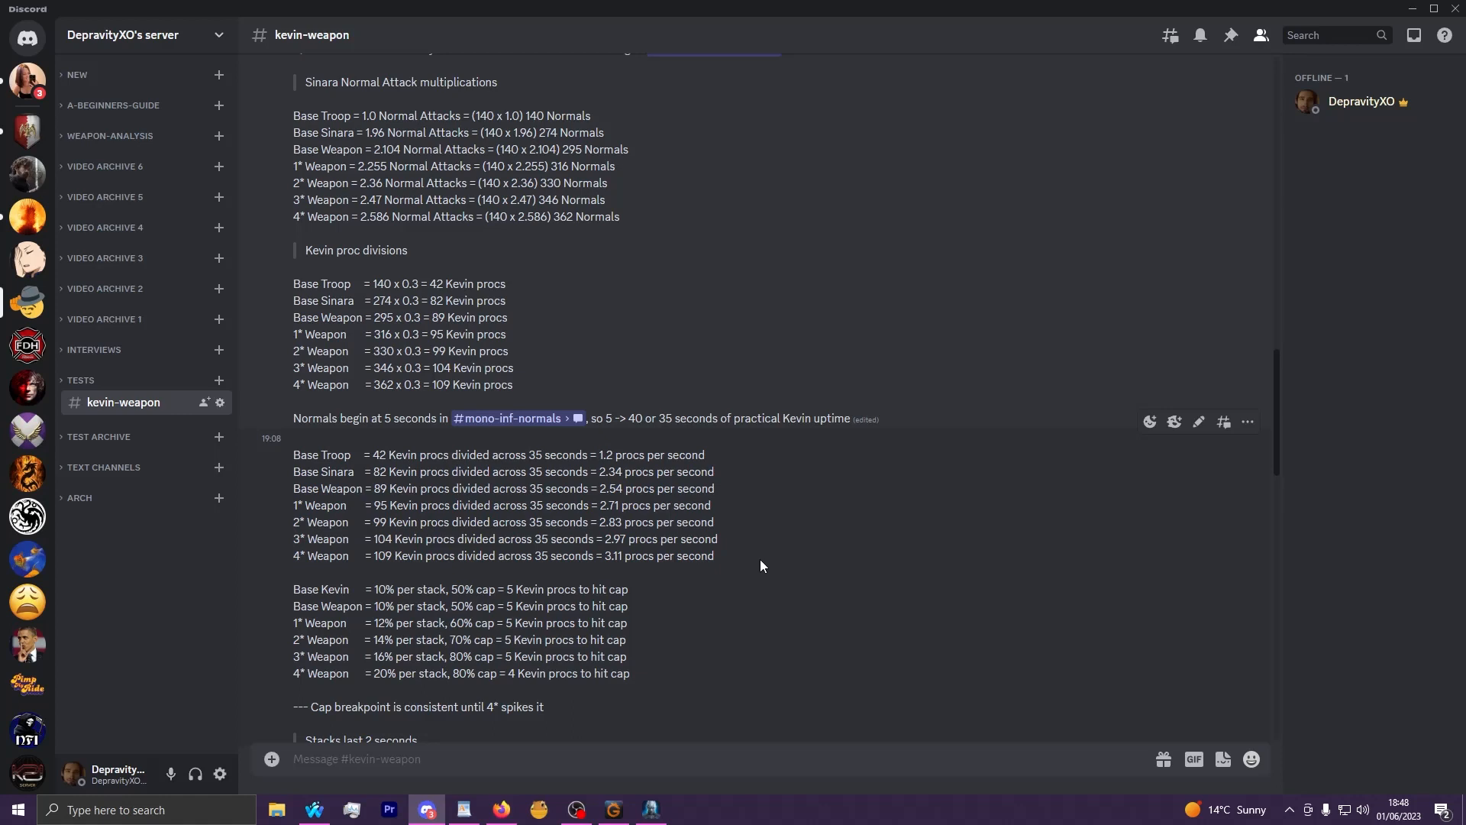
pyautogui.scroll(-3)
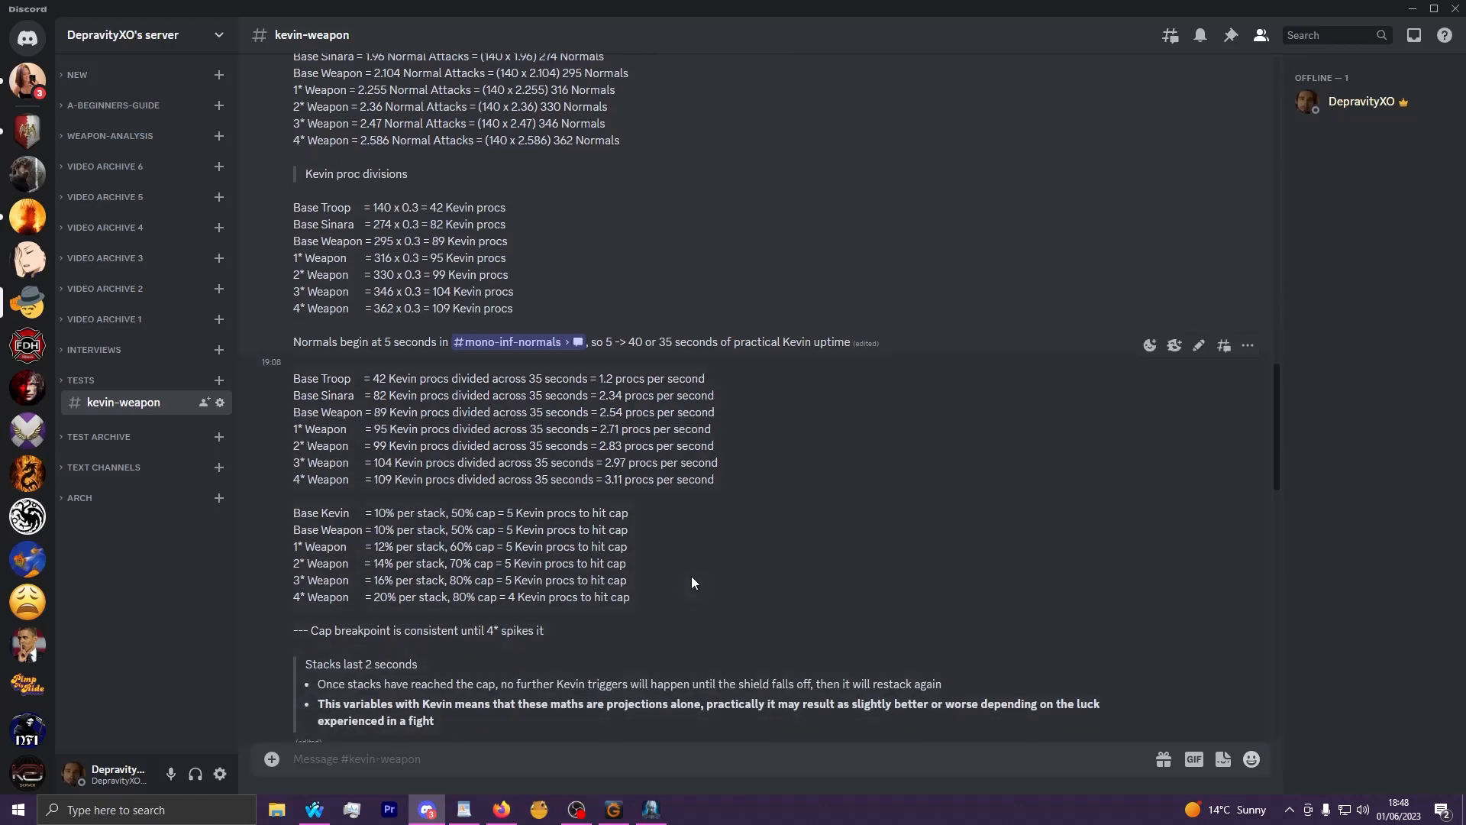
pyautogui.scroll(-3)
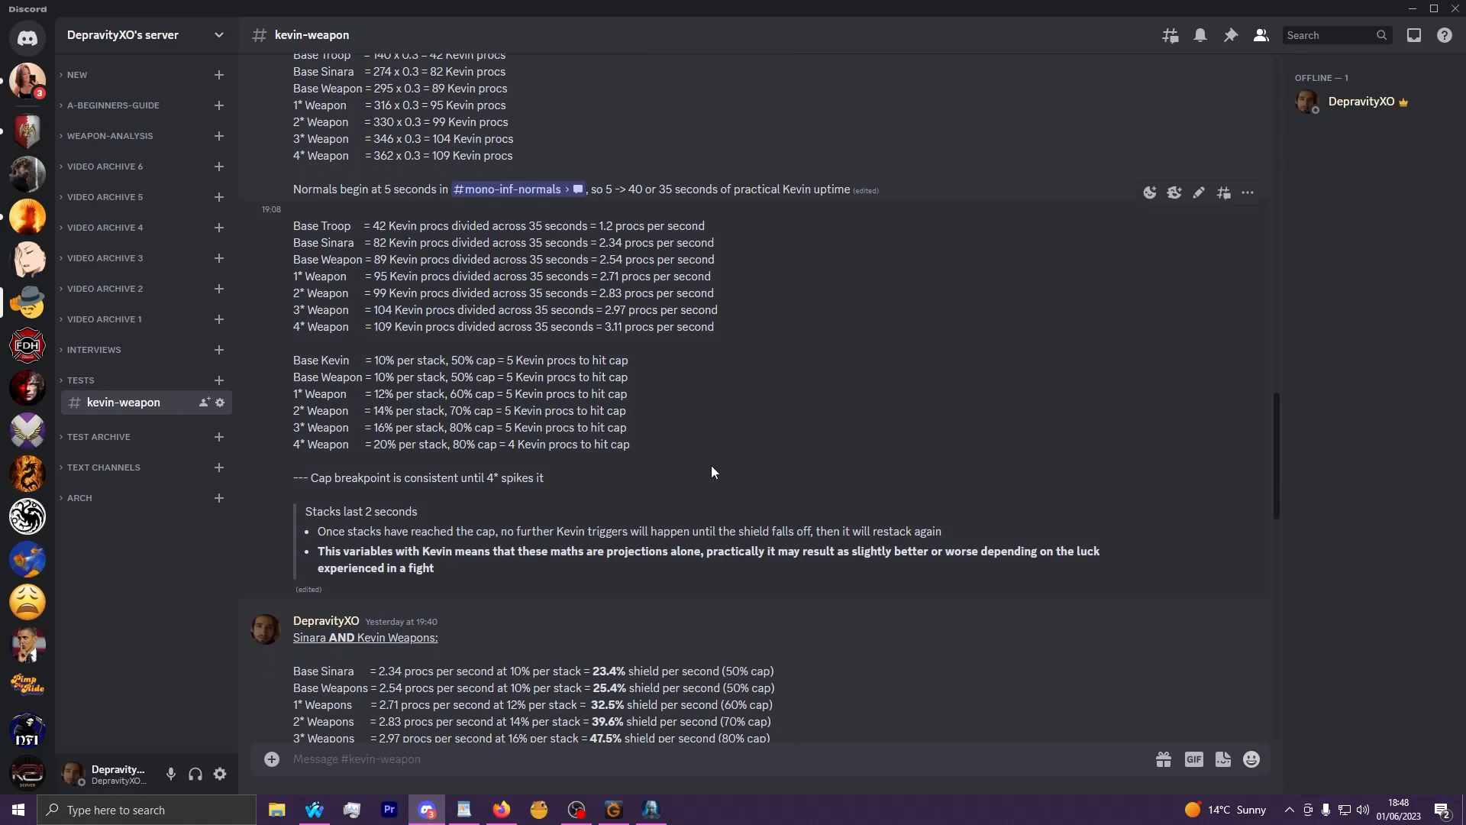
pyautogui.moveTo(758, 417)
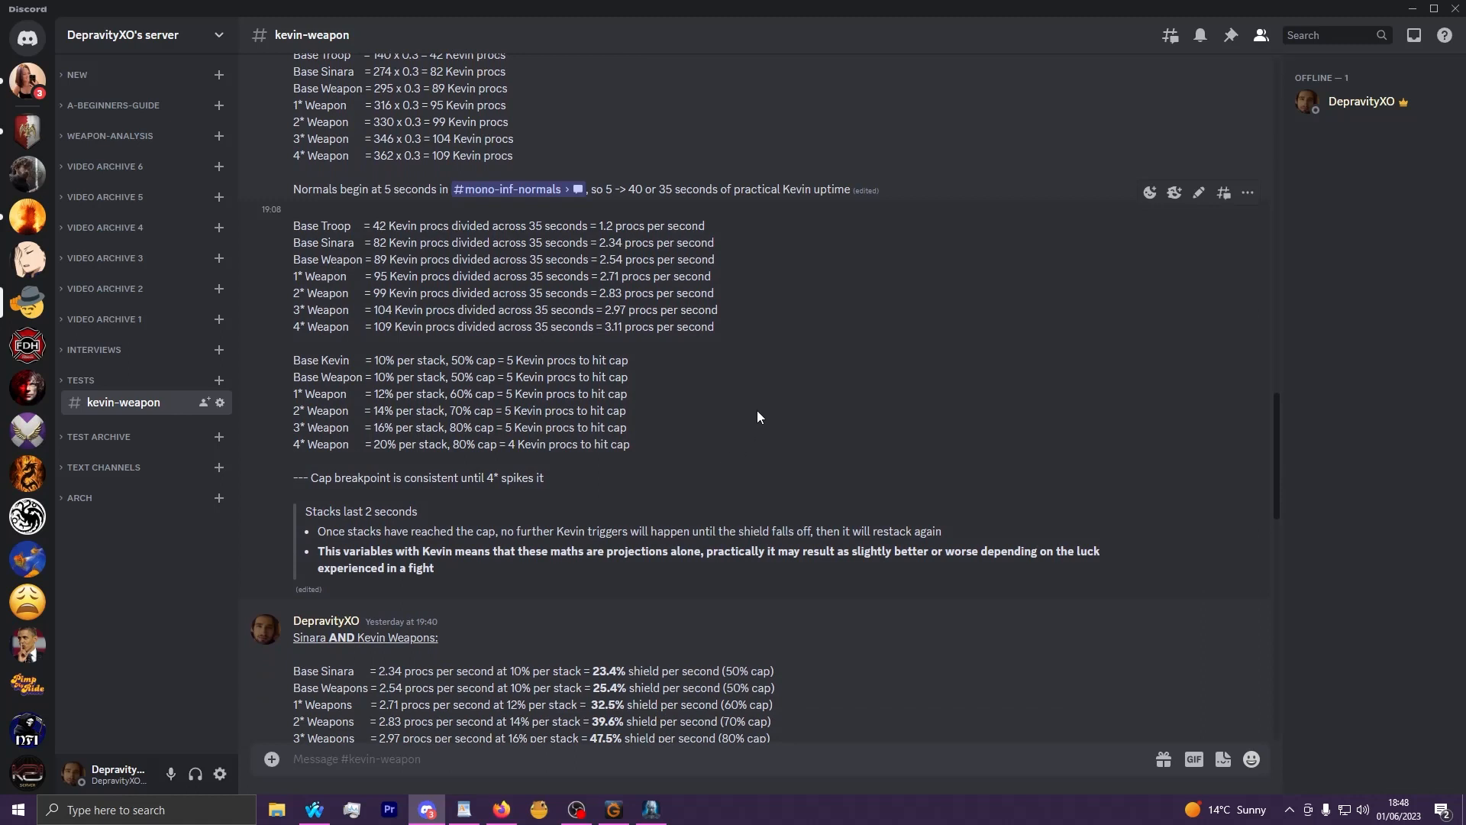
pyautogui.doubleClick(327, 260)
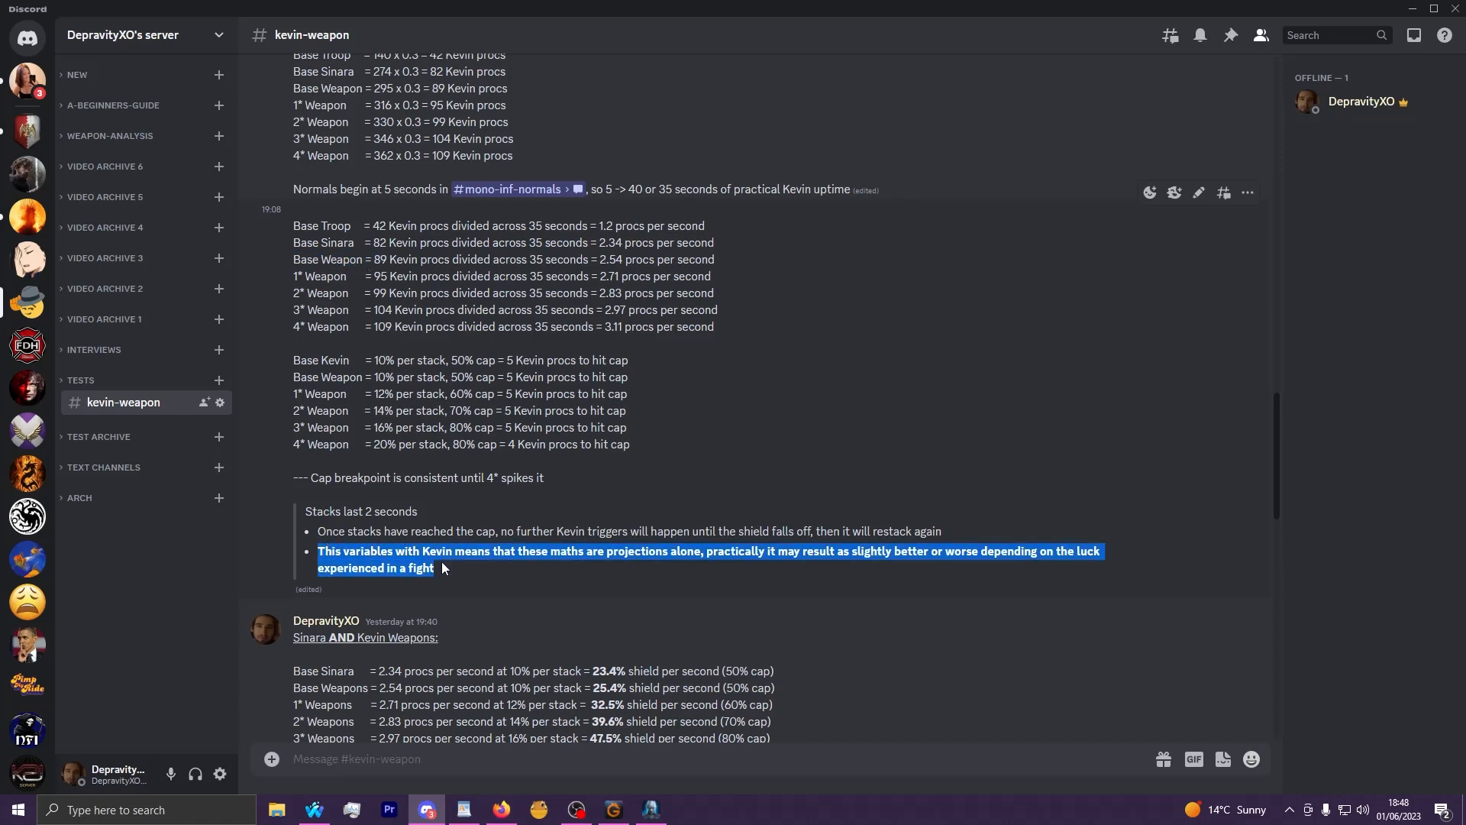
pyautogui.moveTo(449, 576)
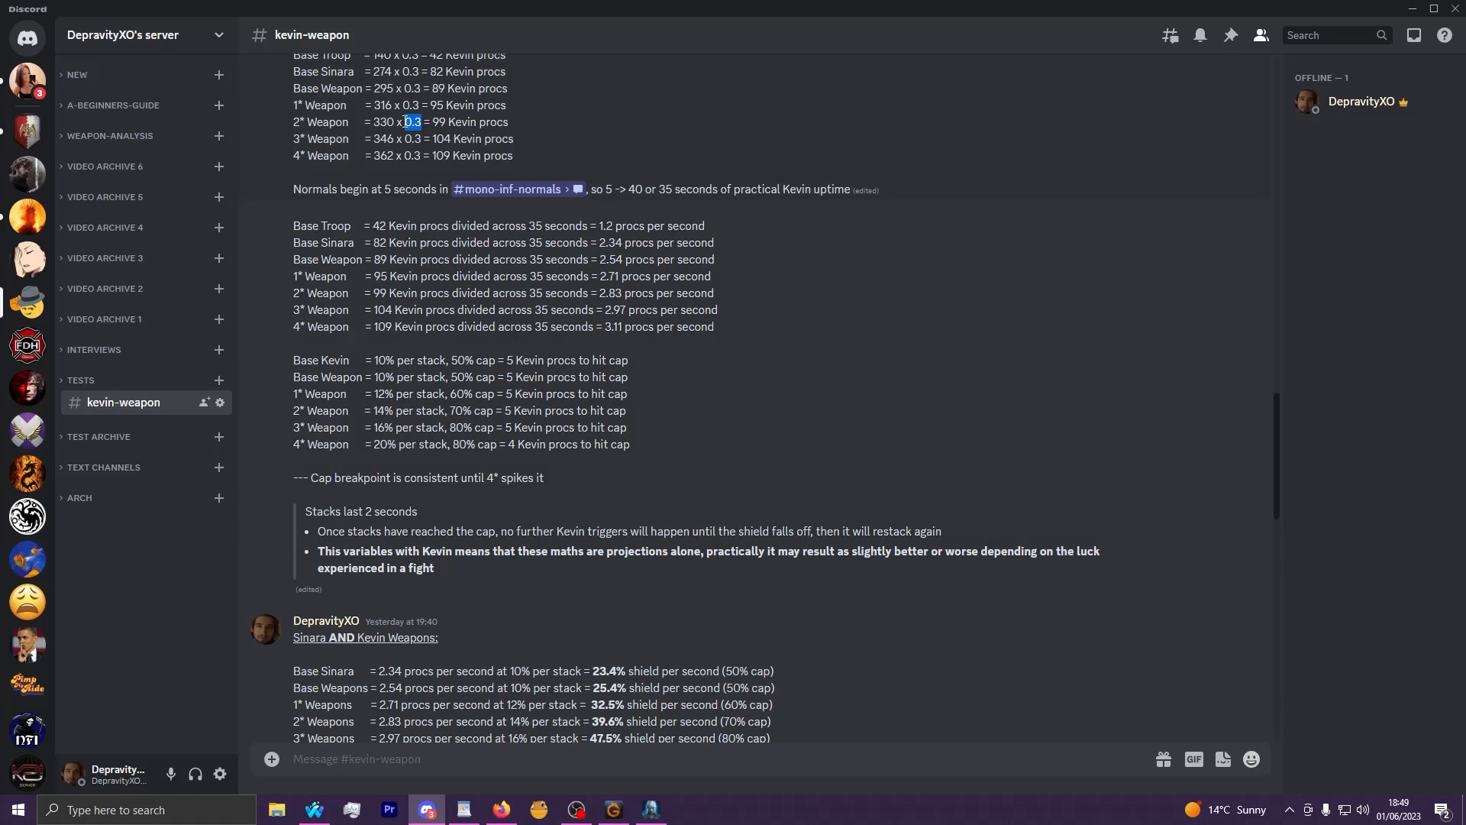
pyautogui.moveTo(653, 487)
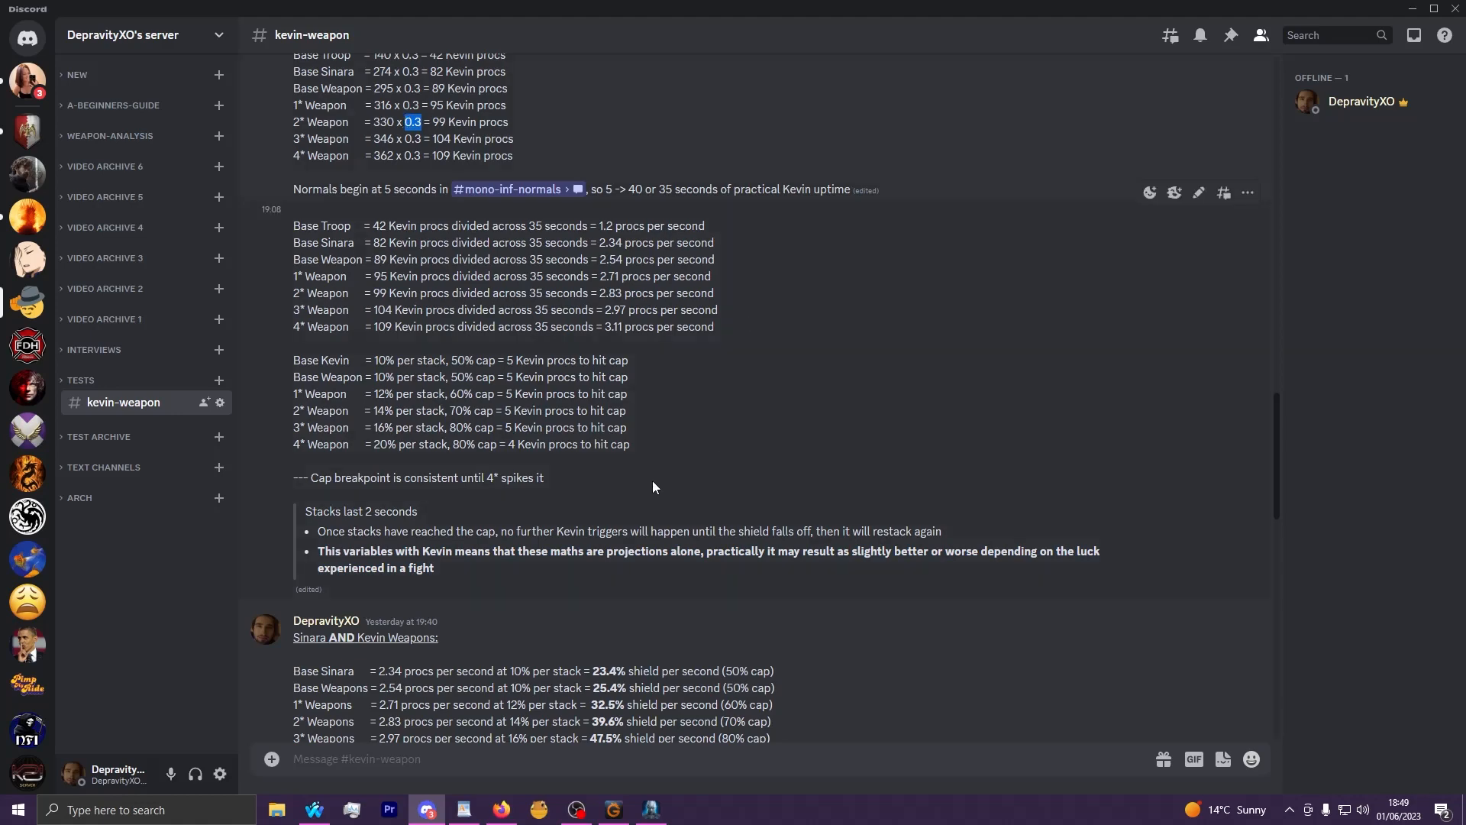
pyautogui.scroll(-3)
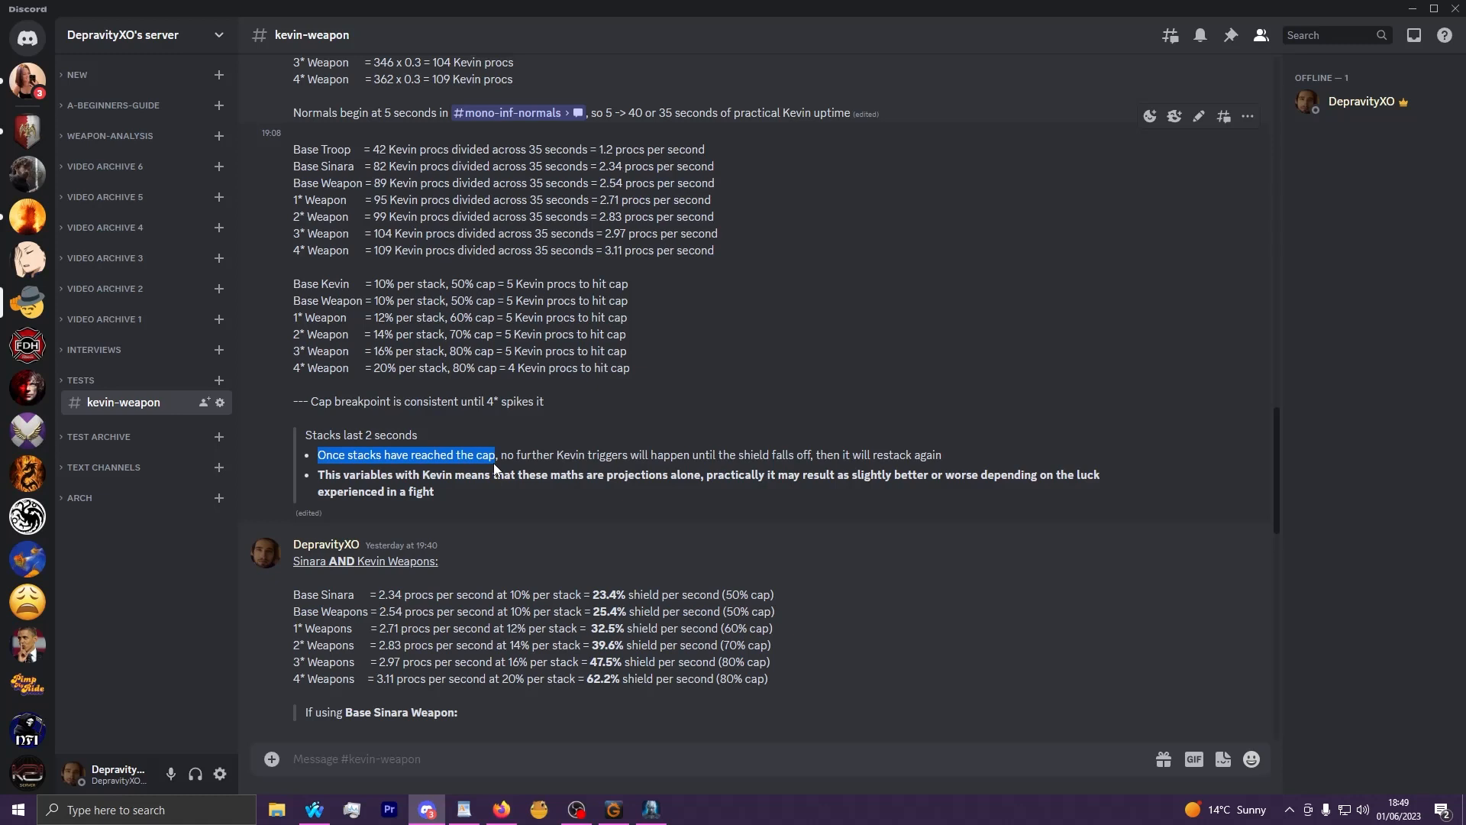
pyautogui.moveTo(529, 505)
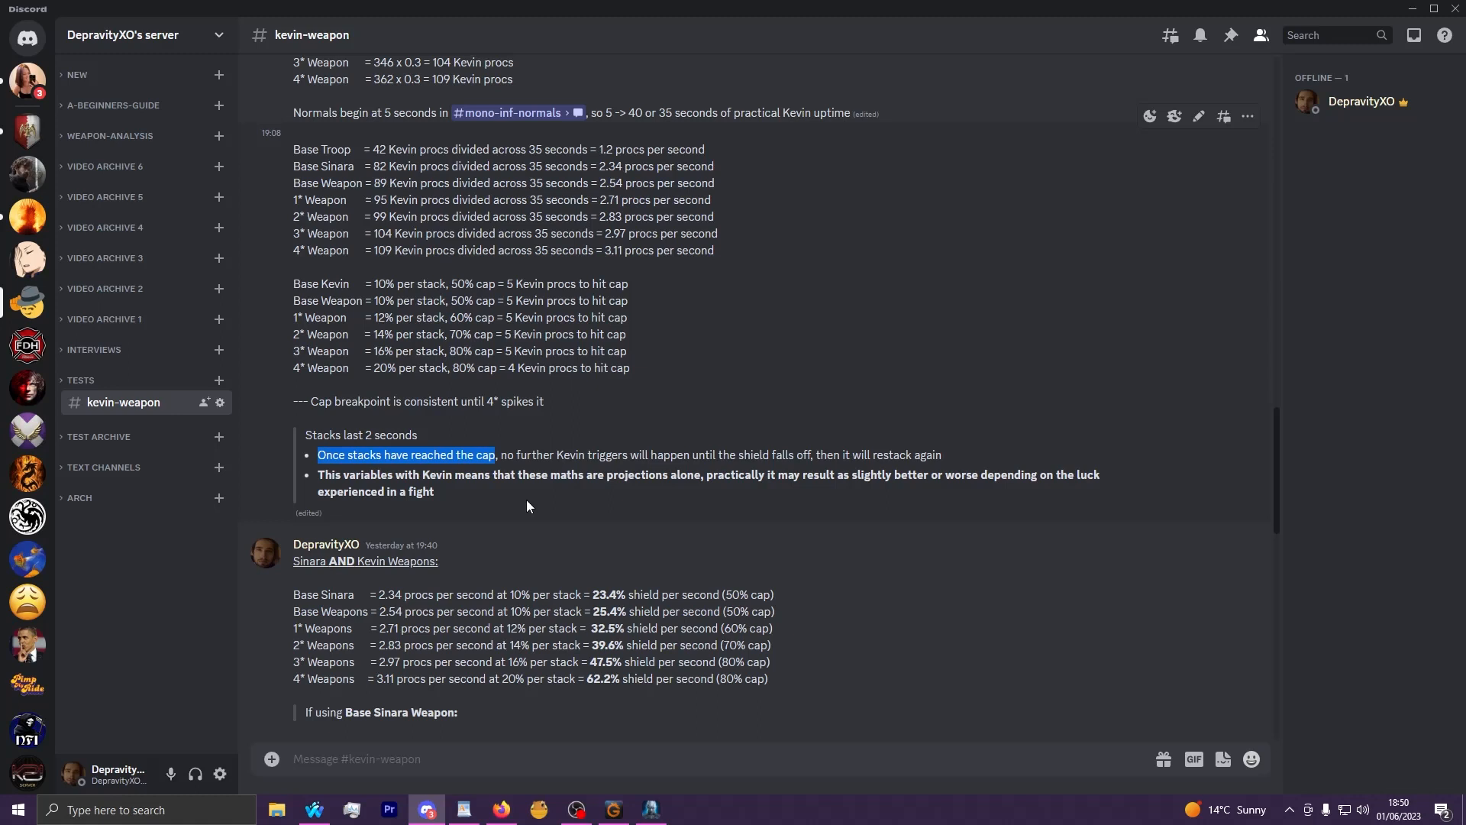
pyautogui.moveTo(536, 509)
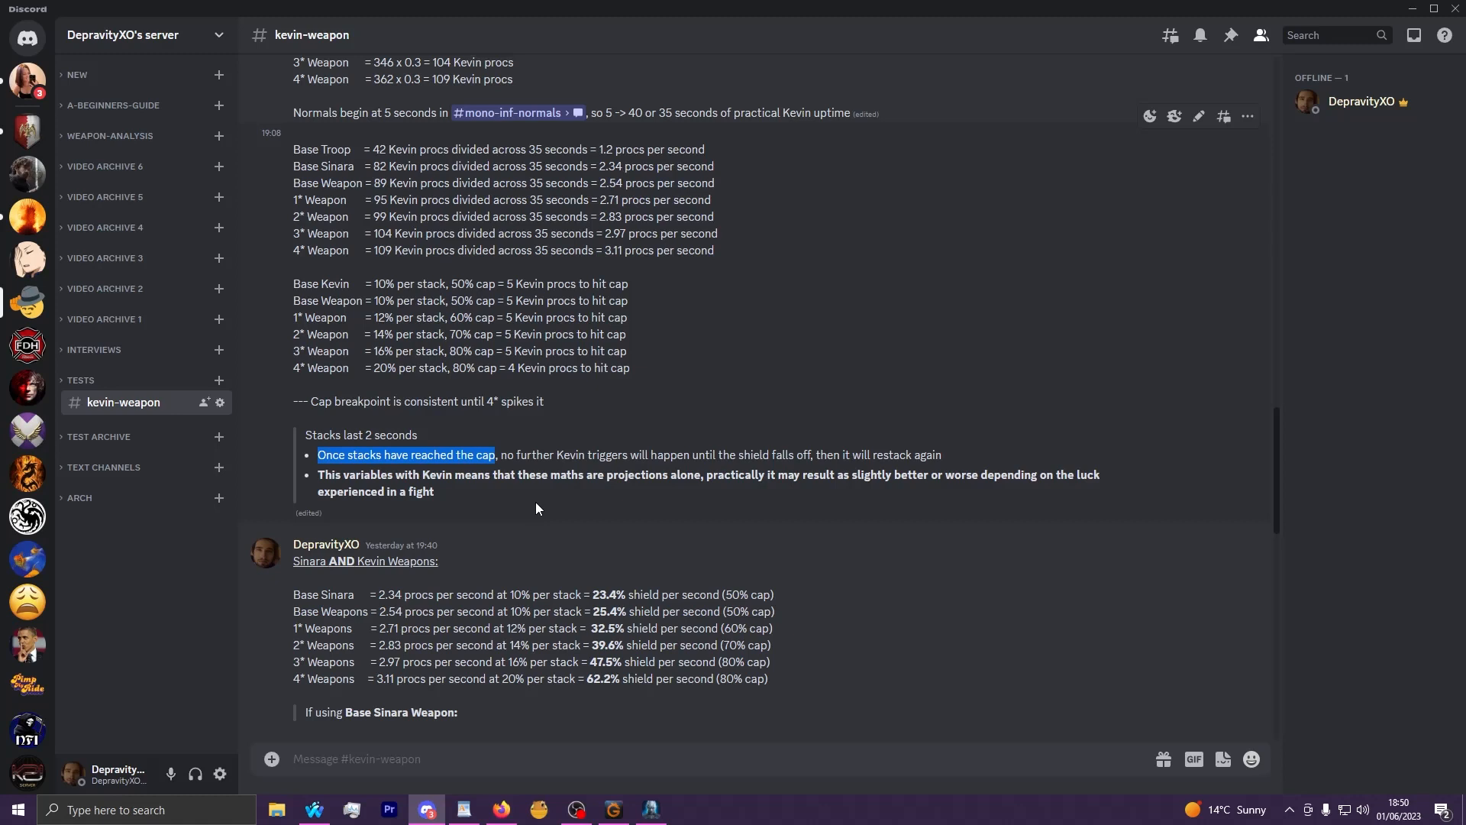
pyautogui.scroll(-3)
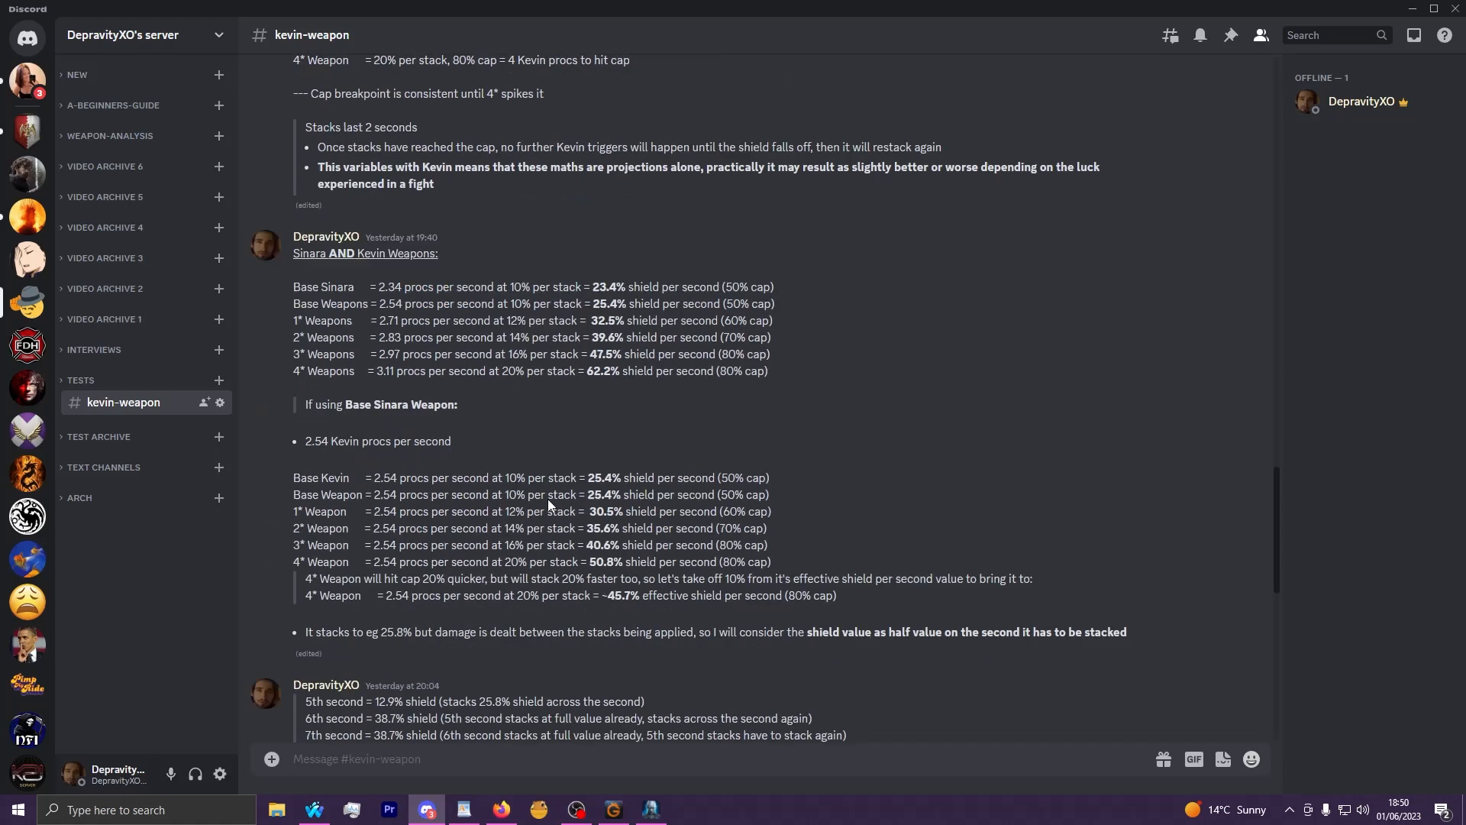
pyautogui.scroll(-3)
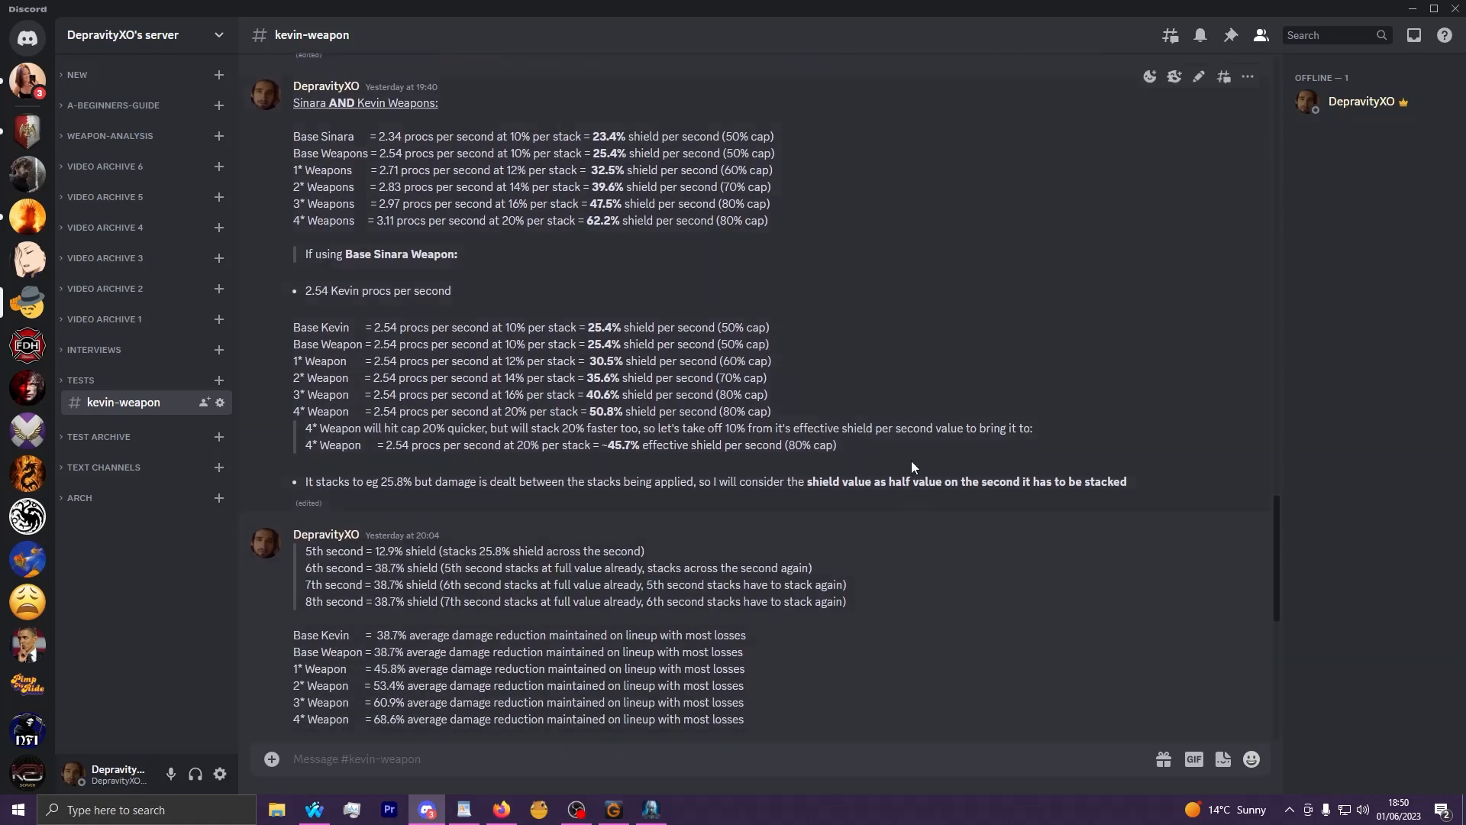
pyautogui.moveTo(880, 335)
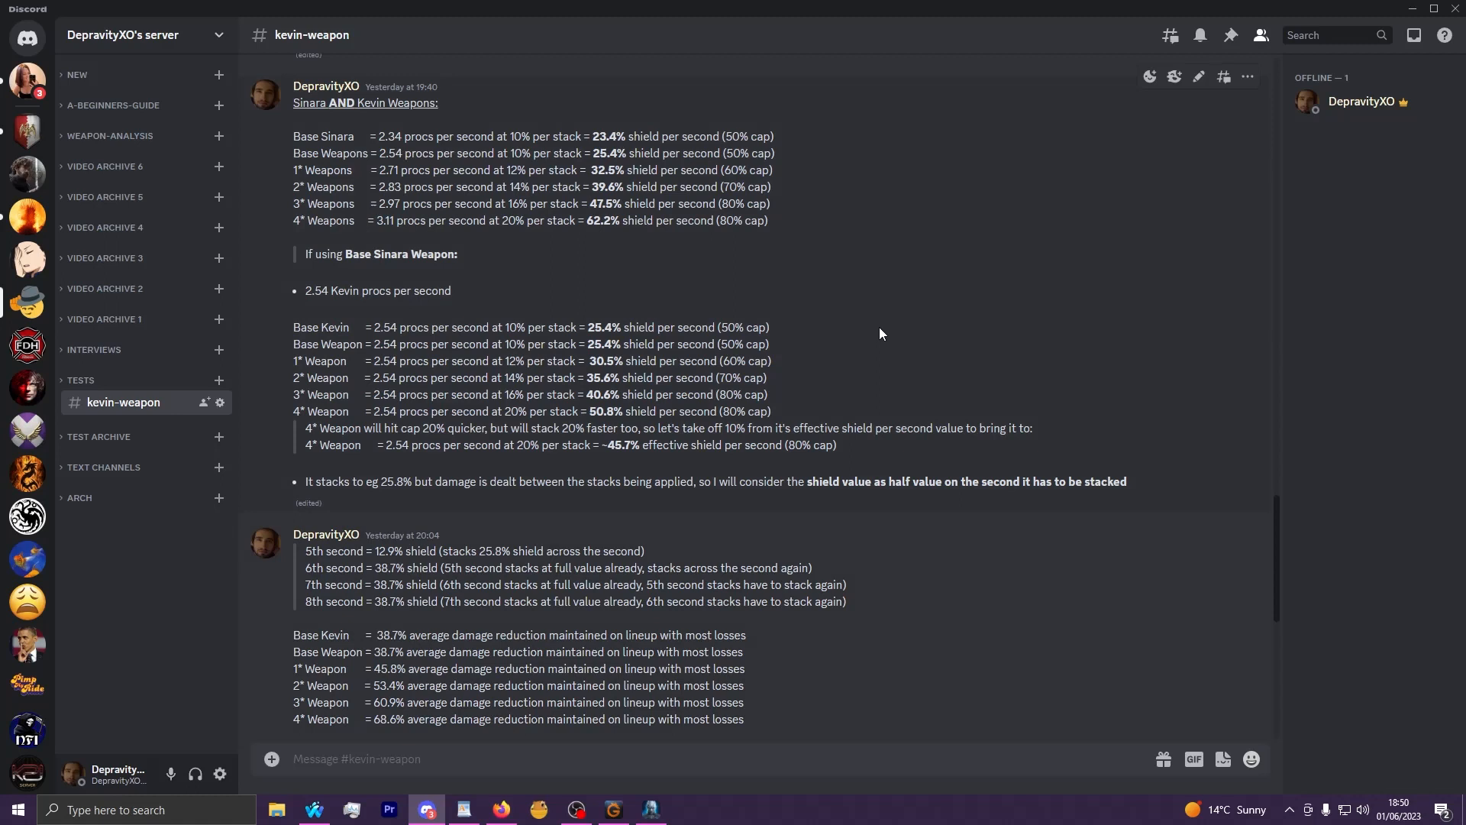
pyautogui.moveTo(787, 157)
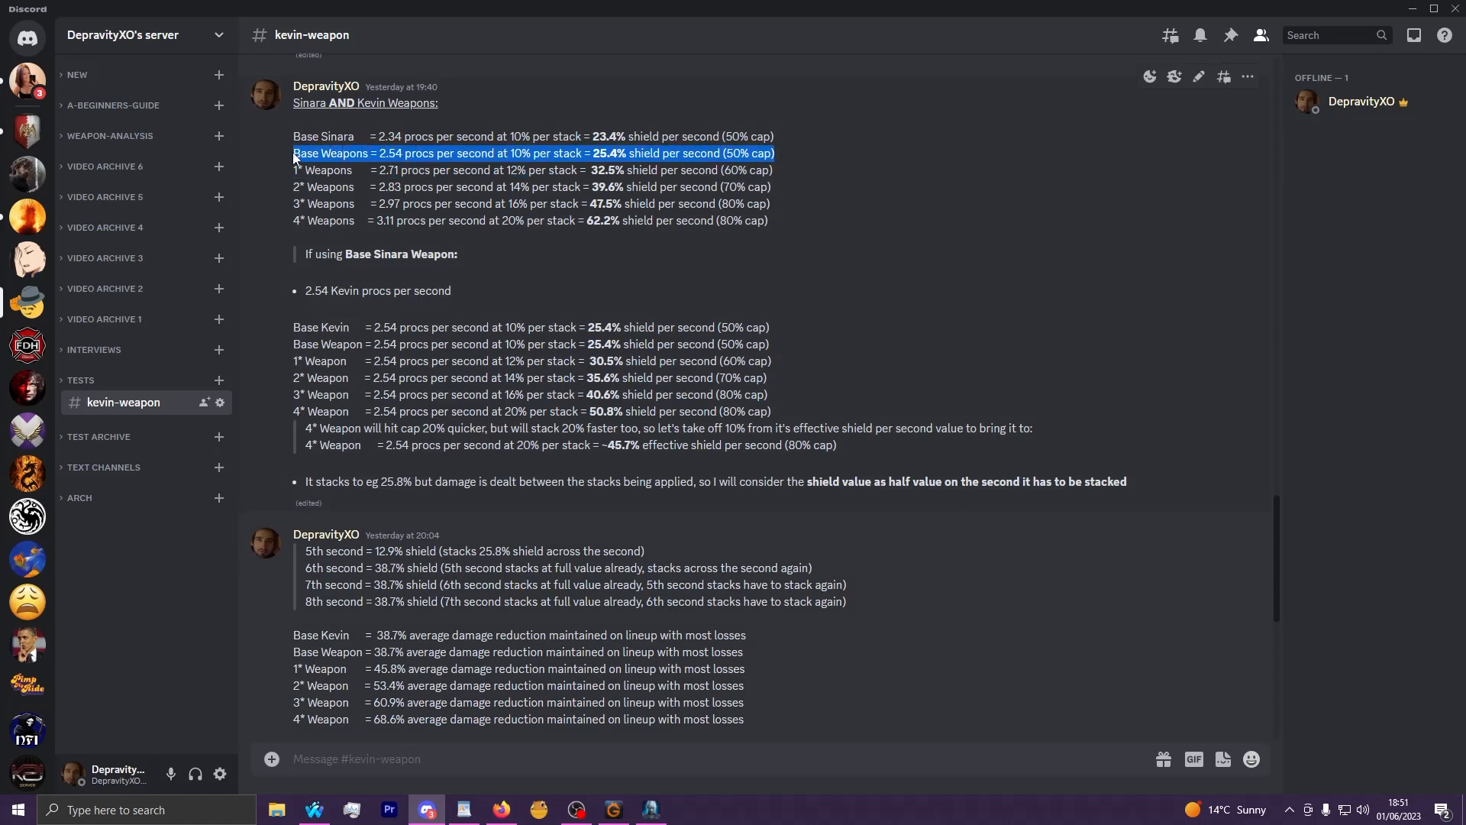
pyautogui.scroll(-3)
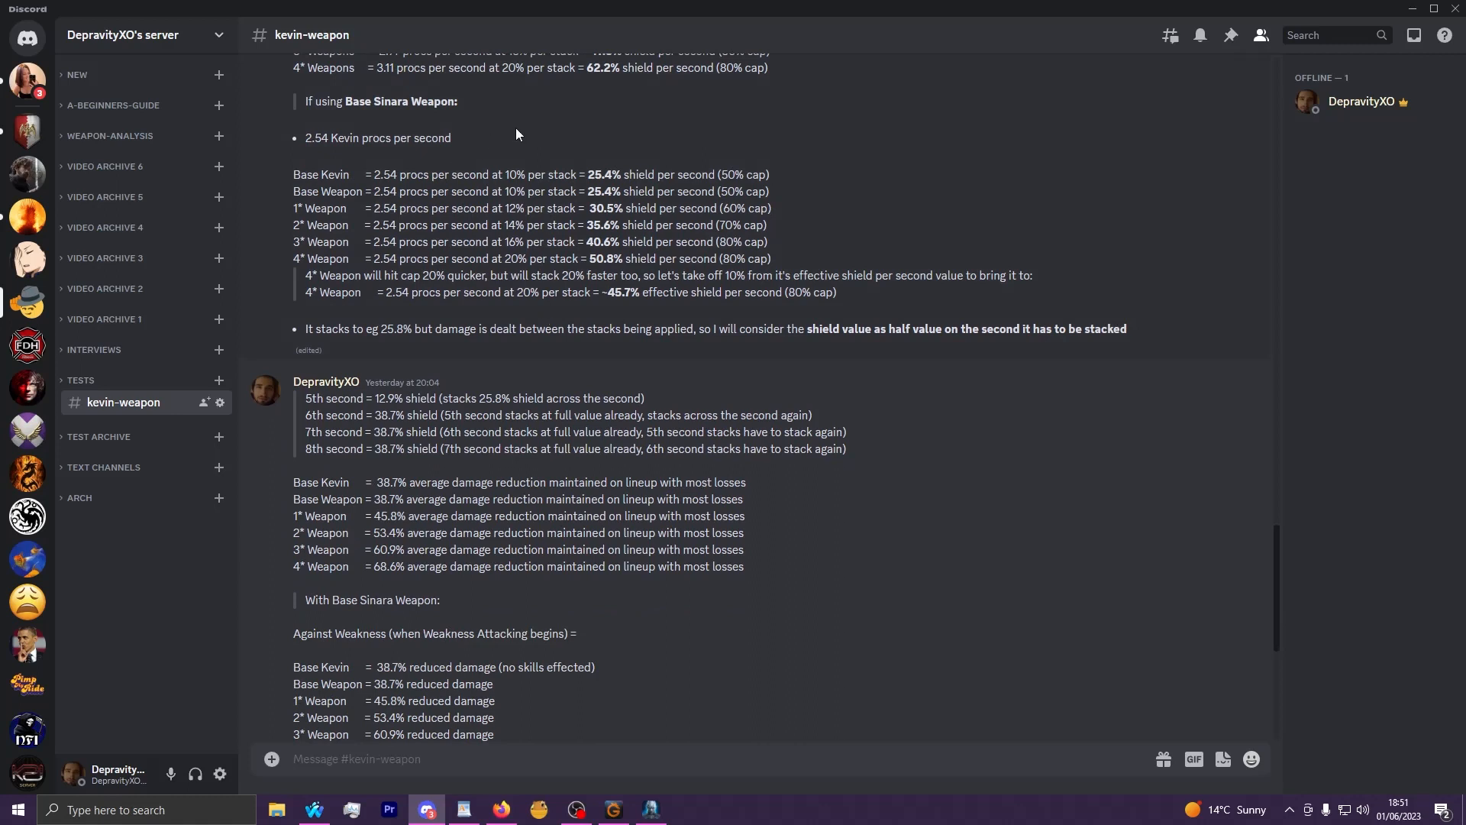
pyautogui.moveTo(293, 173)
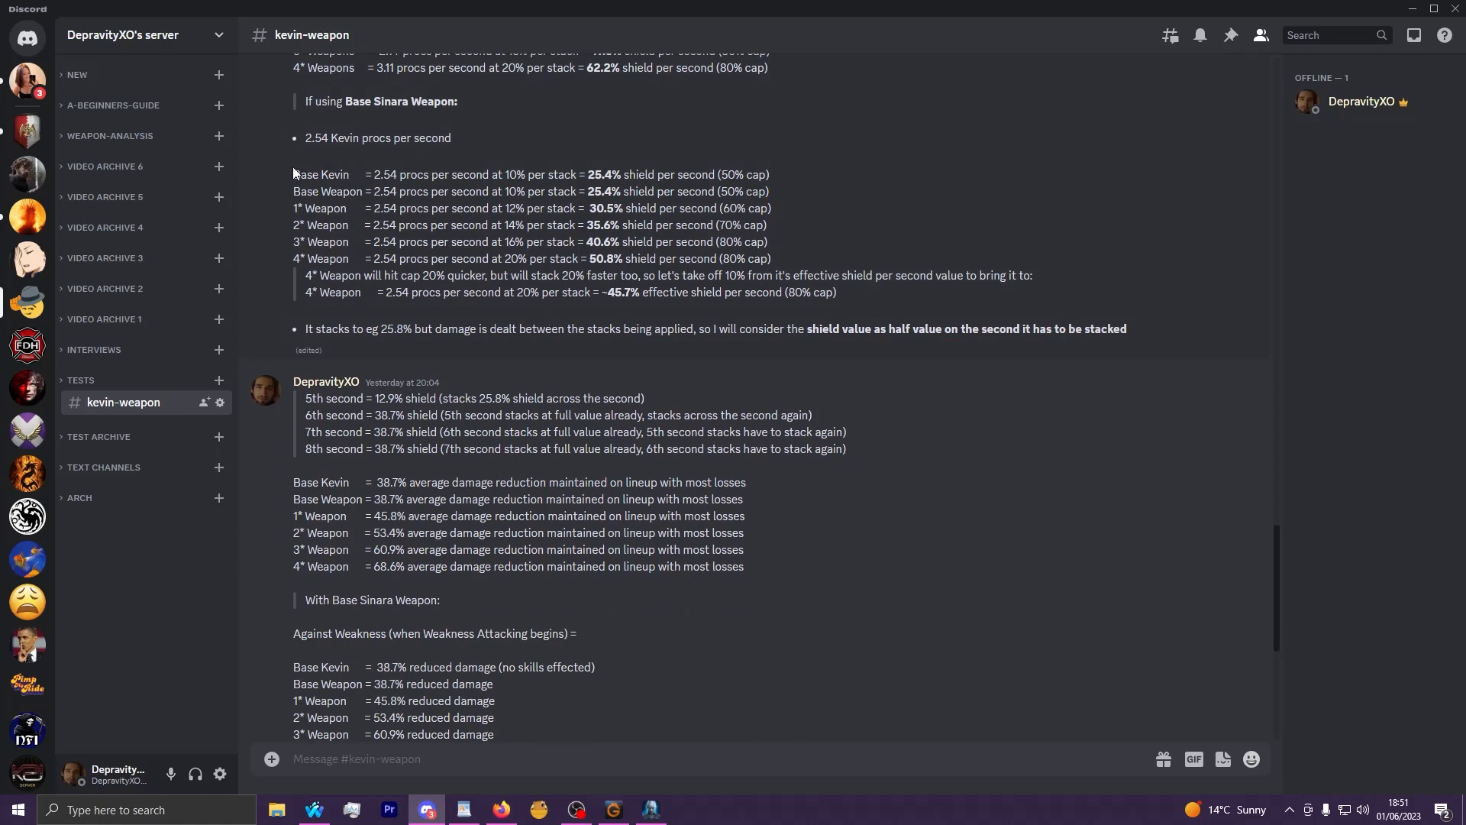
pyautogui.scroll(-3)
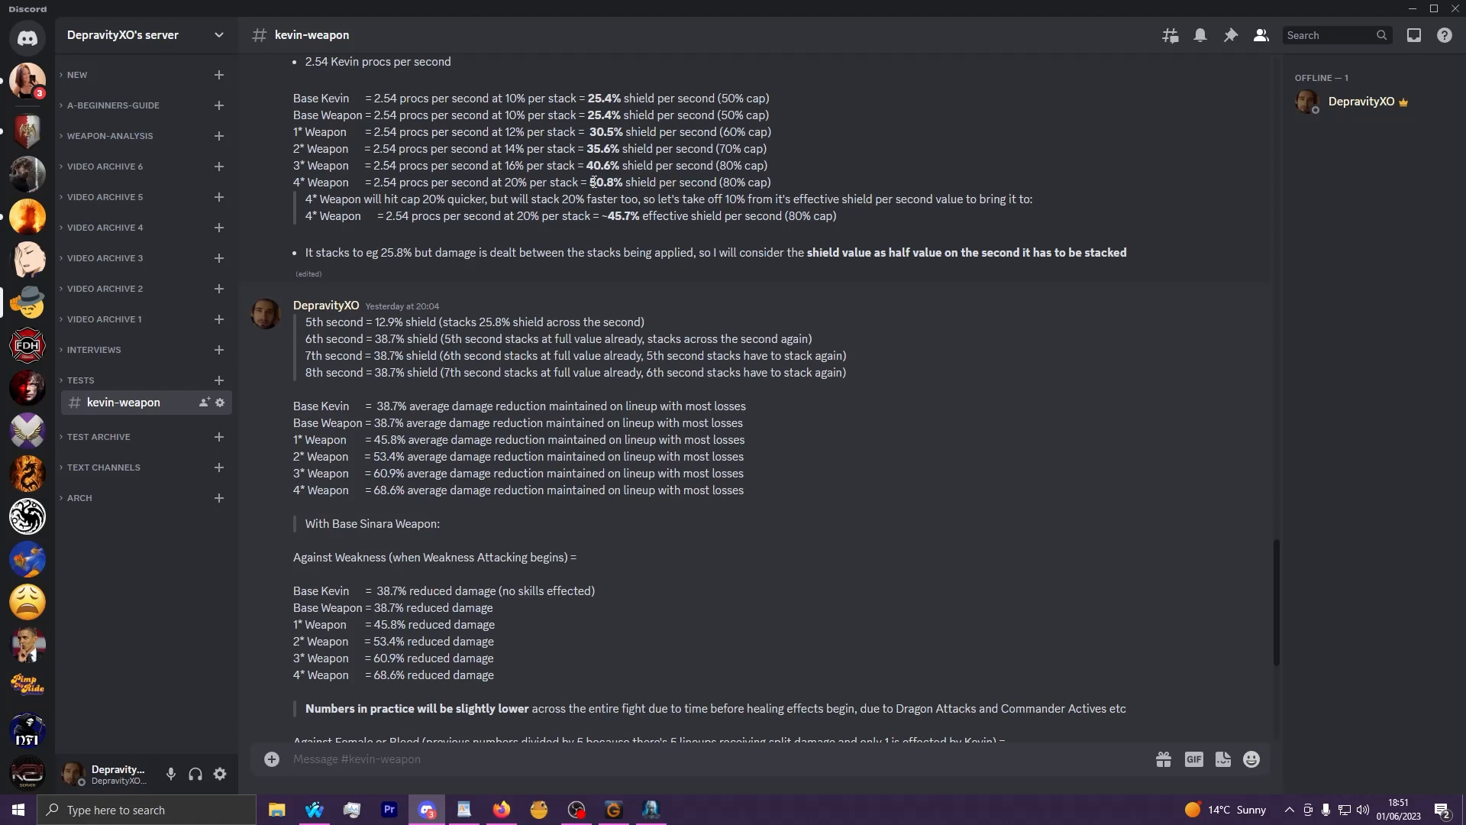
pyautogui.doubleClick(604, 182)
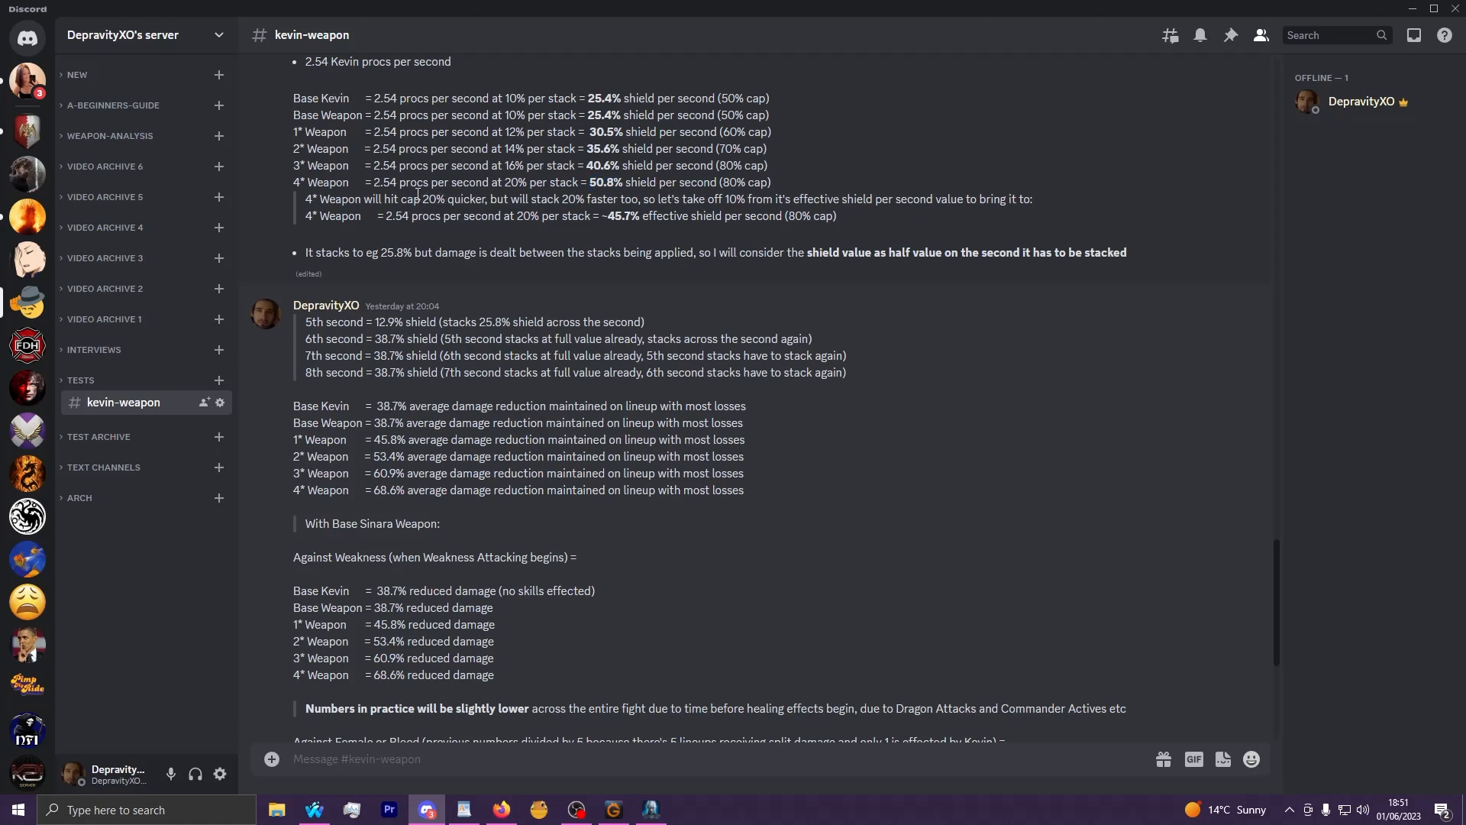
pyautogui.doubleClick(452, 199)
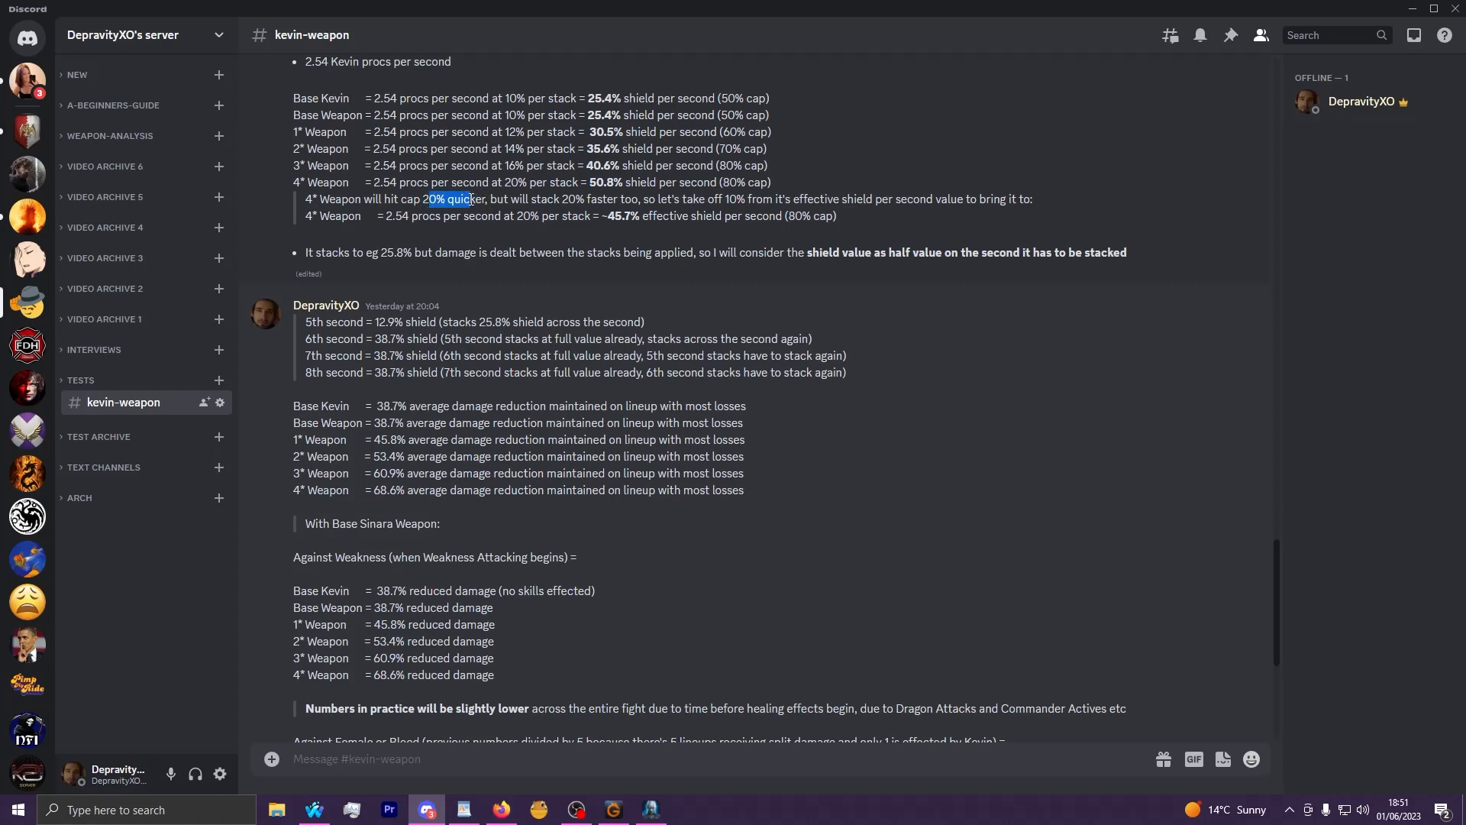
pyautogui.click(583, 194)
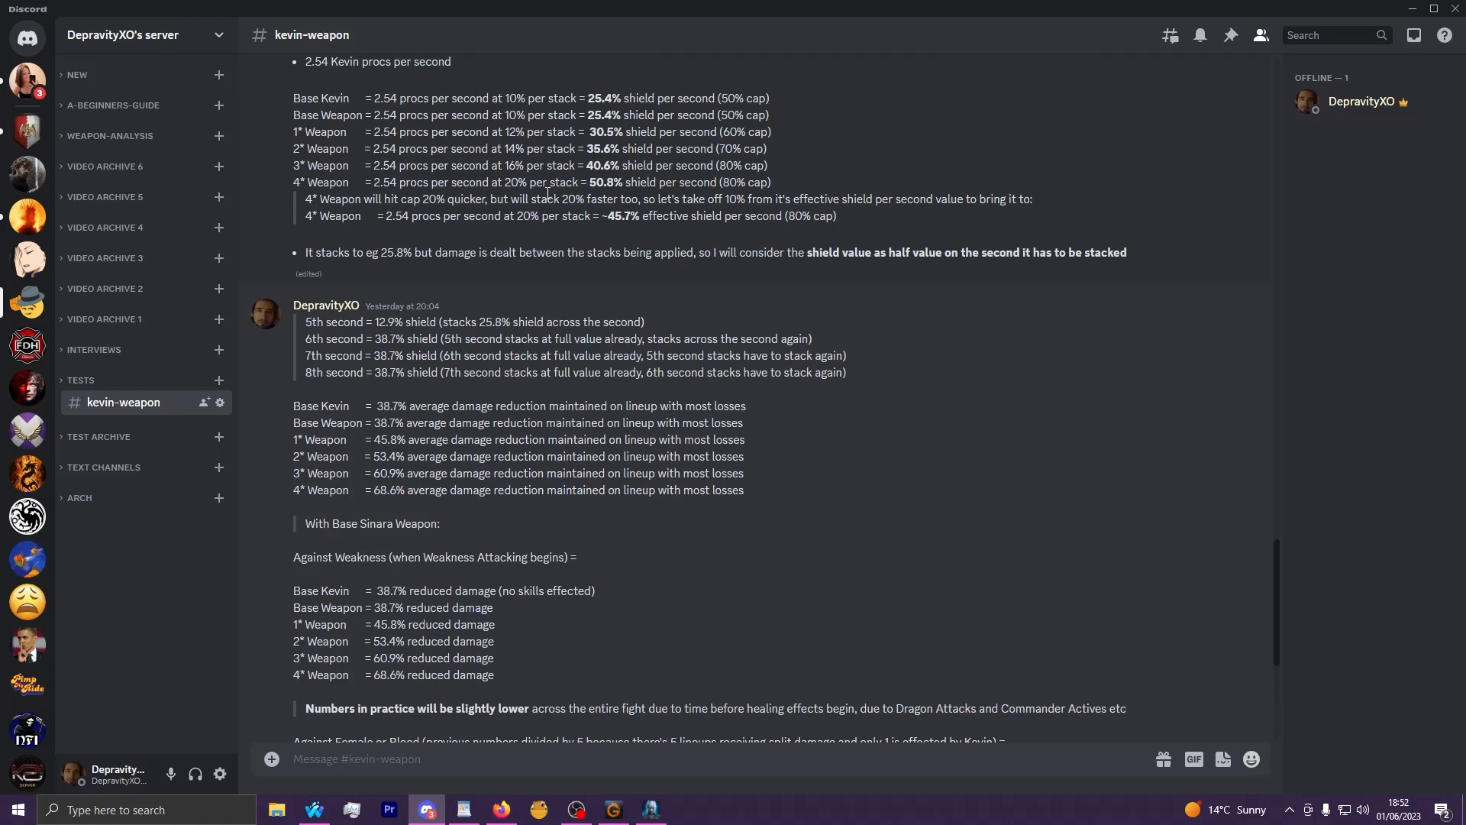
pyautogui.doubleClick(622, 216)
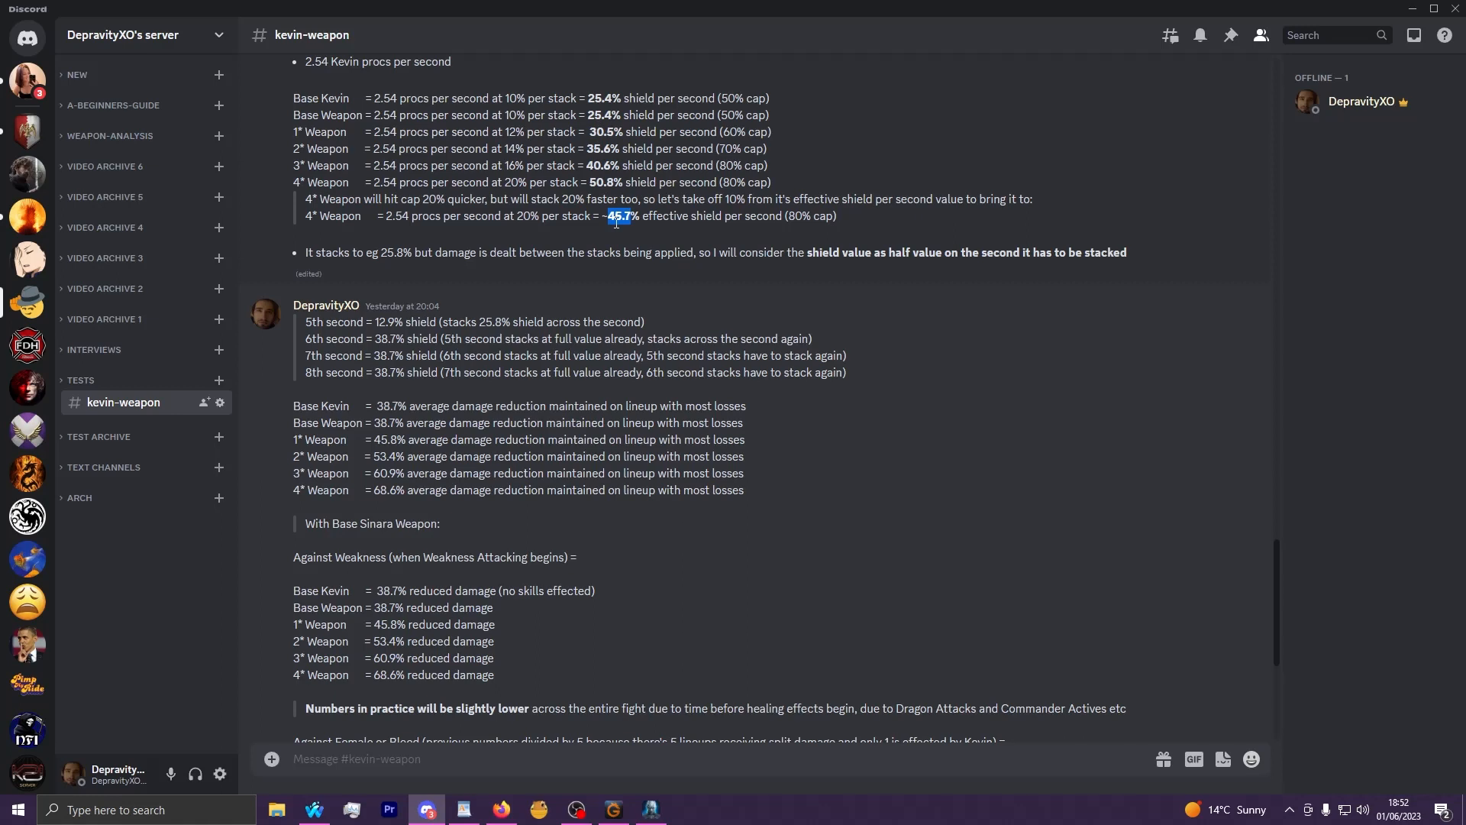
pyautogui.moveTo(701, 222)
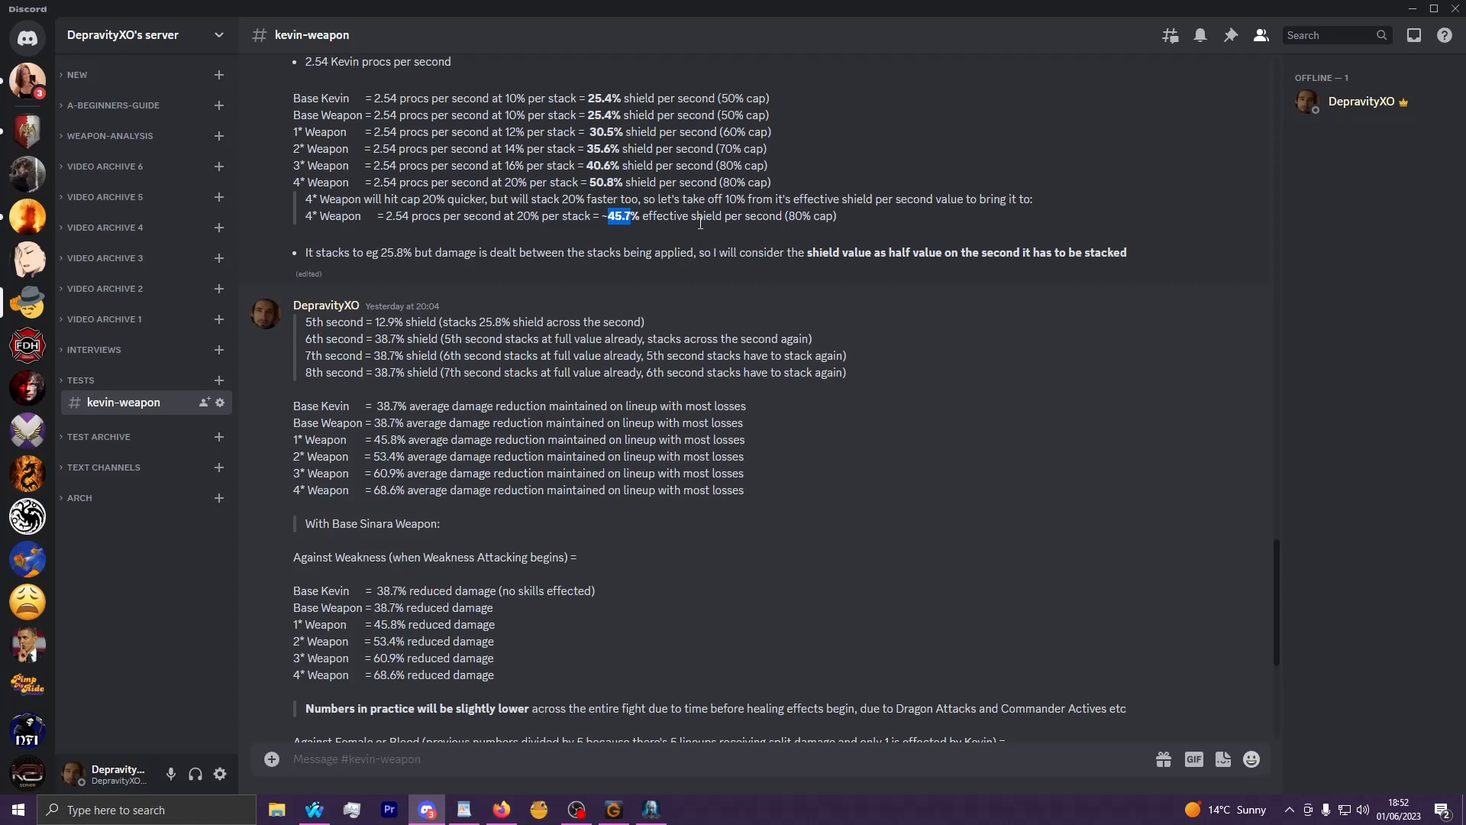
pyautogui.doubleClick(333, 321)
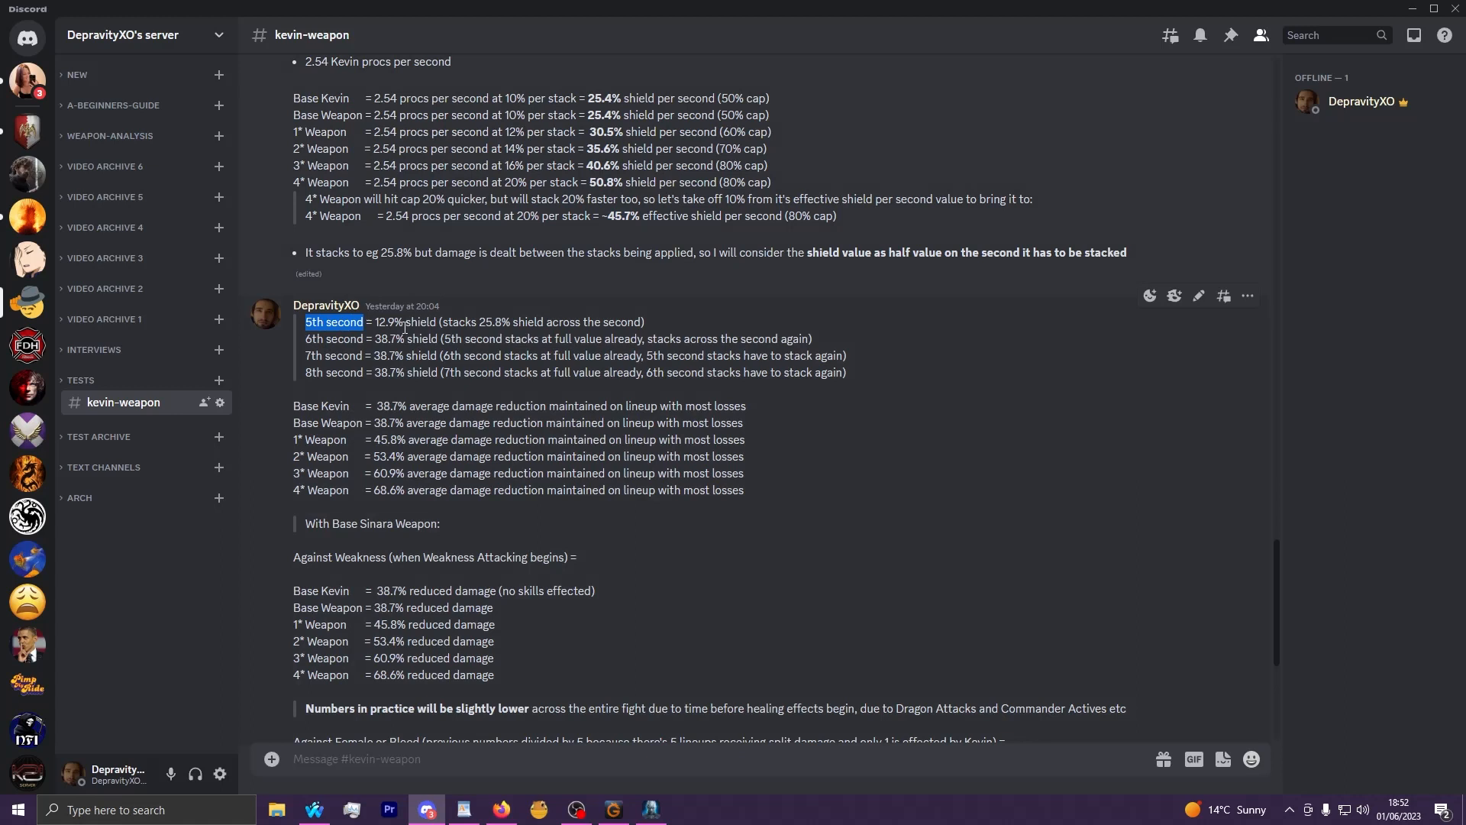
pyautogui.moveTo(495, 304)
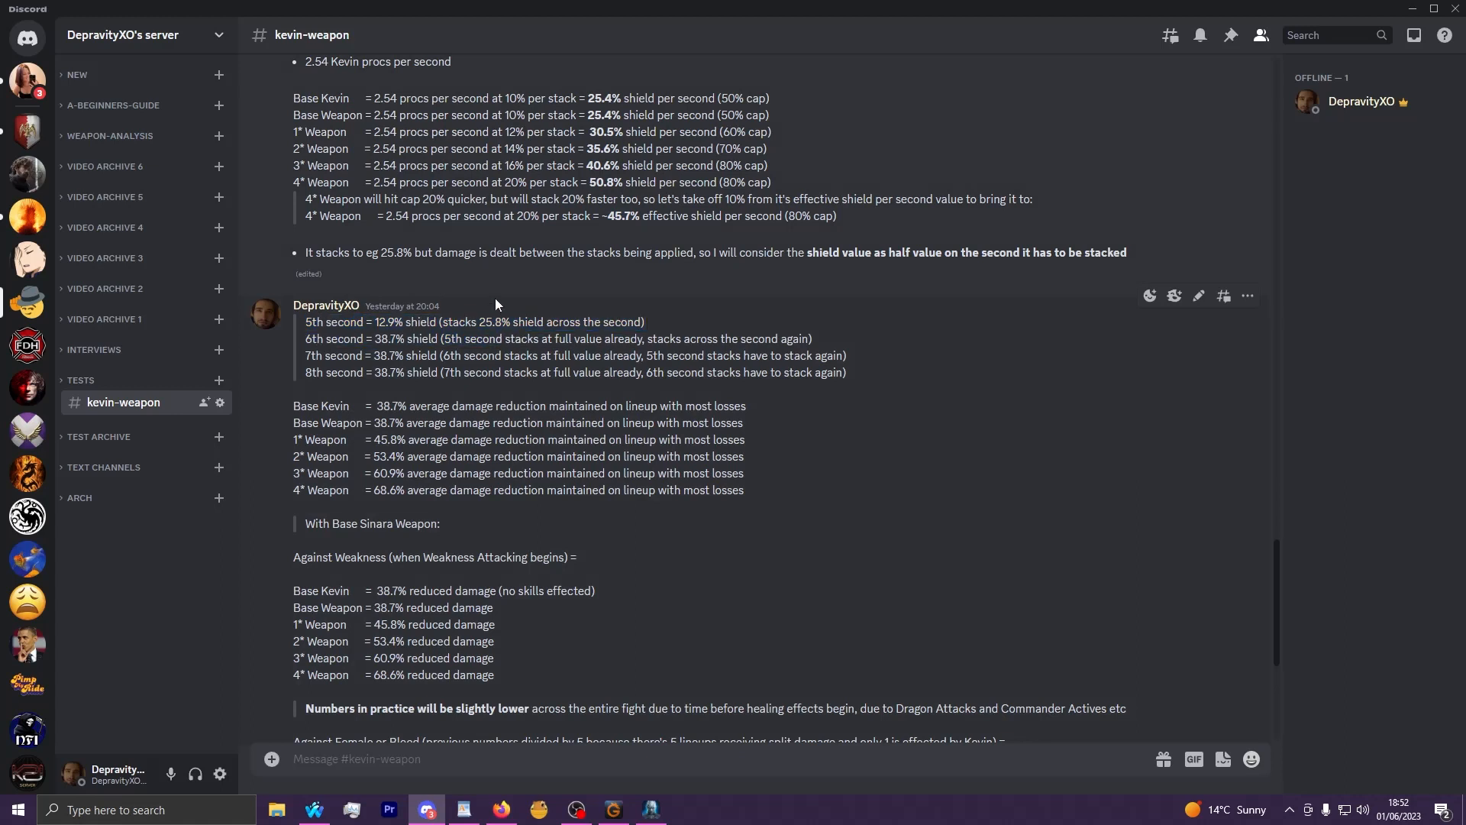
pyautogui.doubleClick(312, 322)
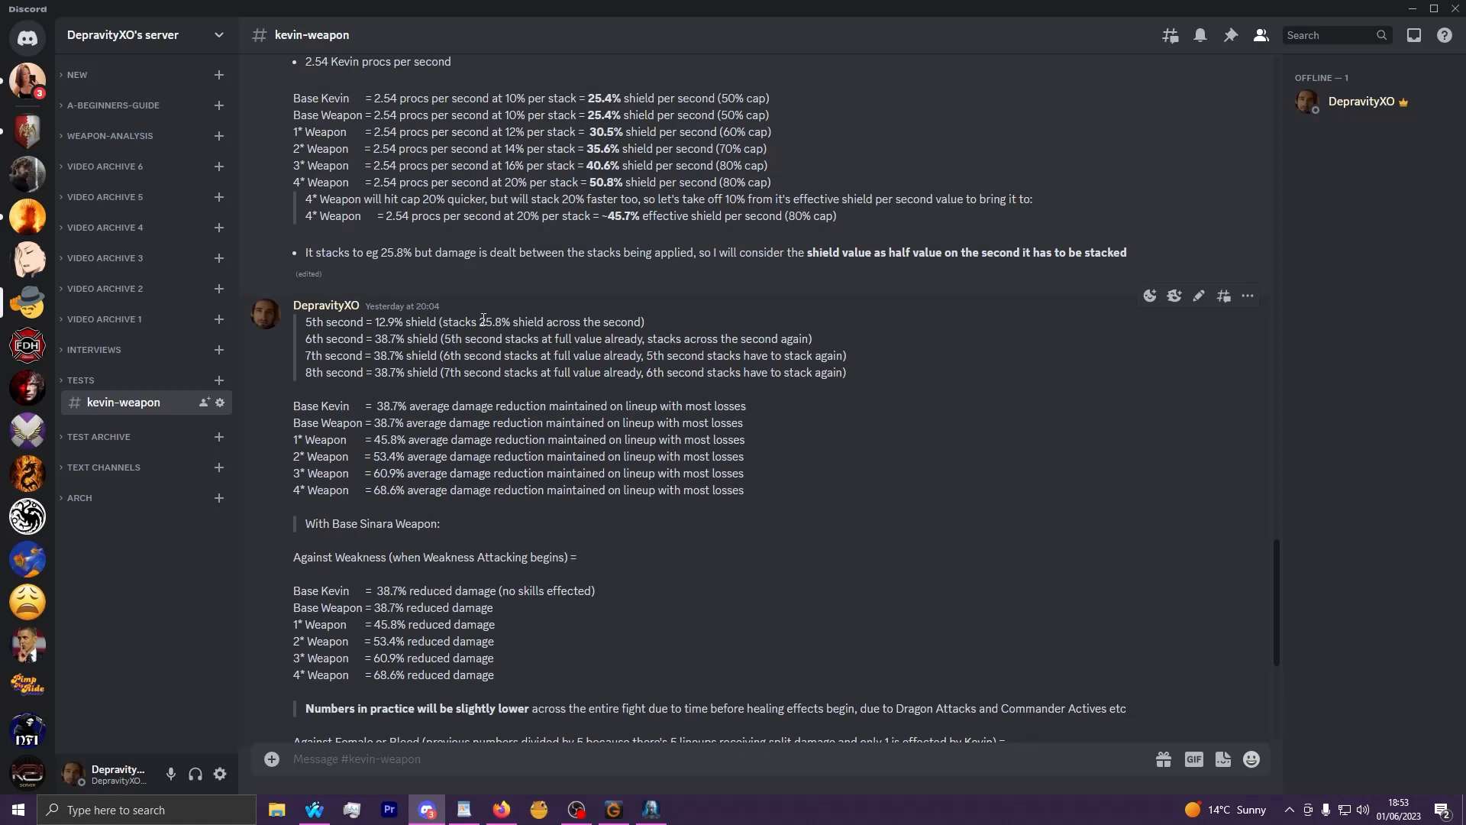
pyautogui.doubleClick(493, 322)
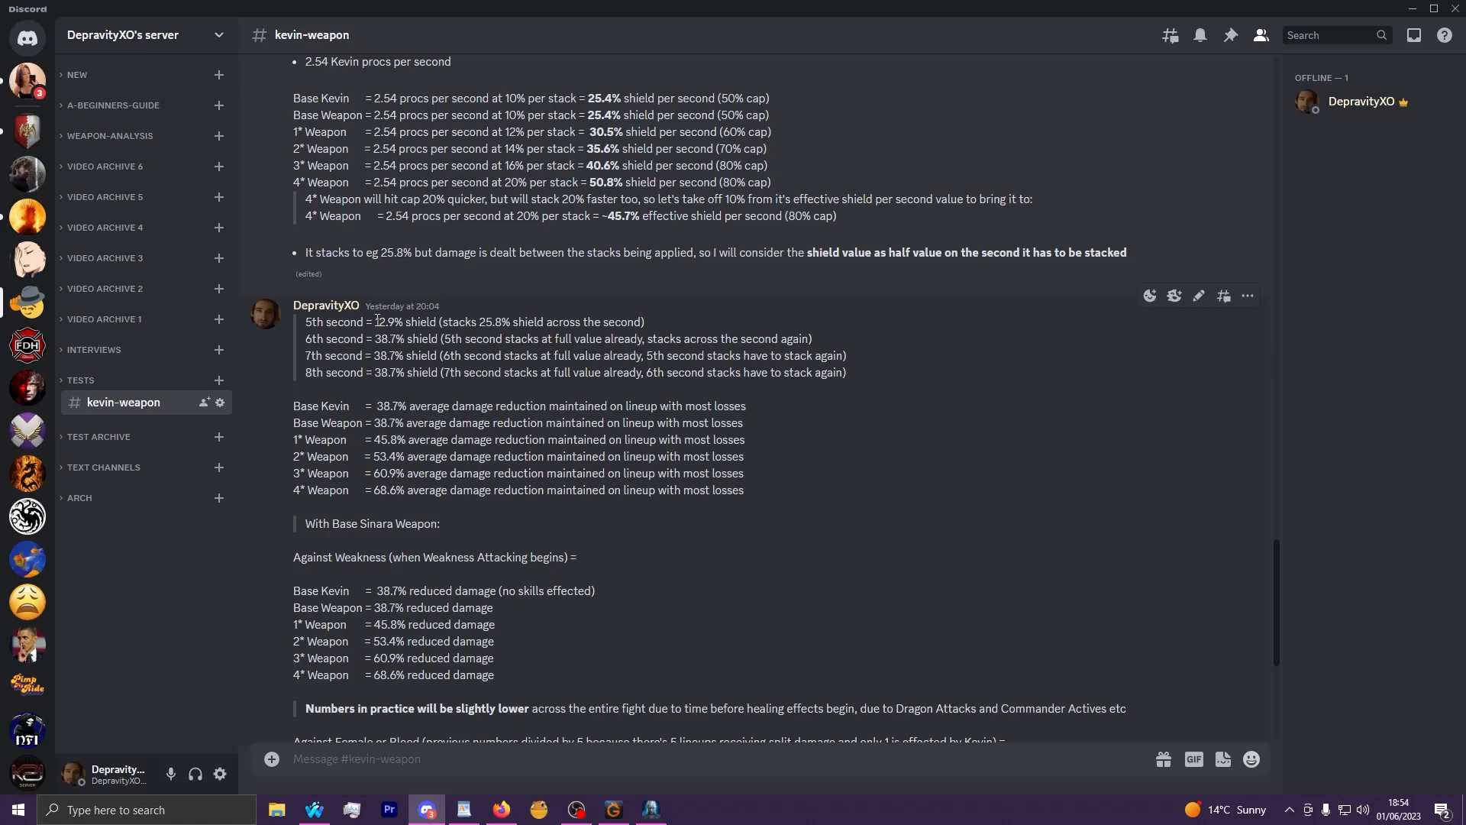
pyautogui.moveTo(384, 338)
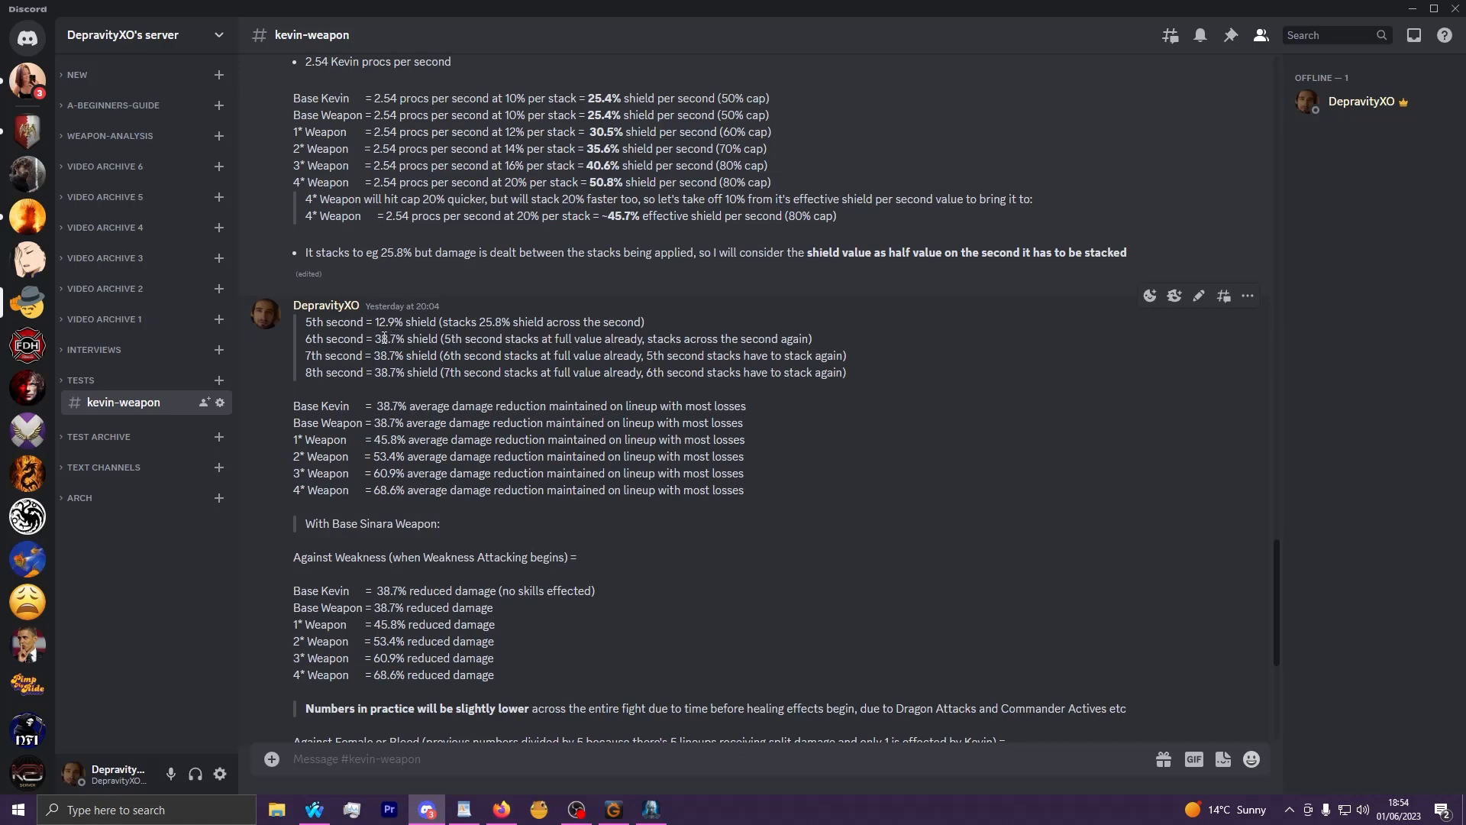
pyautogui.doubleClick(333, 323)
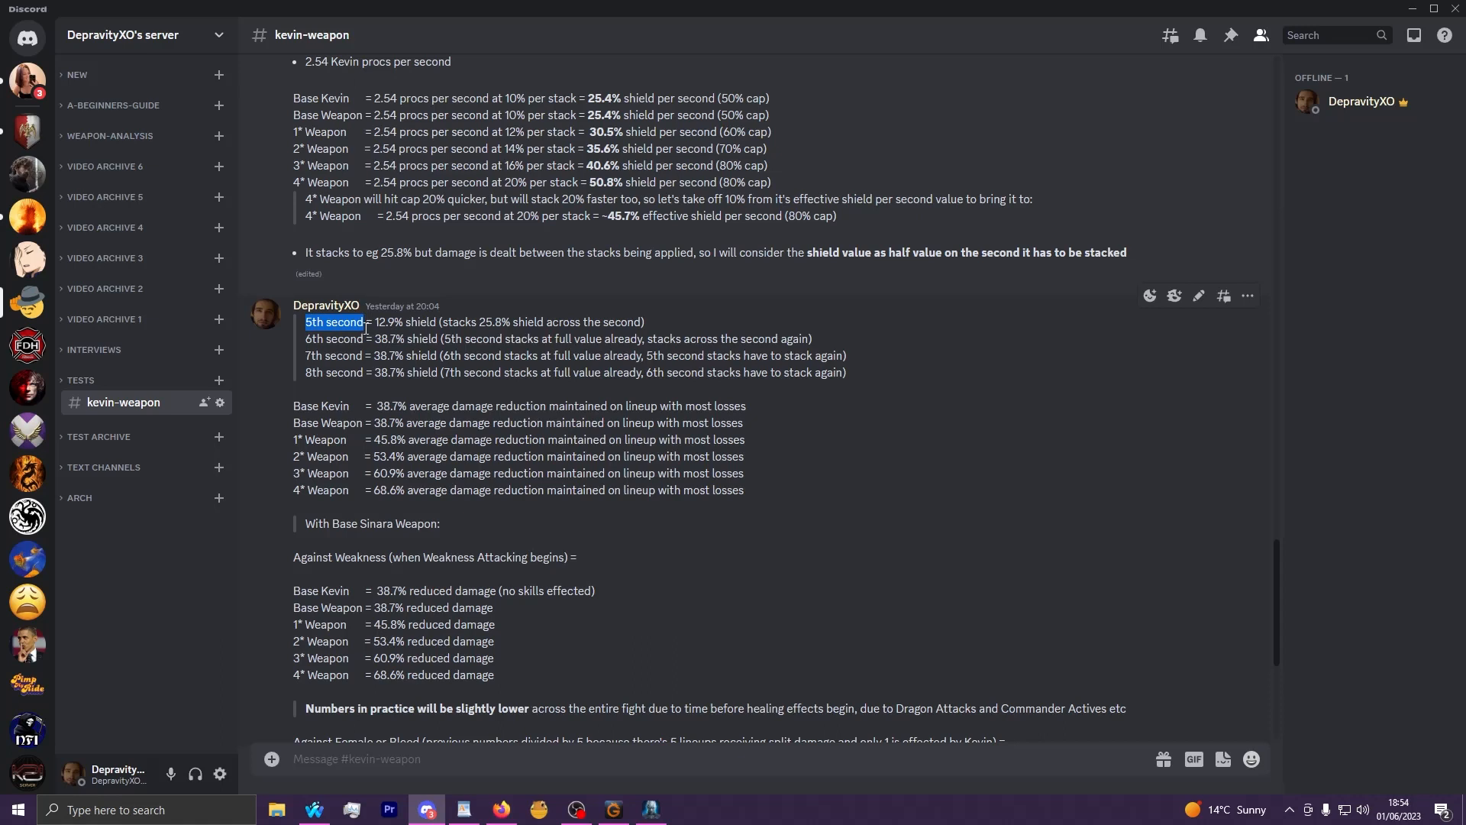
pyautogui.doubleClick(486, 323)
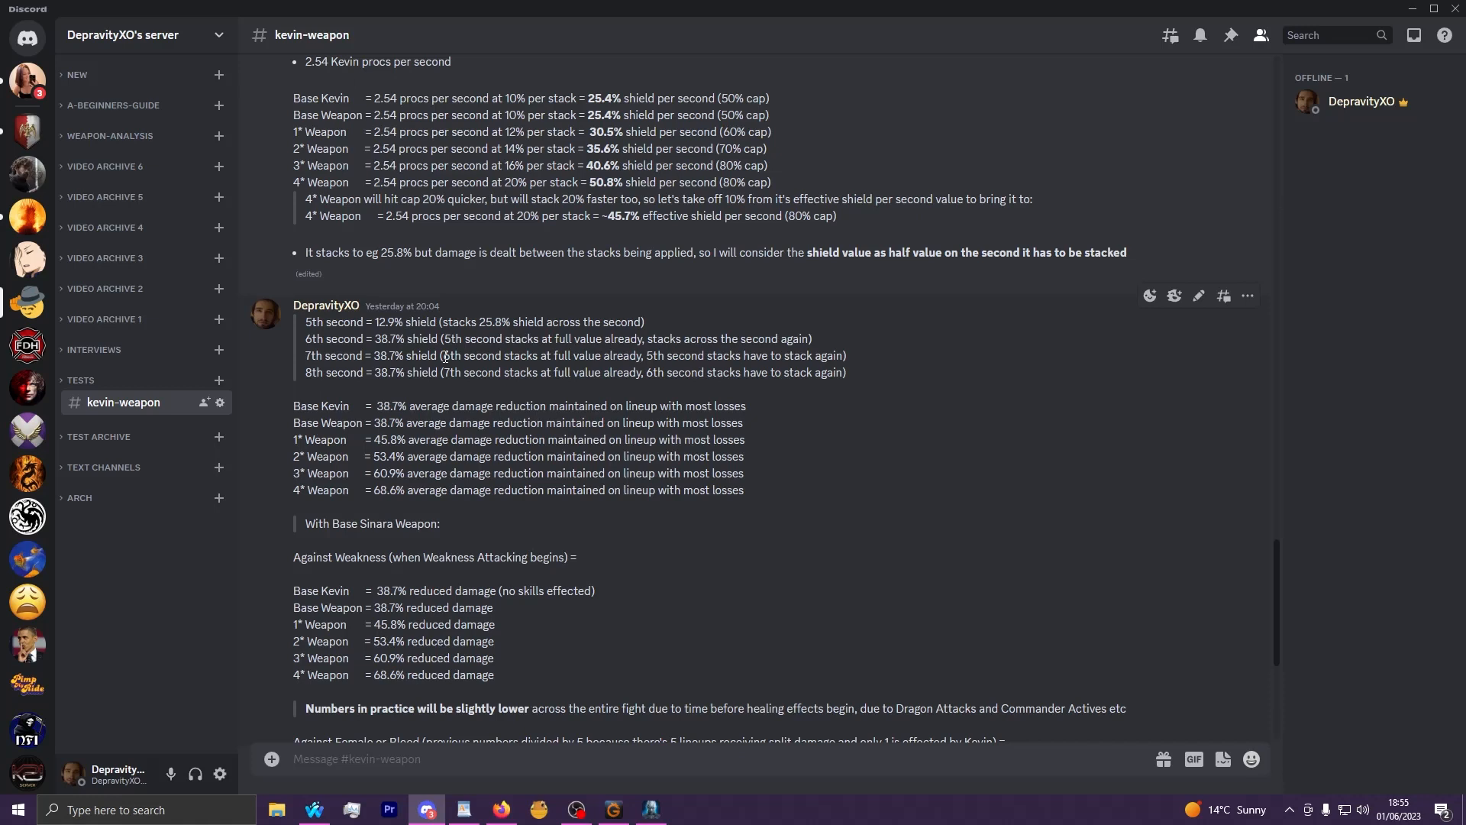
pyautogui.doubleClick(385, 356)
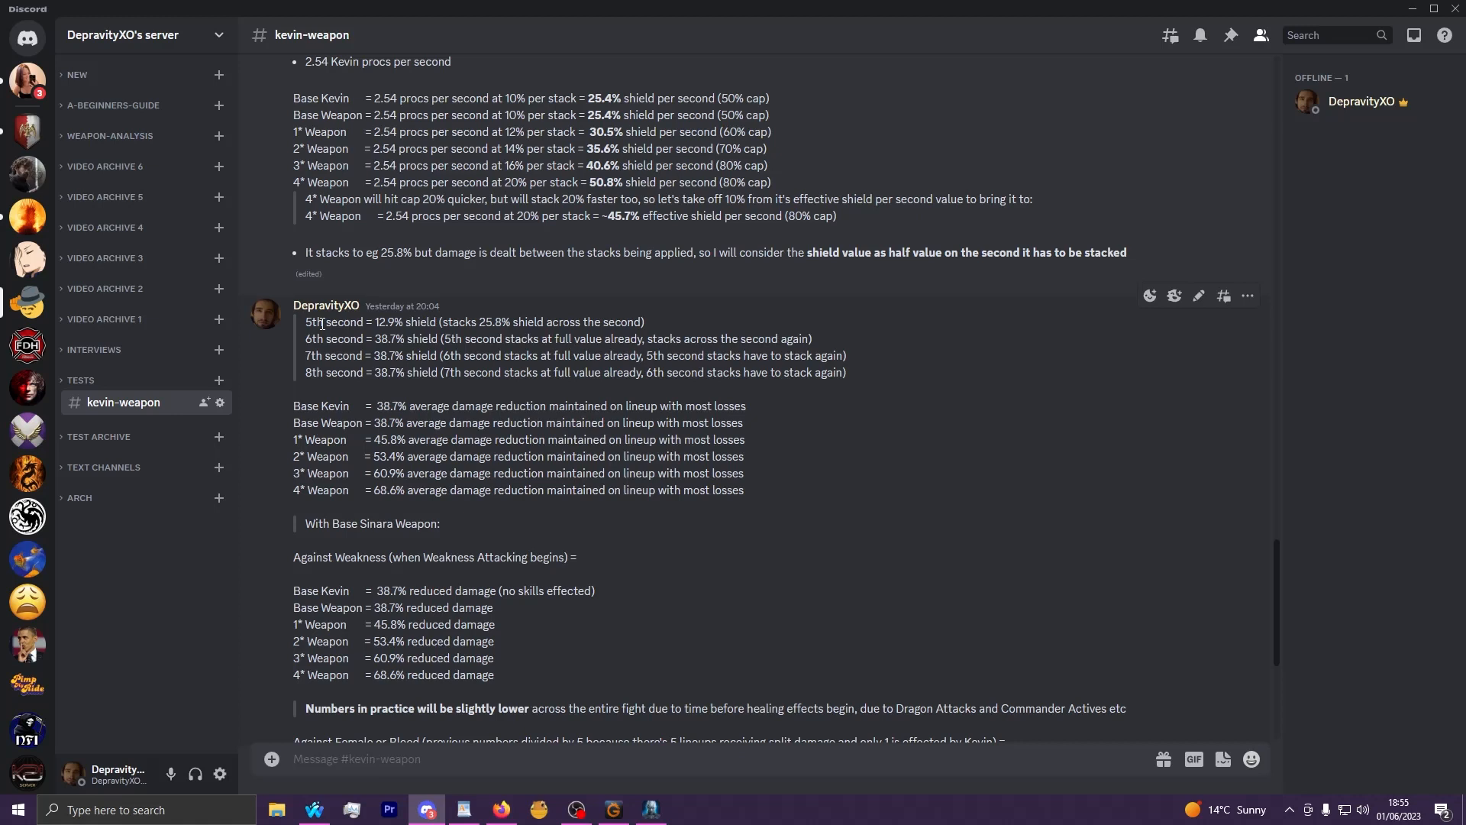
pyautogui.doubleClick(316, 322)
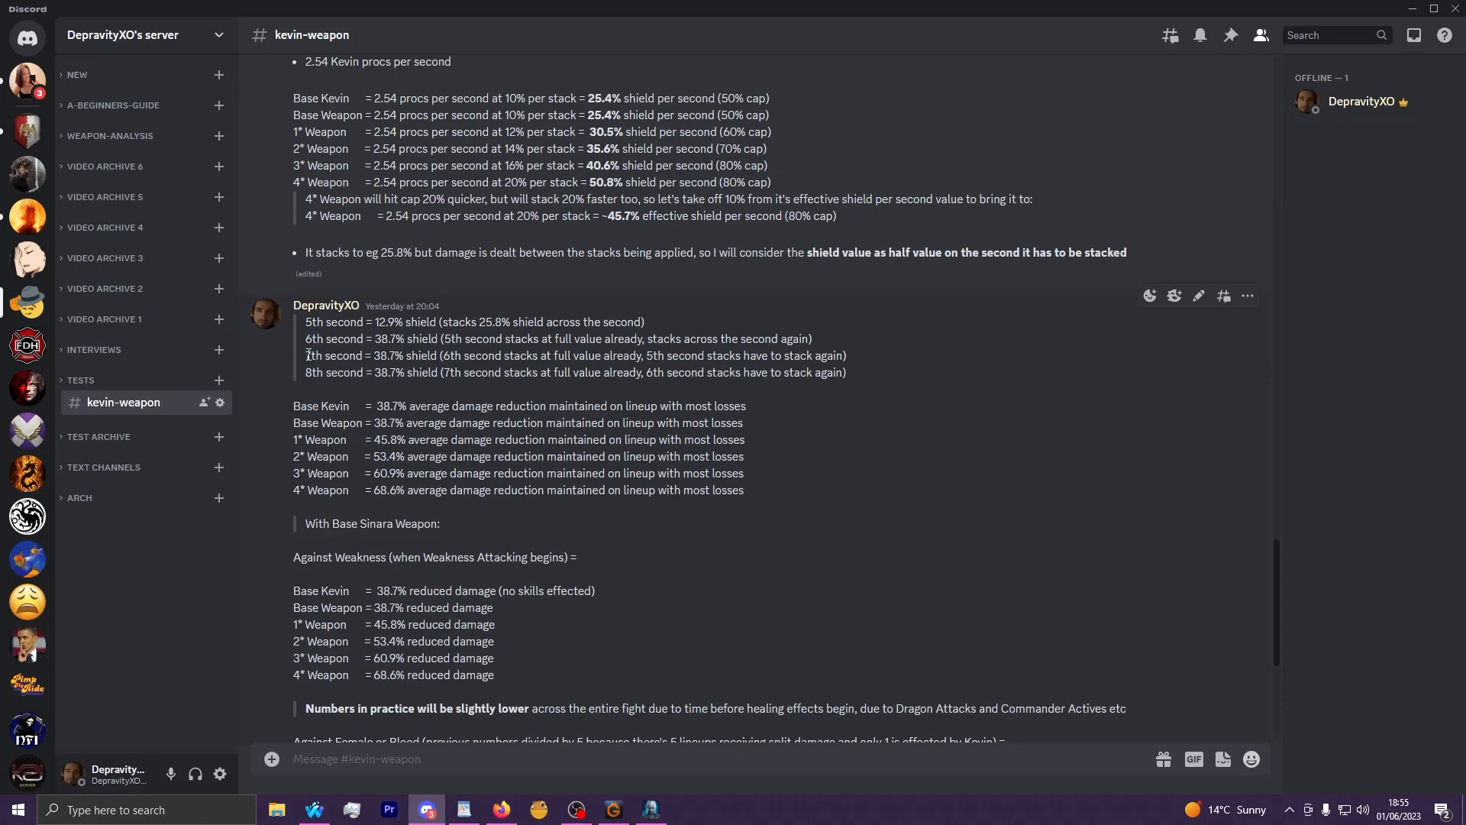
pyautogui.doubleClick(313, 356)
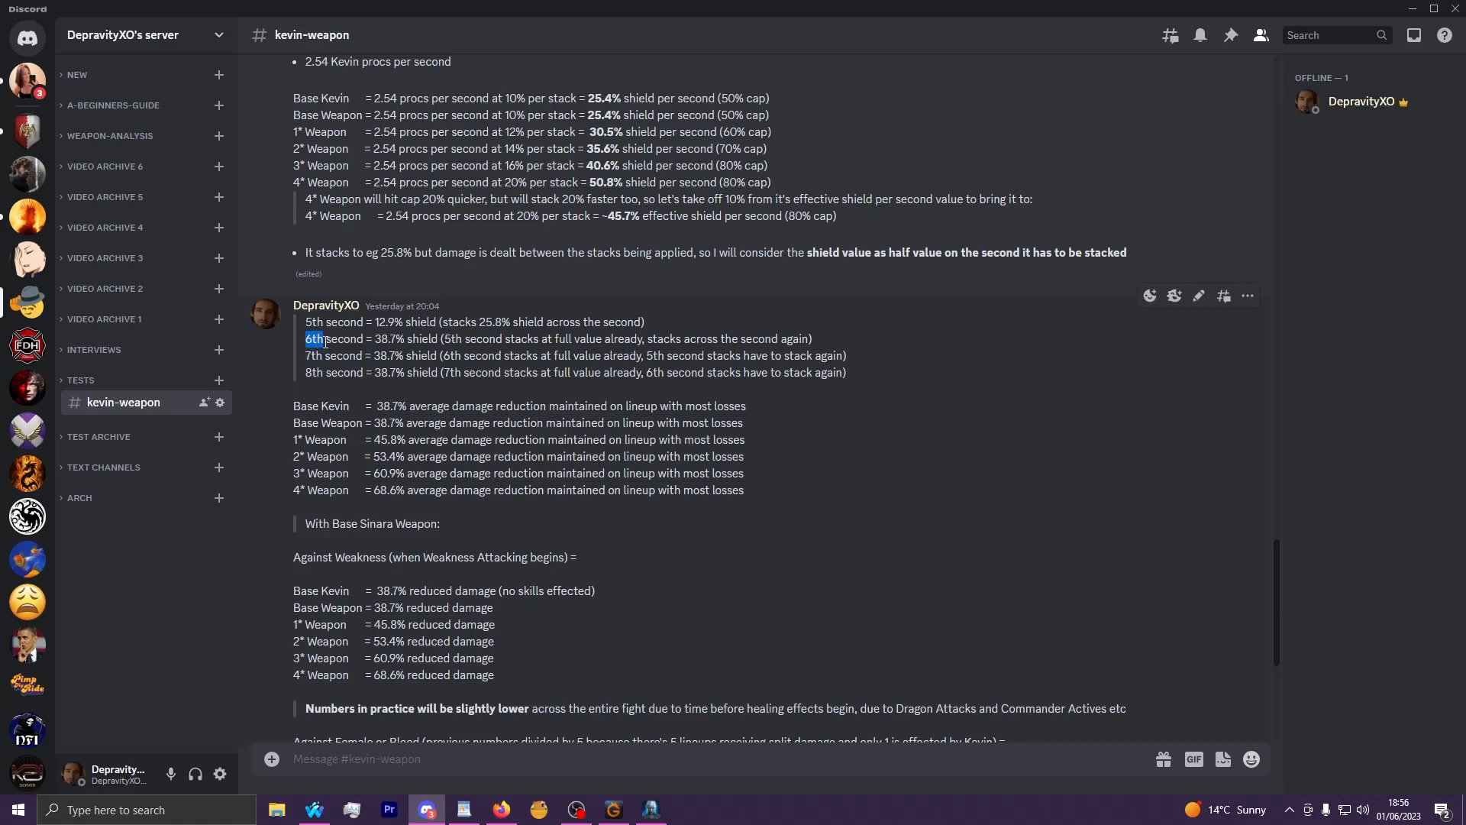
pyautogui.moveTo(784, 176)
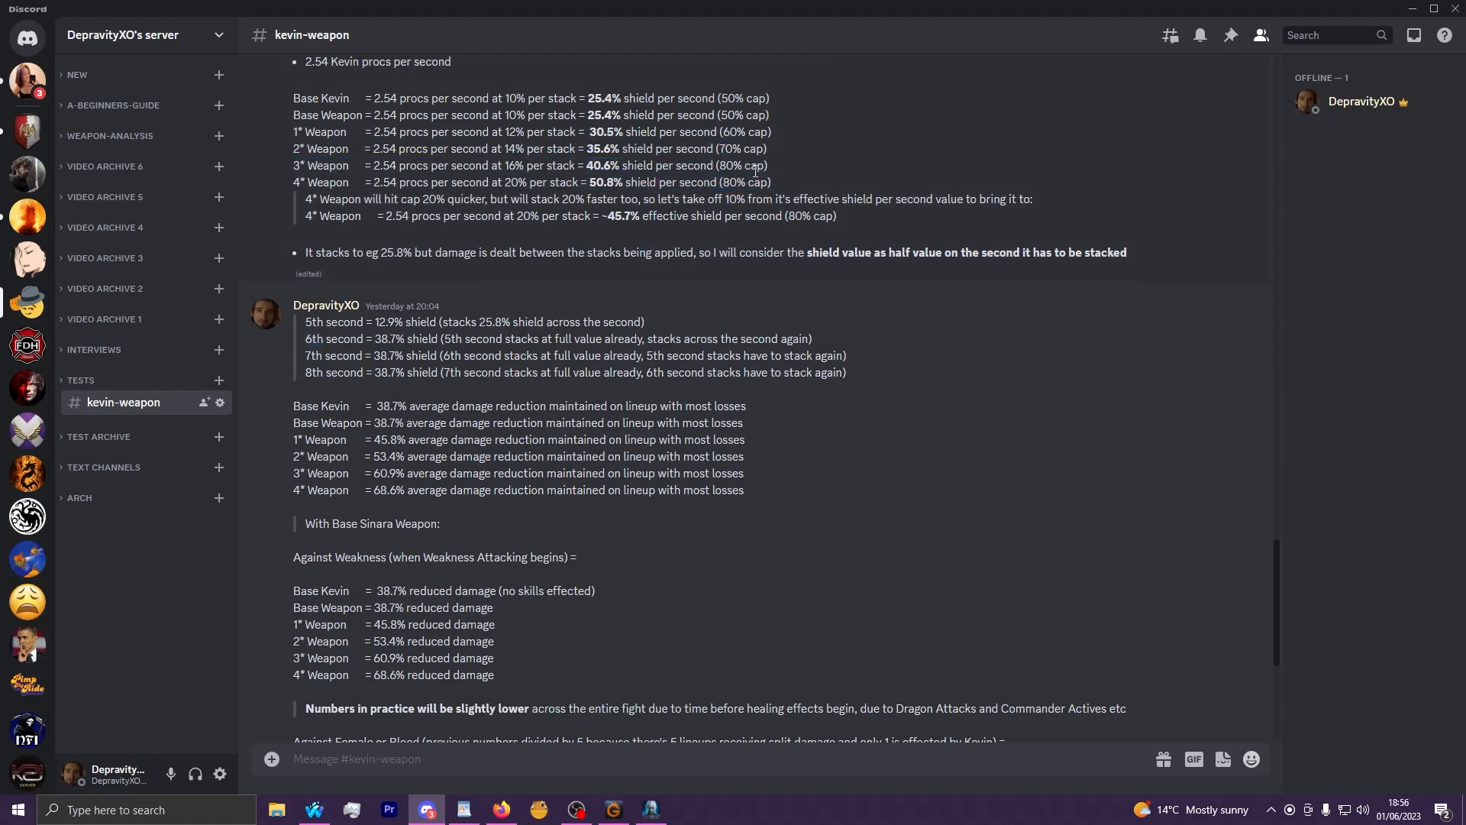
pyautogui.doubleClick(604, 165)
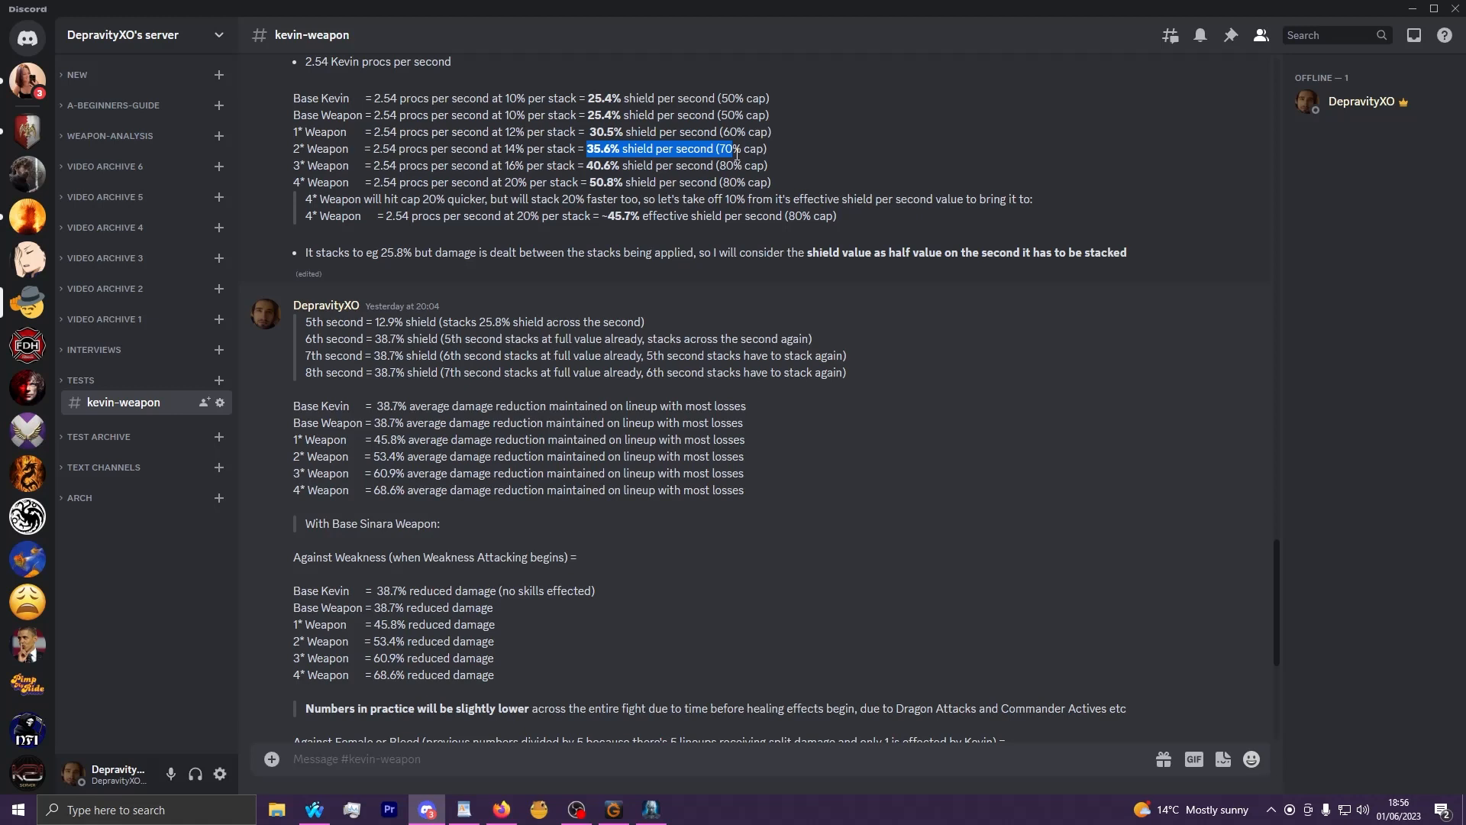
pyautogui.moveTo(831, 156)
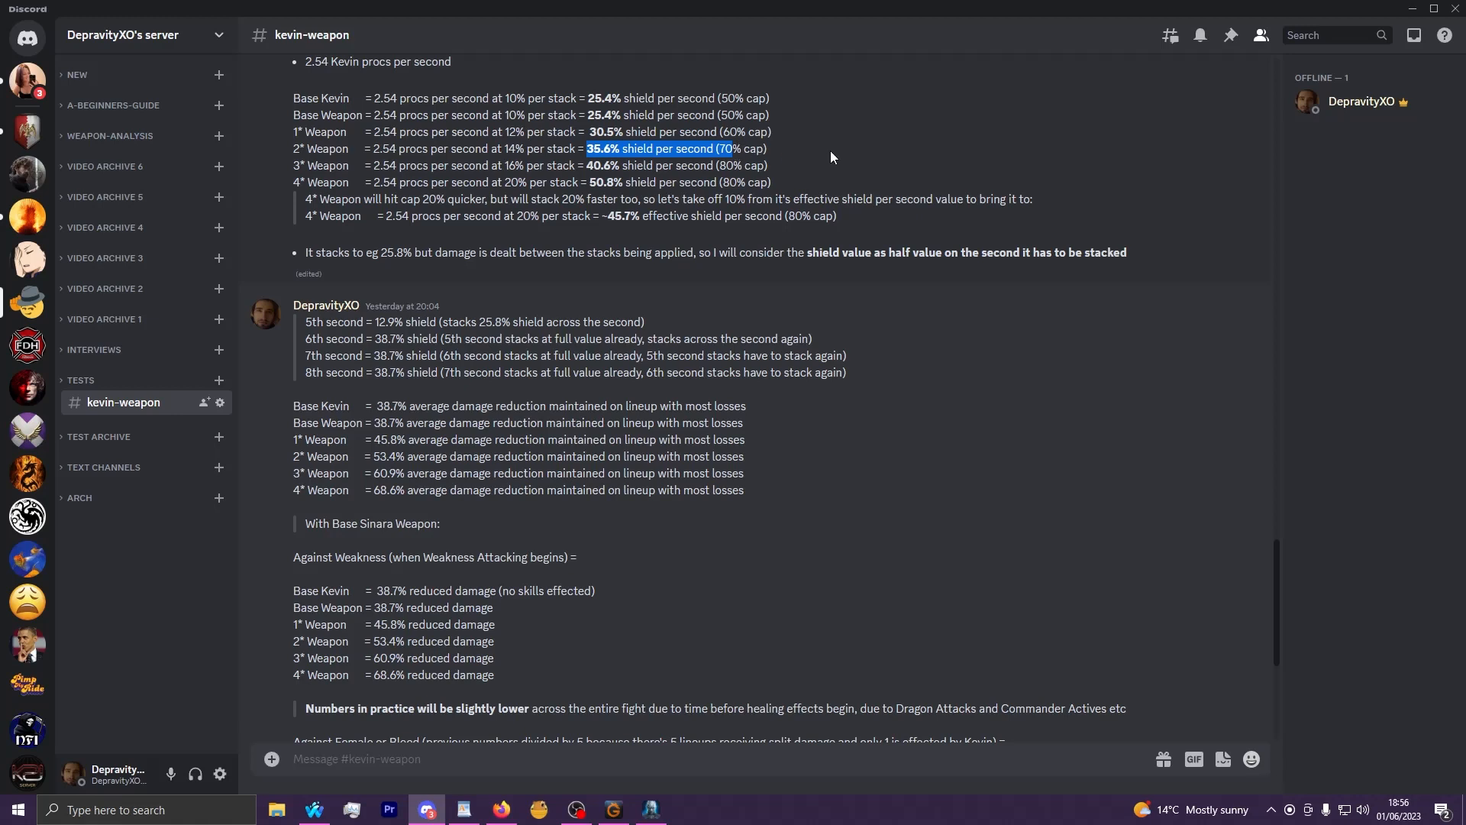
pyautogui.moveTo(458, 387)
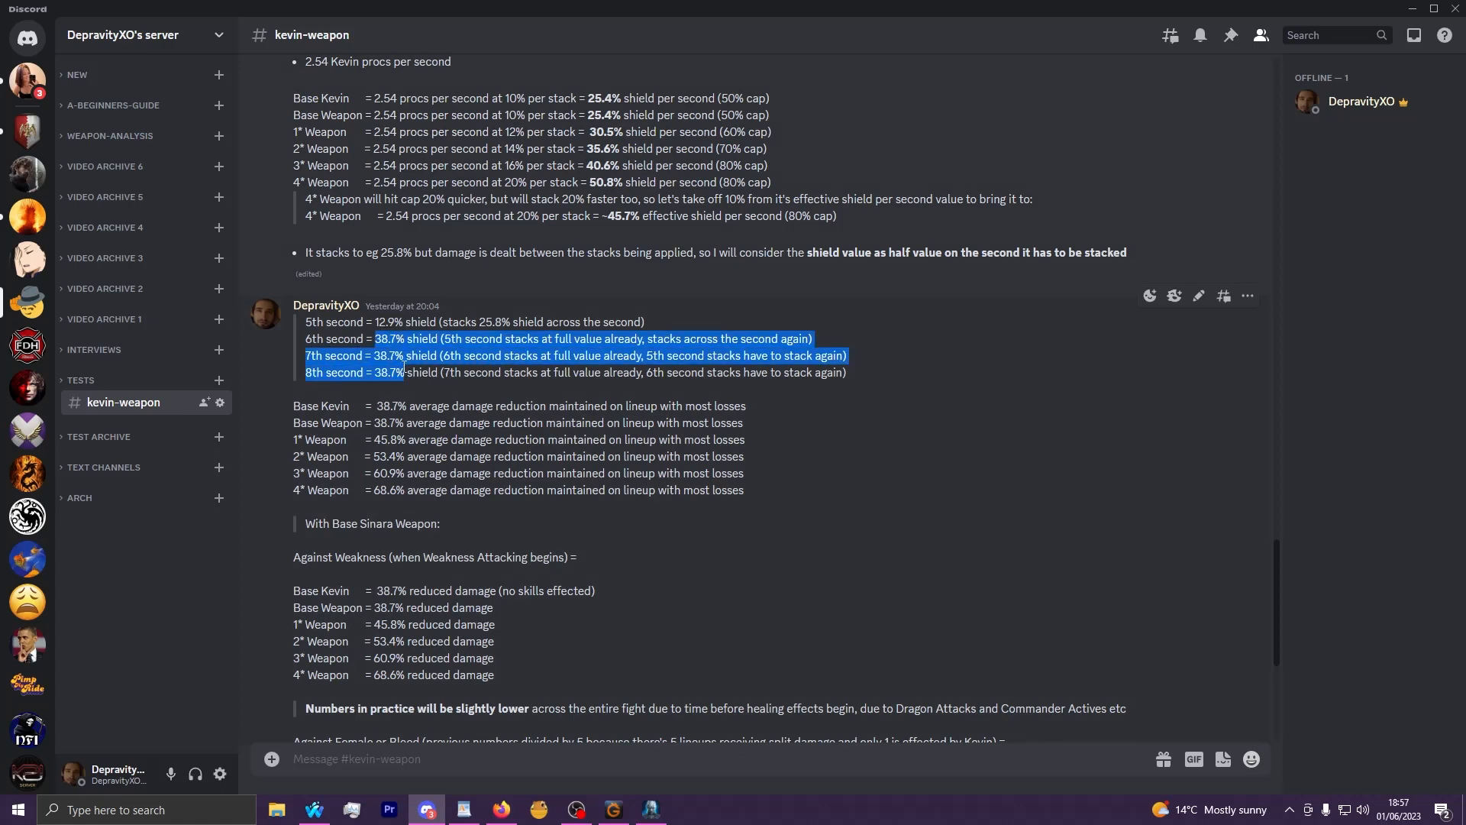
pyautogui.scroll(-3)
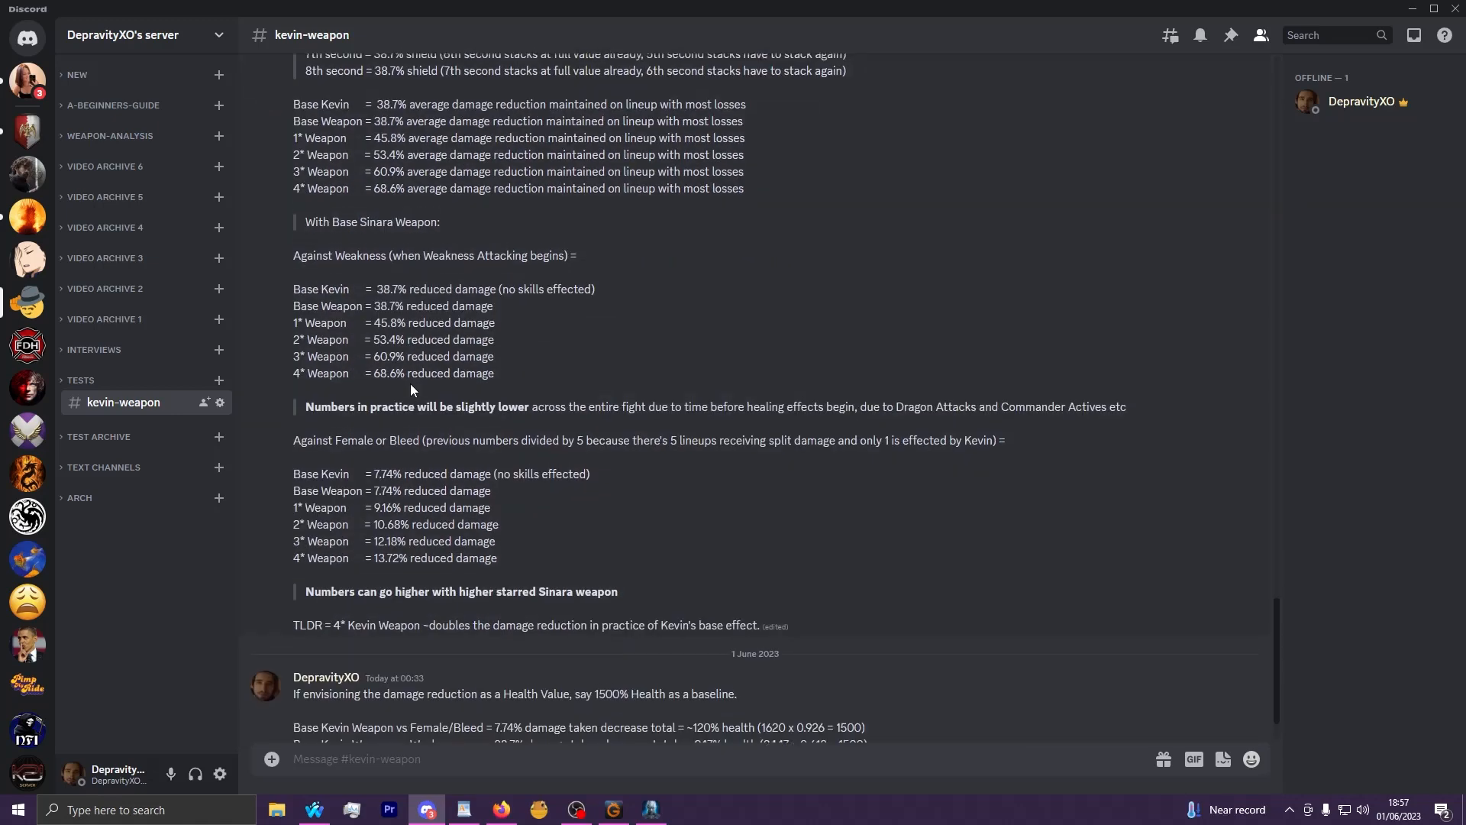
# Highlight the 1* Weapon 45.8% reduced-damage figure near the 'slightly lower' note.
pyautogui.scroll(3)
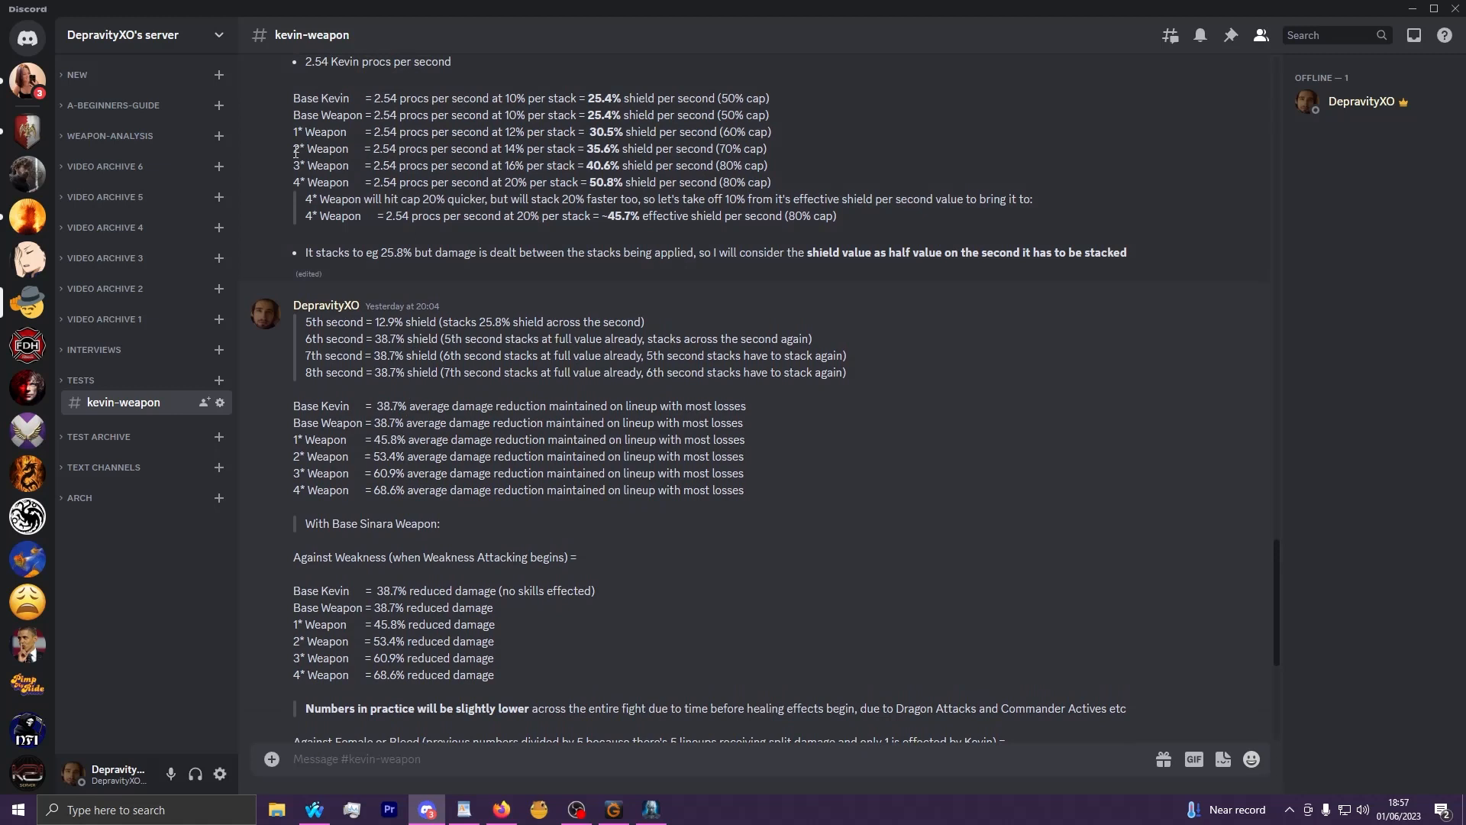
pyautogui.moveTo(388, 579)
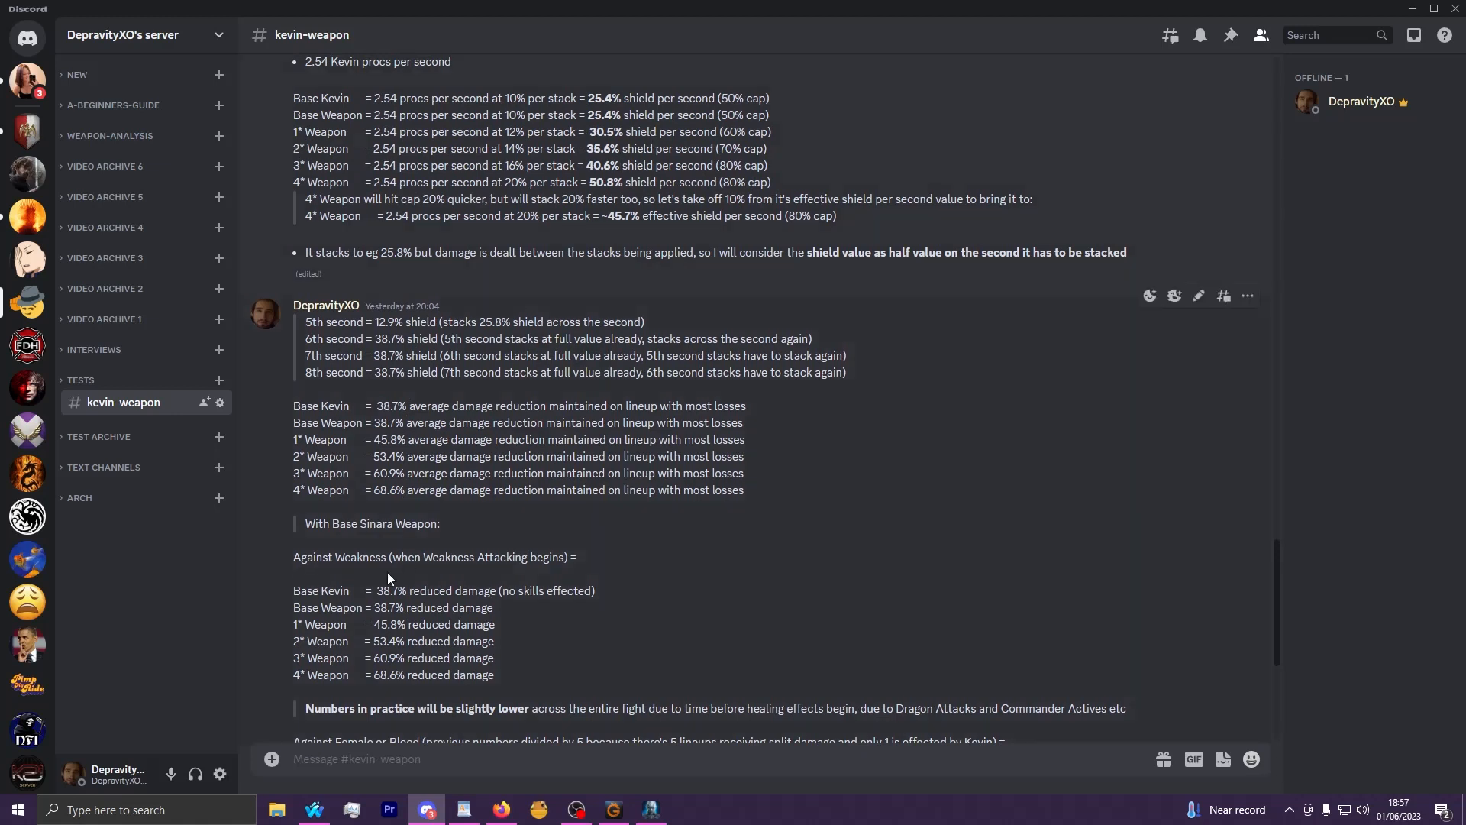
pyautogui.doubleClick(385, 623)
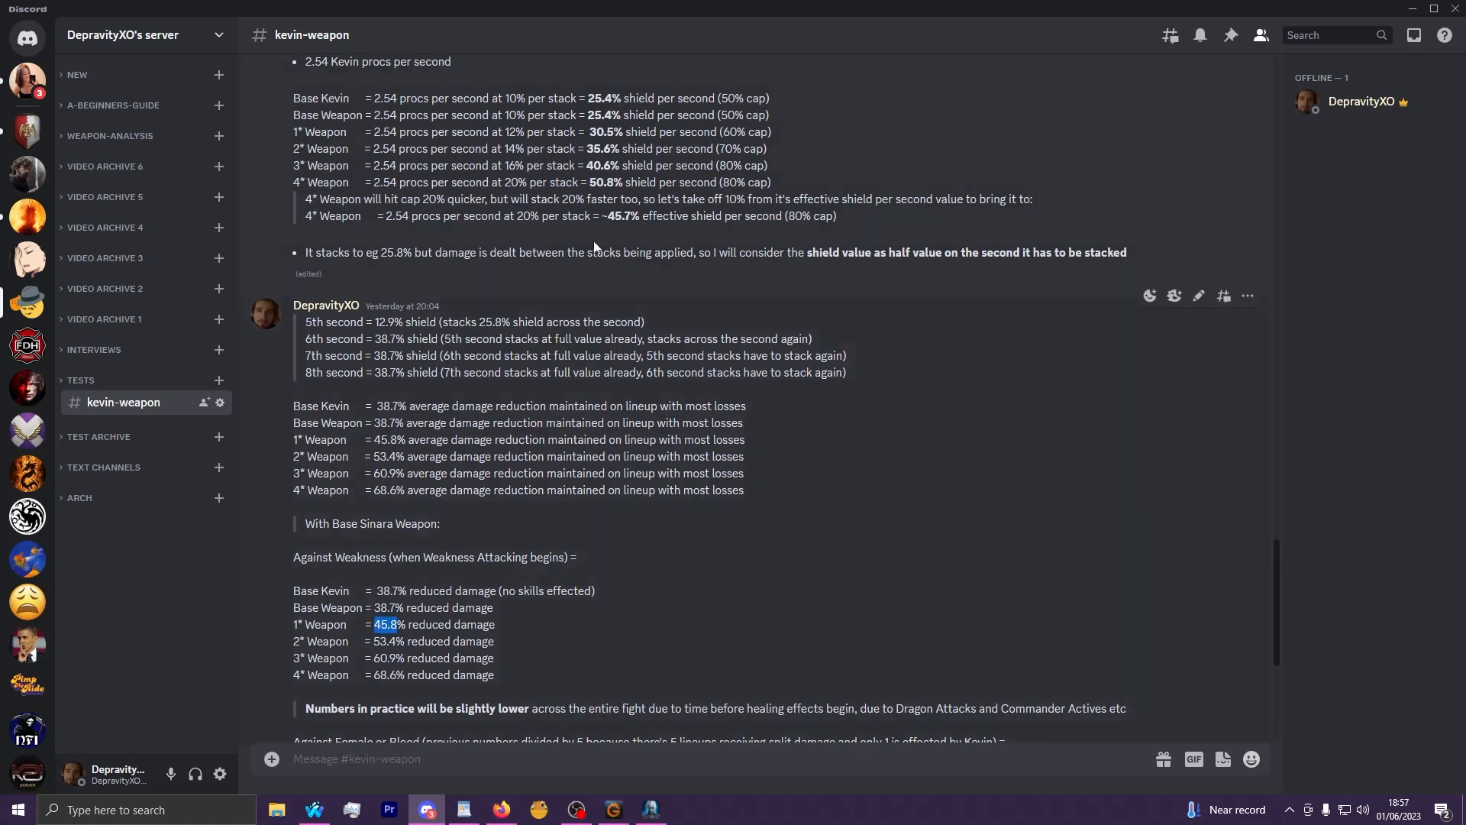
pyautogui.moveTo(486, 426)
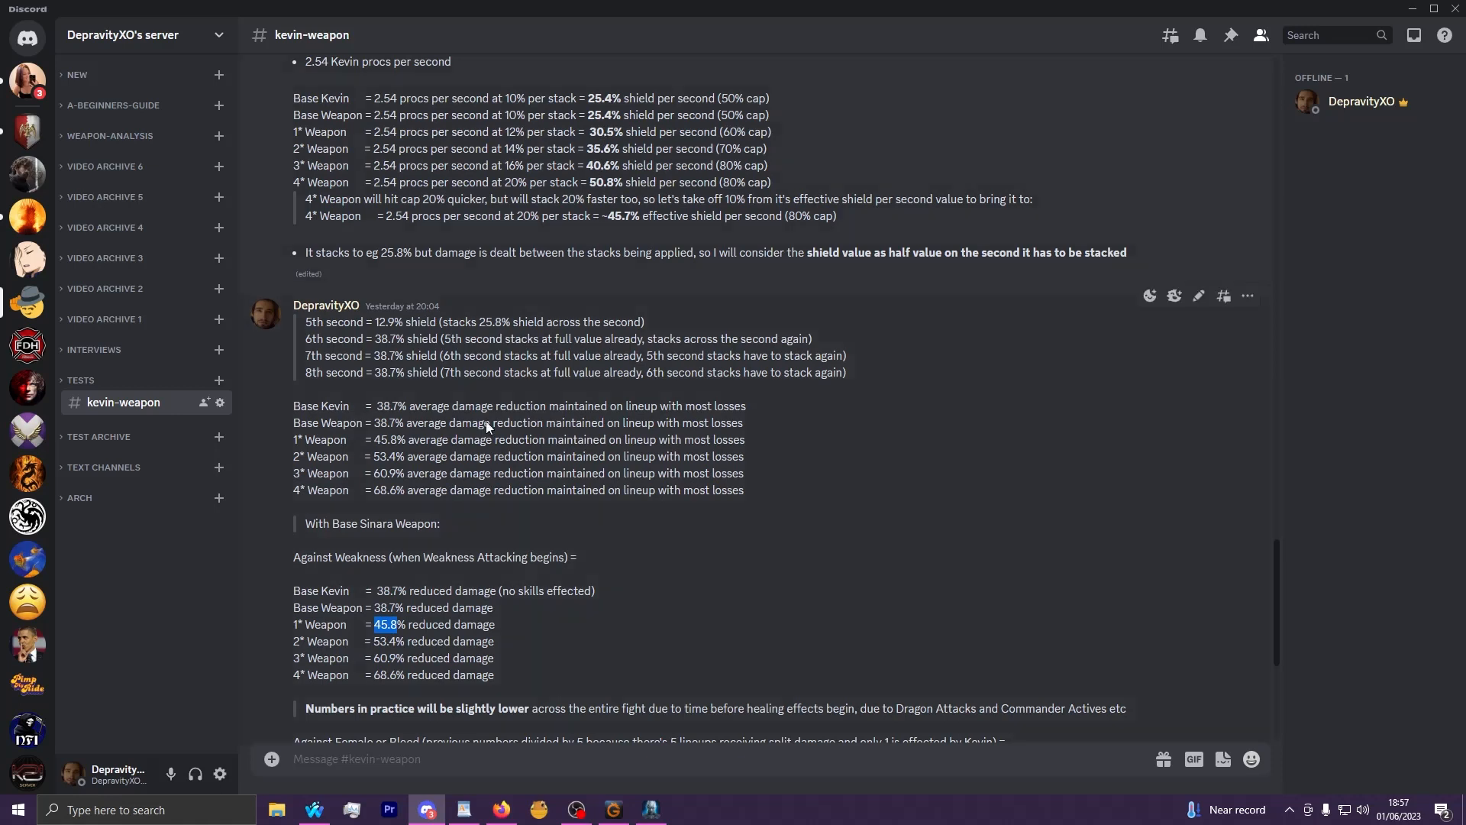
pyautogui.scroll(-3)
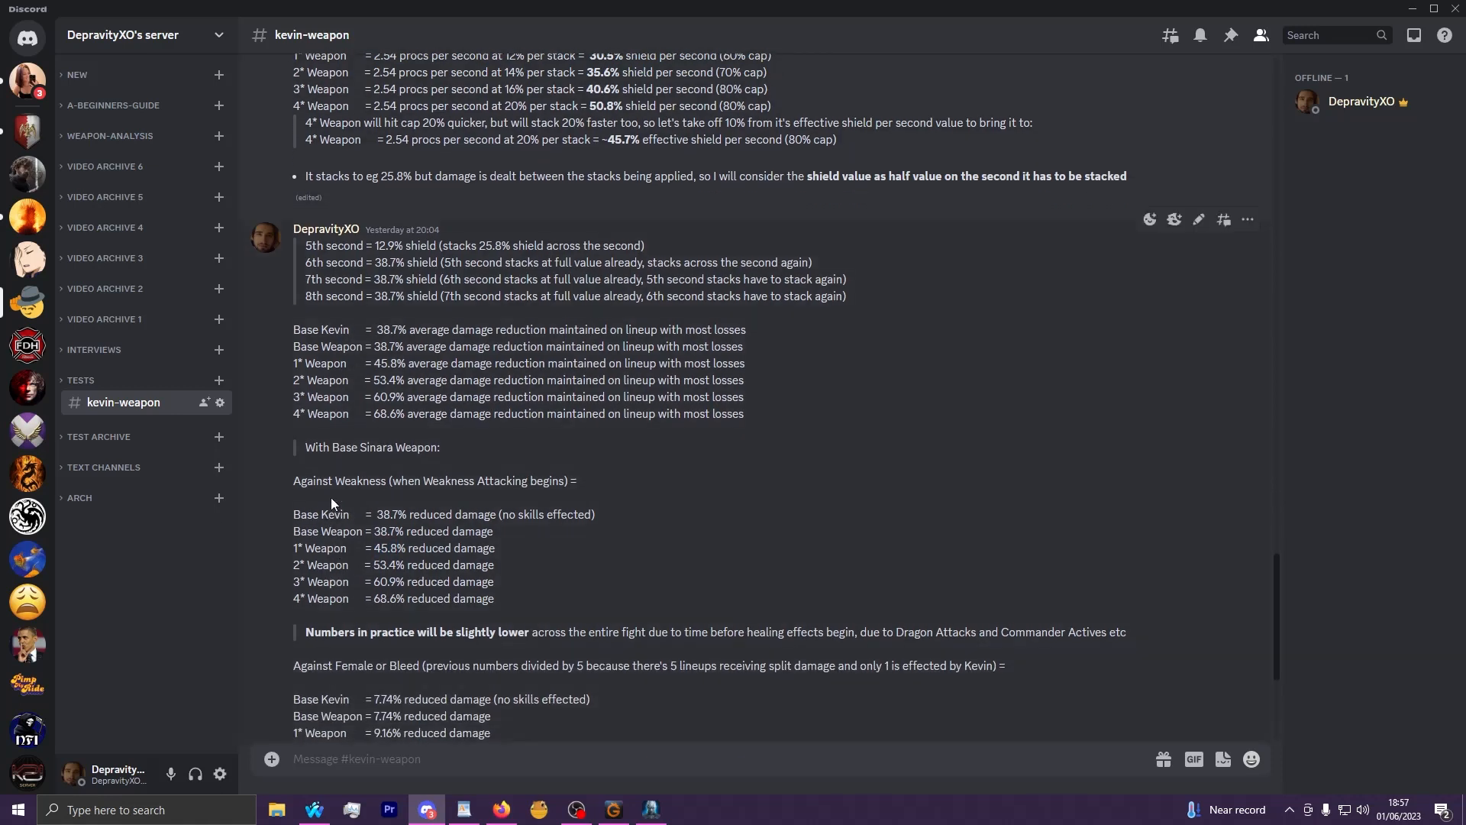
pyautogui.moveTo(476, 499)
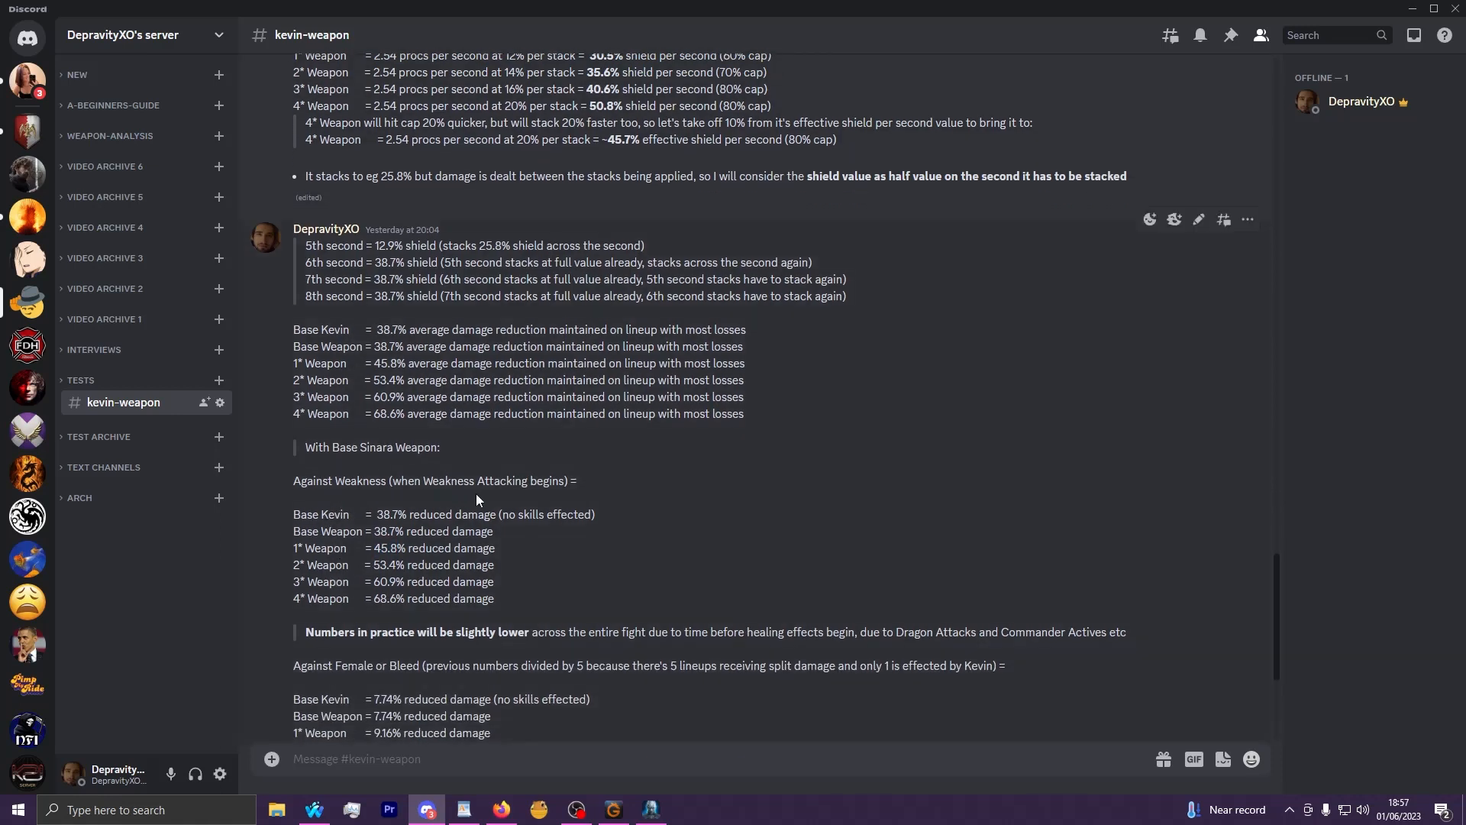
pyautogui.moveTo(324, 638)
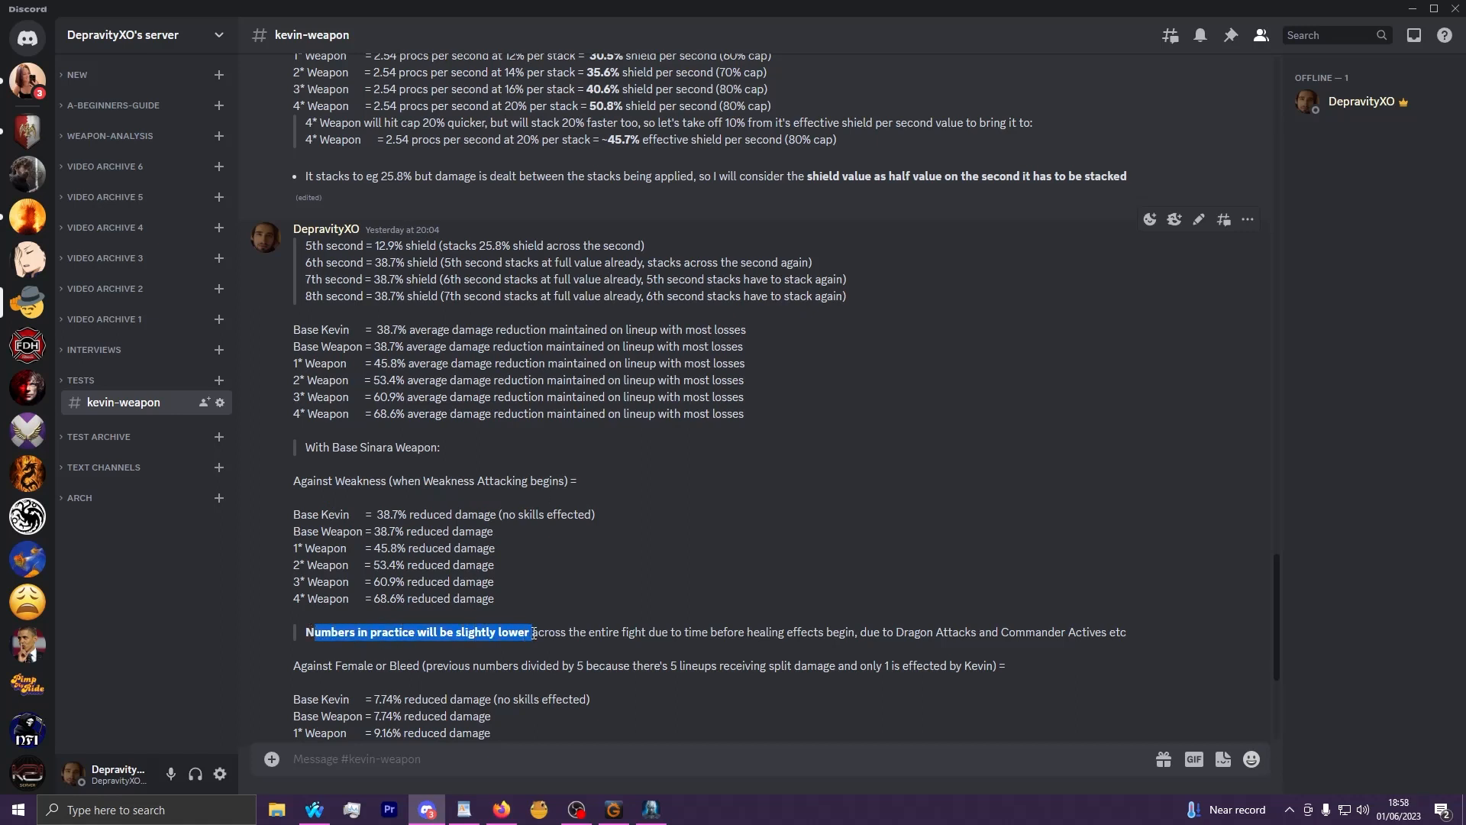
pyautogui.moveTo(1048, 633)
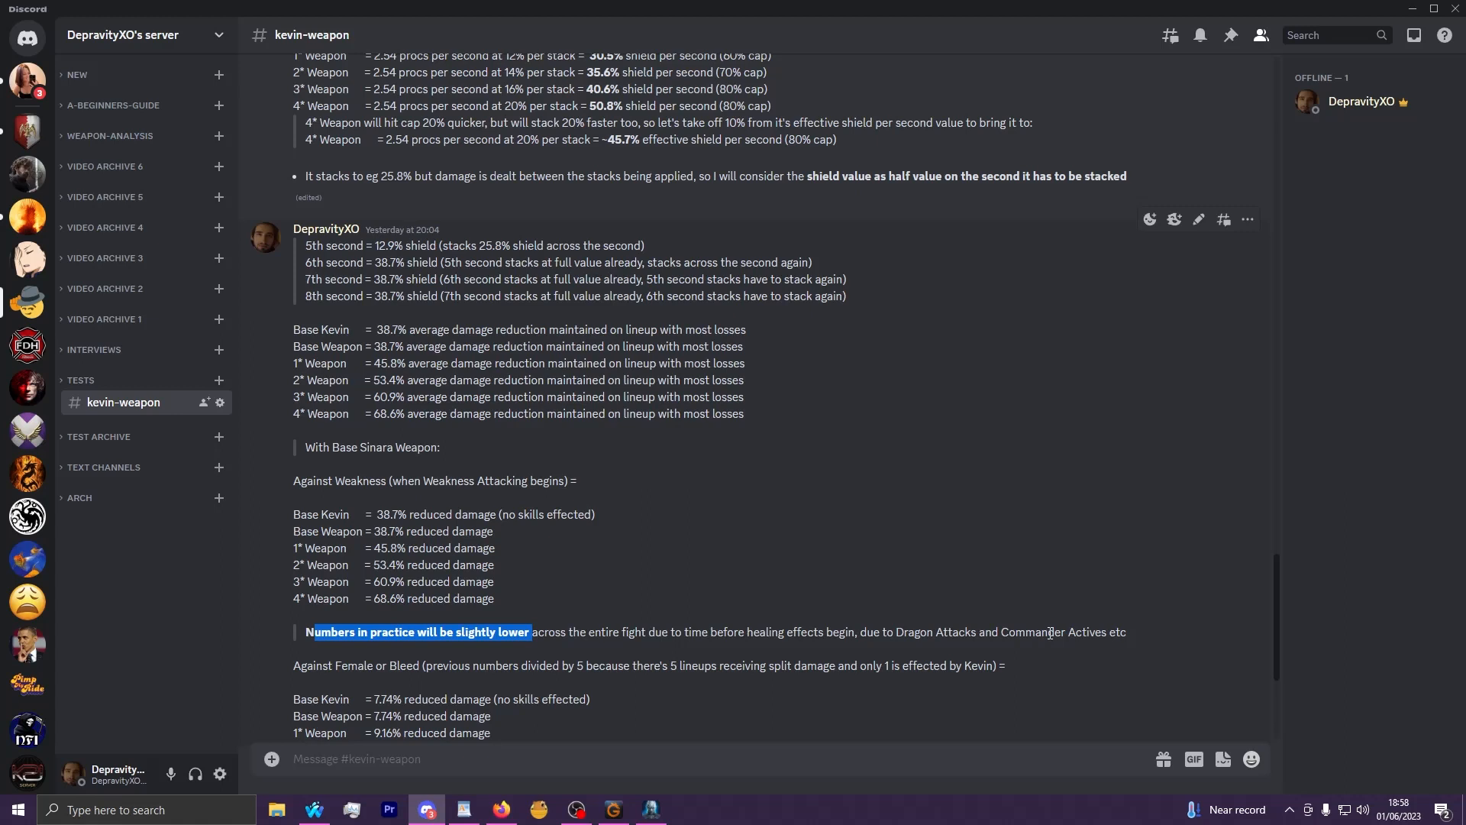
pyautogui.moveTo(723, 632)
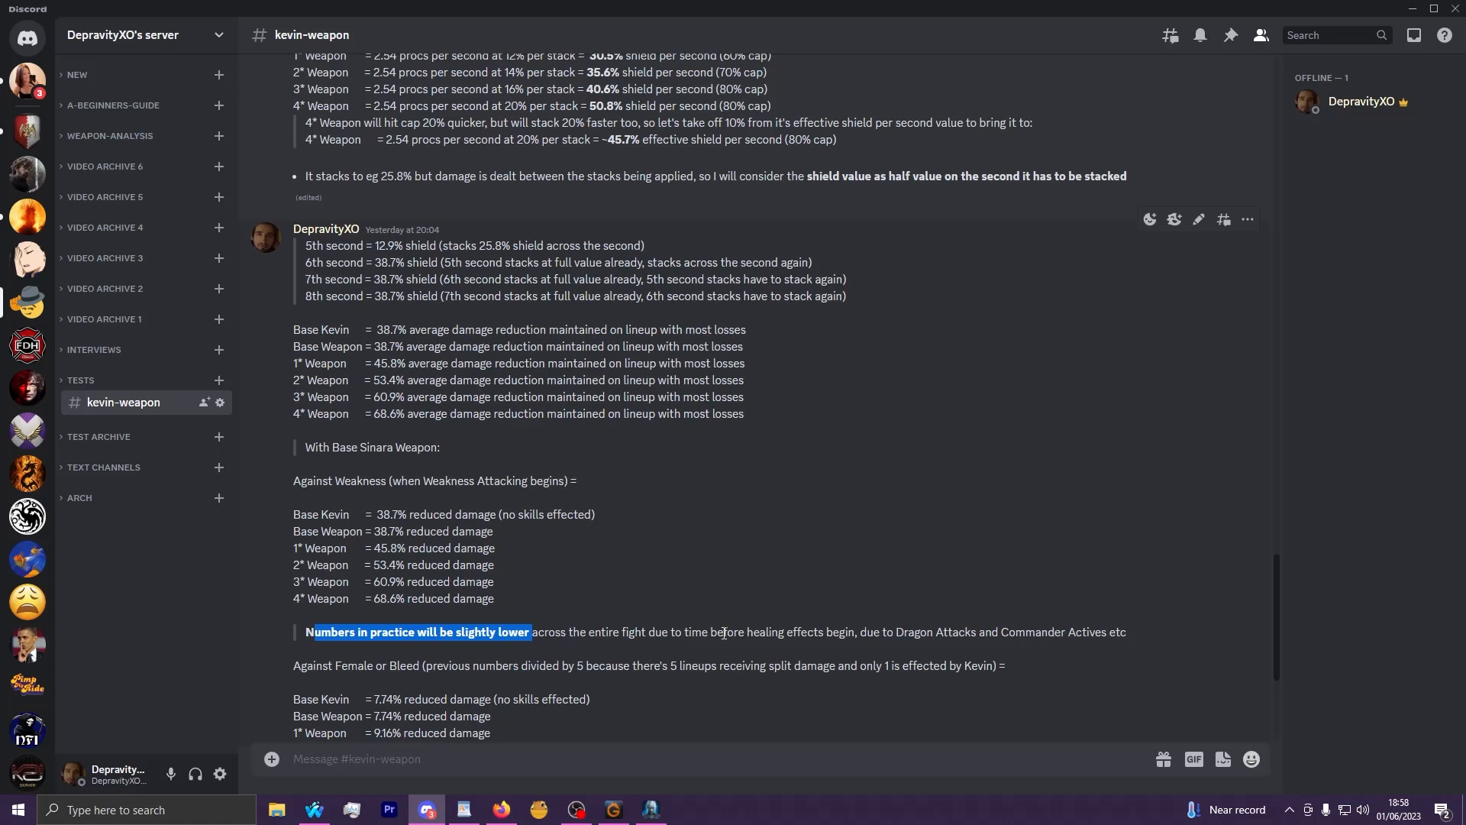
# Highlight the 4* weapon's 68.6% then the 3* weapon's 60.9% reduced damage against Weakness.
pyautogui.click(536, 577)
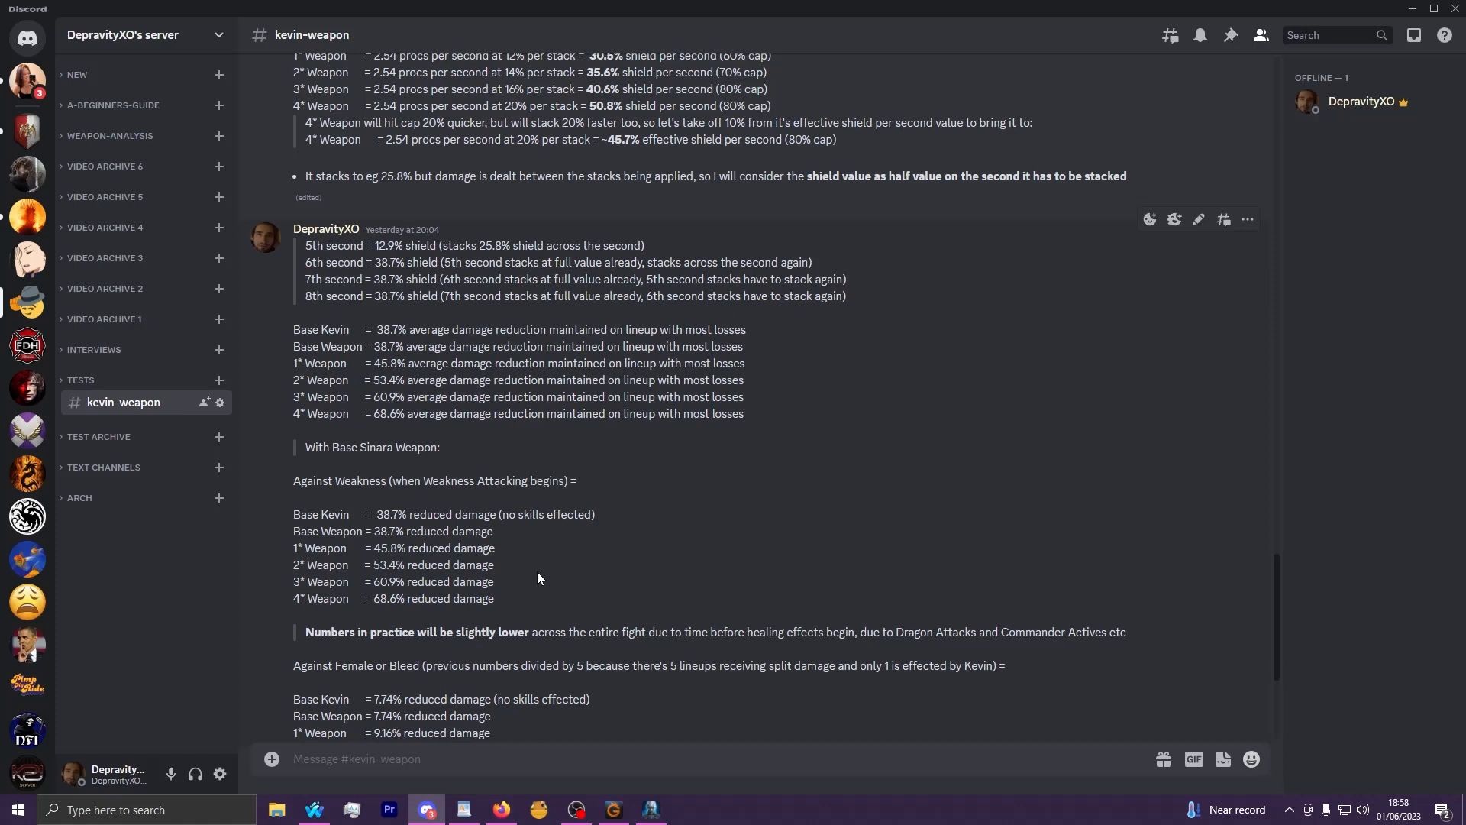
pyautogui.moveTo(376, 603)
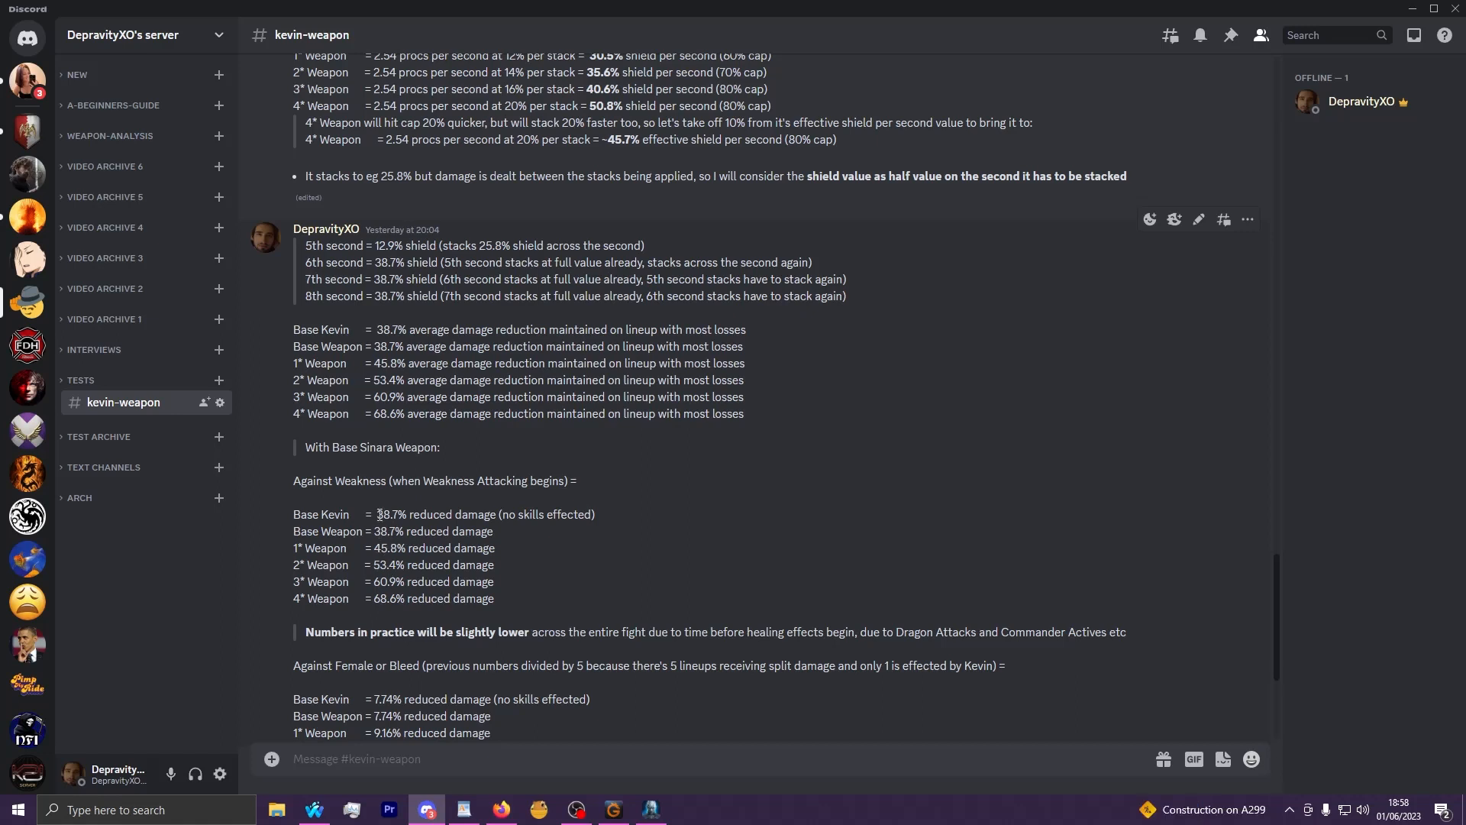
pyautogui.moveTo(374, 590)
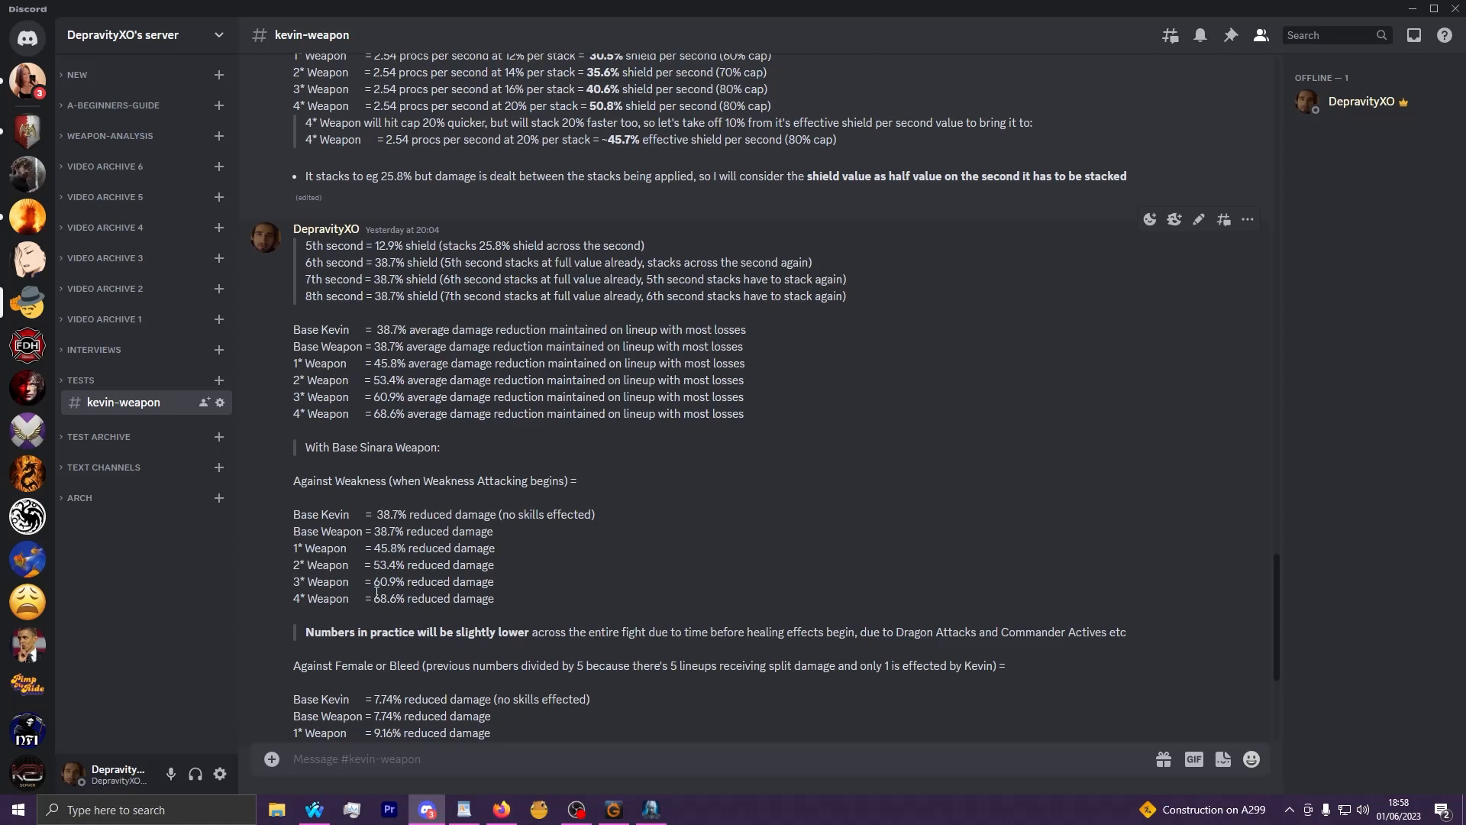
pyautogui.doubleClick(385, 599)
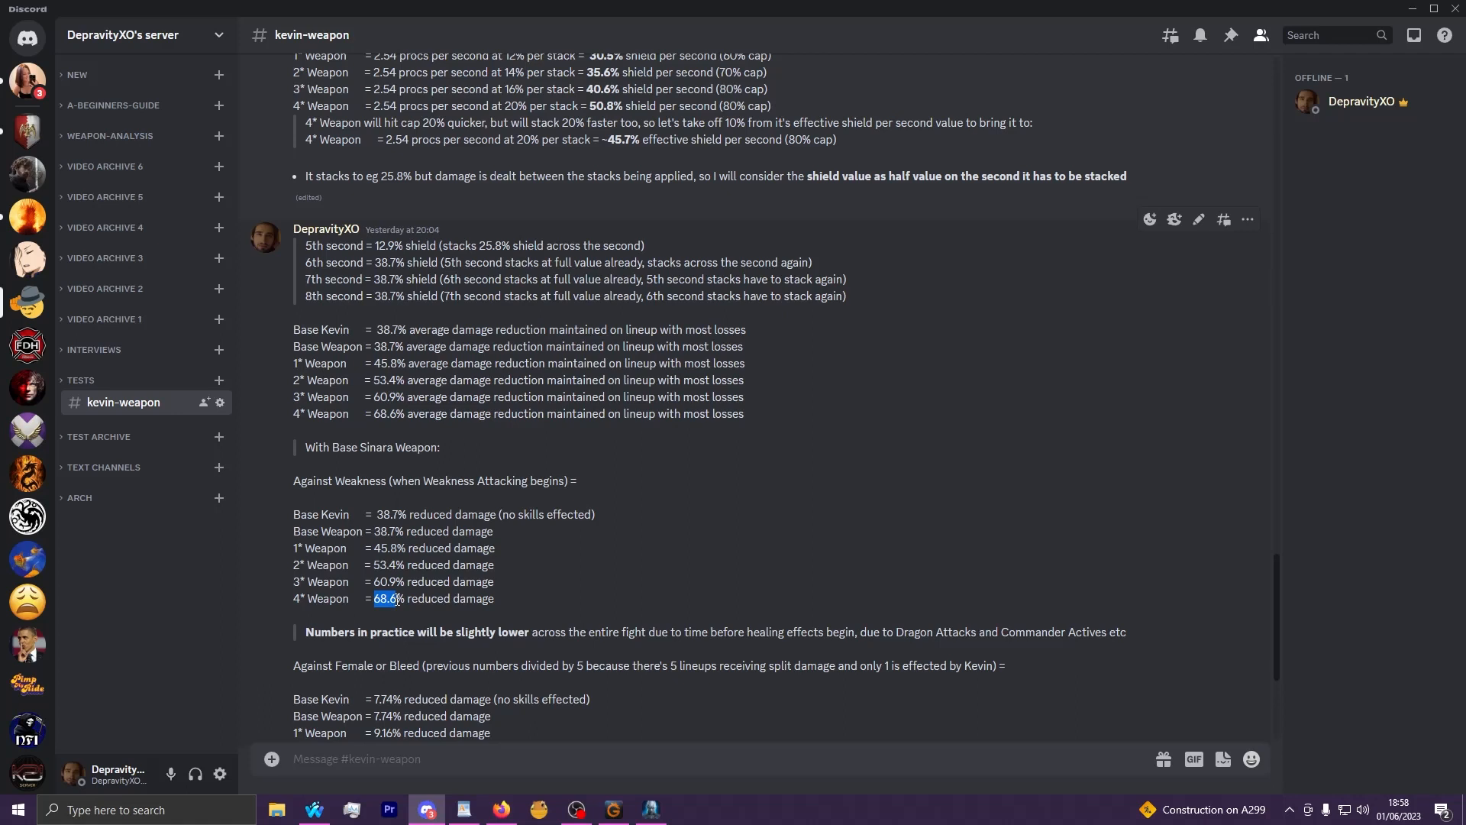
pyautogui.click(385, 582)
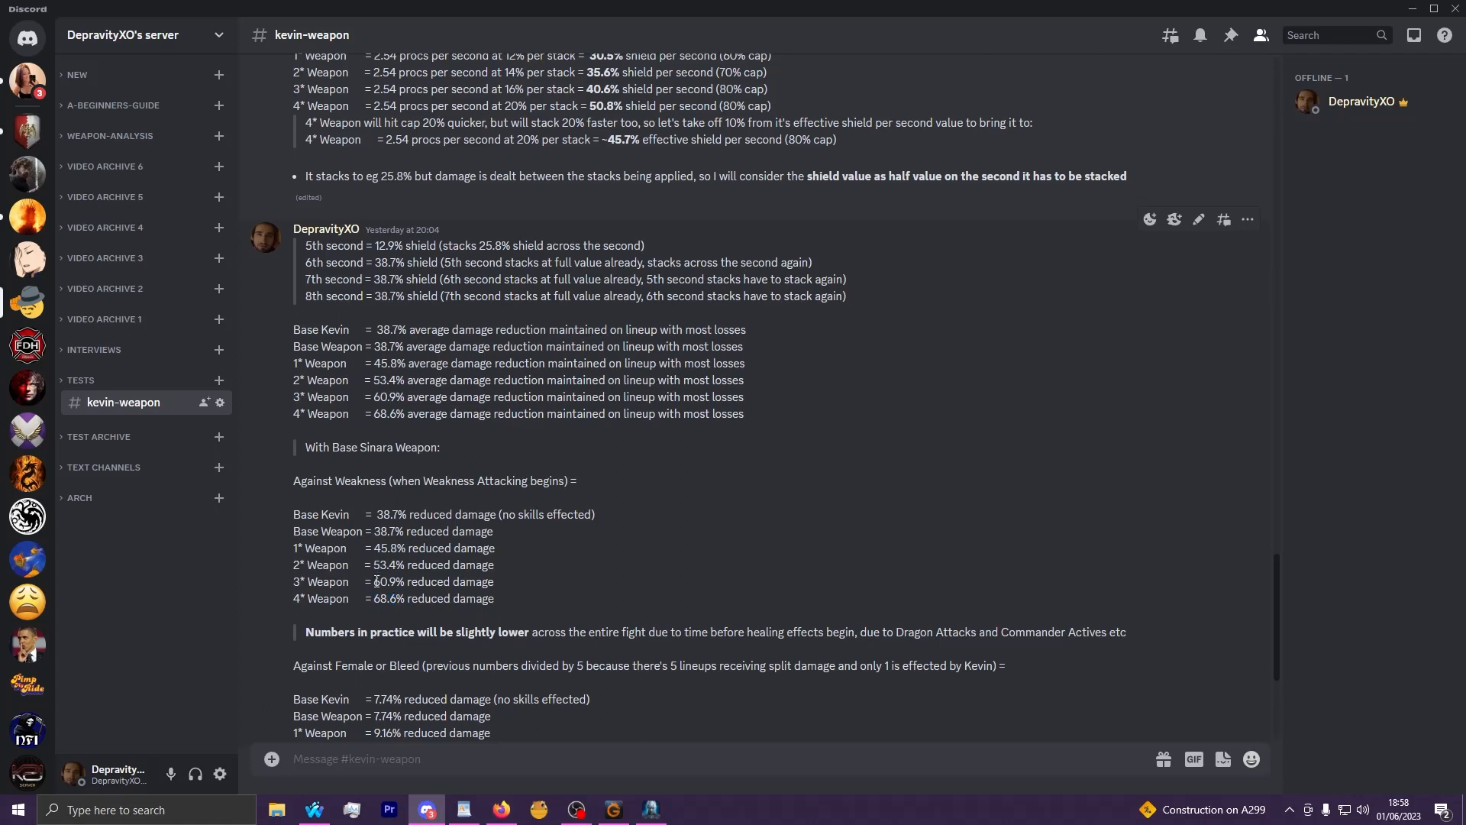
pyautogui.doubleClick(385, 581)
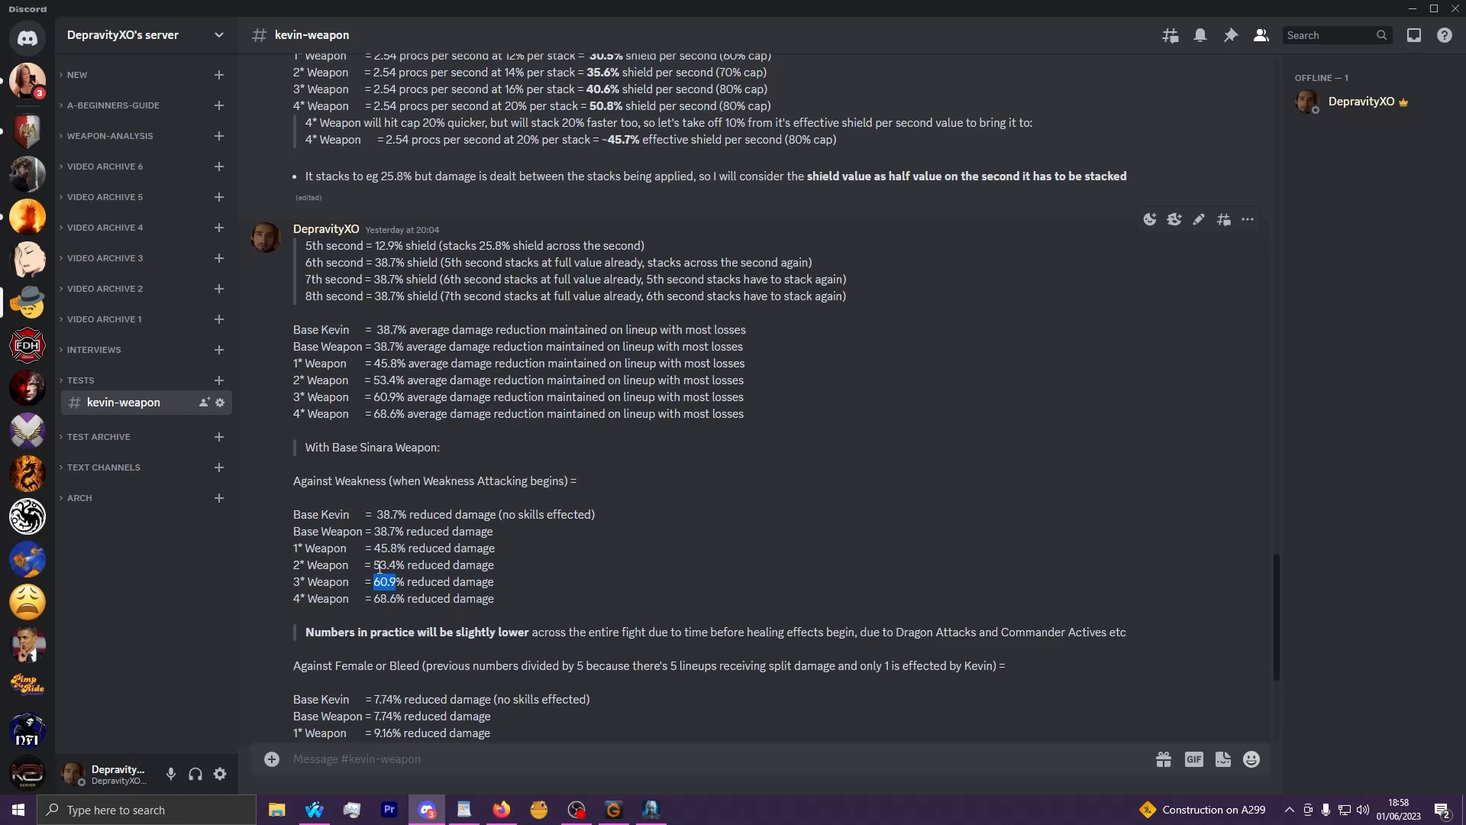
pyautogui.scroll(-3)
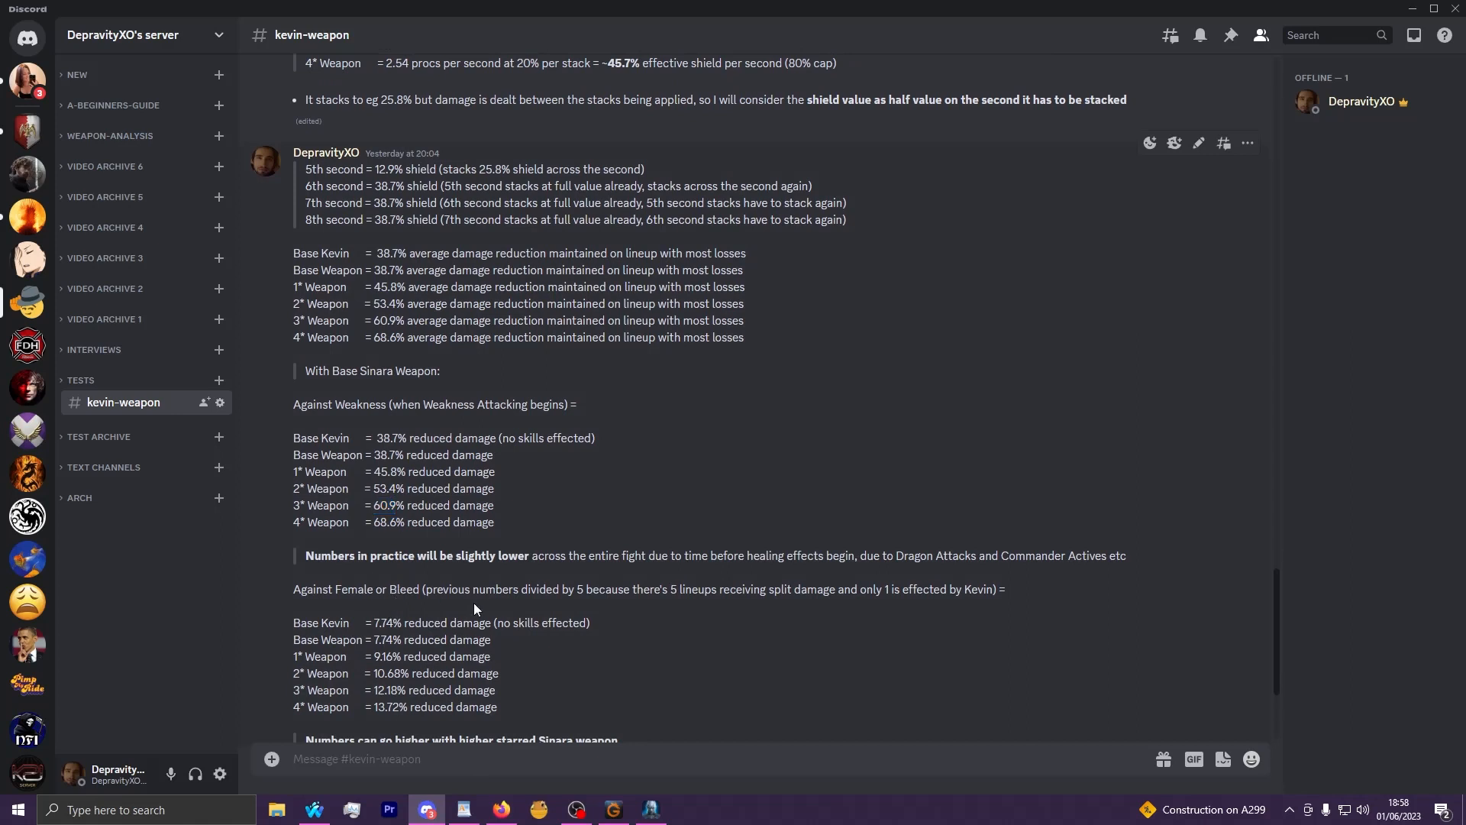
pyautogui.moveTo(552, 547)
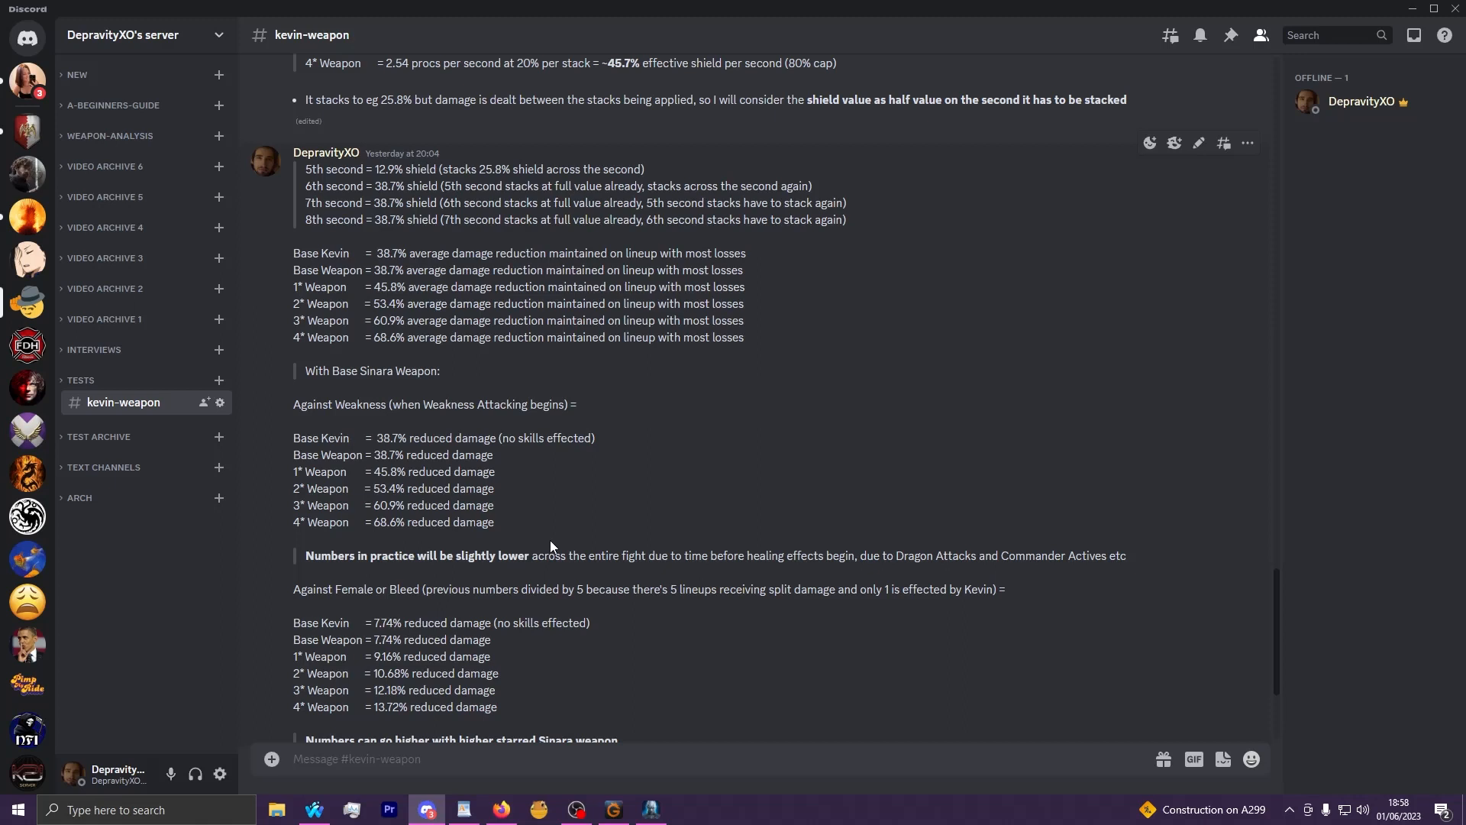
pyautogui.moveTo(396, 431)
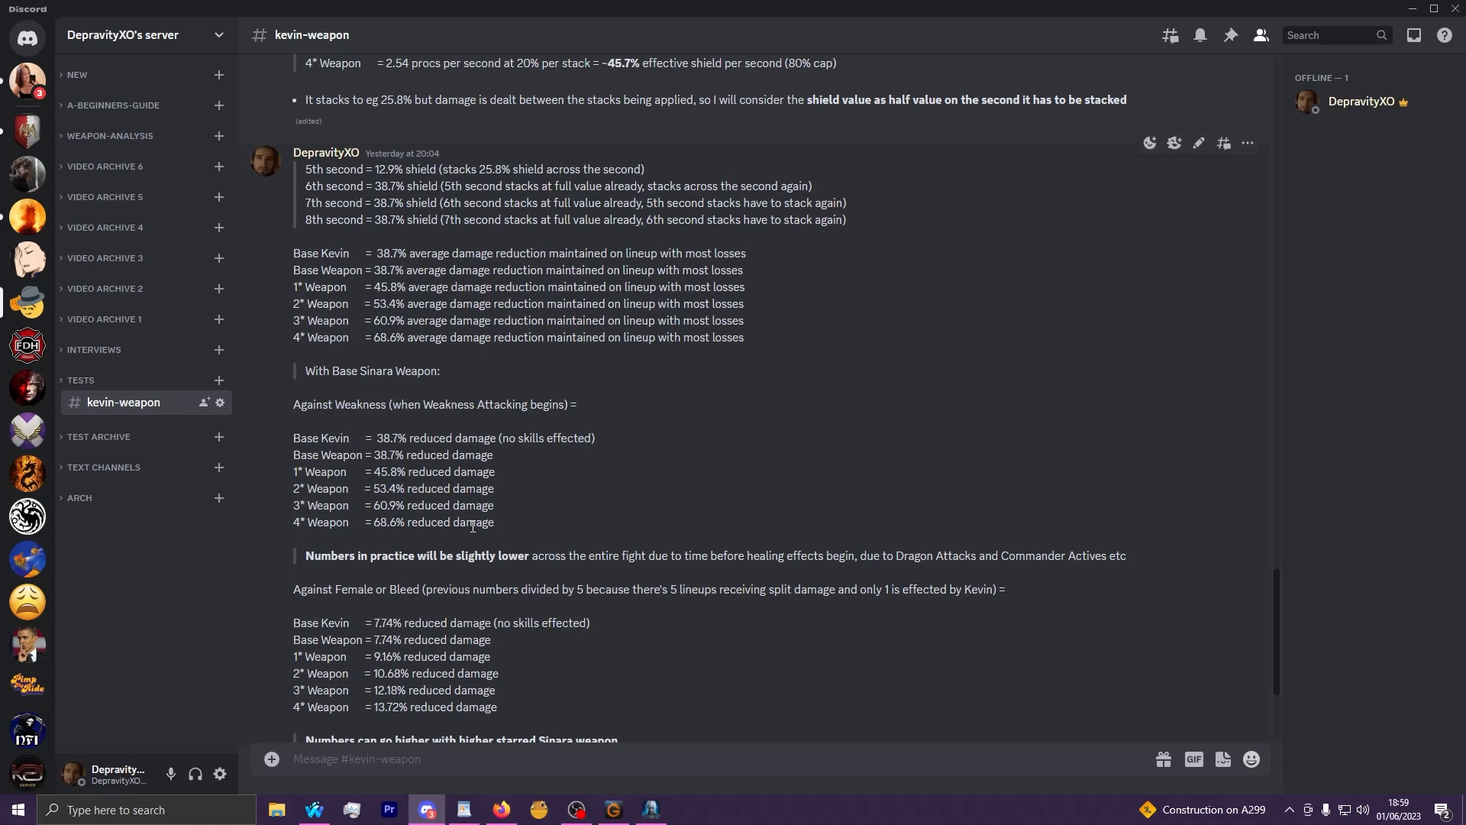
pyautogui.moveTo(551, 537)
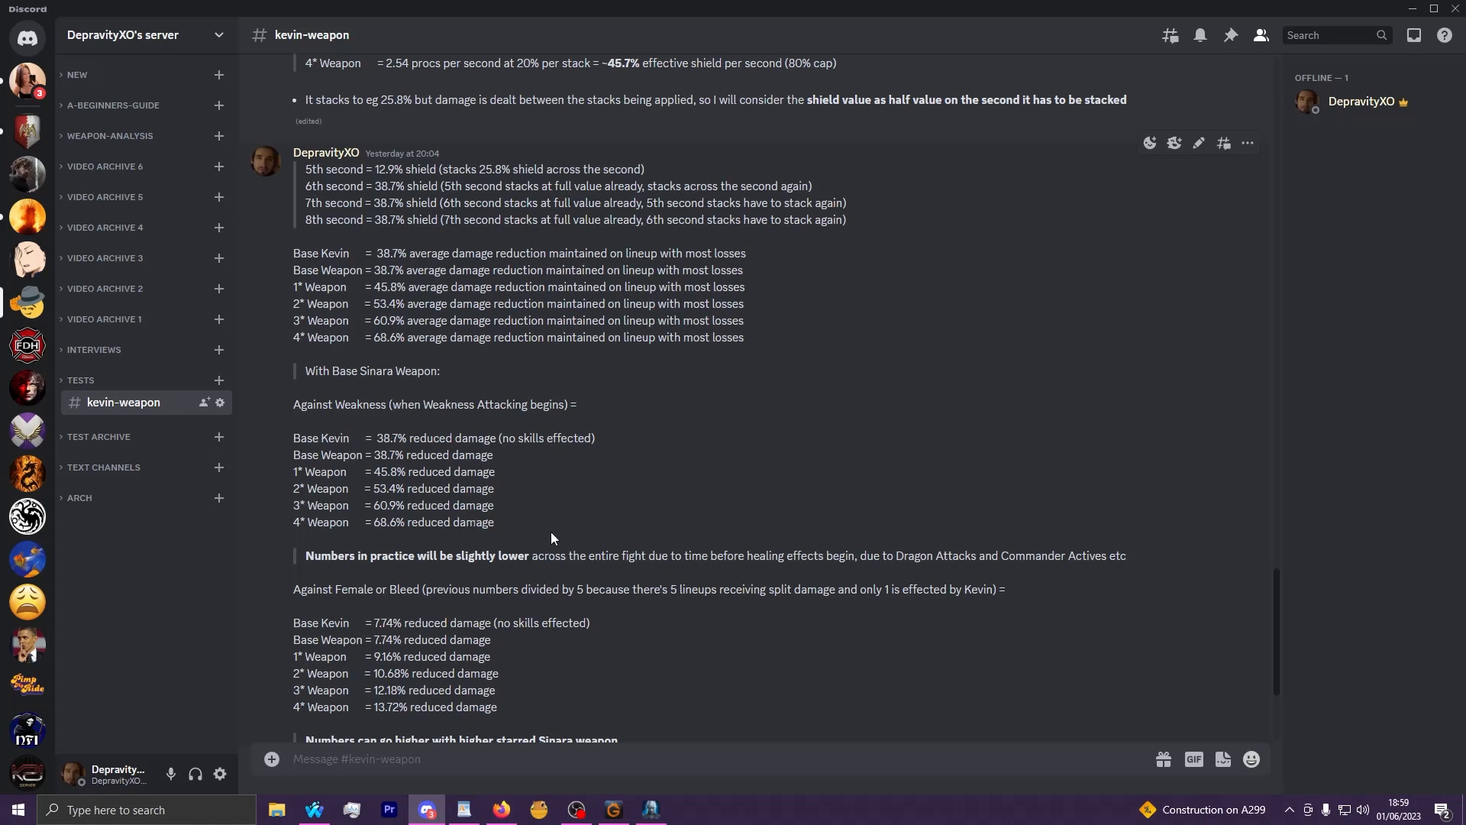
pyautogui.moveTo(589, 519)
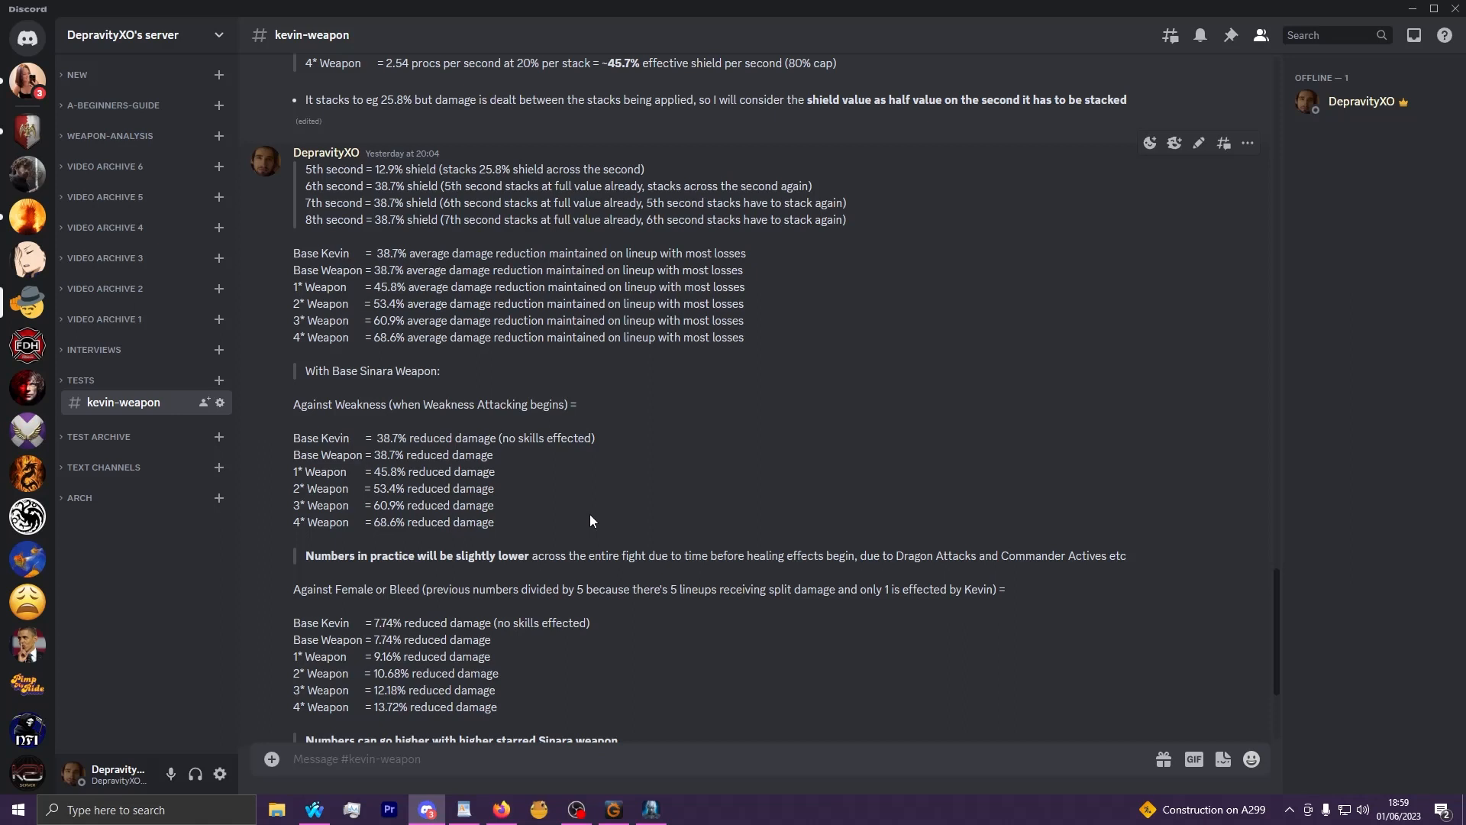
pyautogui.moveTo(537, 600)
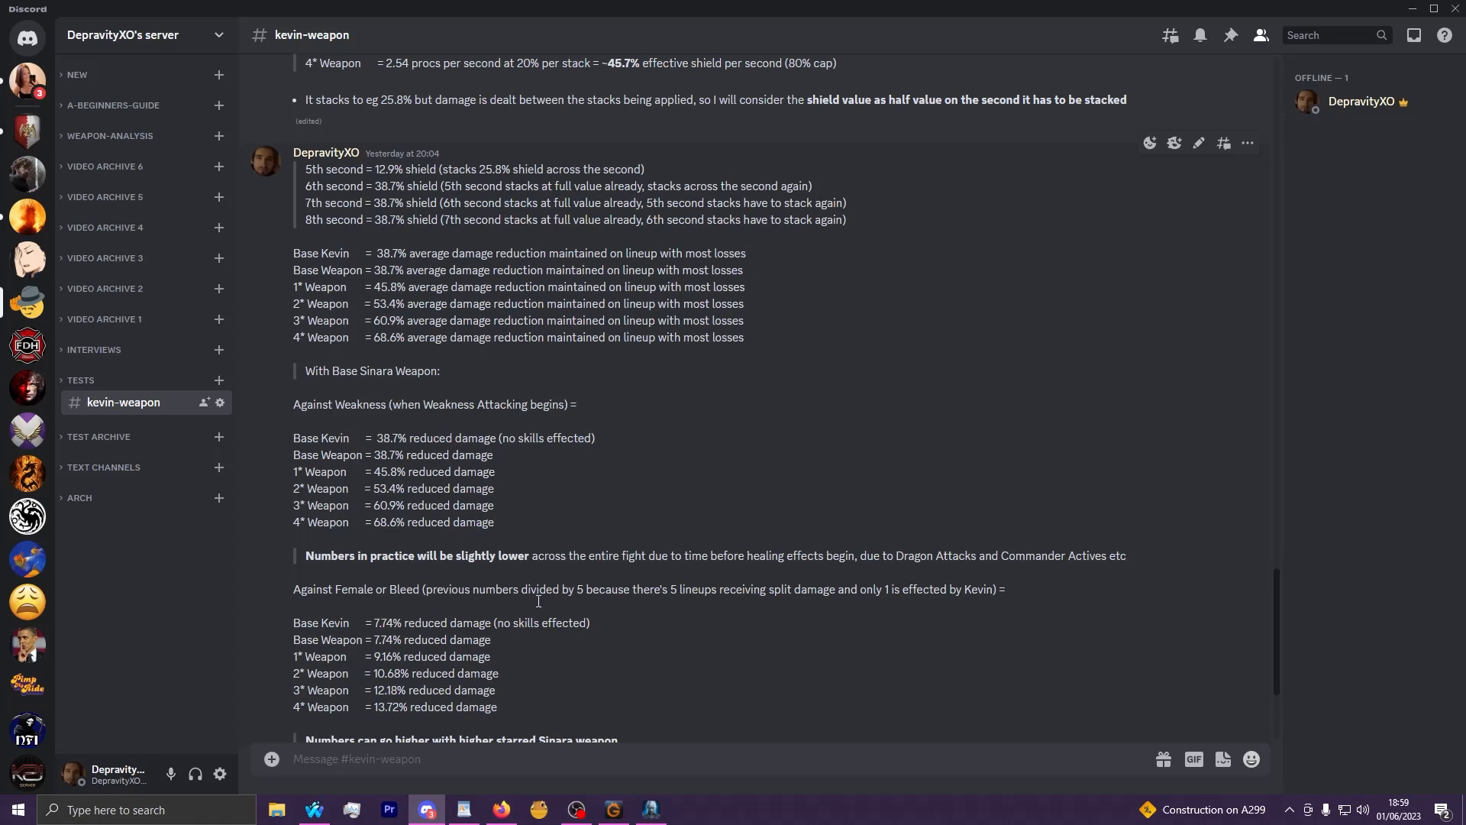
pyautogui.moveTo(377, 708)
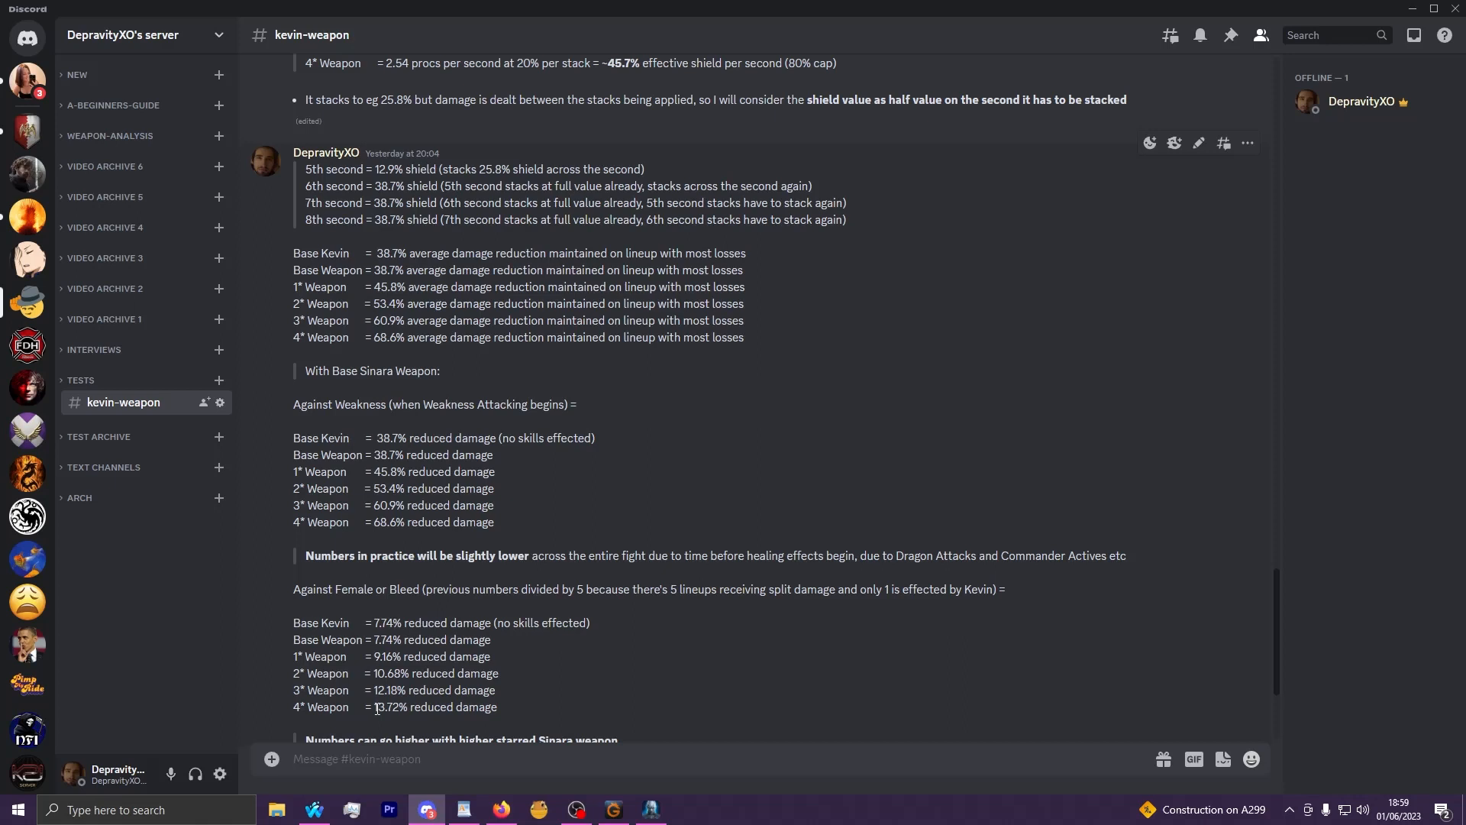
pyautogui.moveTo(541, 710)
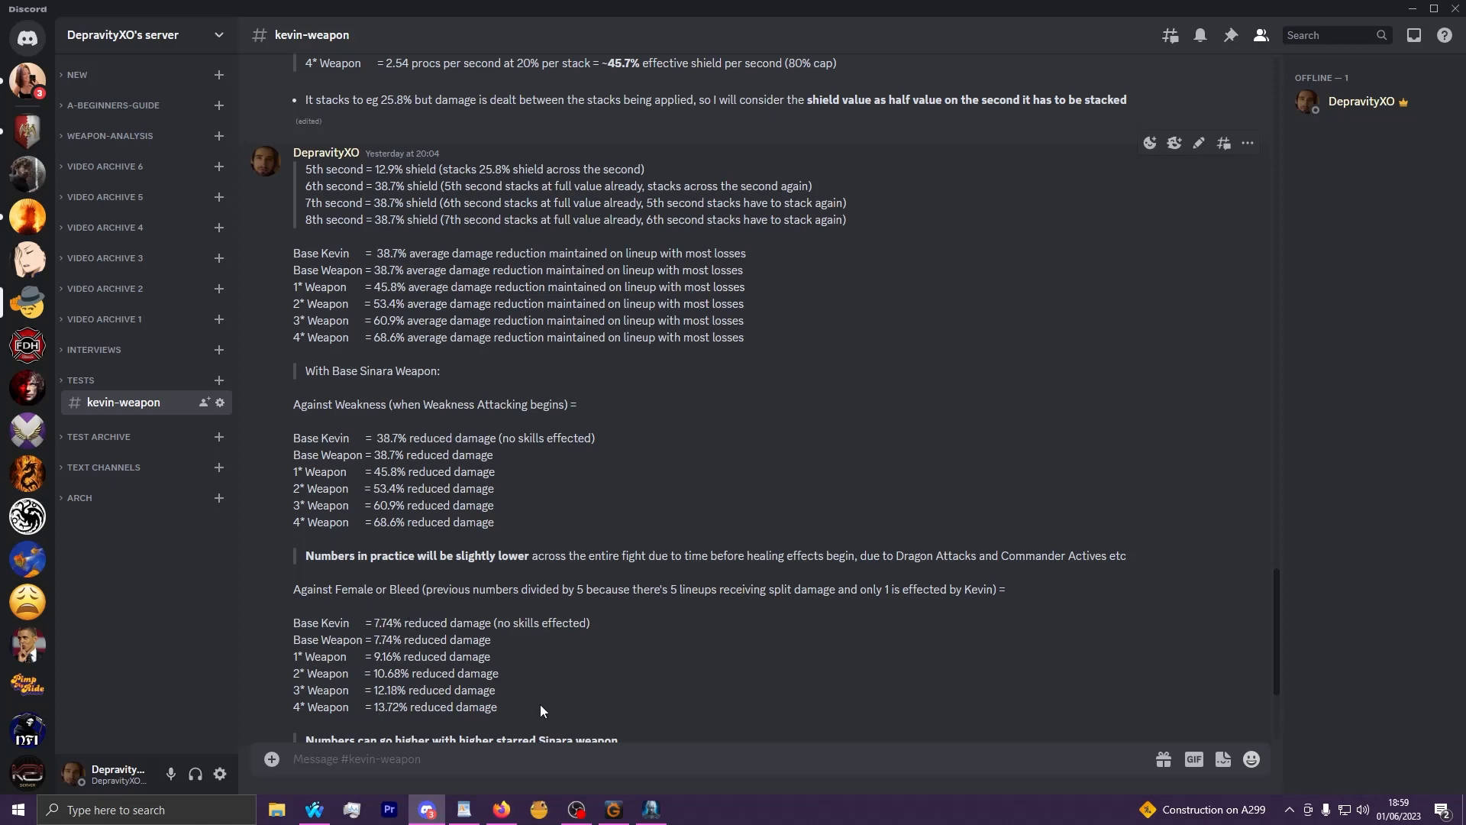
# Highlight a value in the Against Female or Bleed reduced-damage list.
pyautogui.doubleClick(372, 371)
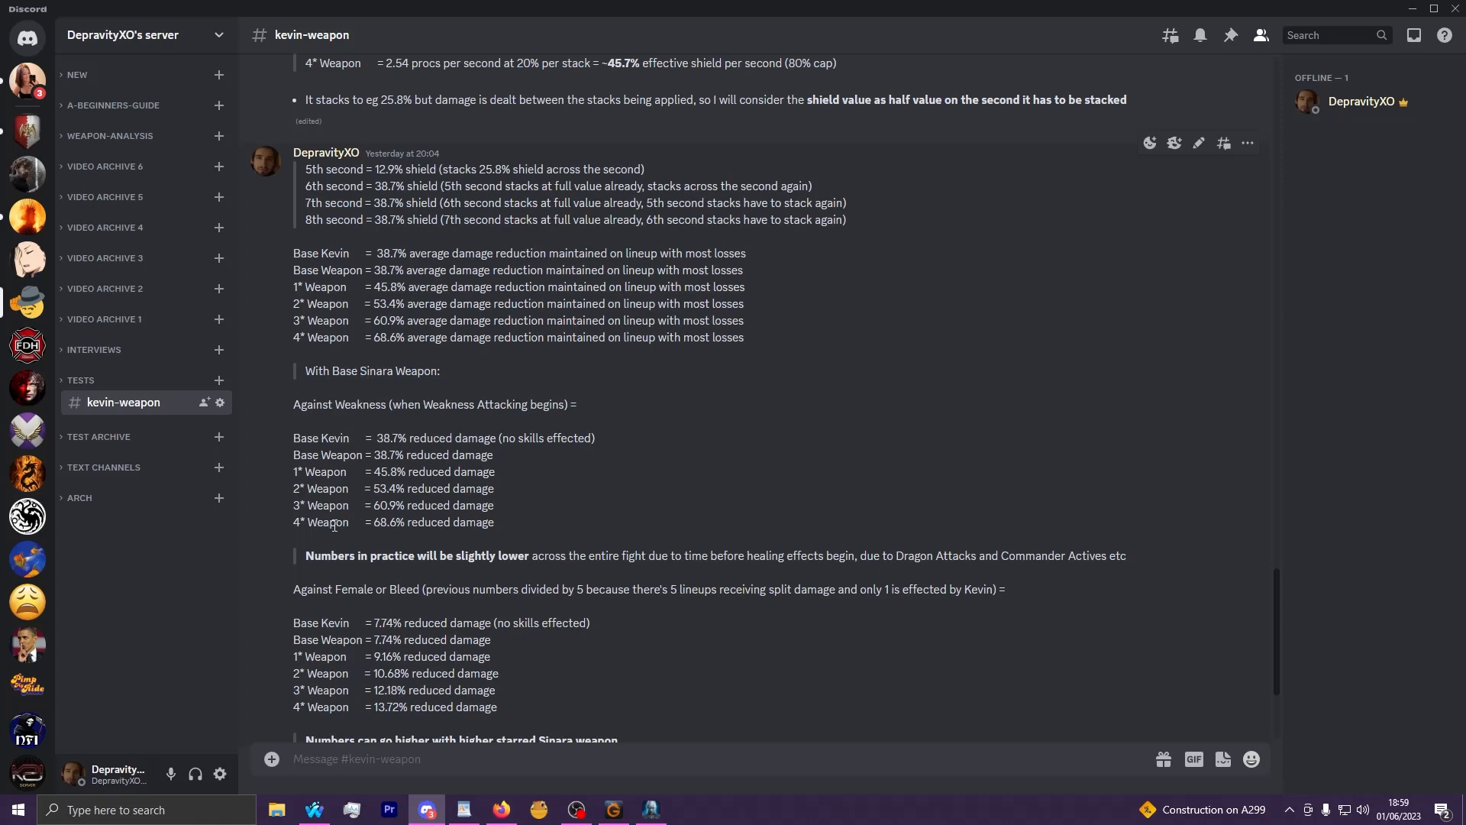
pyautogui.moveTo(295, 522)
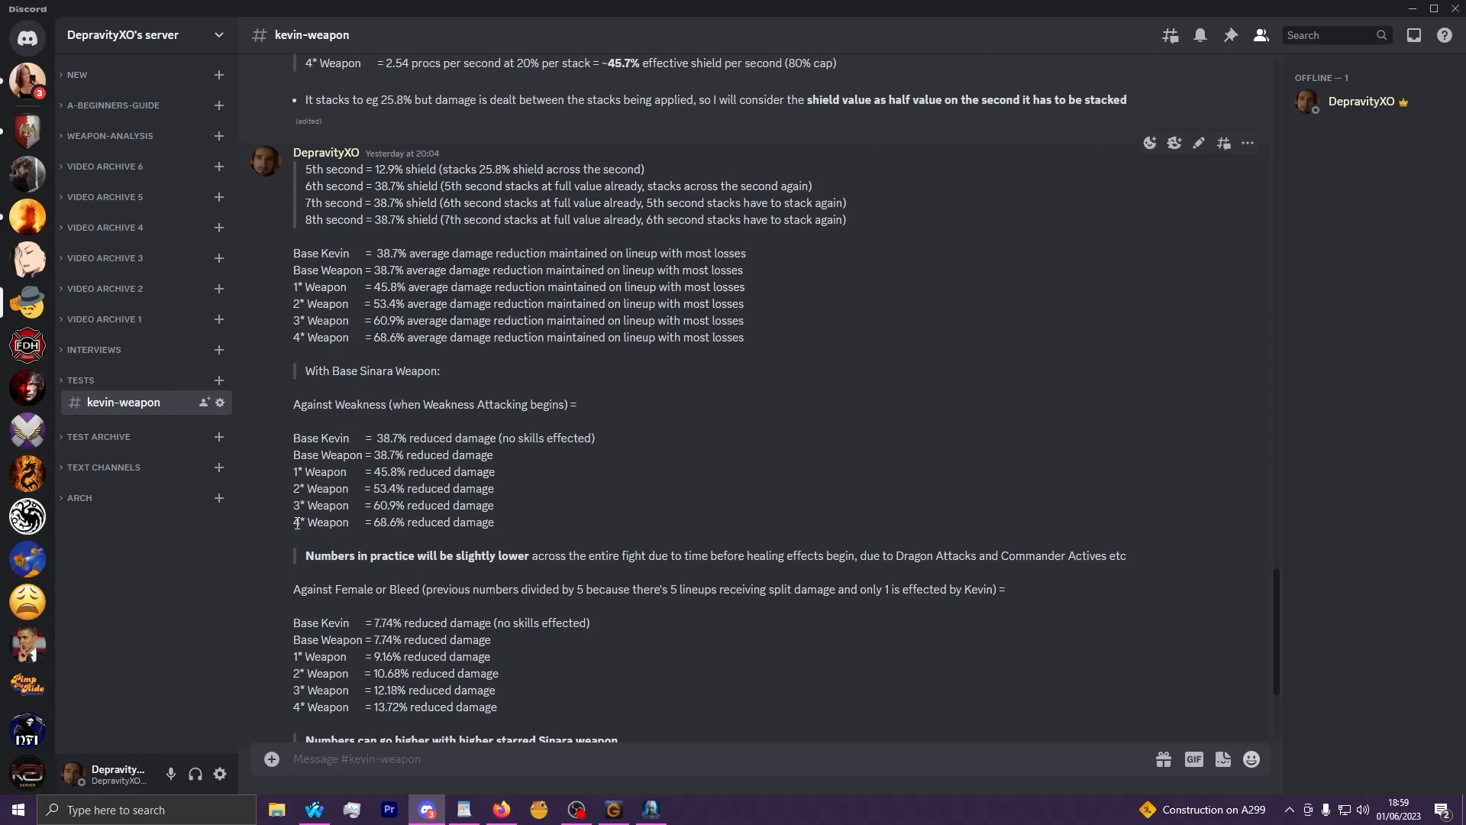
pyautogui.moveTo(378, 707)
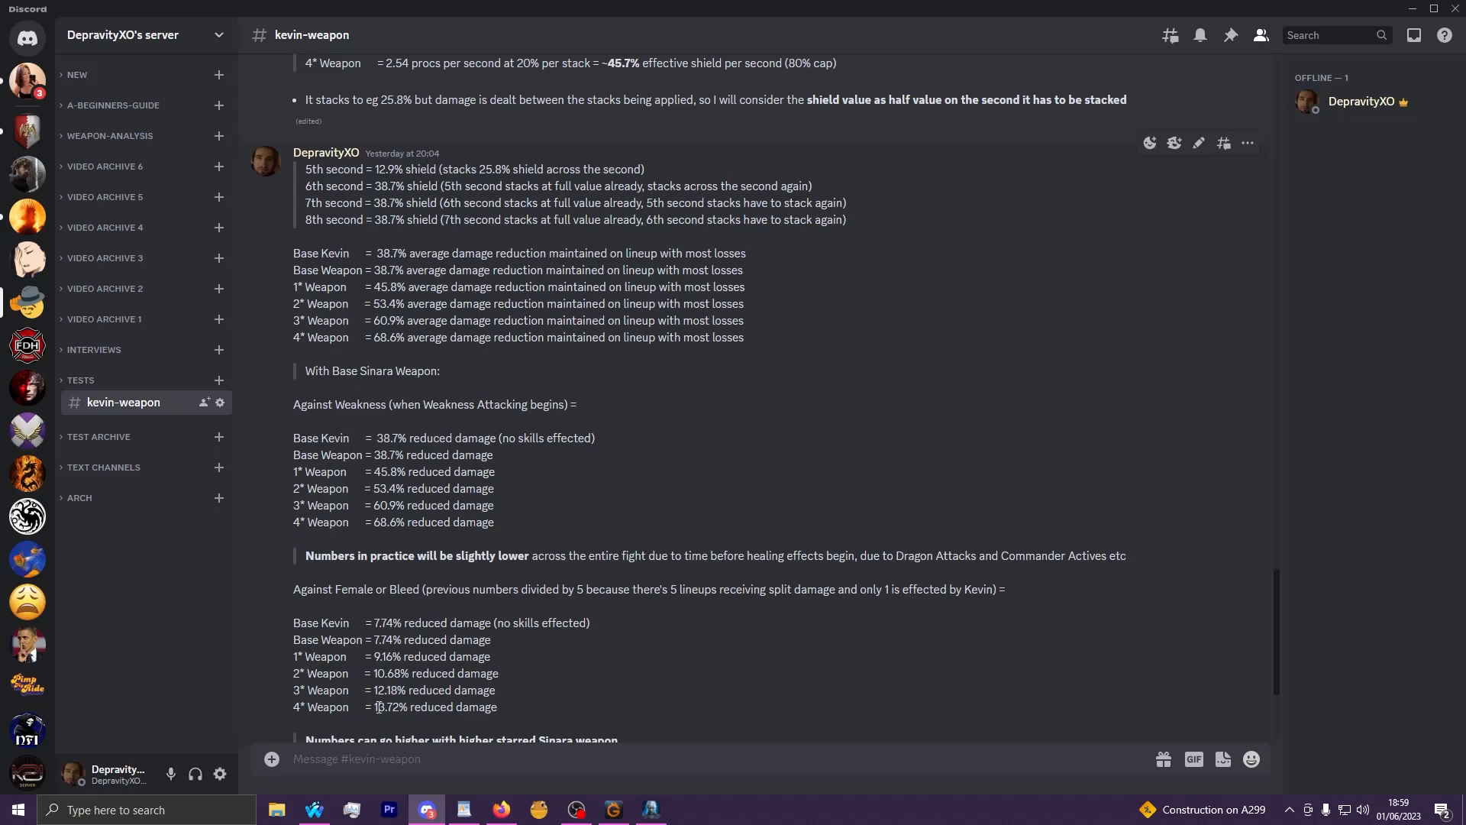
pyautogui.scroll(-3)
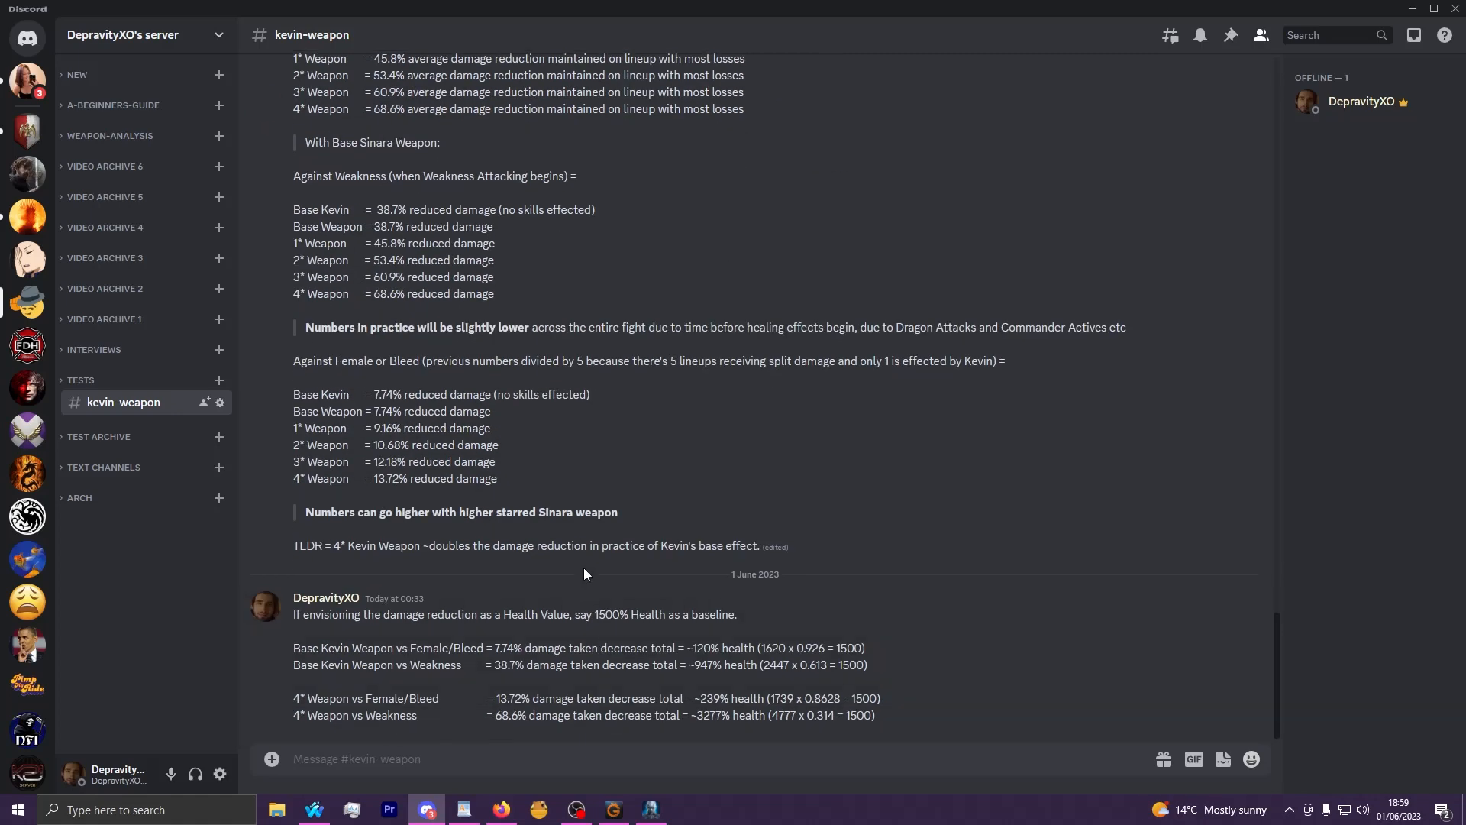
pyautogui.moveTo(794, 582)
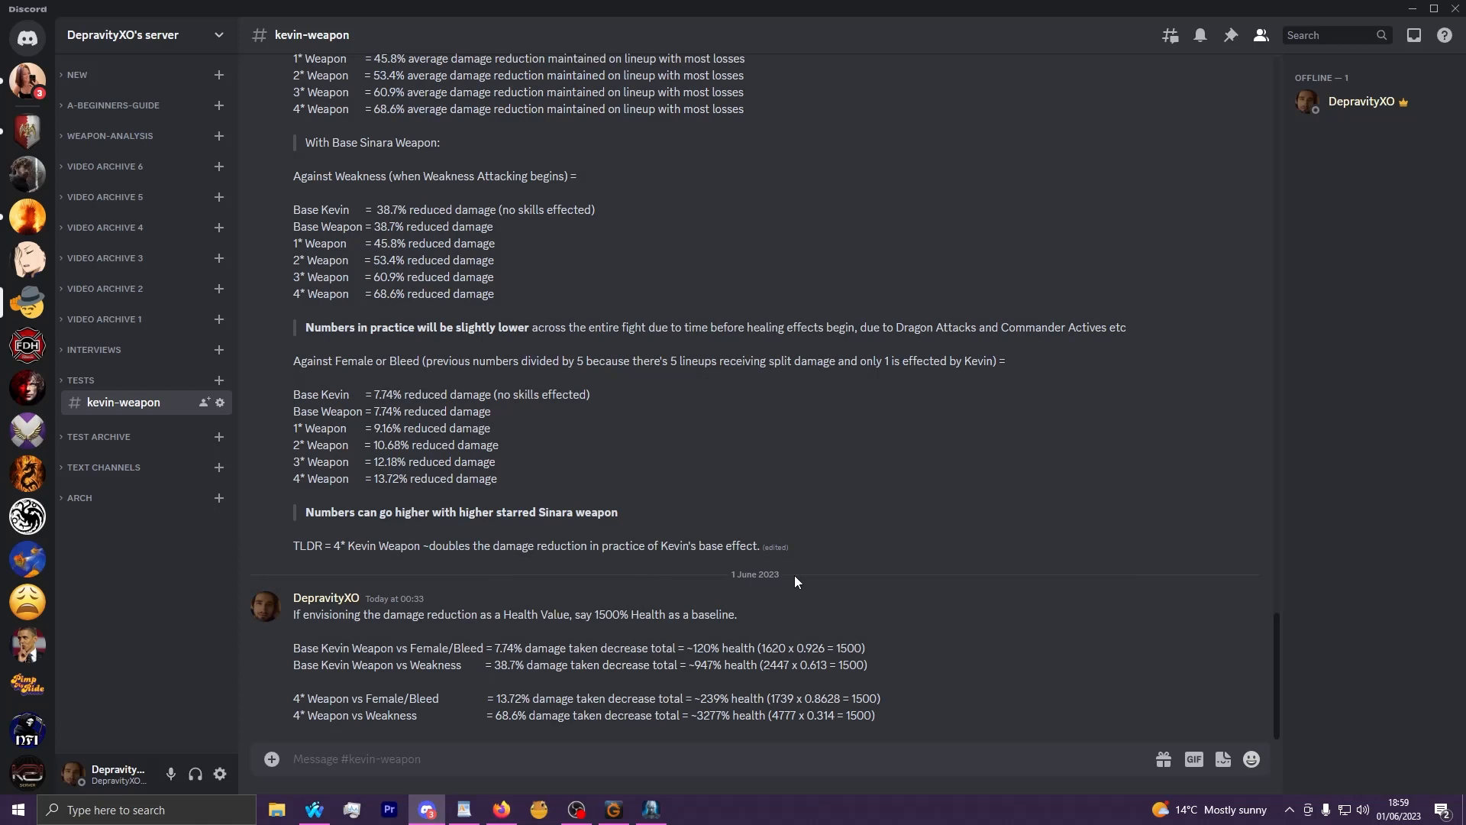
pyautogui.moveTo(761, 588)
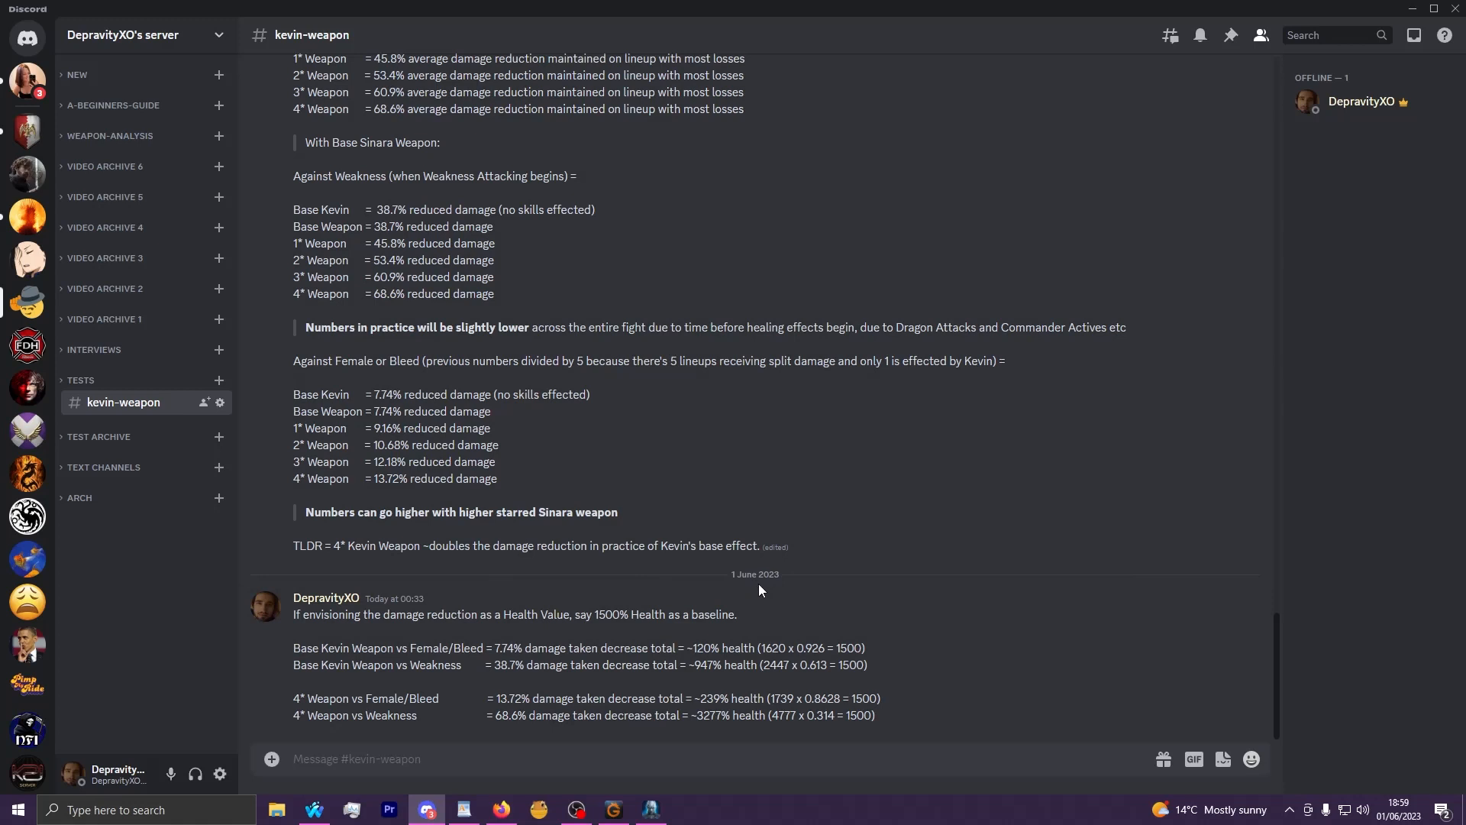
pyautogui.moveTo(764, 576)
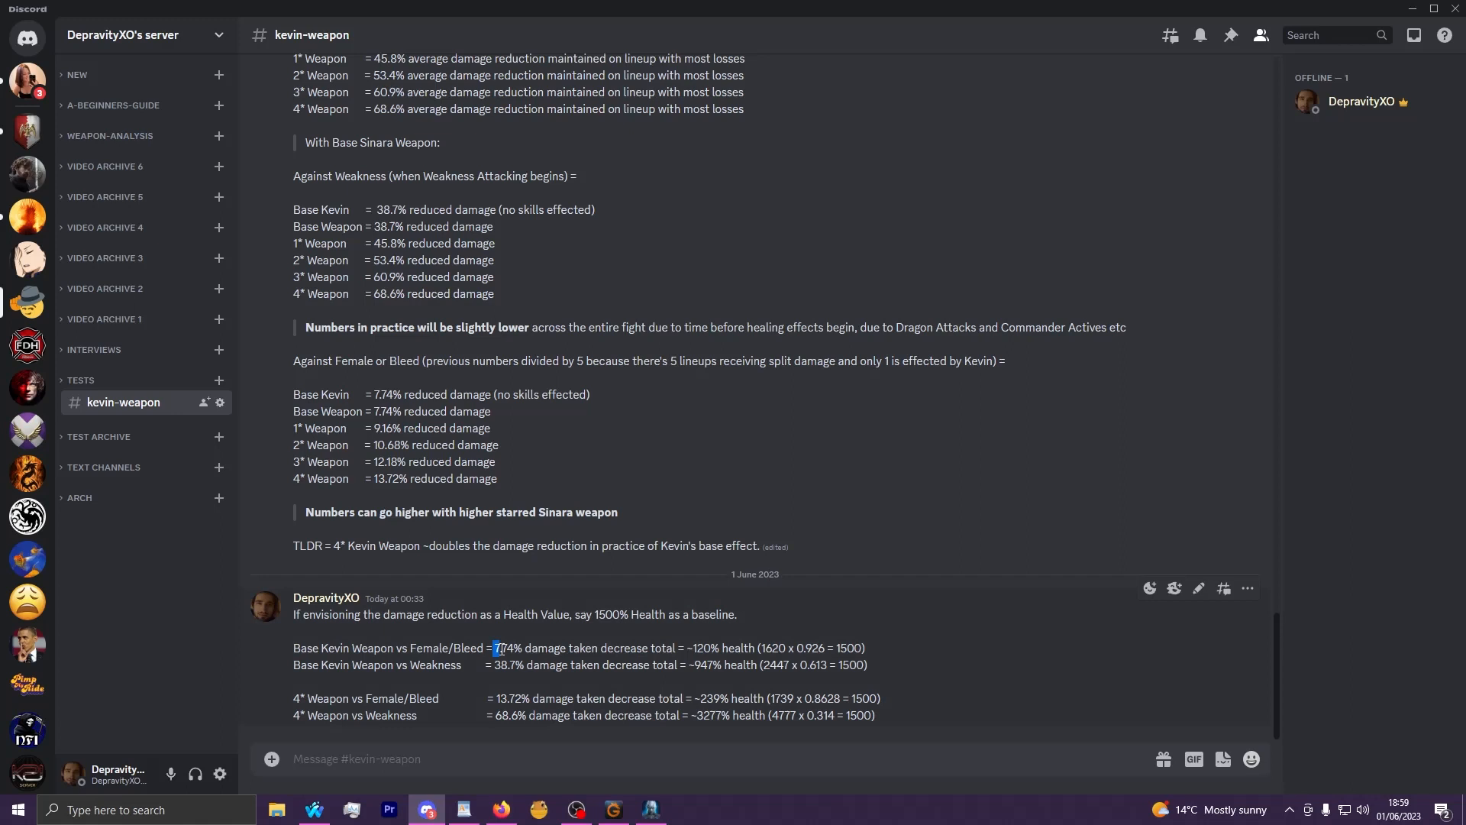
pyautogui.doubleClick(502, 648)
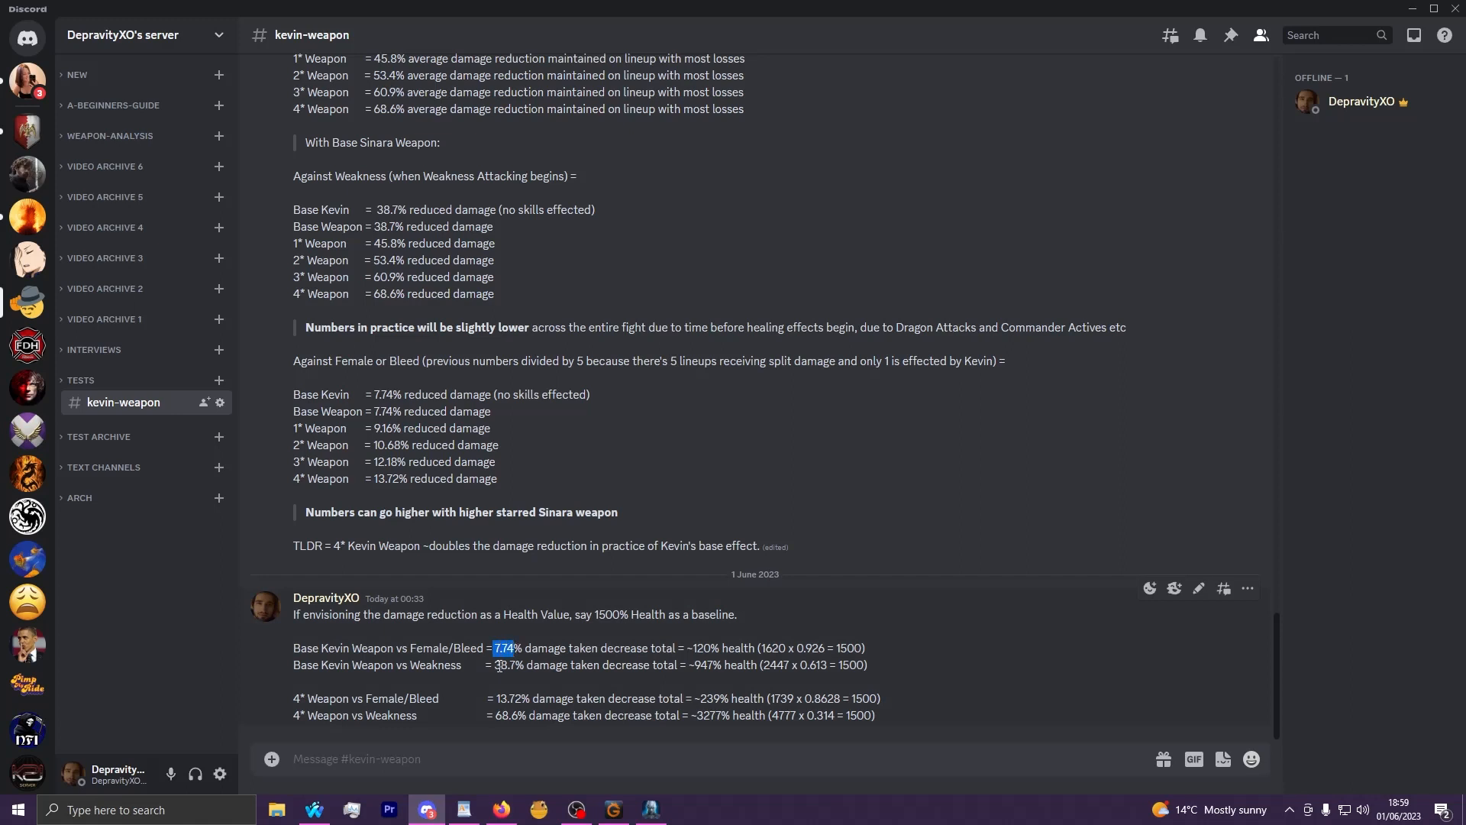
pyautogui.moveTo(594, 617)
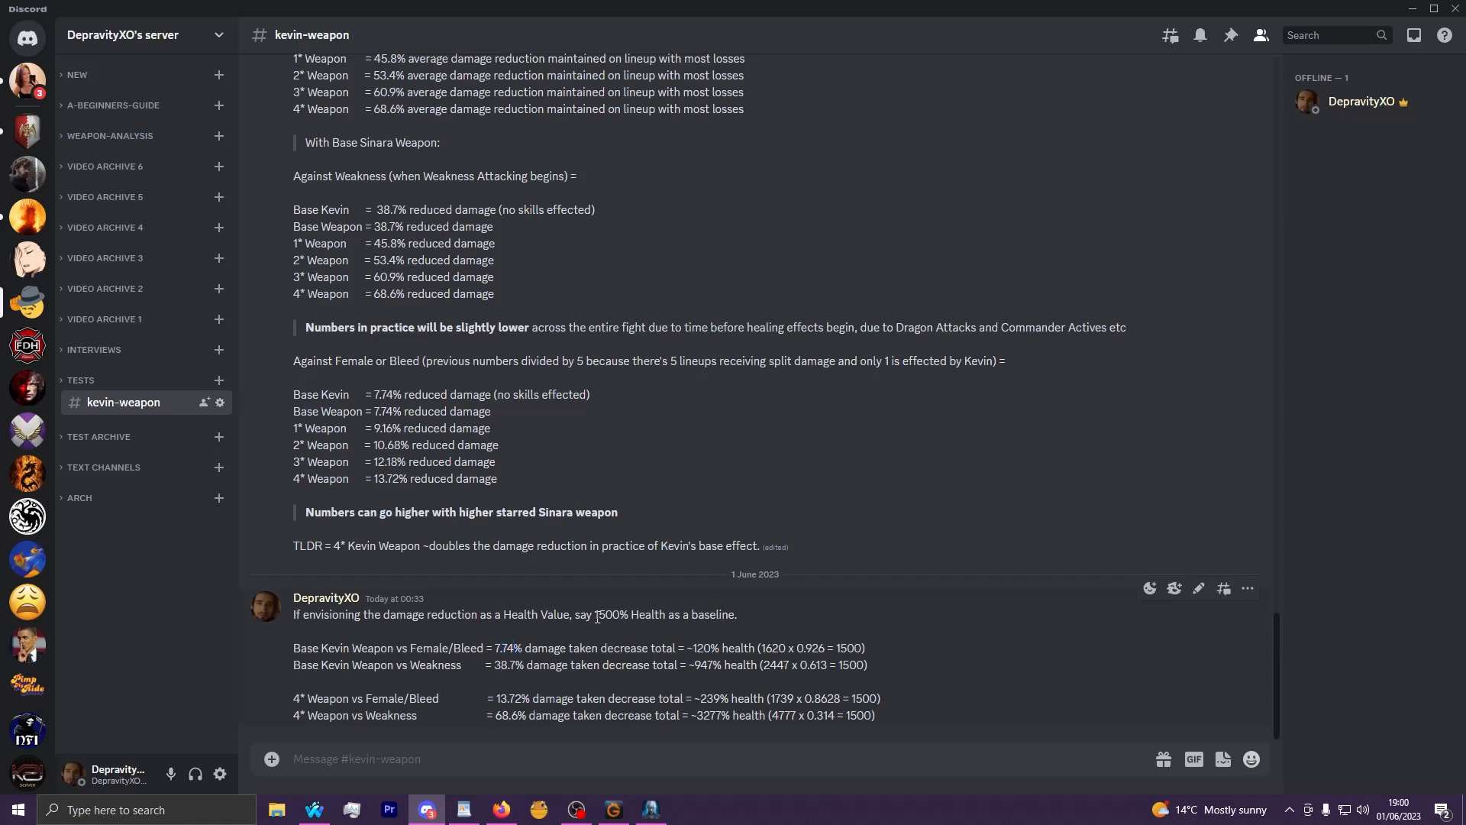
pyautogui.moveTo(913, 626)
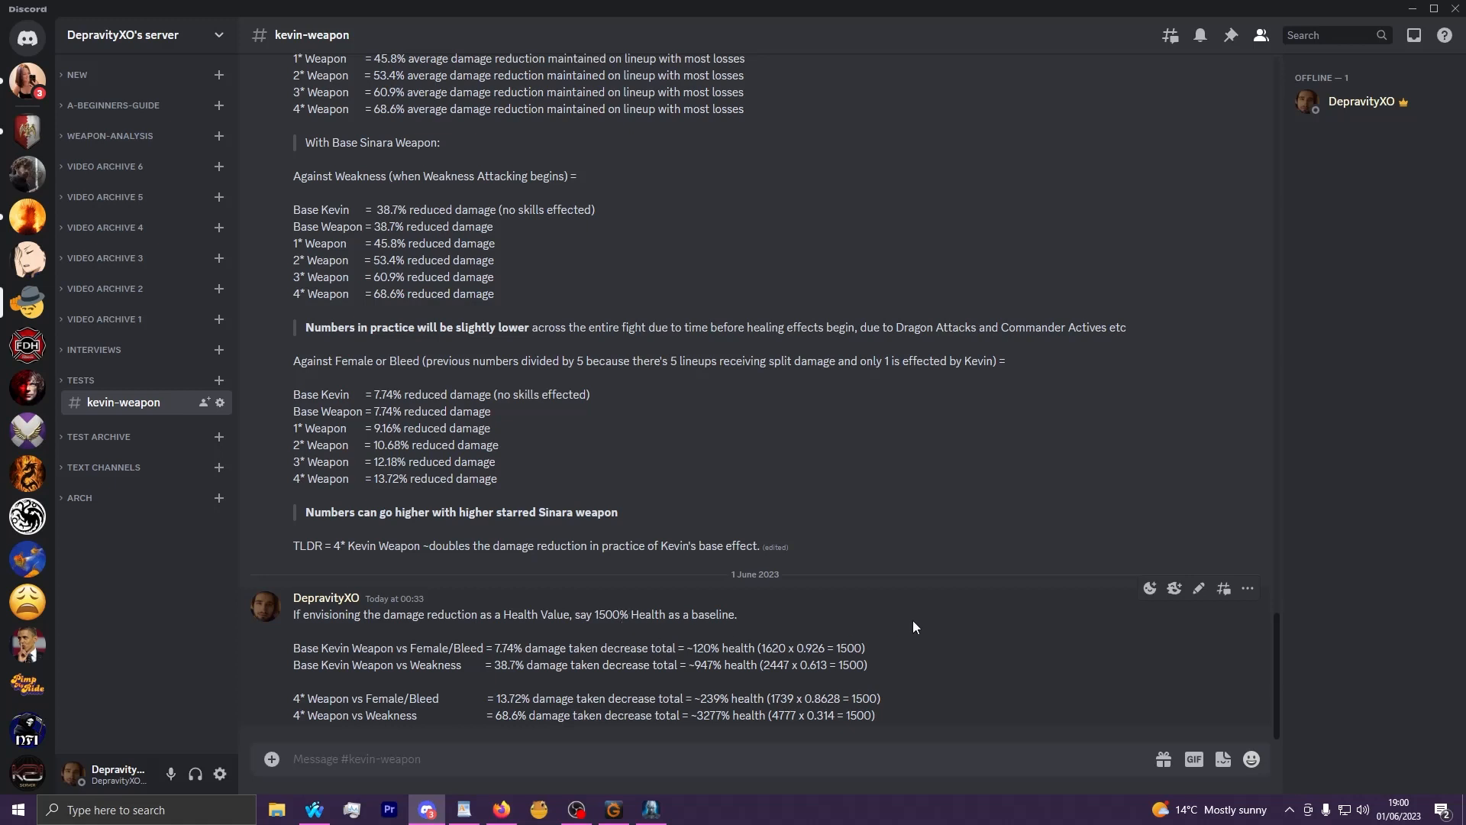
pyautogui.moveTo(826, 665)
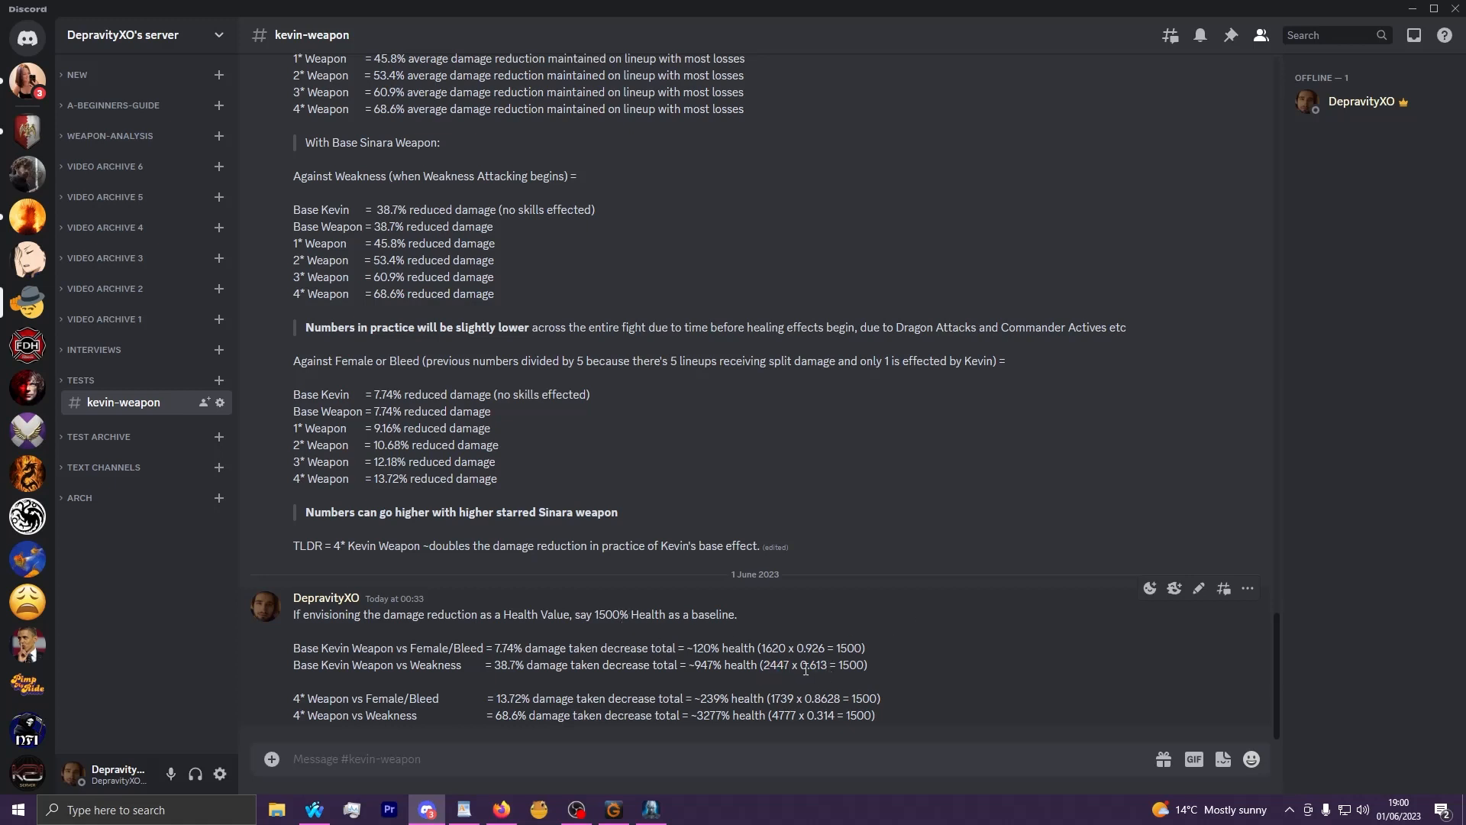
pyautogui.doubleClick(813, 665)
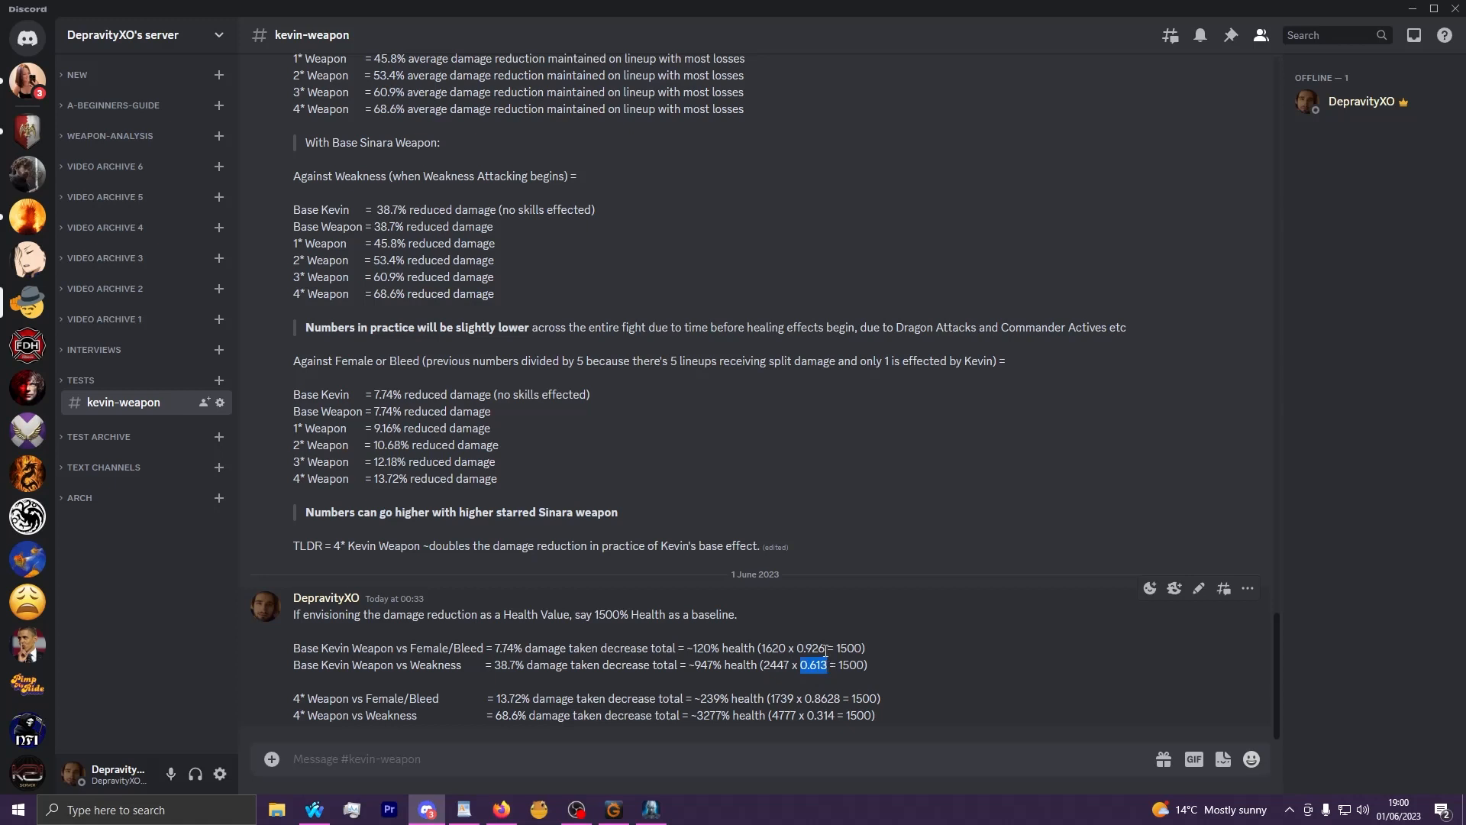
pyautogui.doubleClick(775, 648)
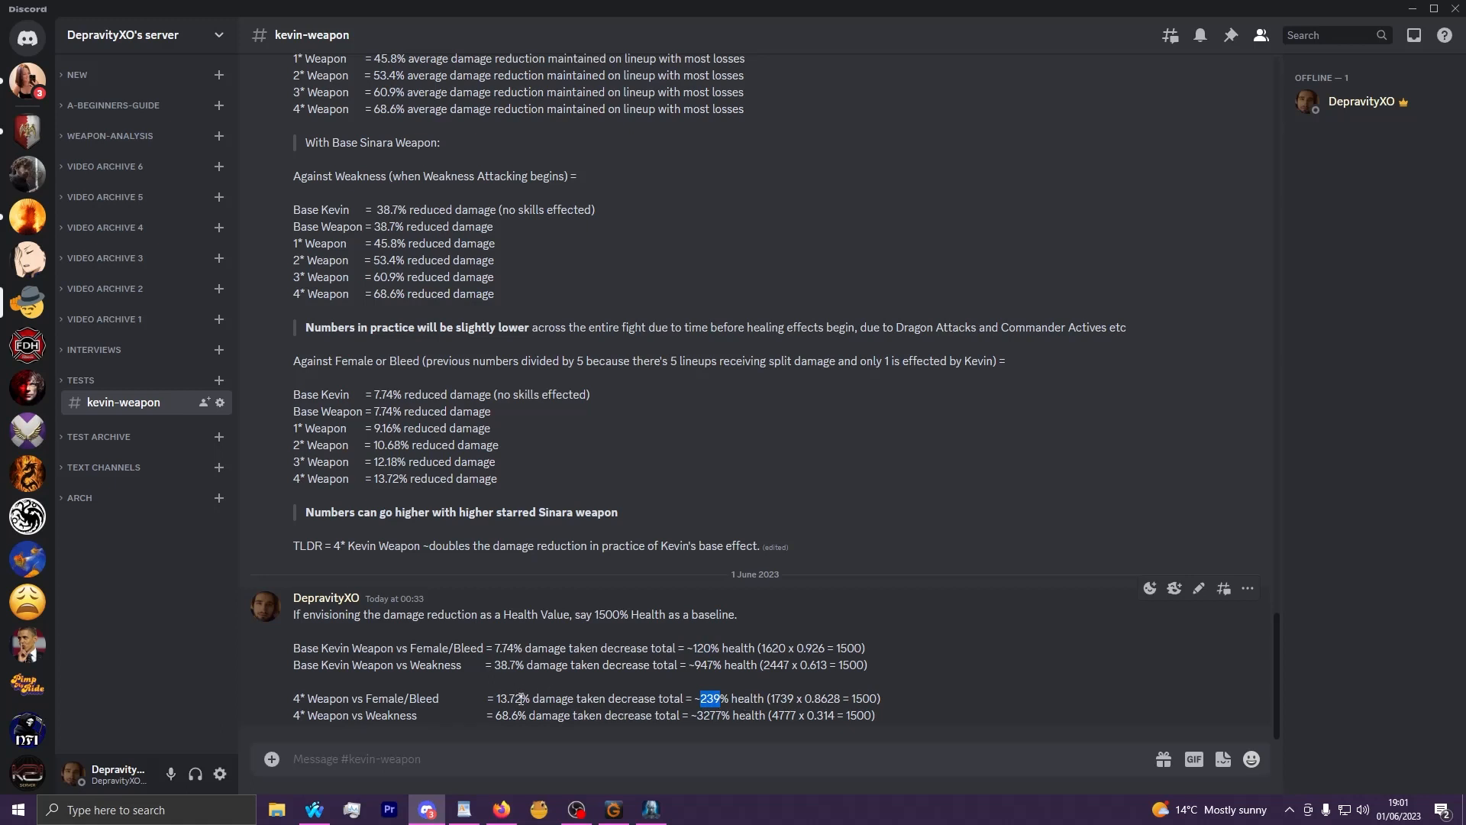
pyautogui.doubleClick(509, 699)
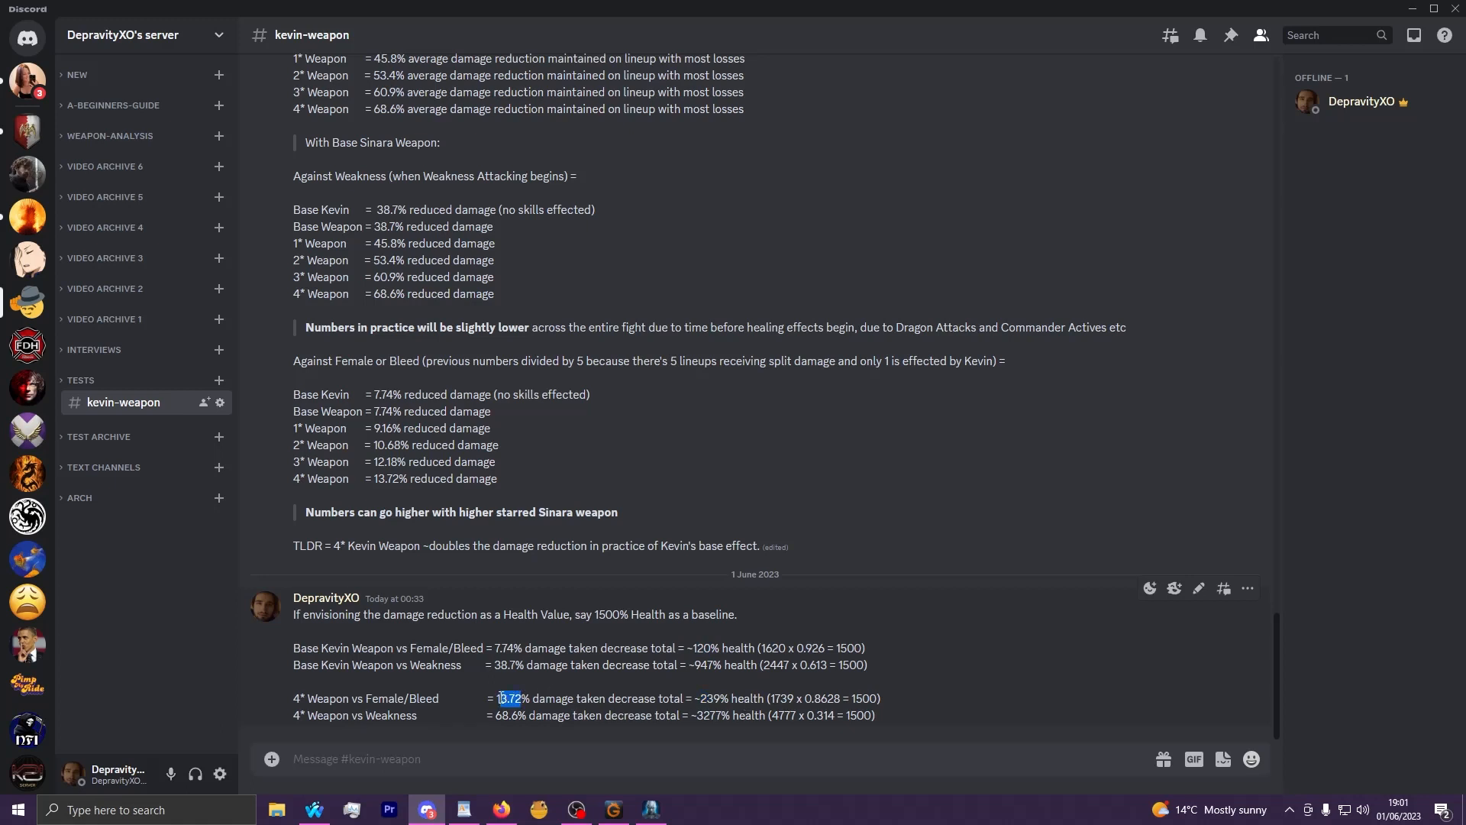
pyautogui.click(508, 698)
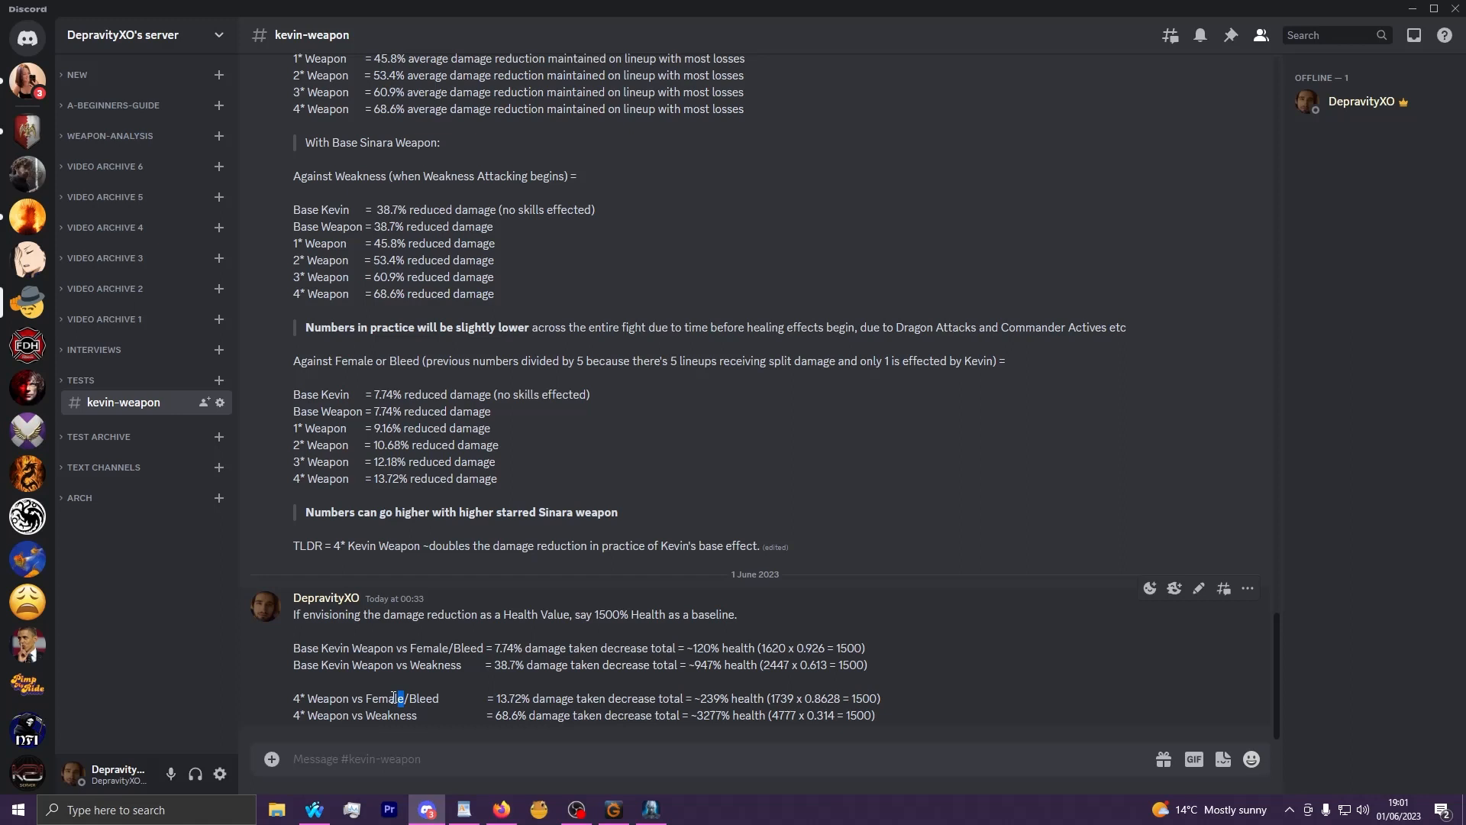
pyautogui.doubleClick(384, 698)
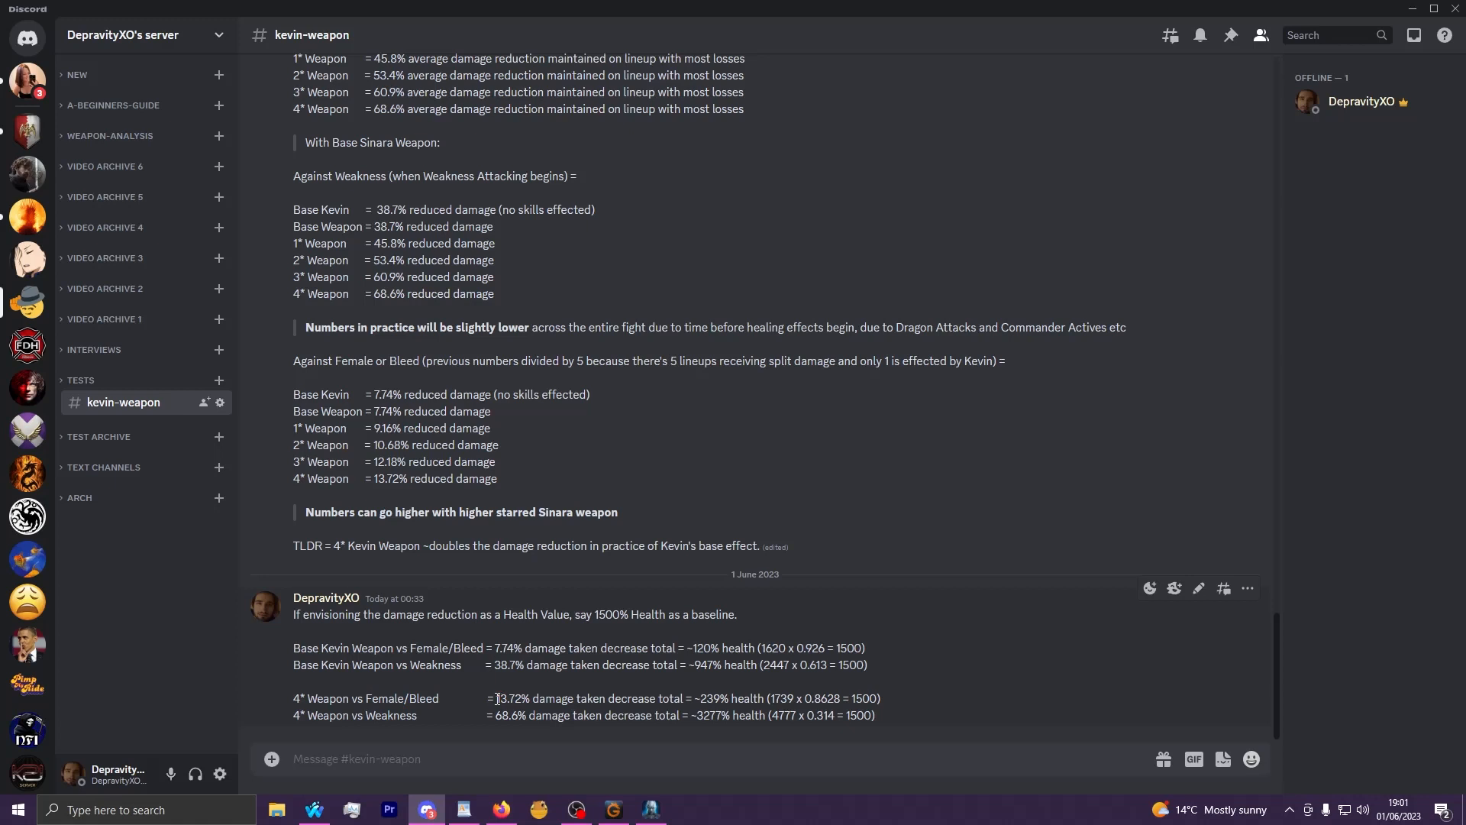
pyautogui.doubleClick(510, 698)
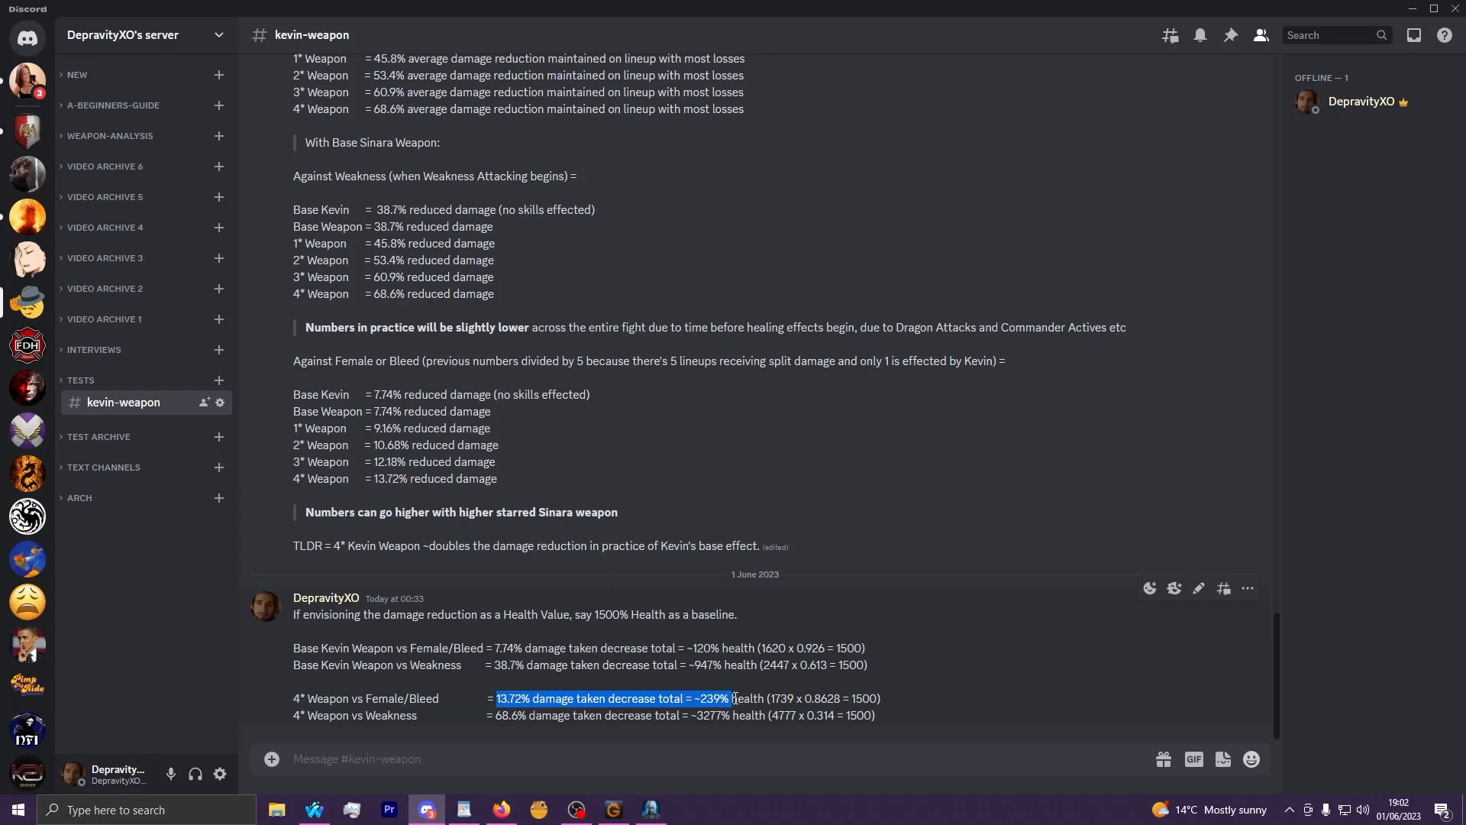
pyautogui.moveTo(732, 692)
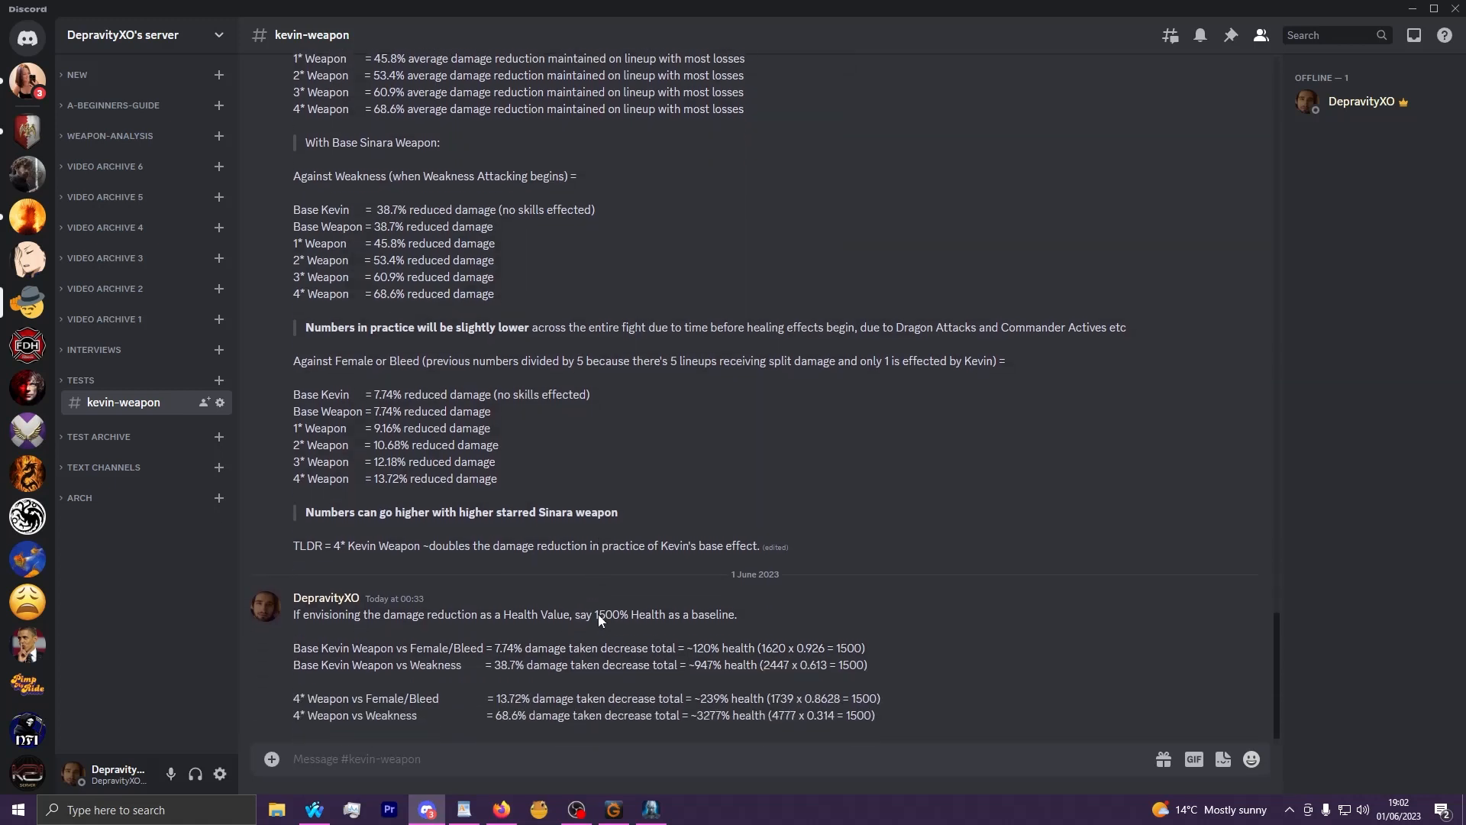
pyautogui.moveTo(711, 668)
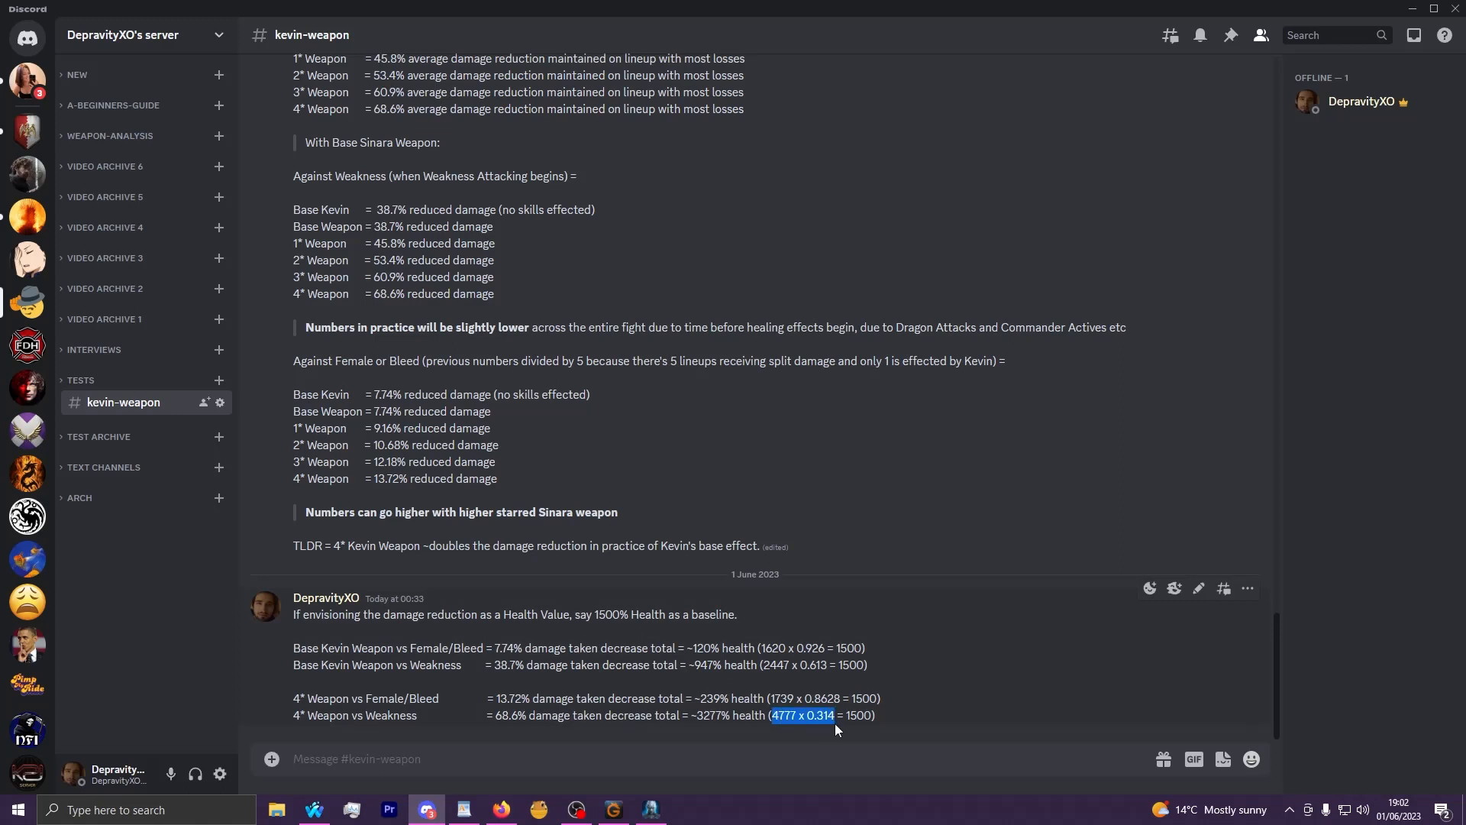
pyautogui.moveTo(704, 744)
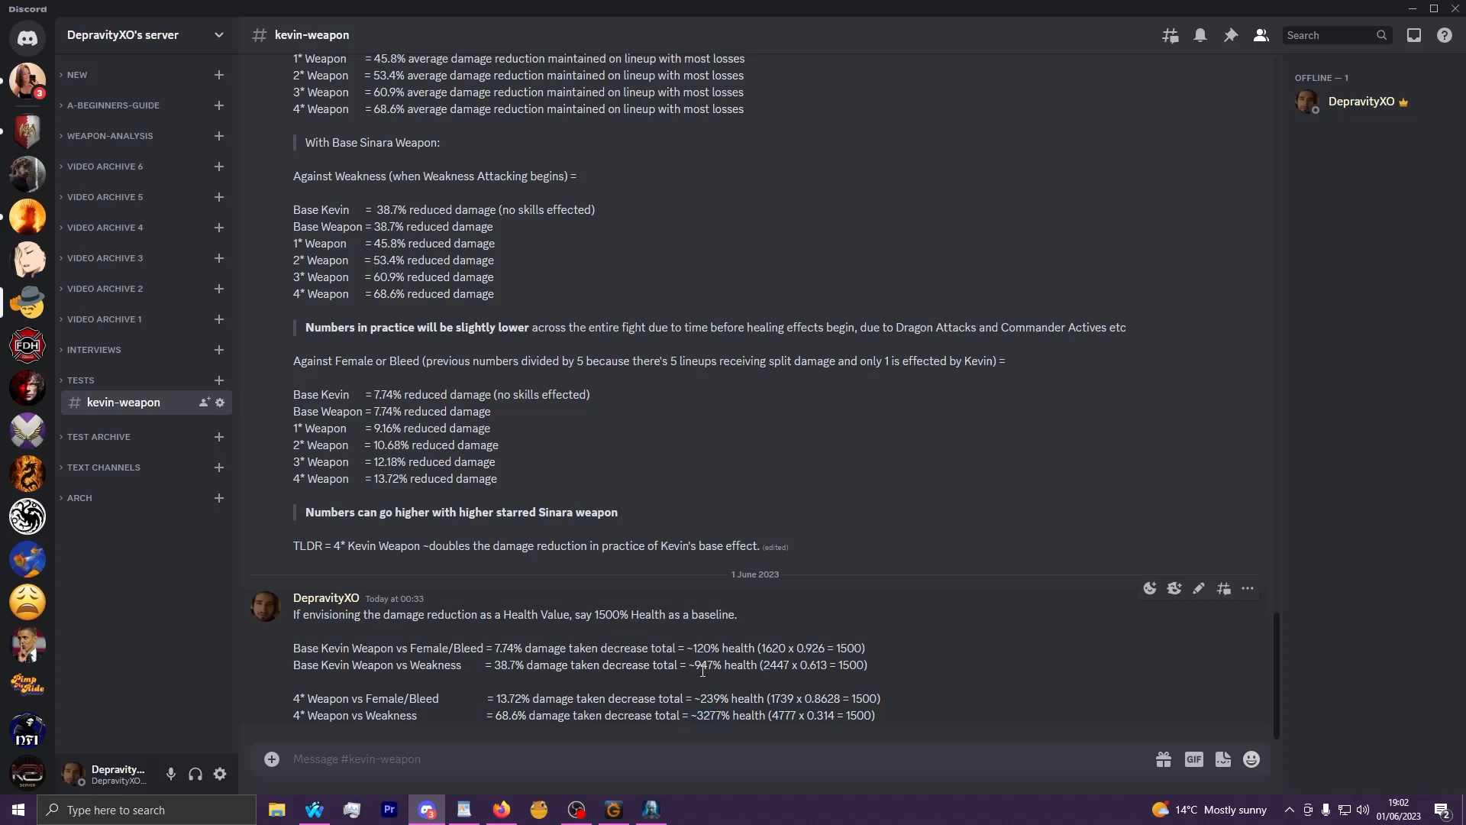
pyautogui.doubleClick(703, 665)
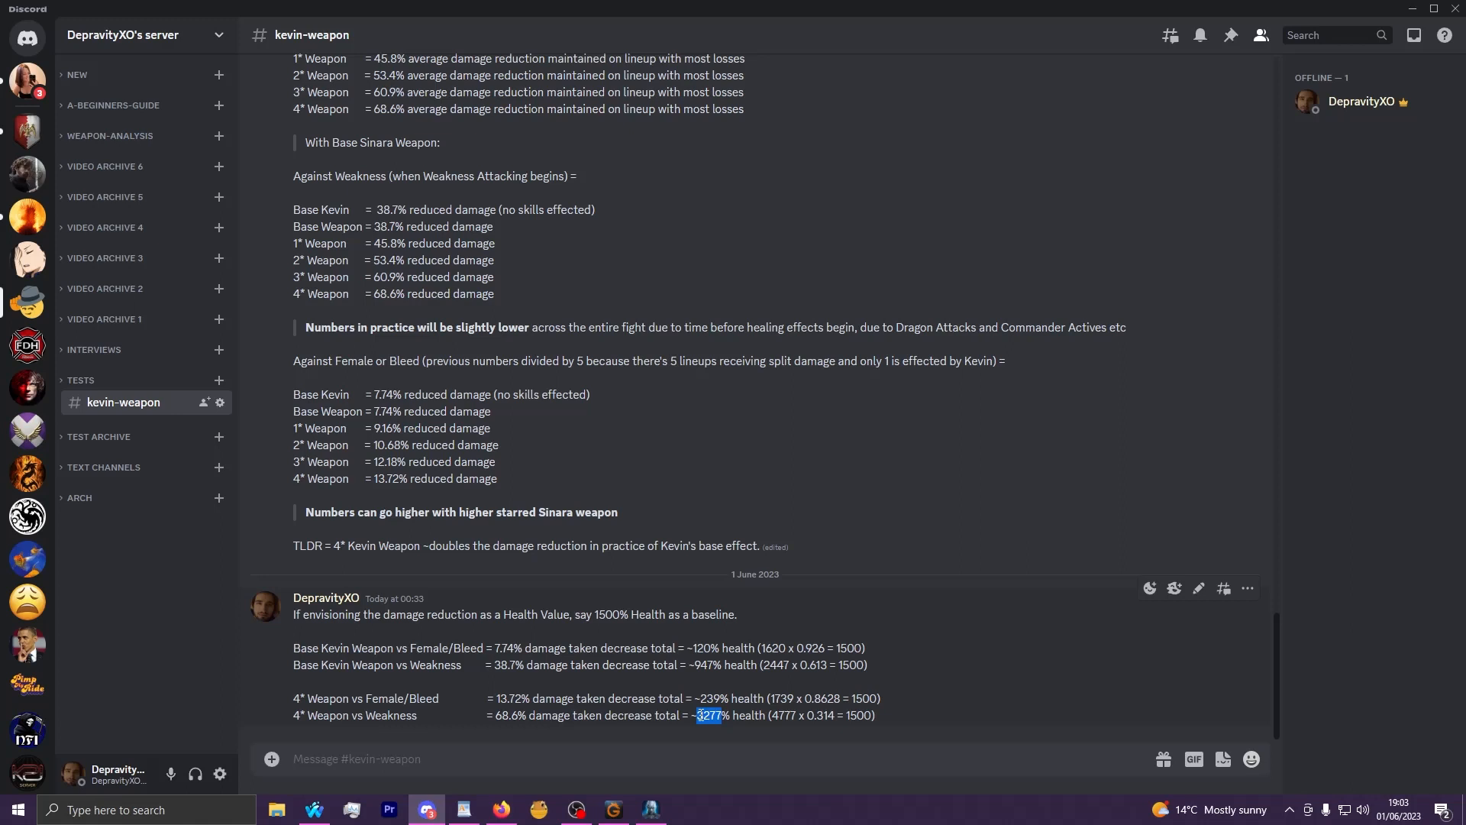
pyautogui.click(698, 714)
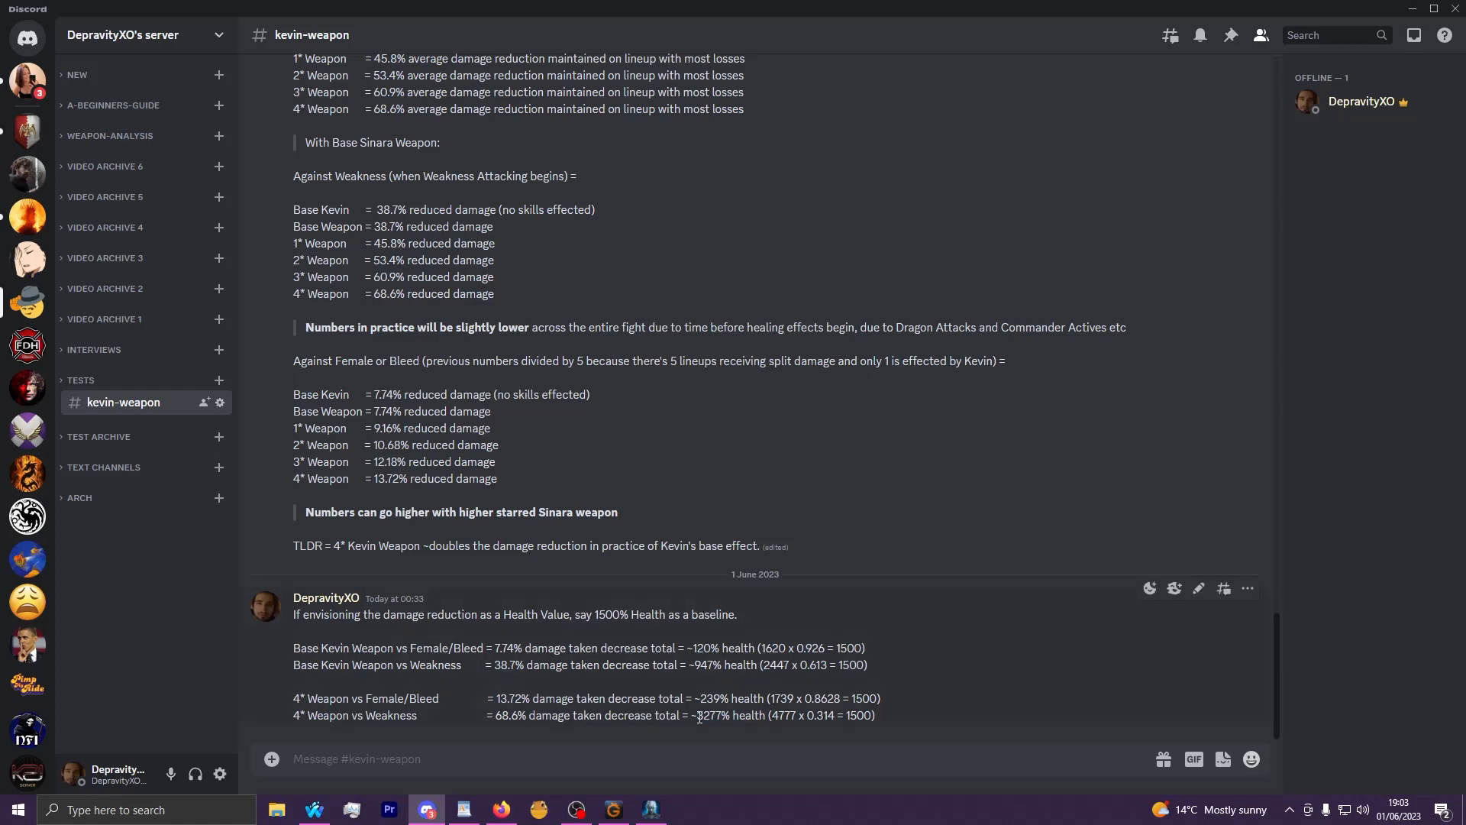
pyautogui.doubleClick(708, 715)
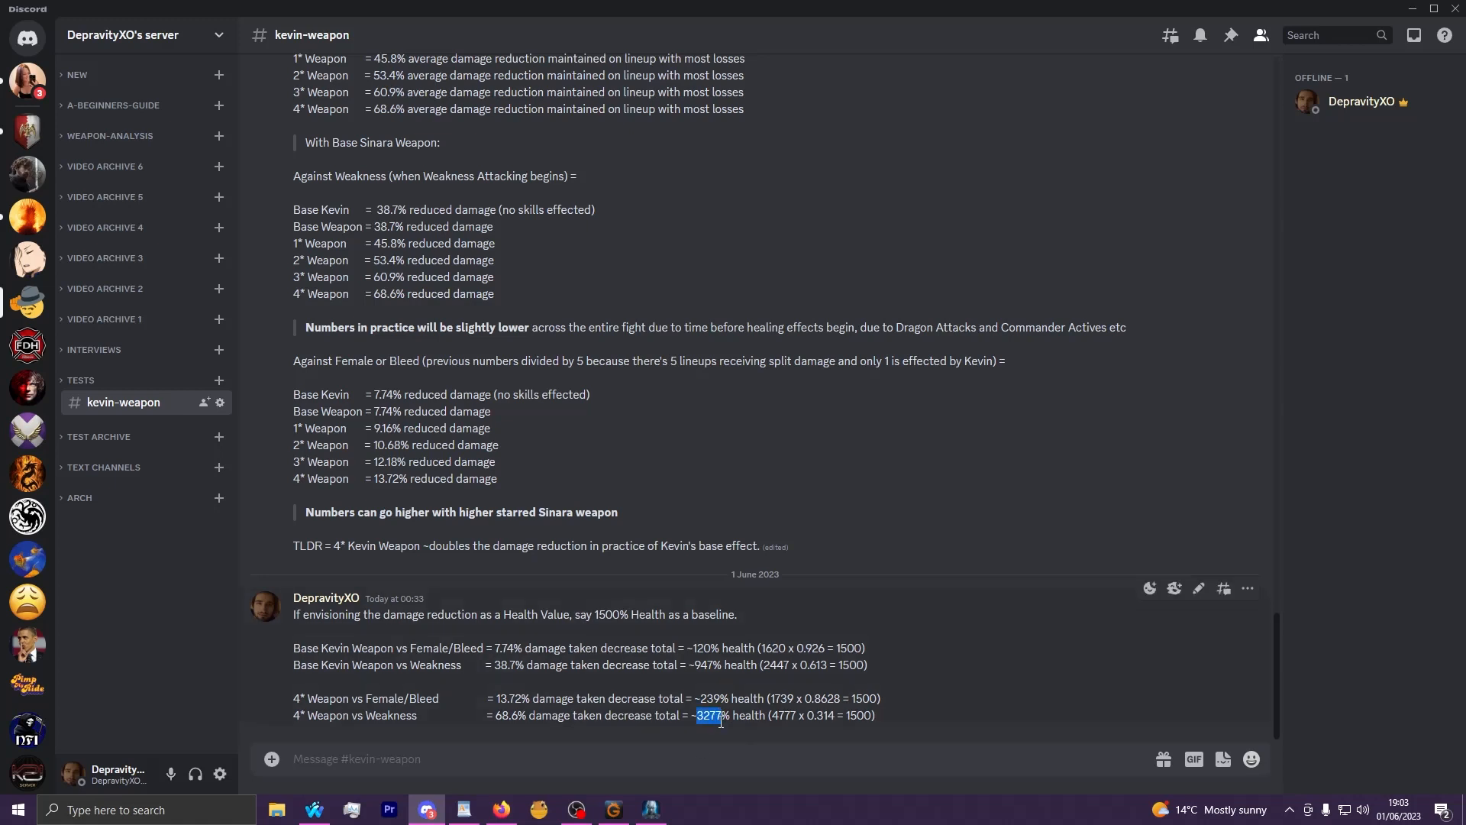
pyautogui.click(715, 720)
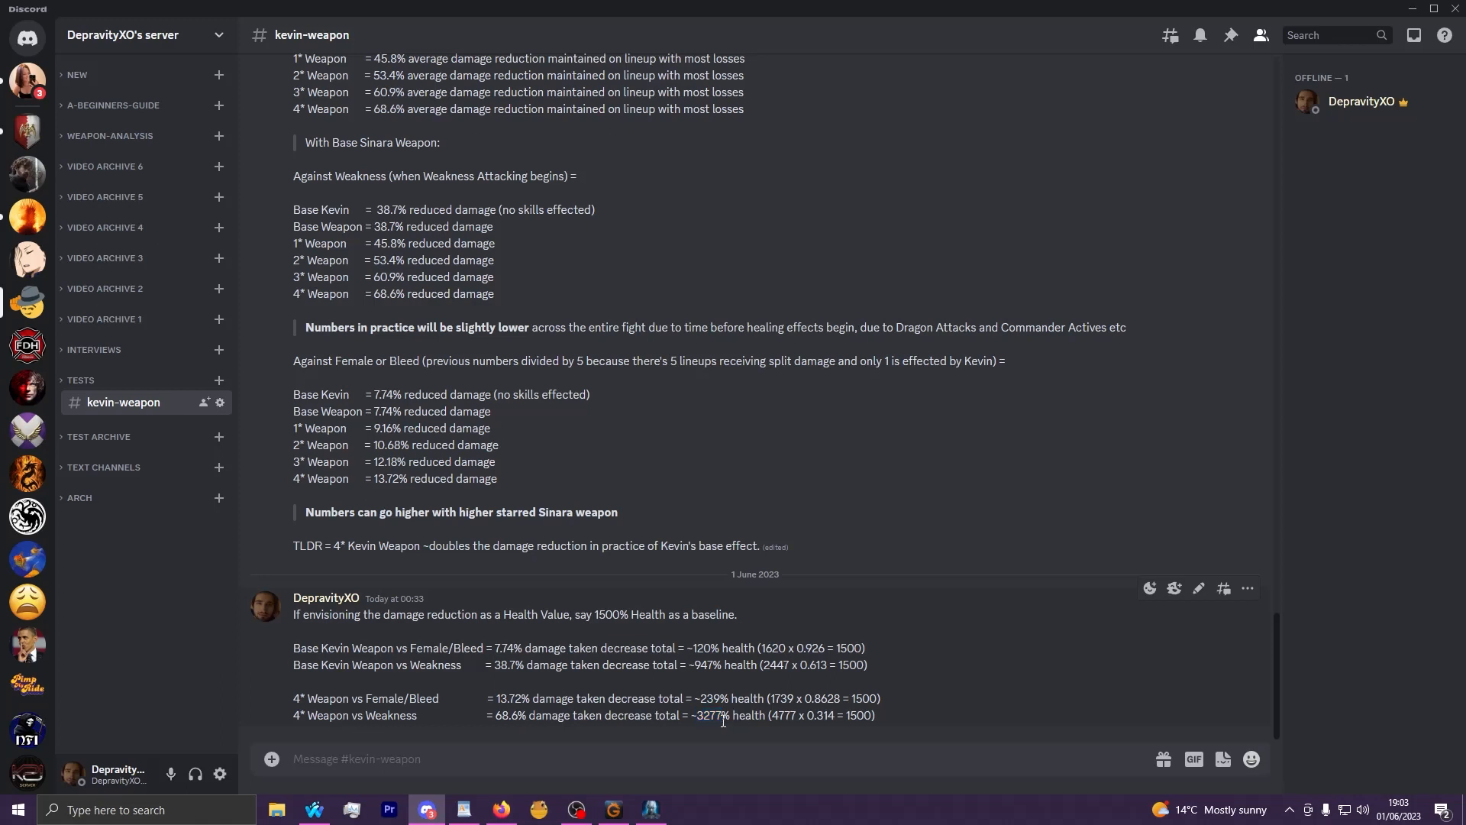
pyautogui.doubleClick(709, 715)
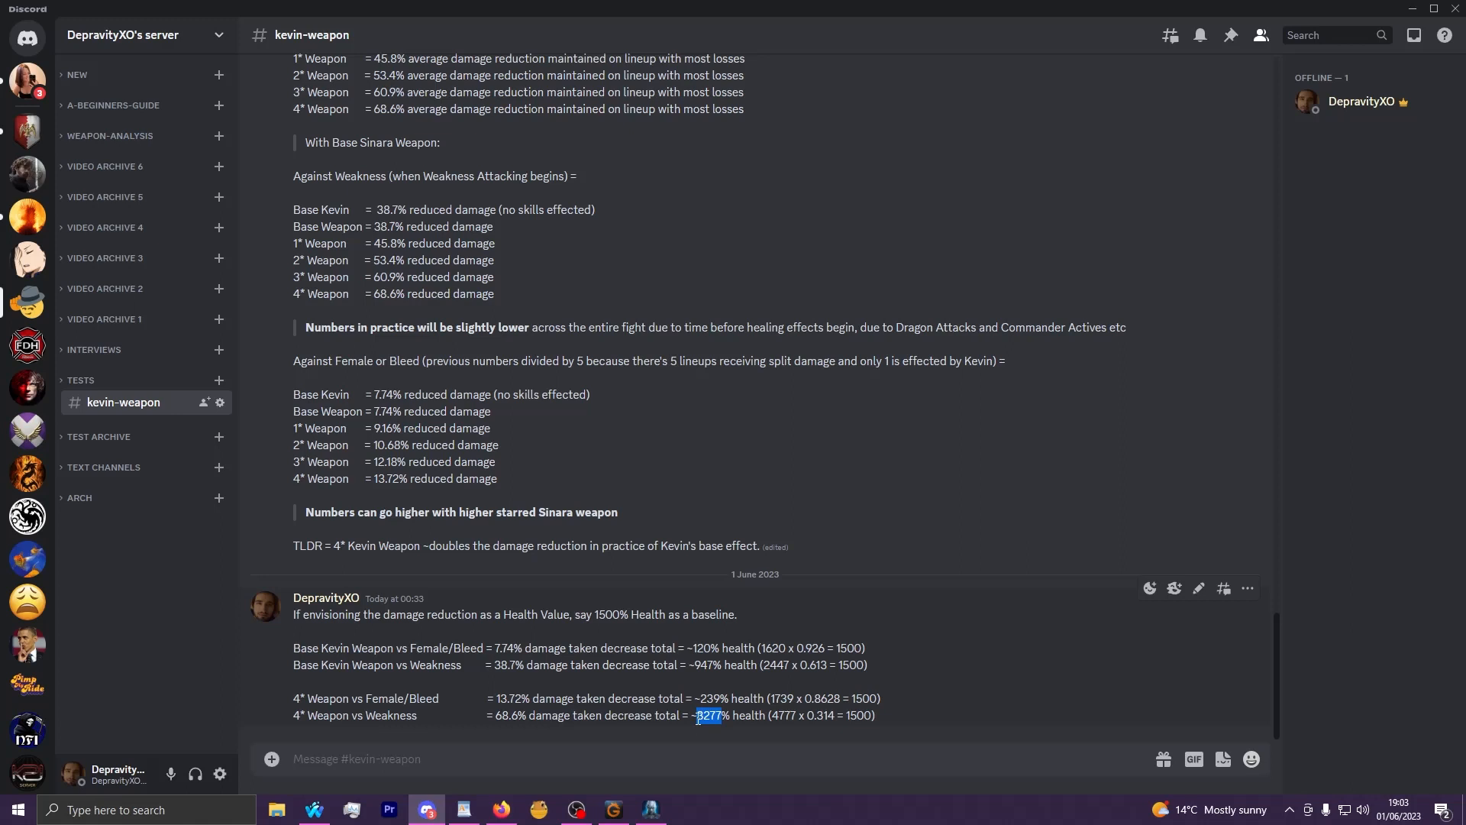
pyautogui.click(706, 715)
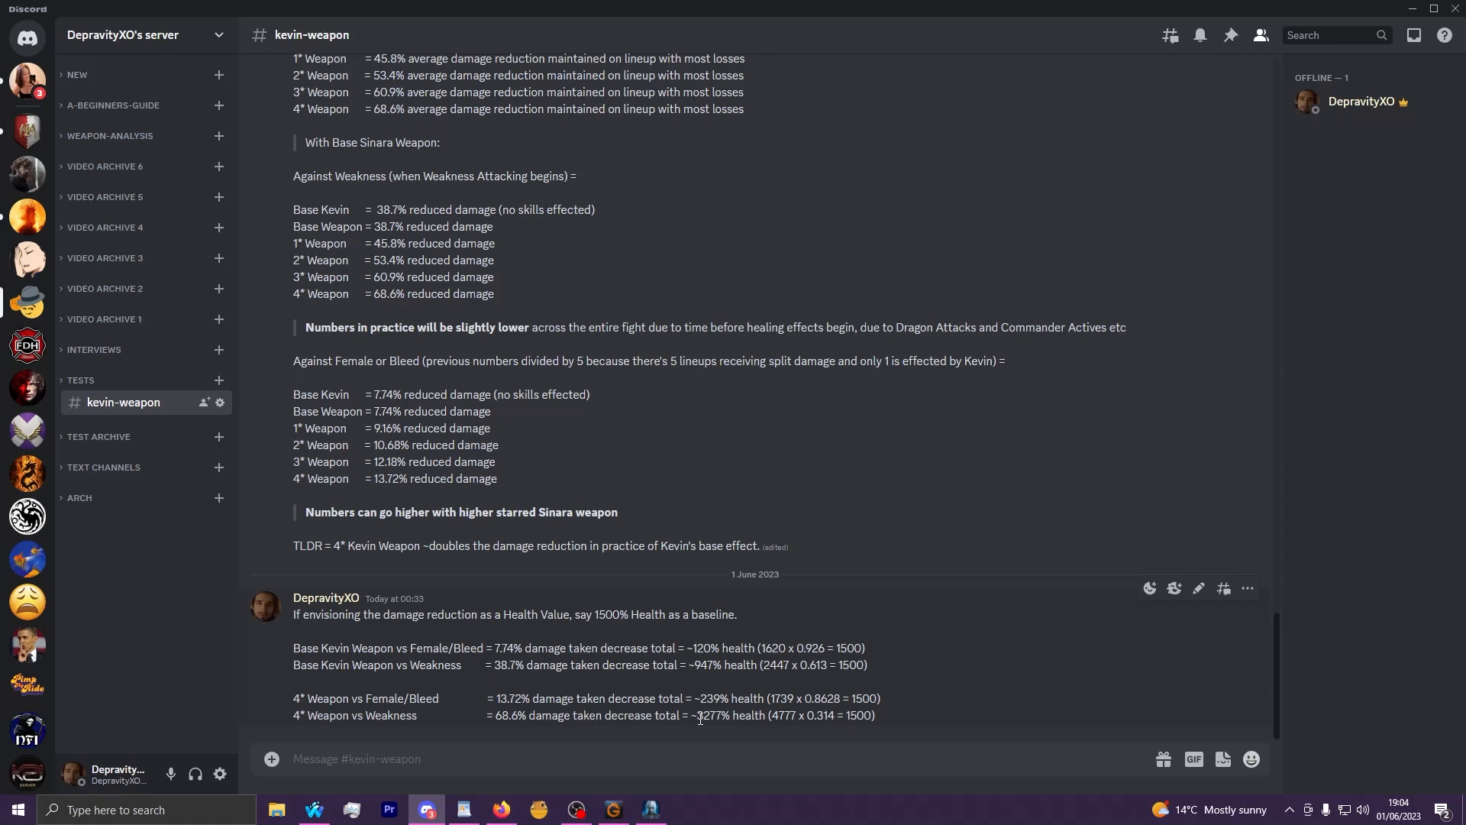
pyautogui.scroll(3)
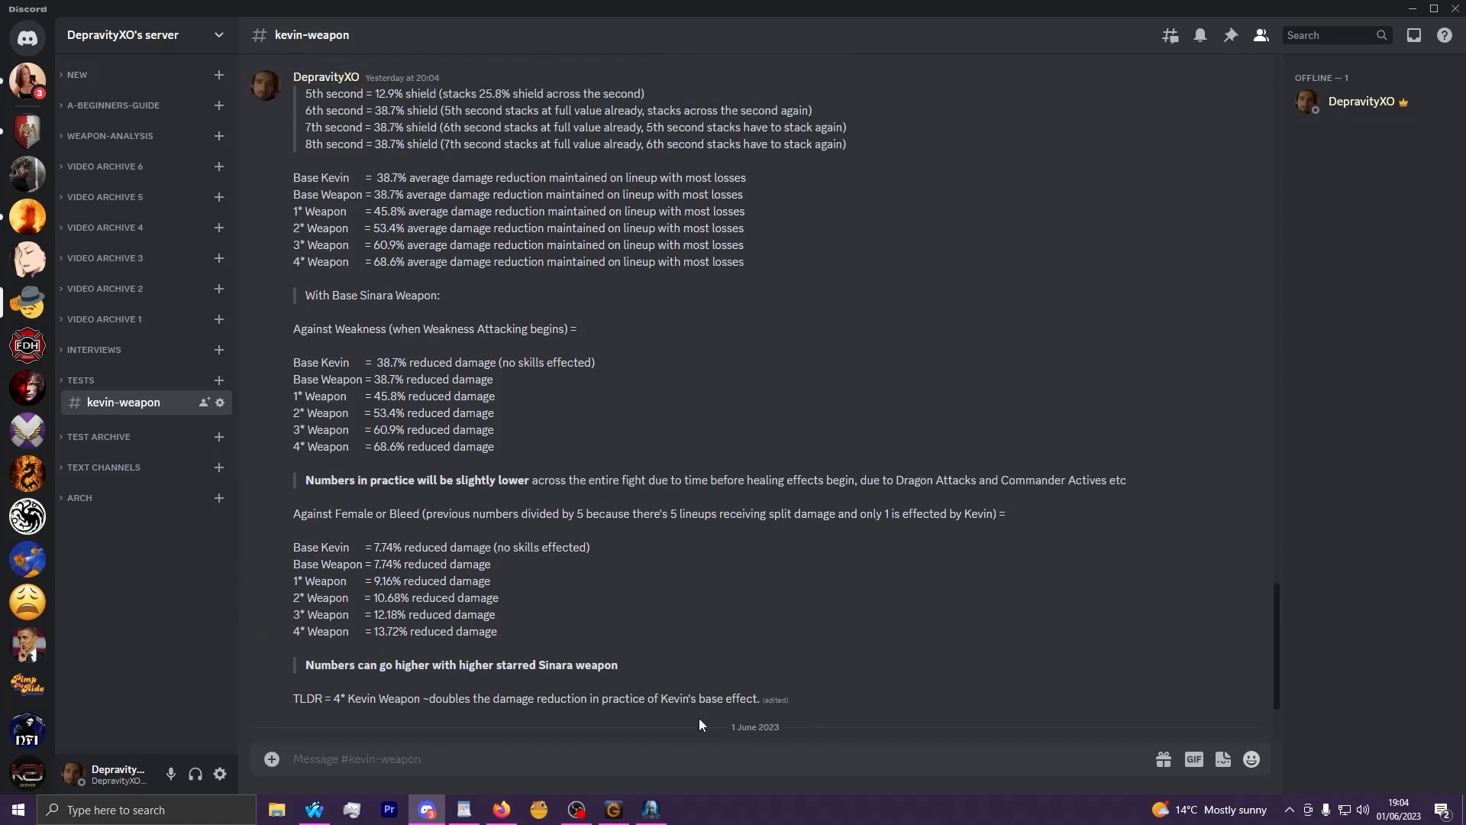
pyautogui.scroll(-3)
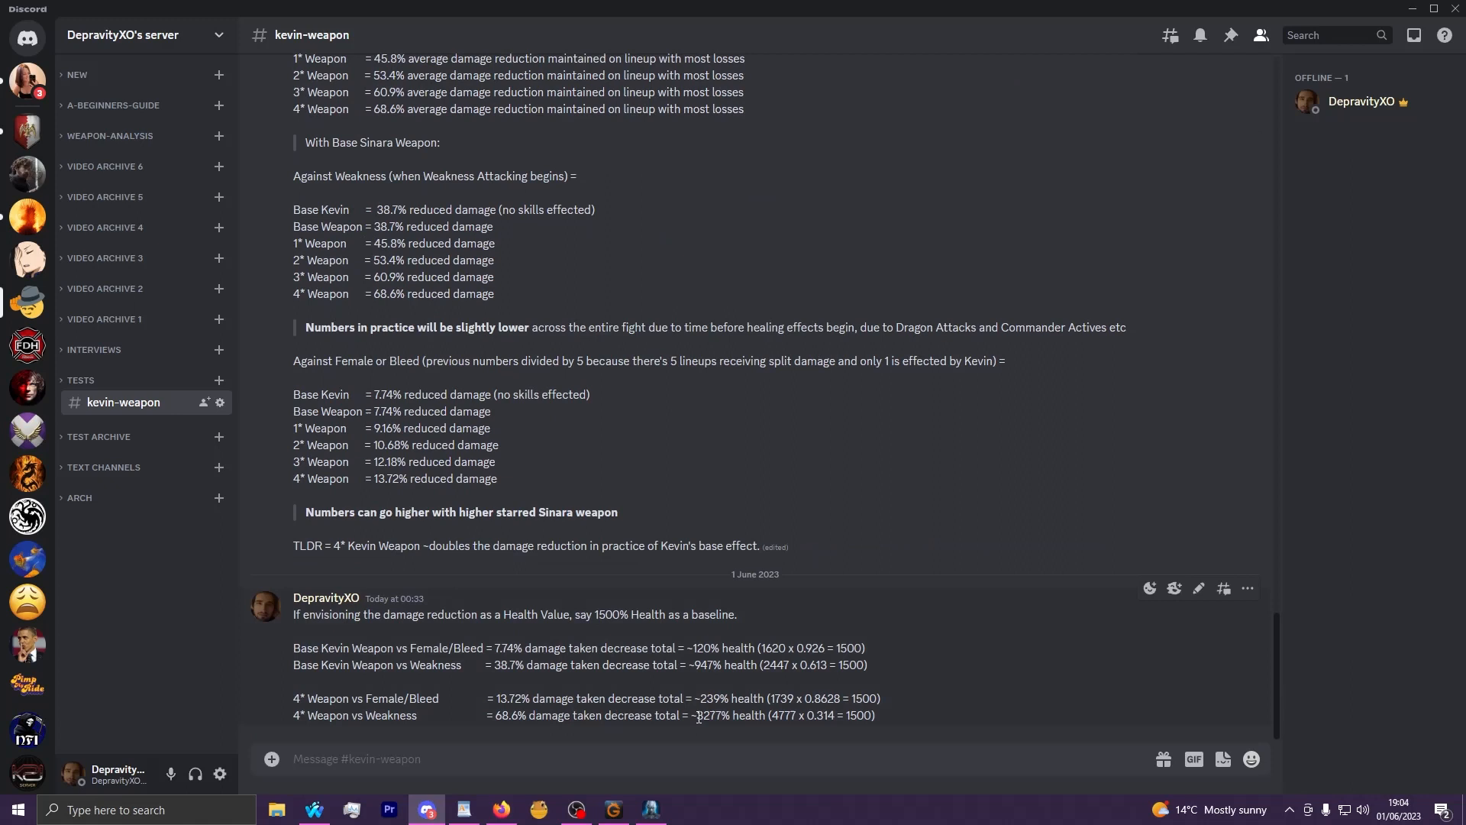
pyautogui.doubleClick(708, 715)
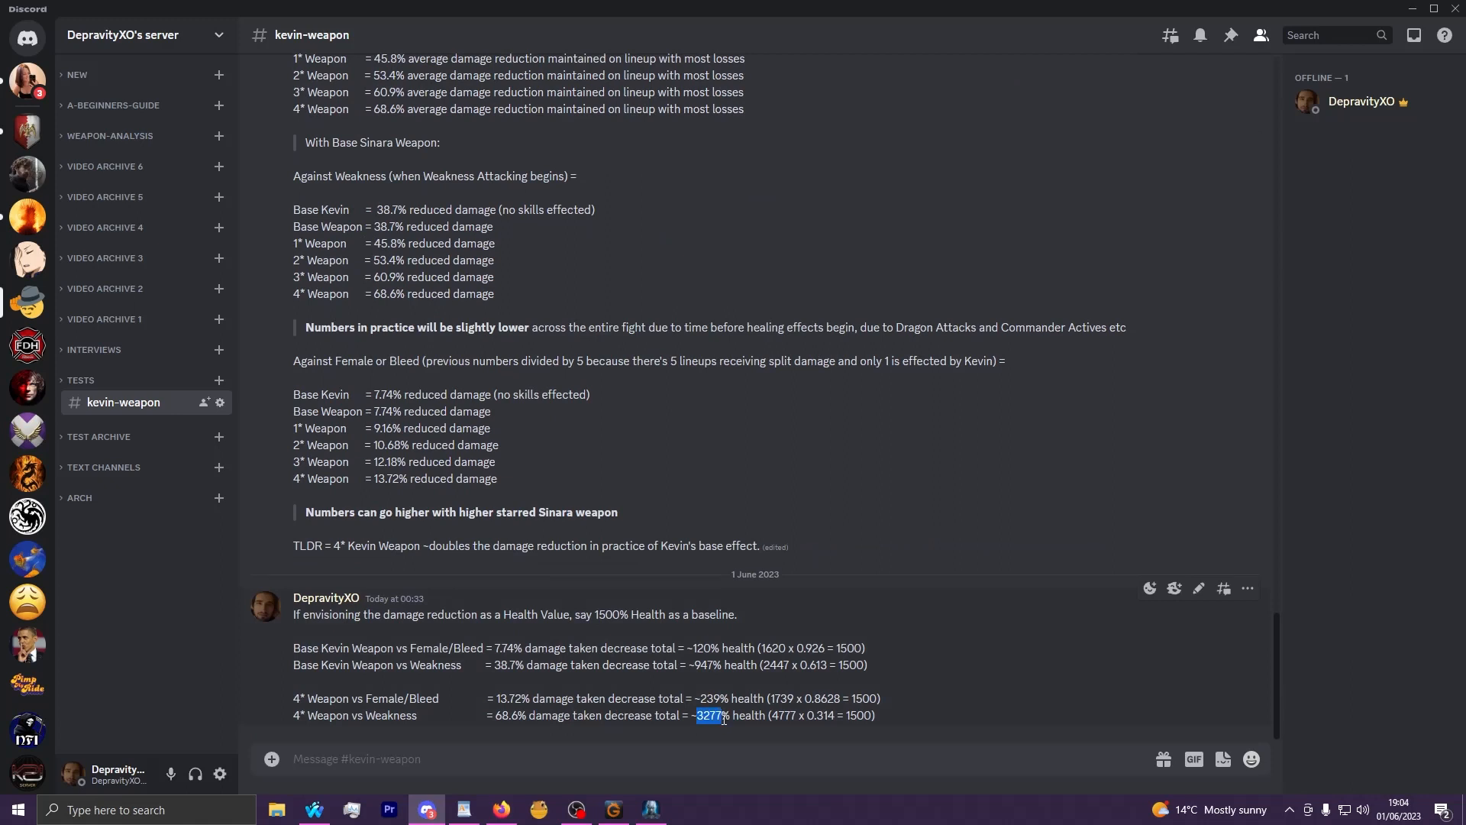
pyautogui.moveTo(757, 580)
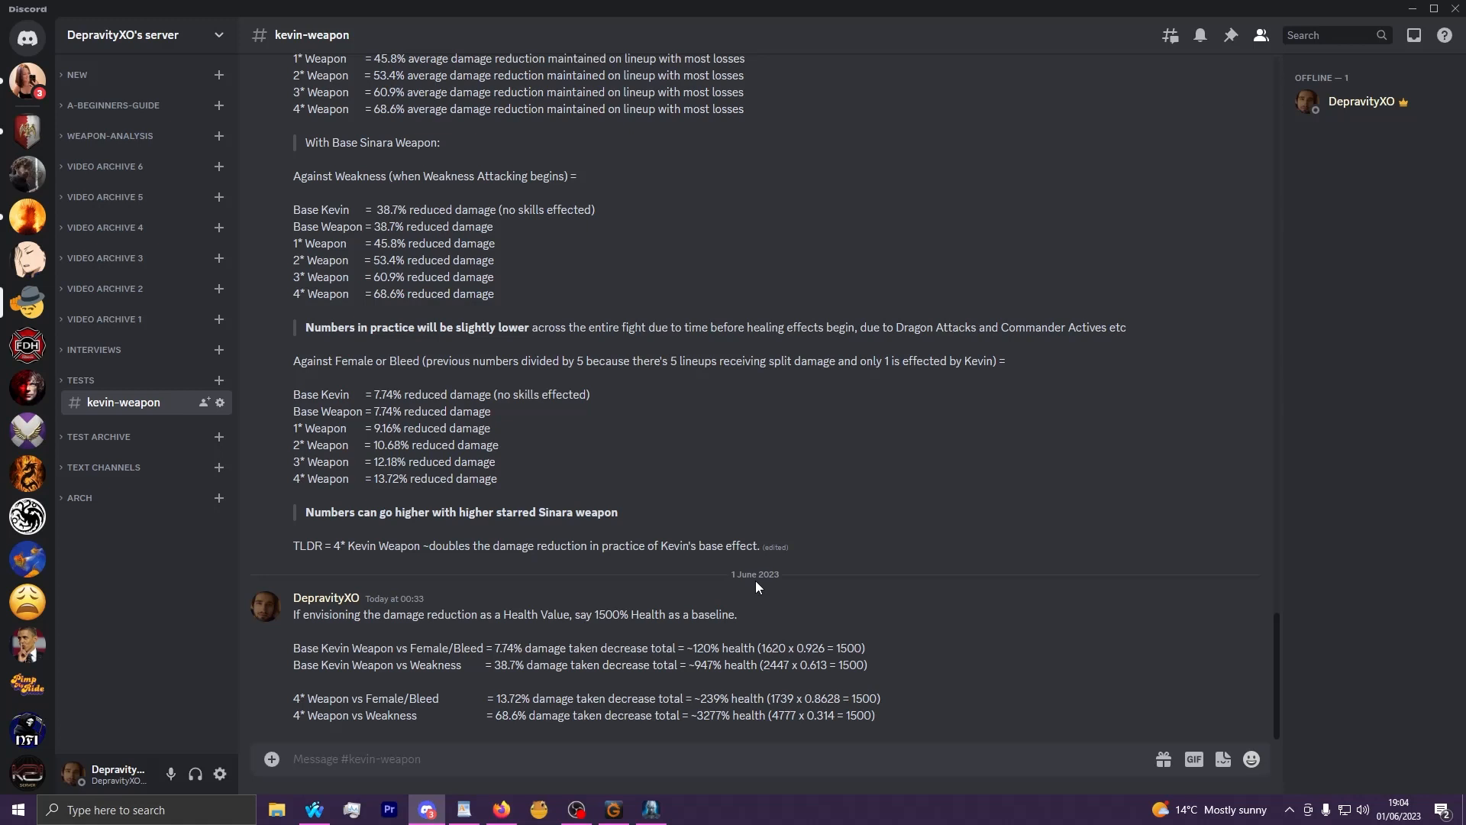
pyautogui.moveTo(747, 582)
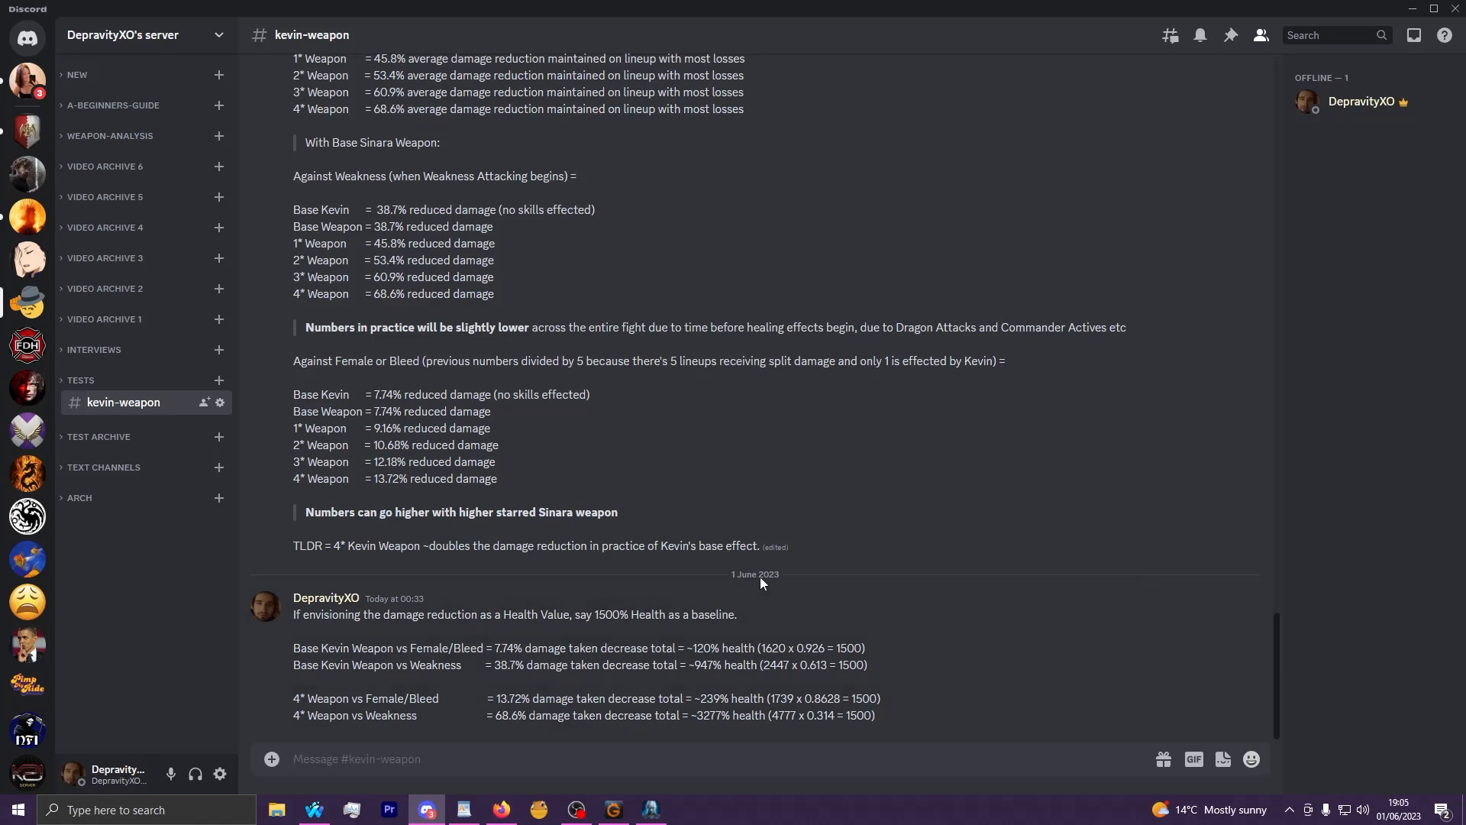
pyautogui.moveTo(308, 593)
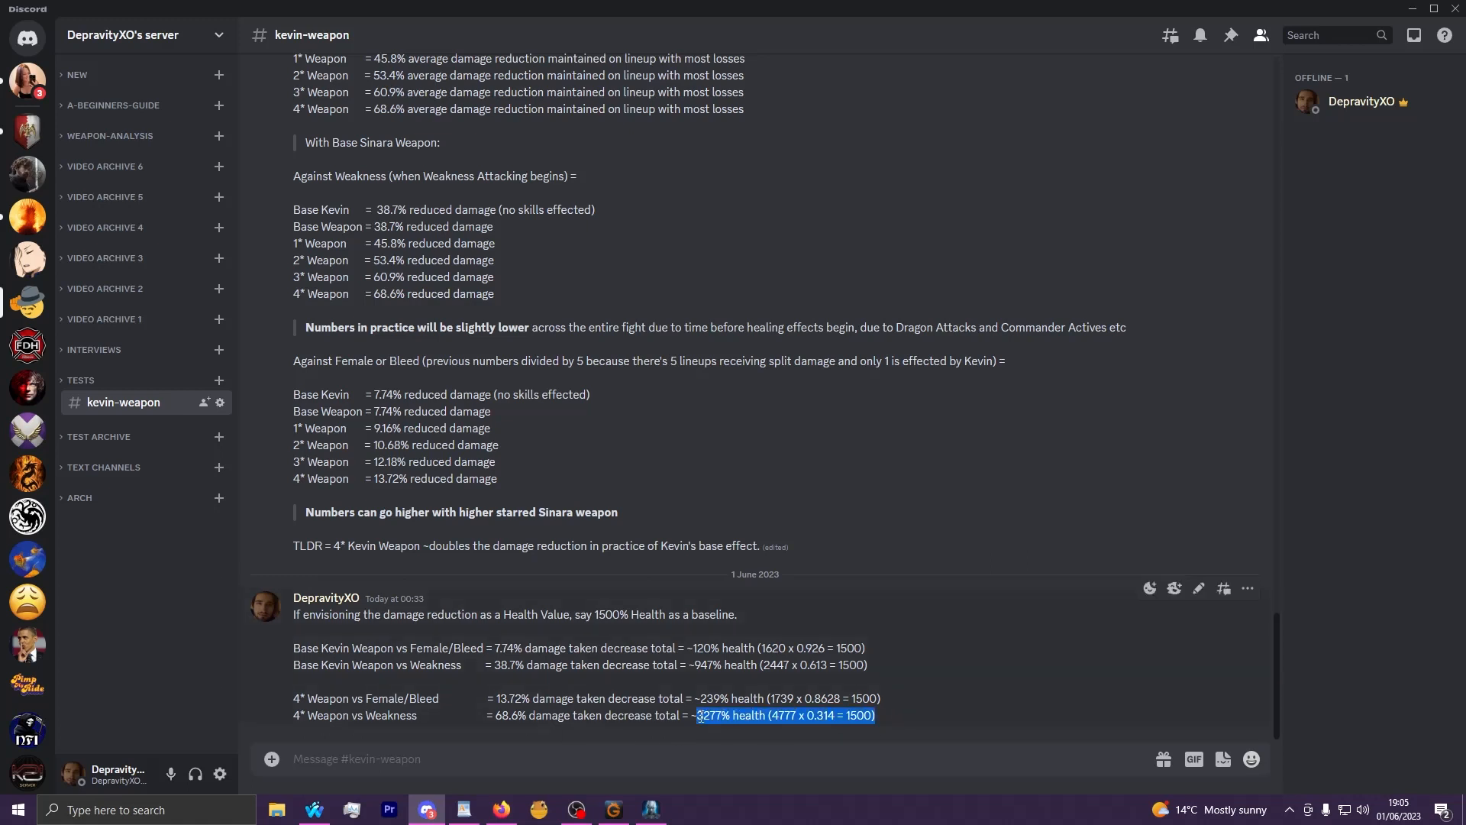
pyautogui.click(704, 740)
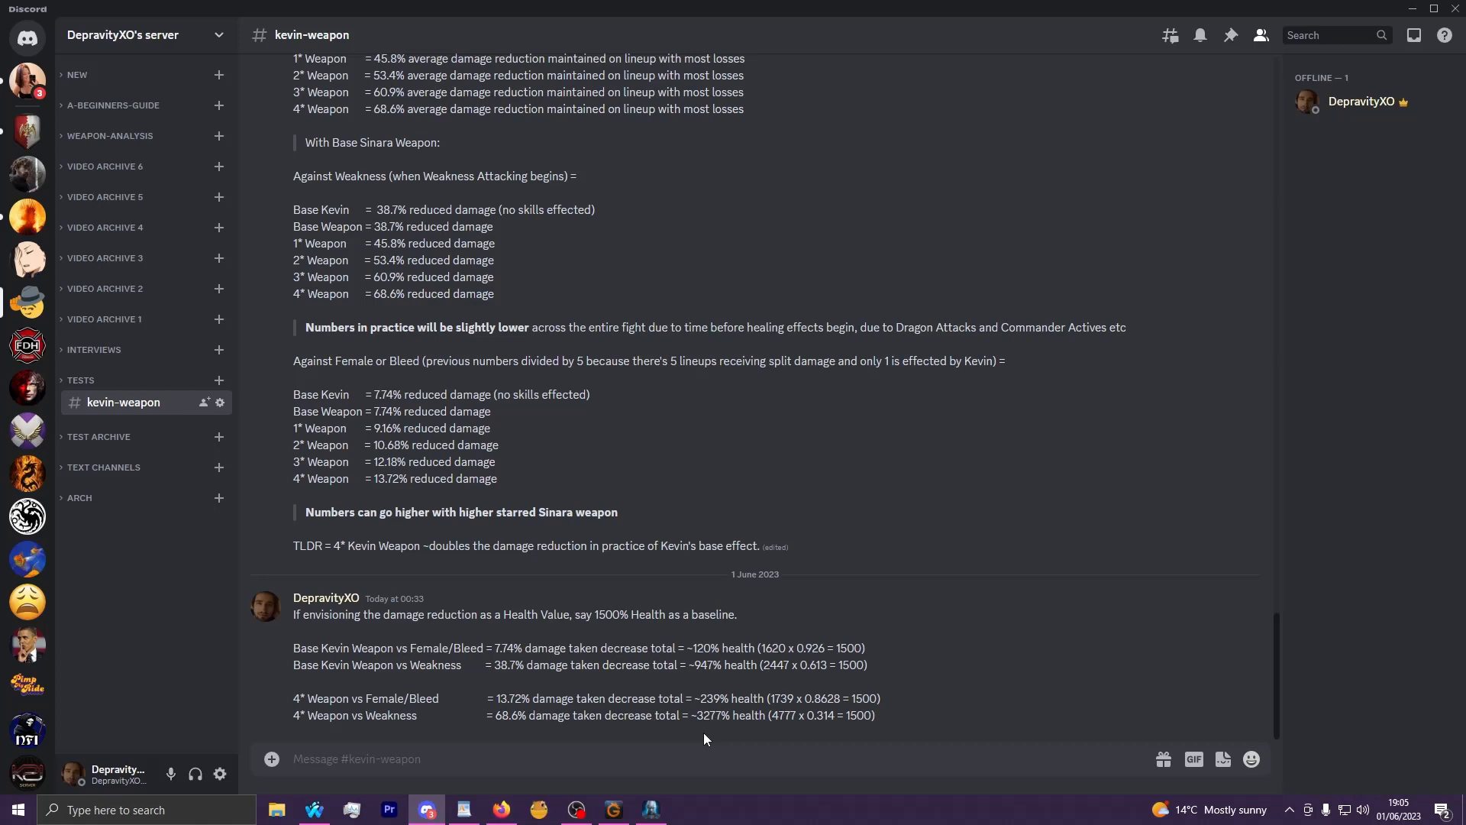
pyautogui.moveTo(768, 716)
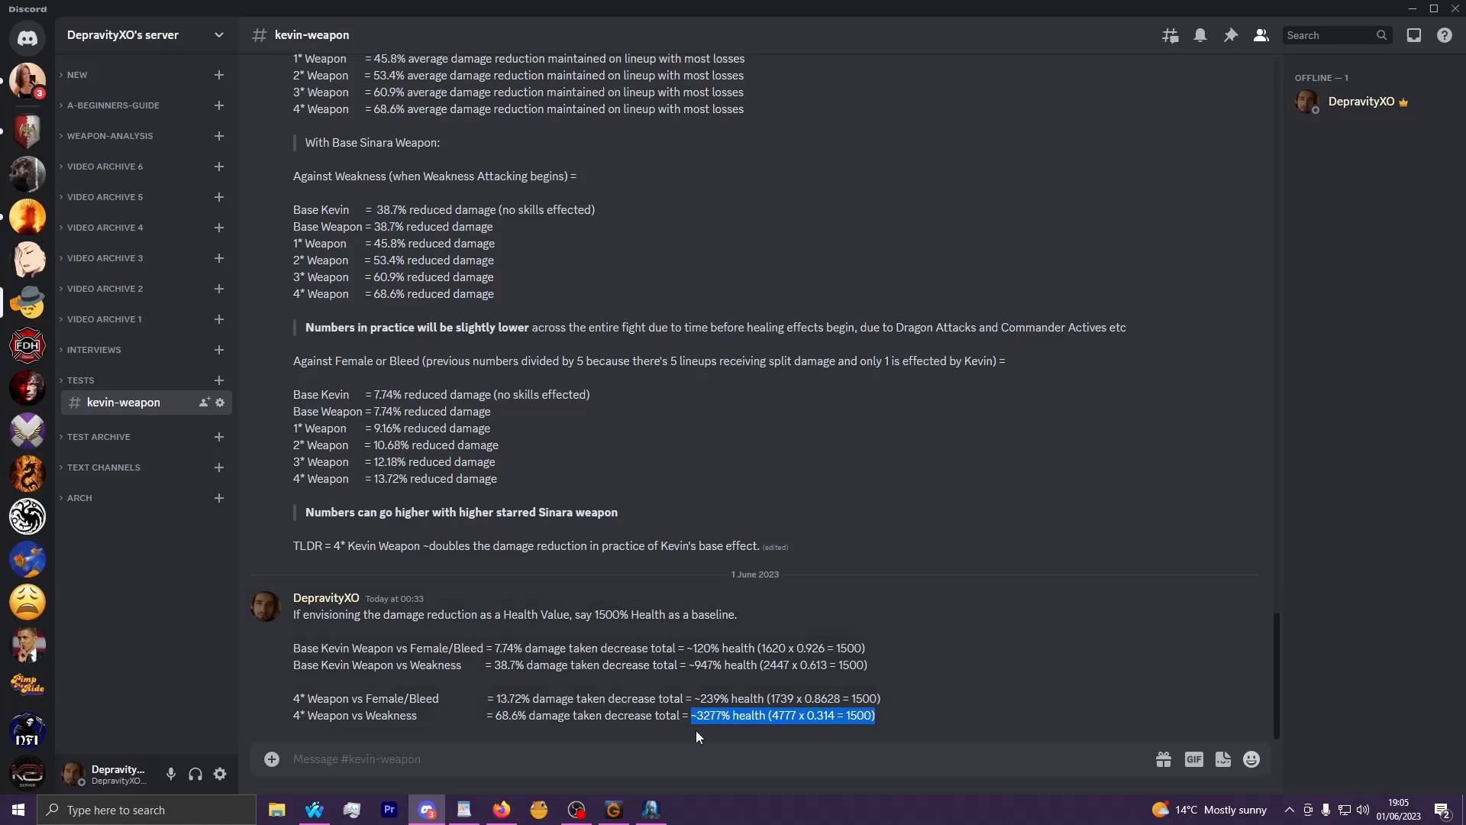
pyautogui.moveTo(736, 736)
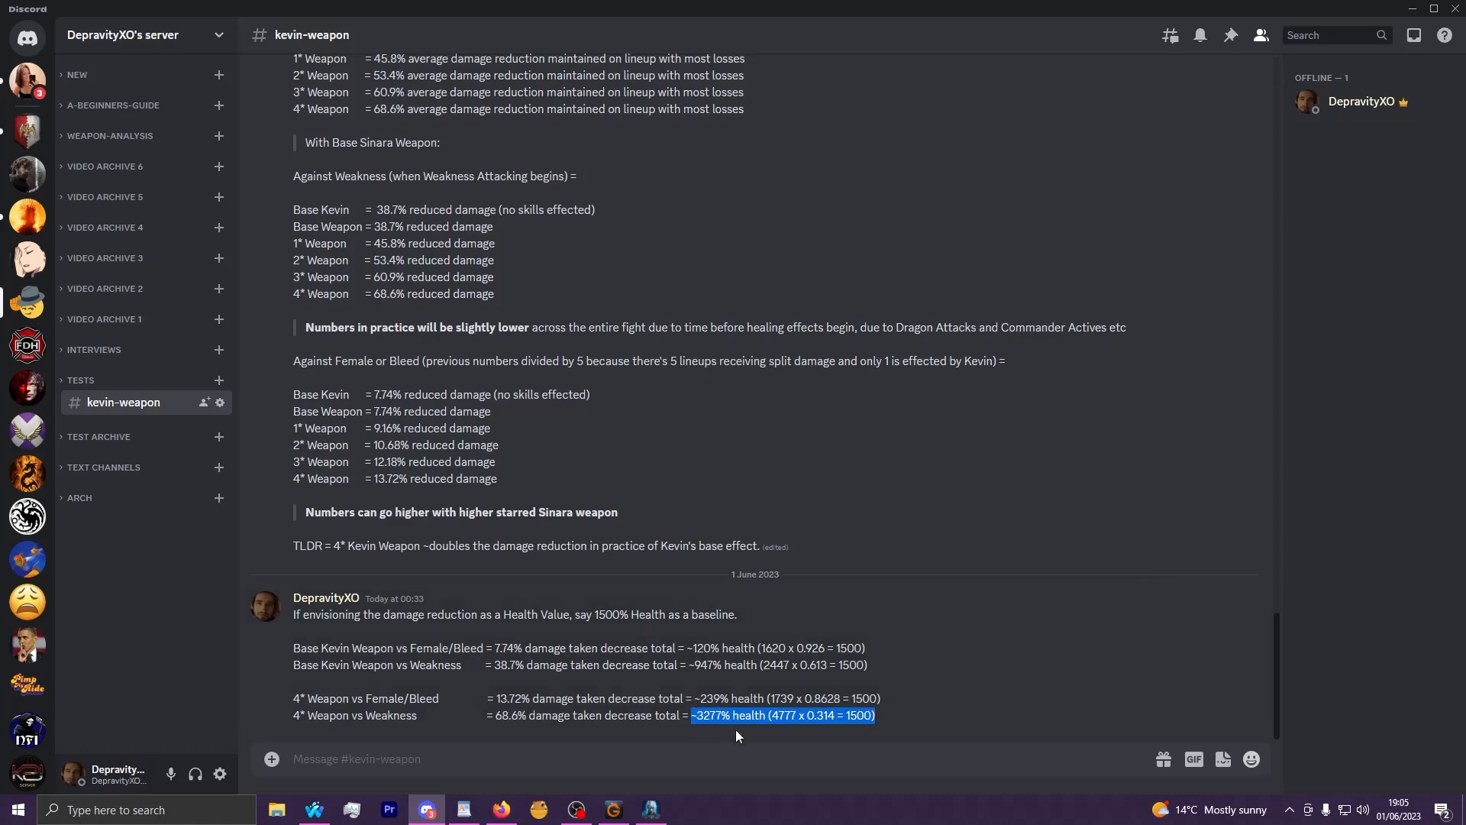